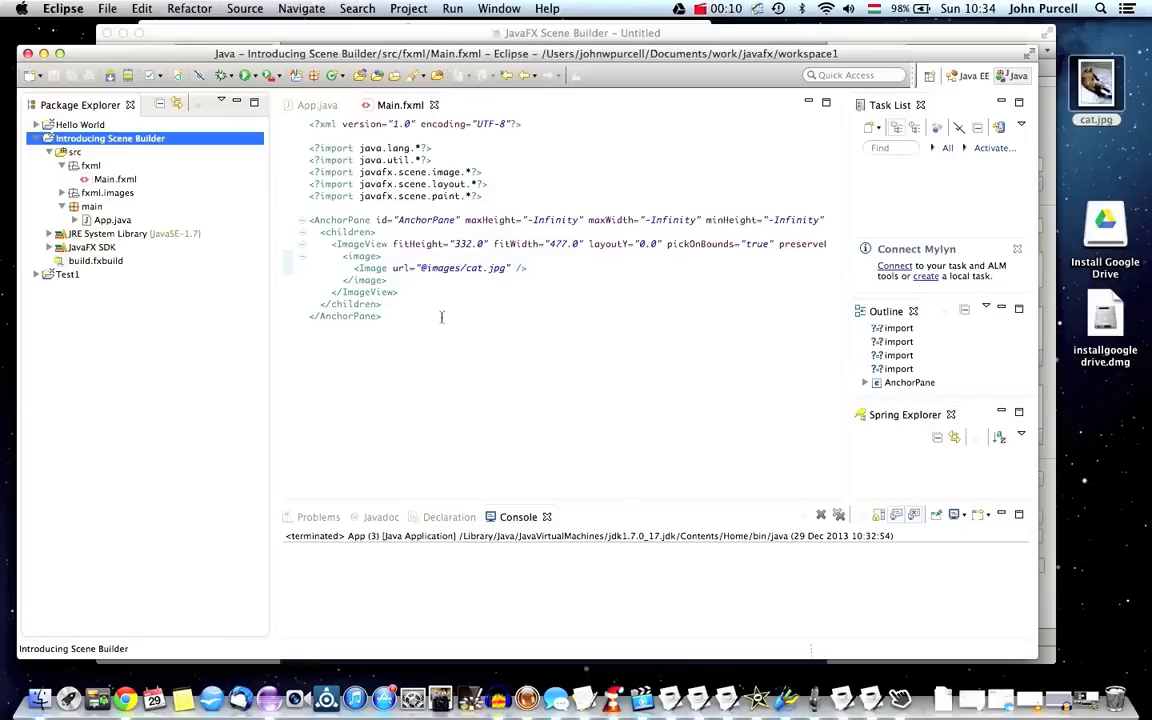
Run App.java to show the Hello World! window with the cat photo.
click(110, 138)
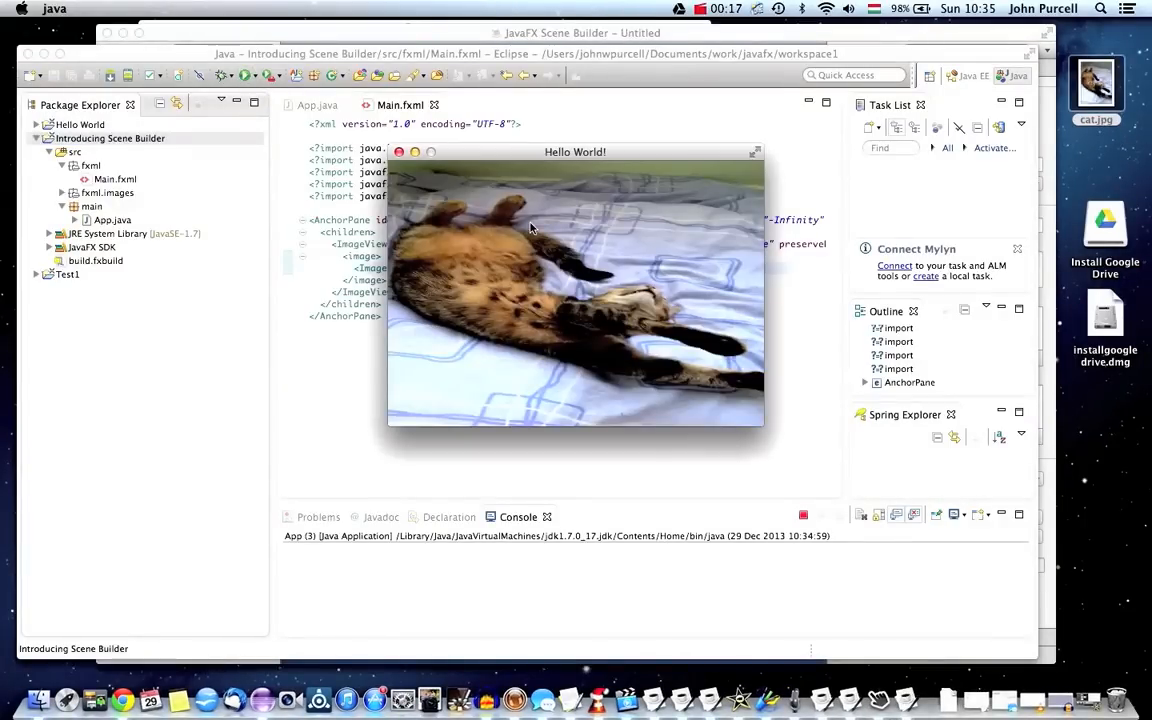
mouse_move(575, 375)
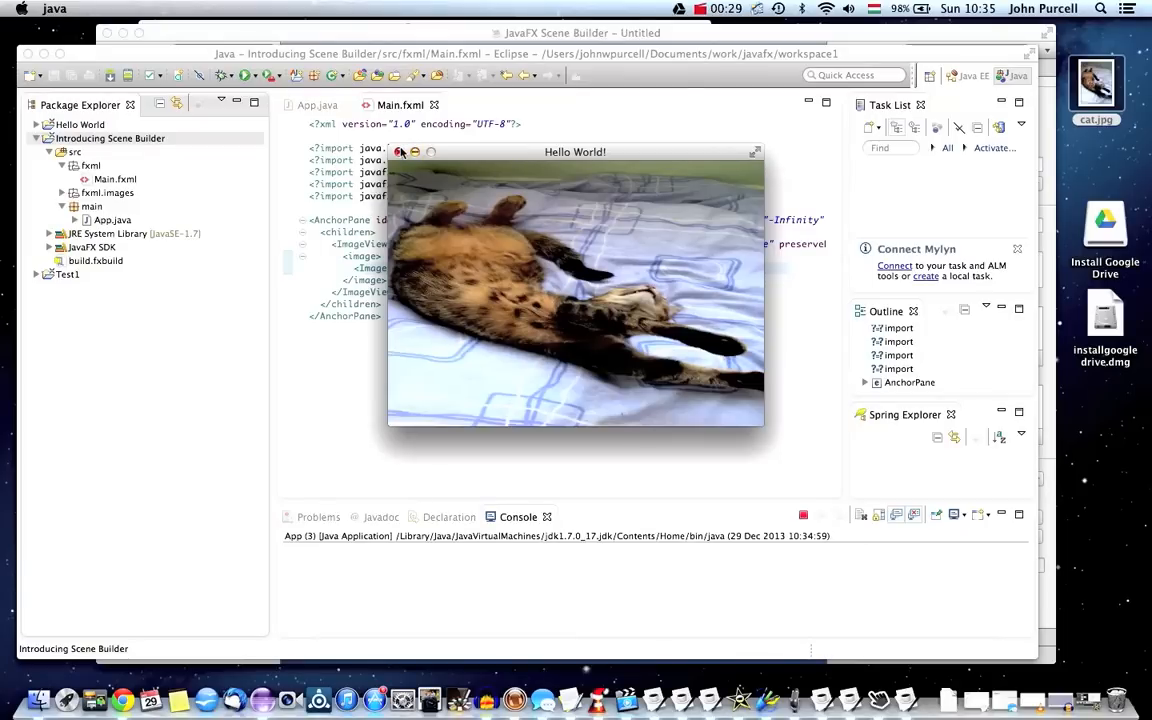
Close the cat app and copy-paste the project as 'An Interactive Program'.
click(401, 151)
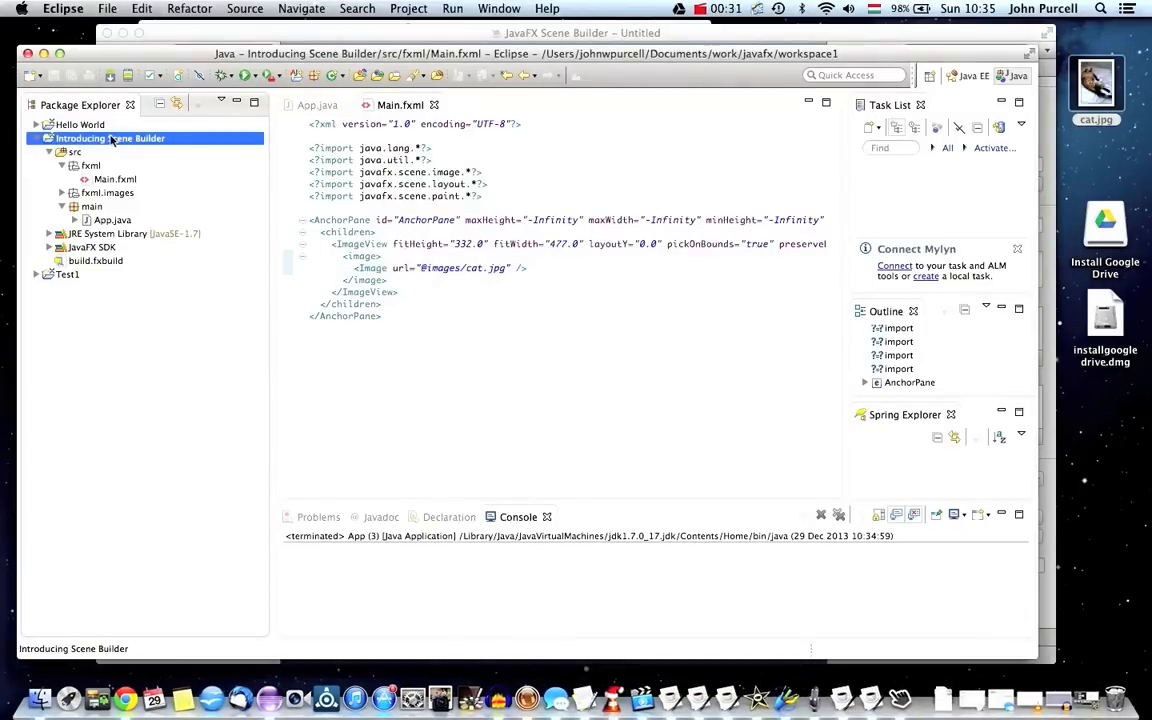
right_click(110, 138)
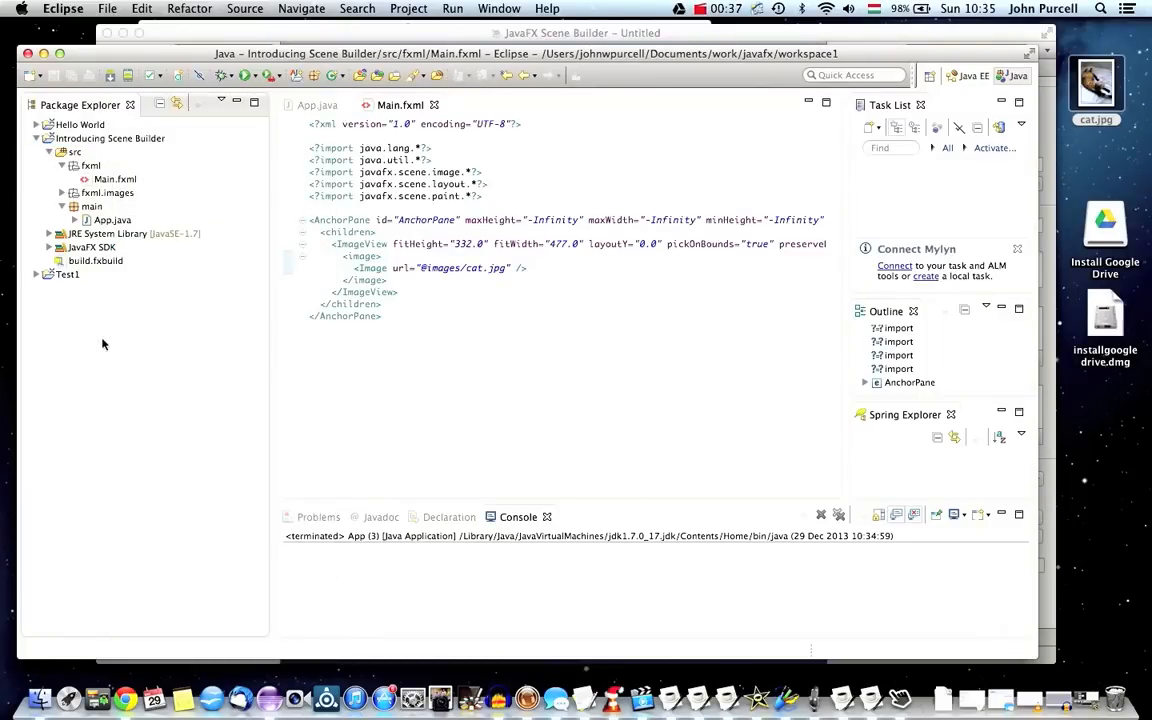
right_click(102, 343)
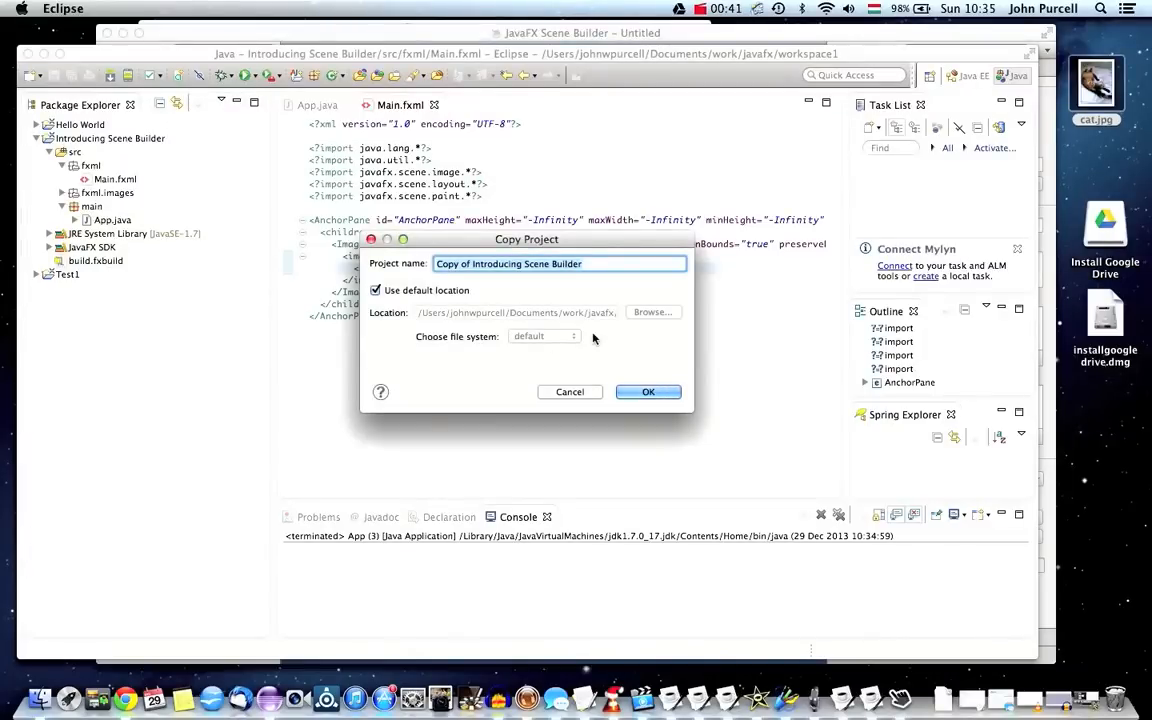
text(An Interactive progr)
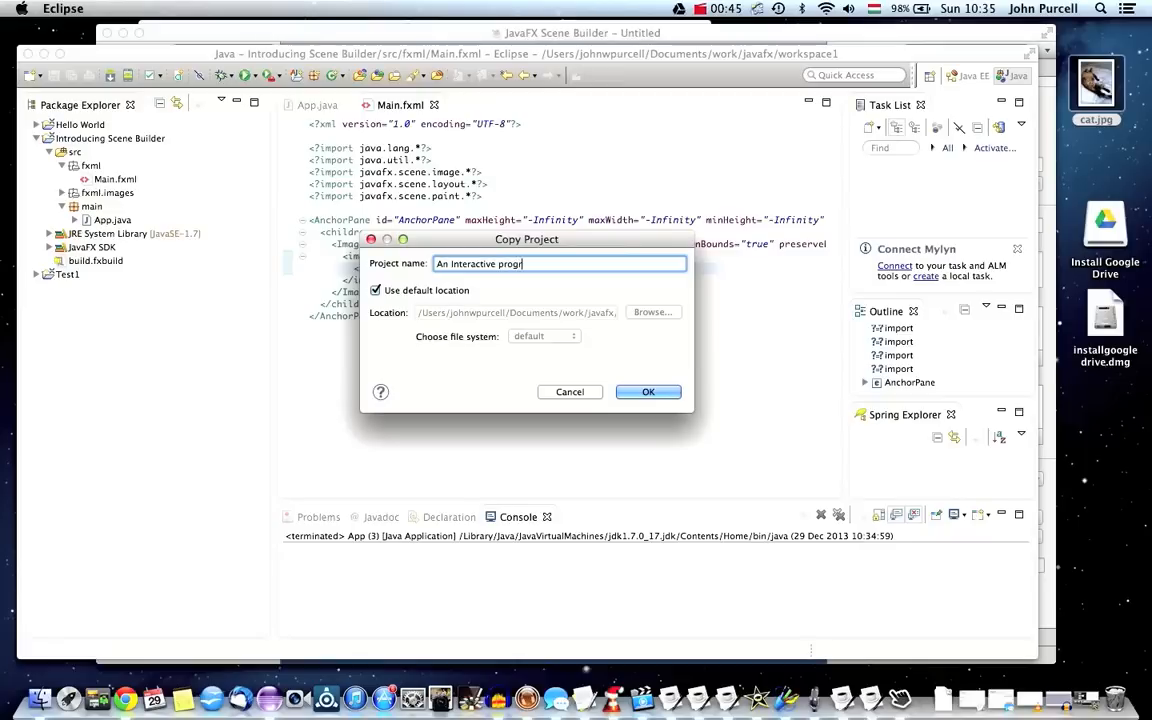
text(am)
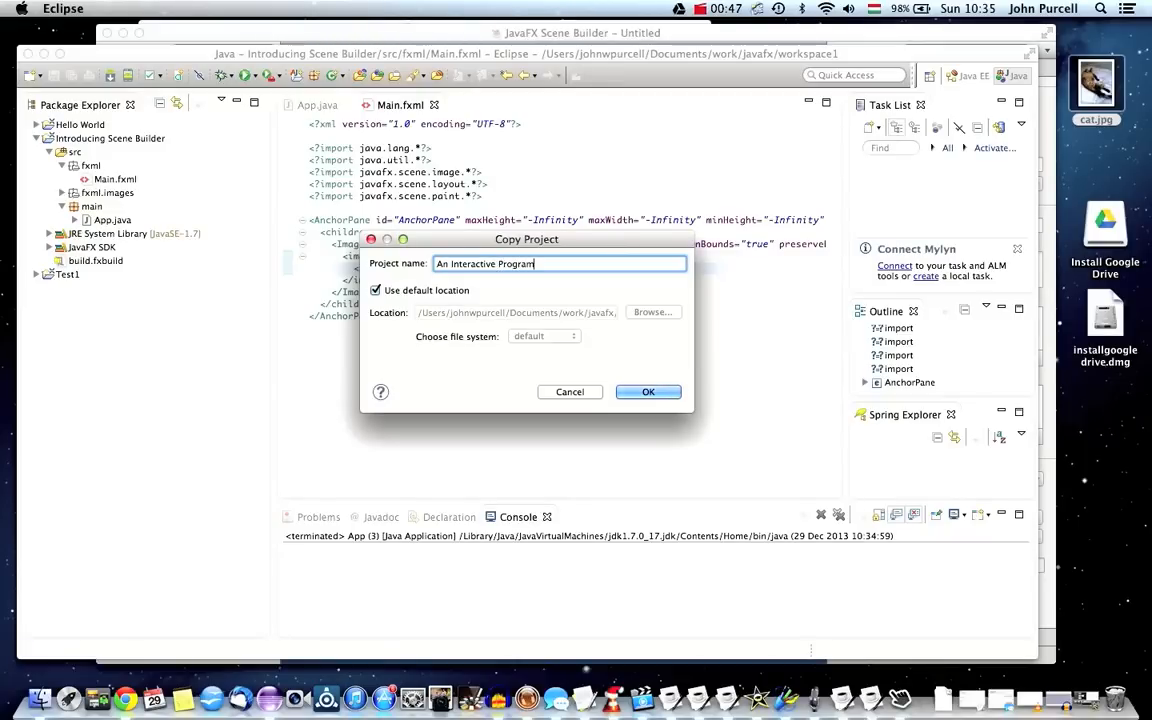
click(648, 391)
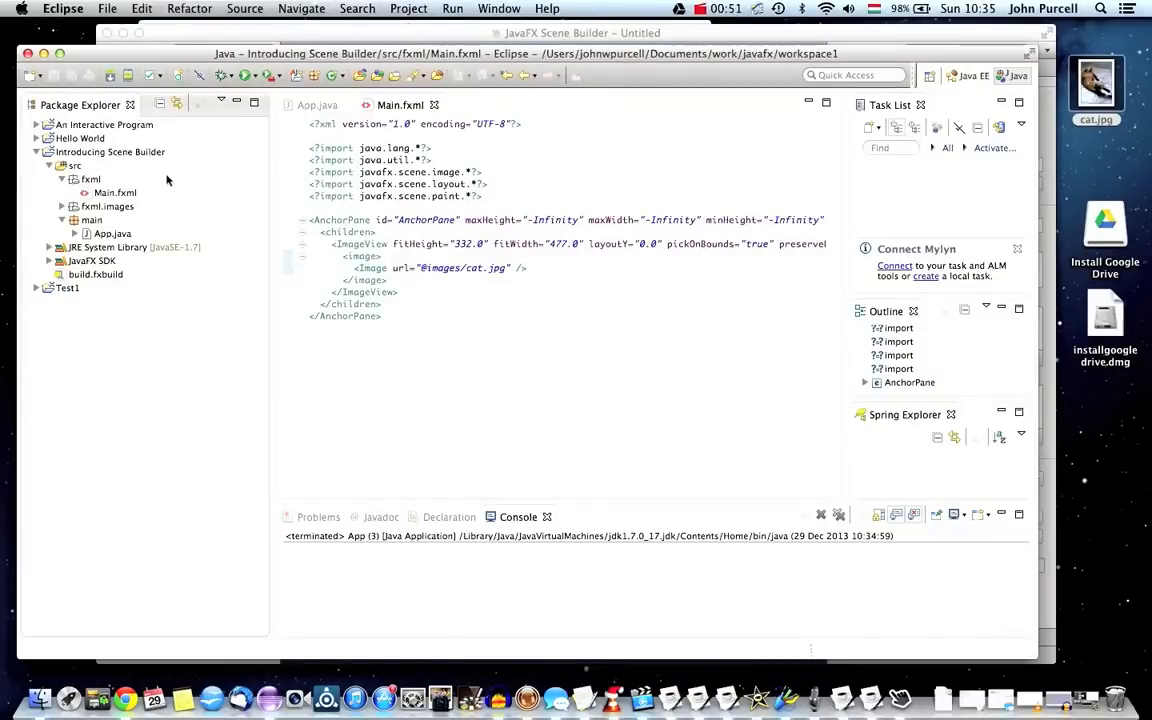
Close the Introducing Scene Builder and Hello World projects, then close the copy's cat window.
click(99, 151)
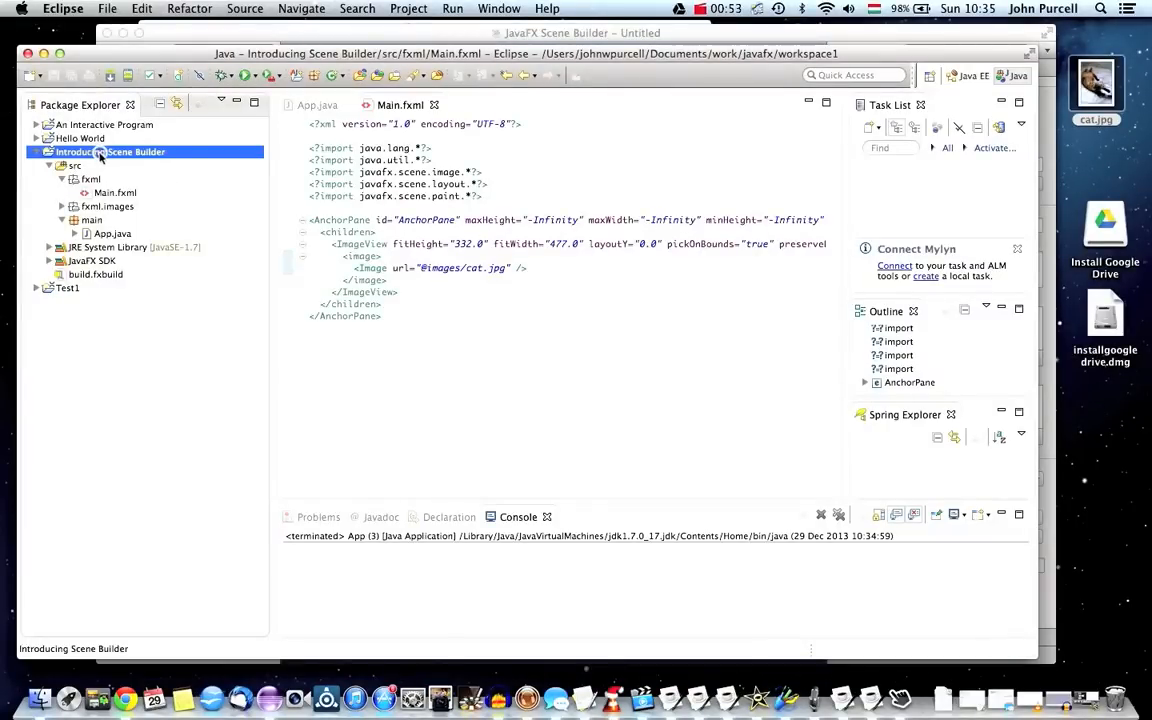
right_click(100, 151)
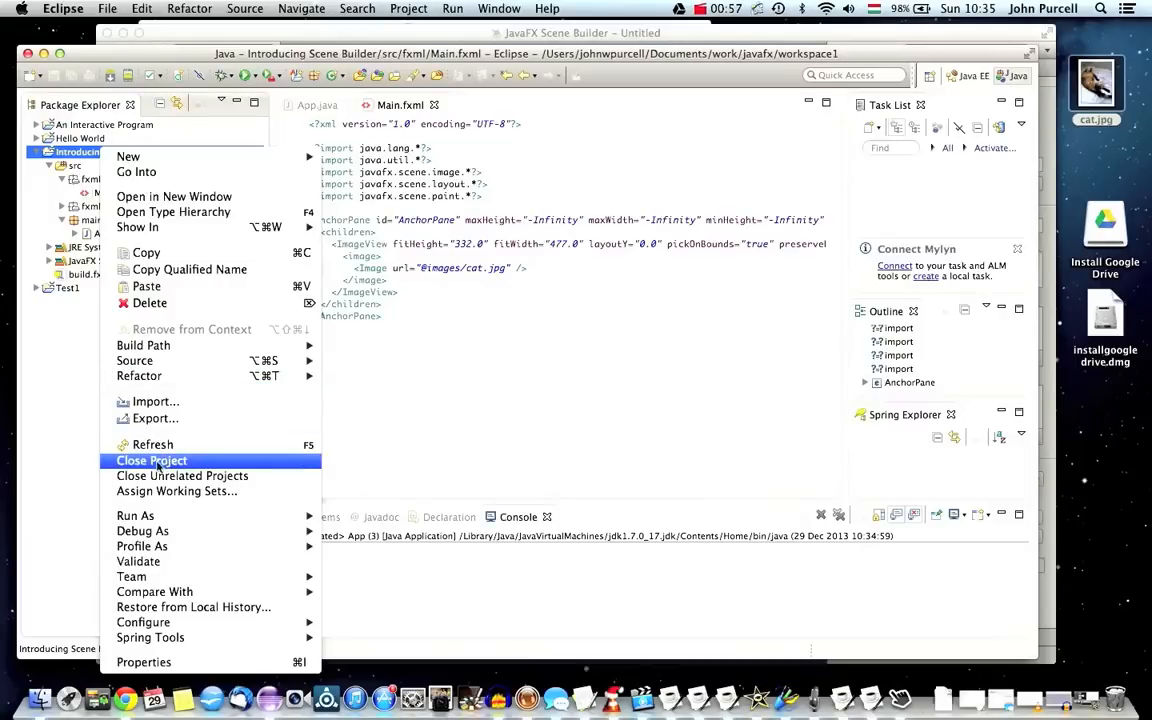
click(151, 460)
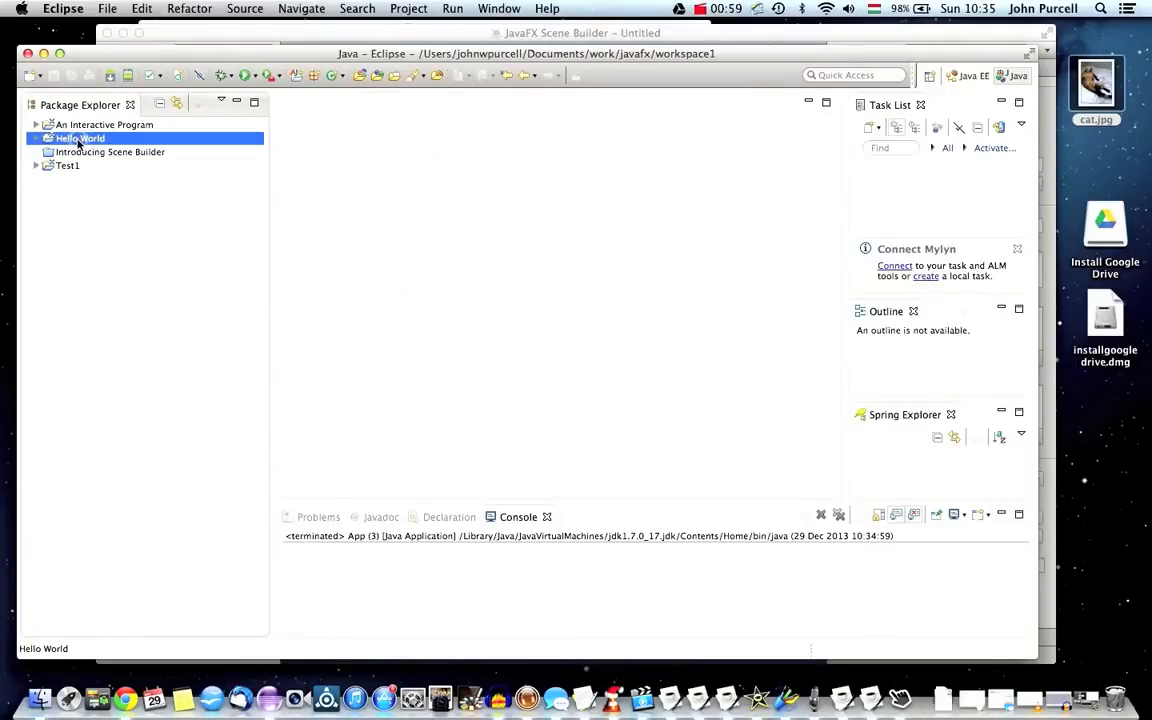
right_click(80, 138)
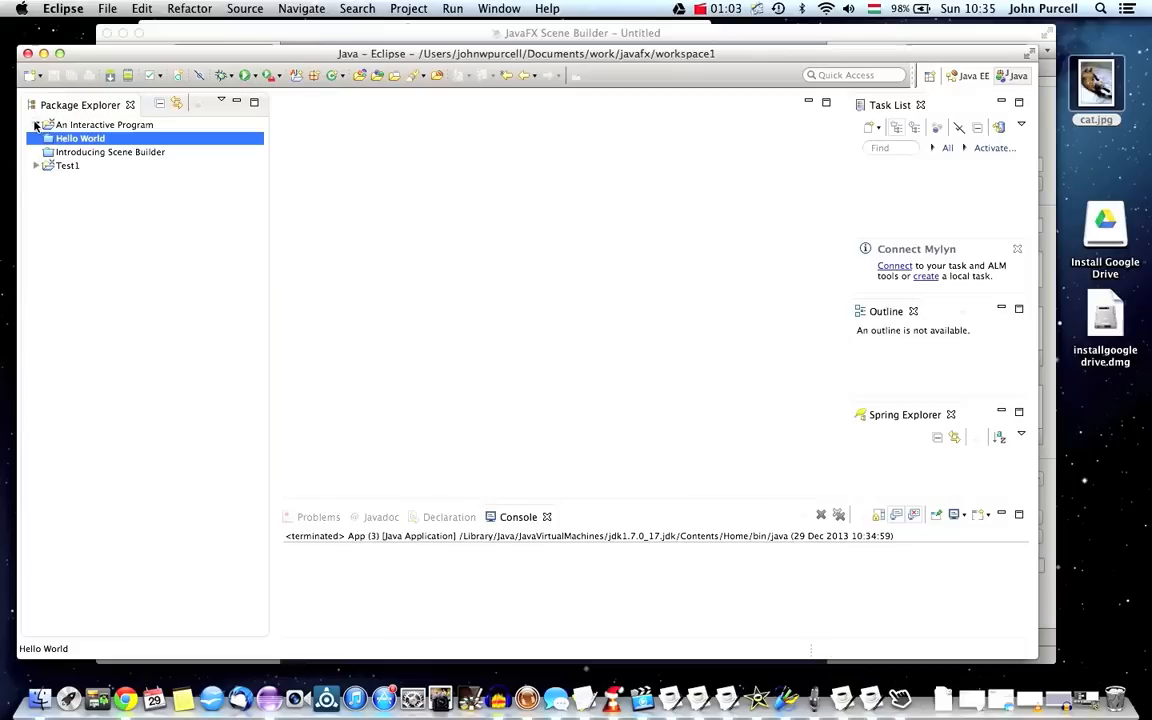
click(25, 124)
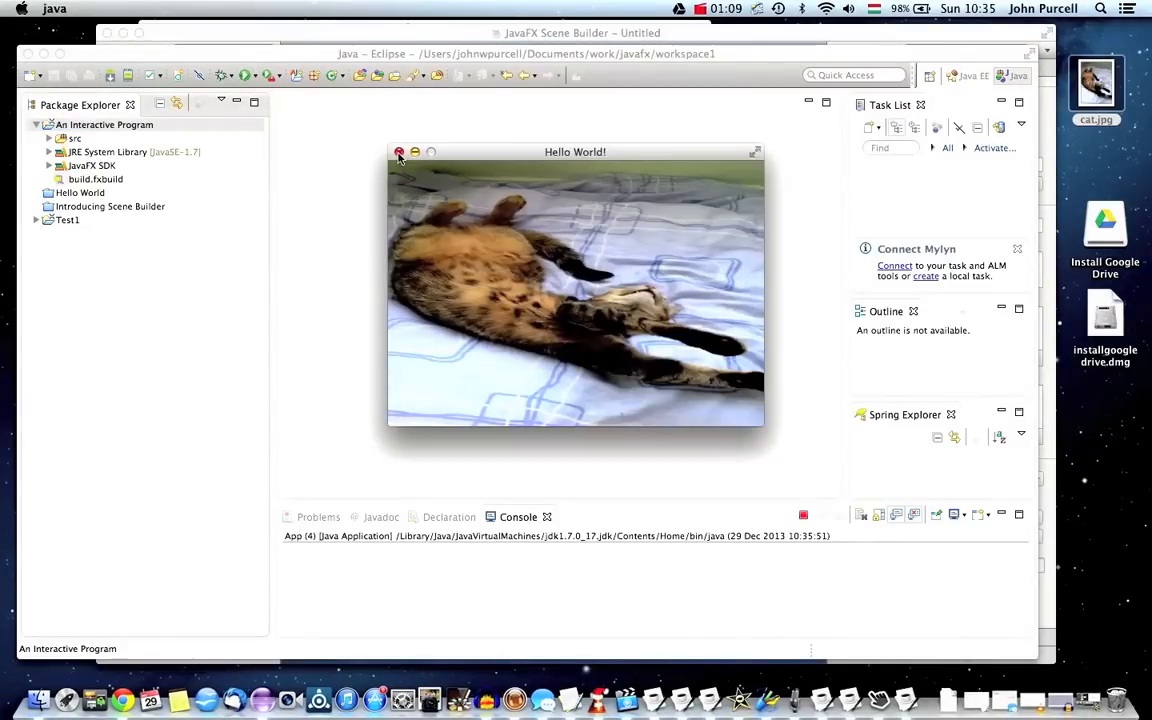
click(399, 152)
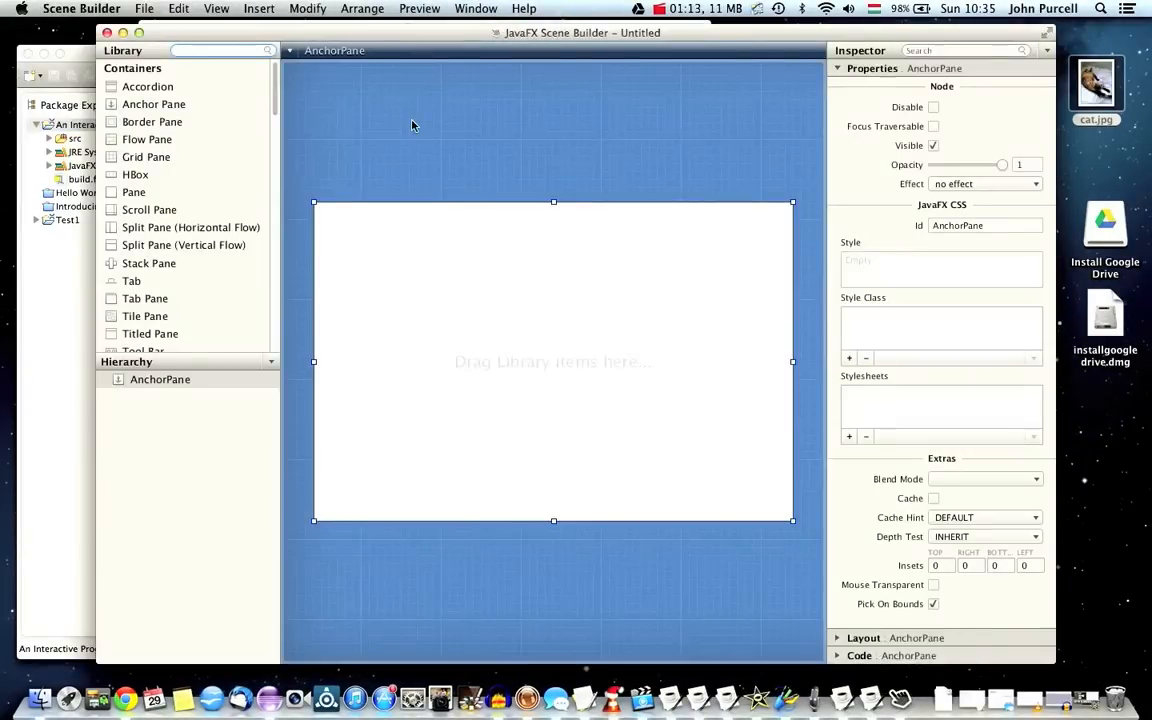
mouse_move(222, 140)
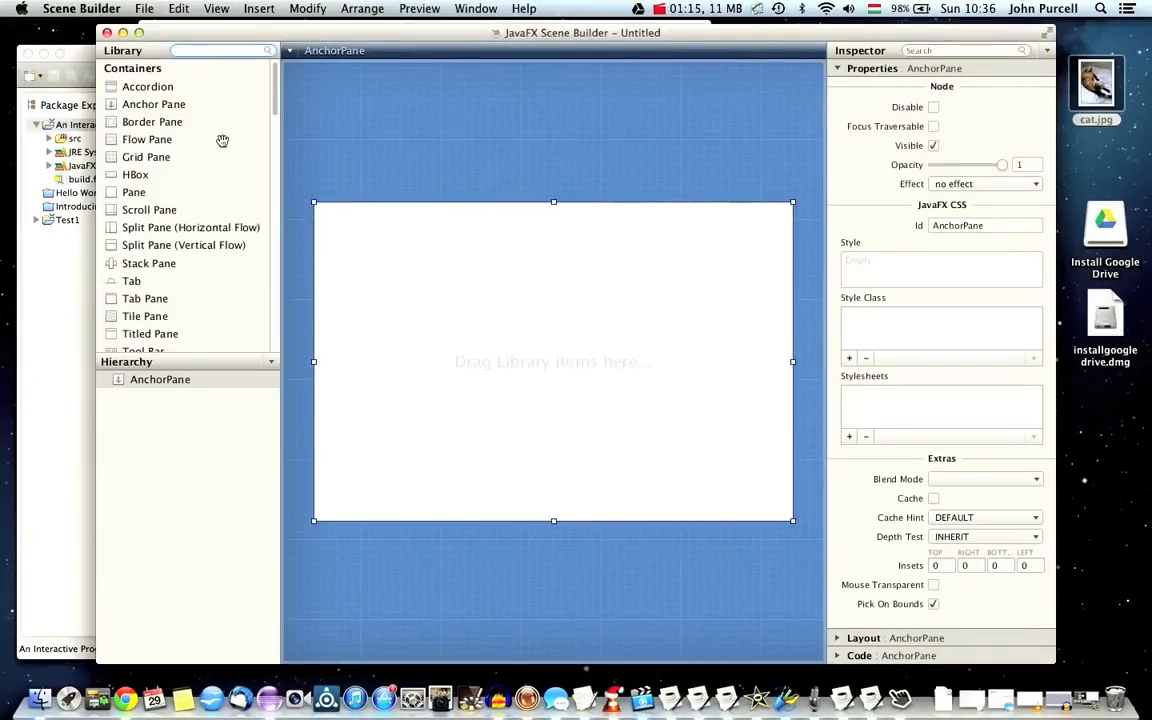
mouse_move(201, 122)
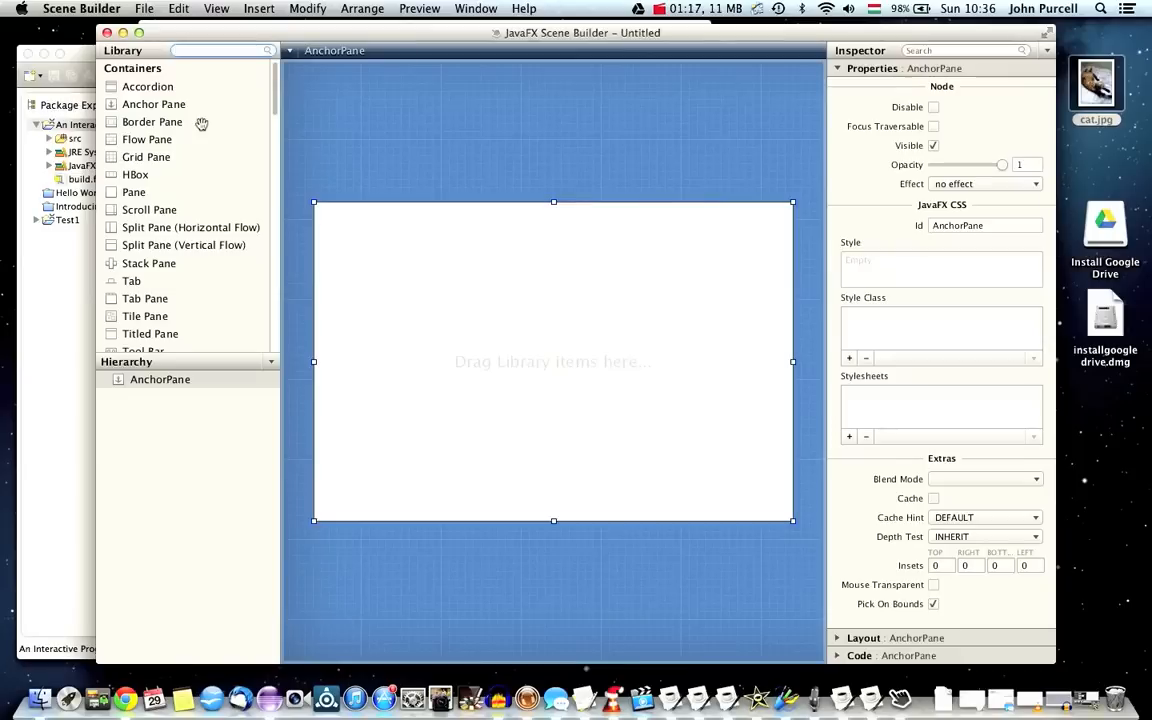
Open Main.fxml from javafx/workspace1/An Interactive Program/src/fxml.
click(146, 8)
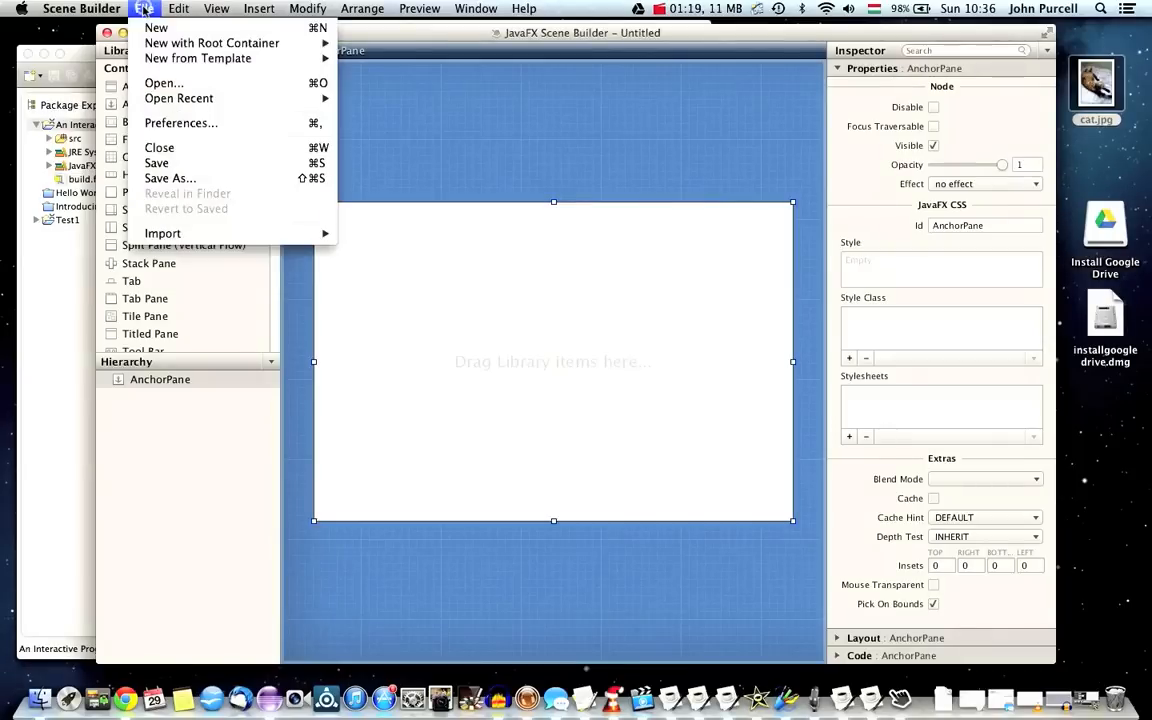
click(162, 83)
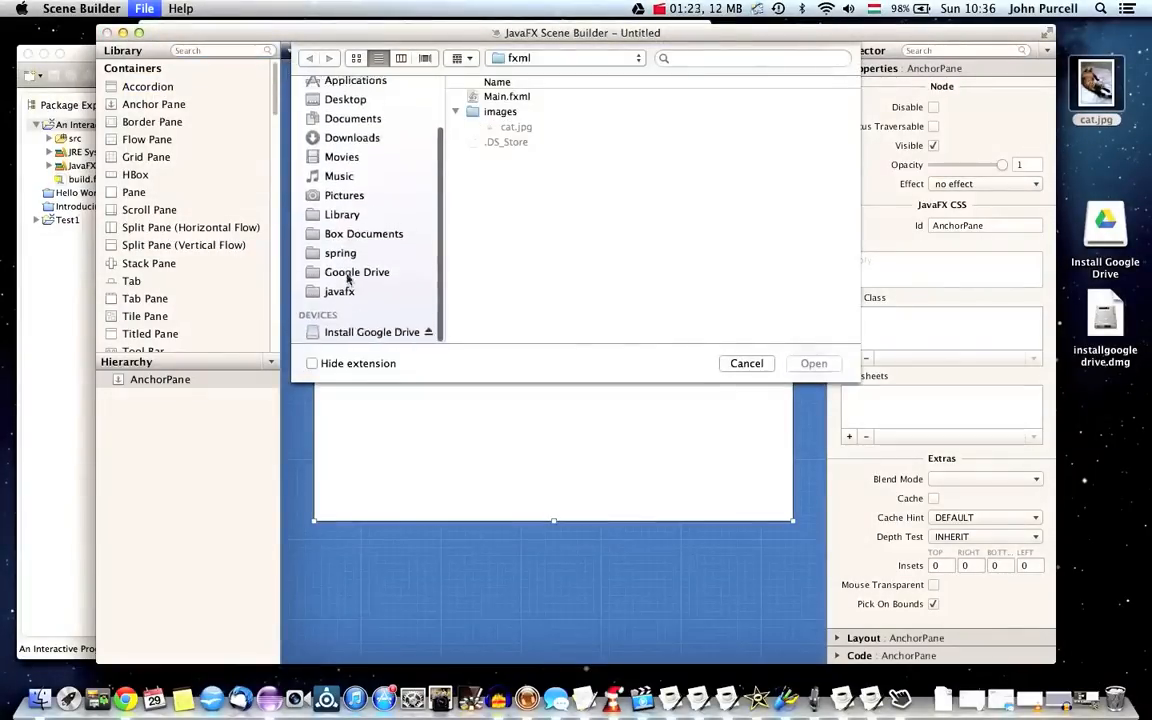
click(340, 291)
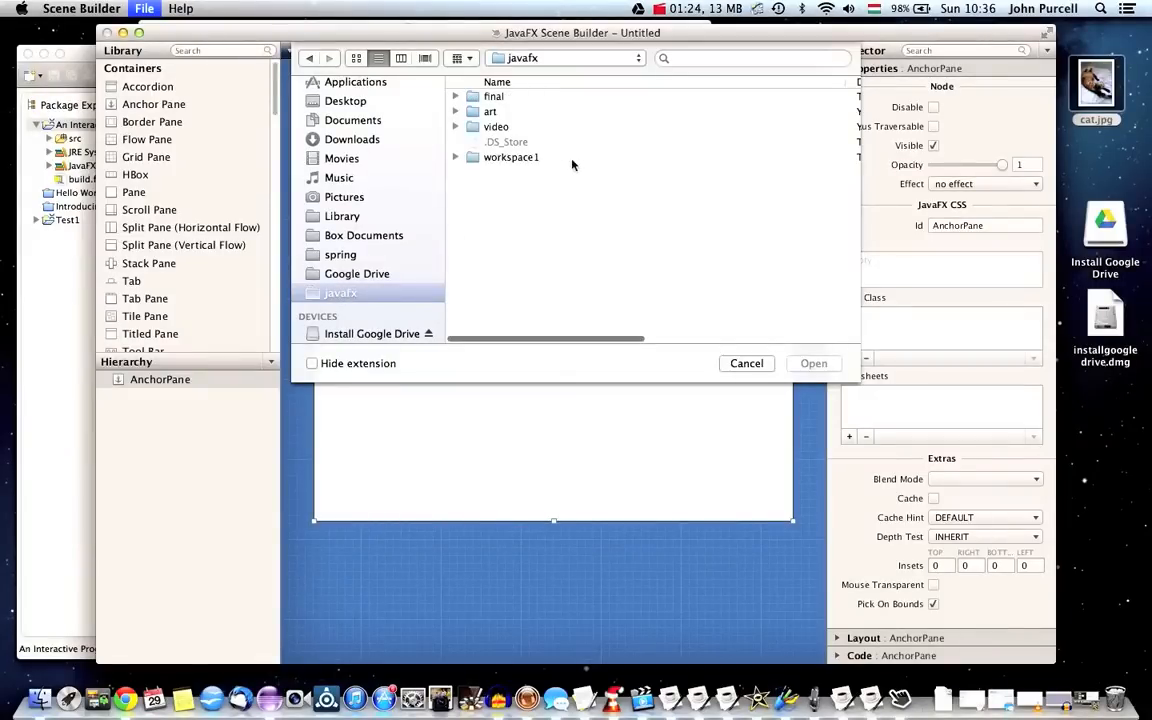
click(511, 157)
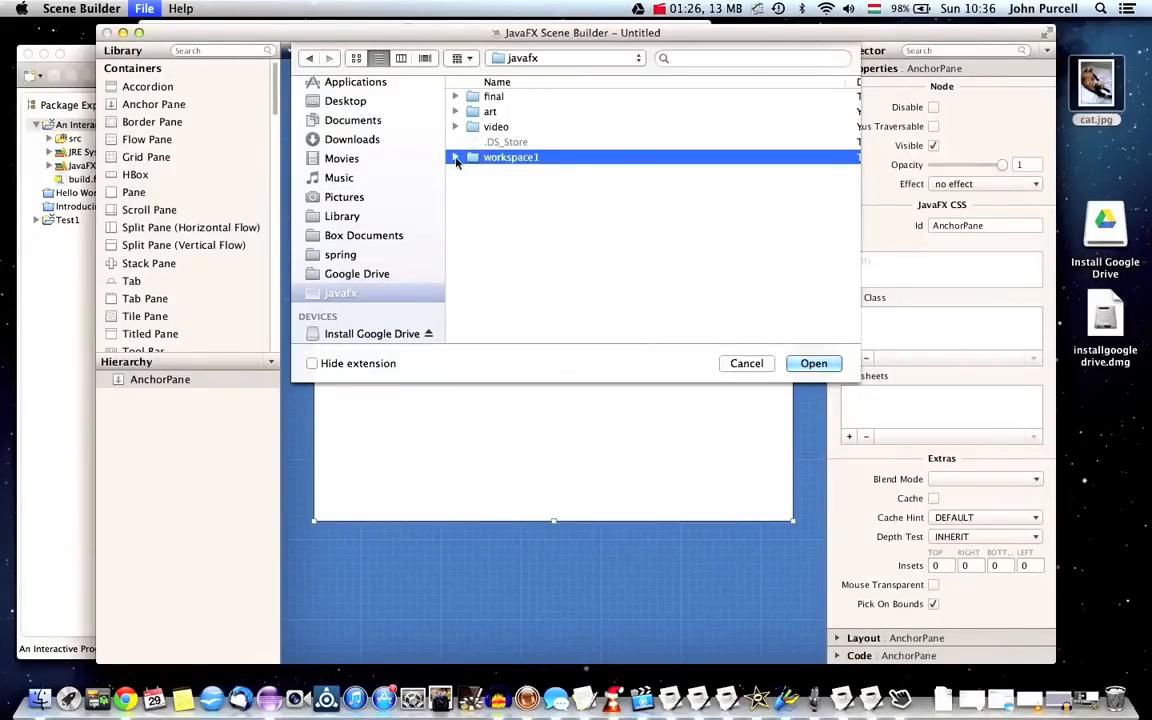
click(457, 157)
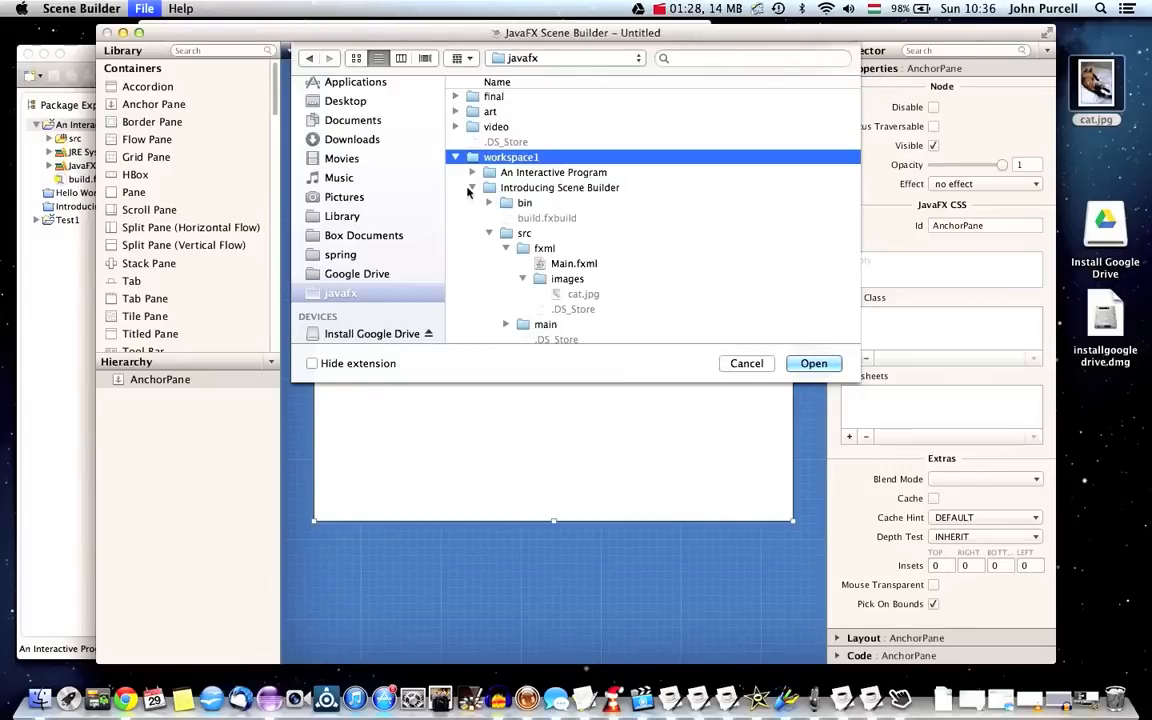
click(473, 187)
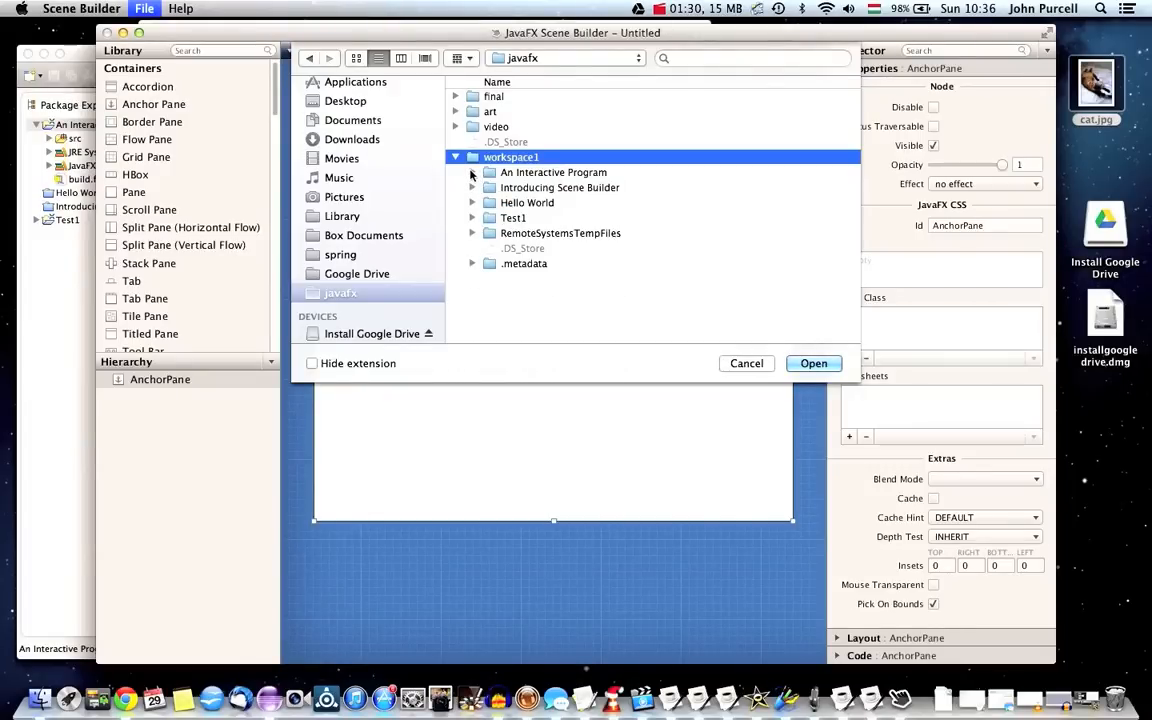
click(474, 172)
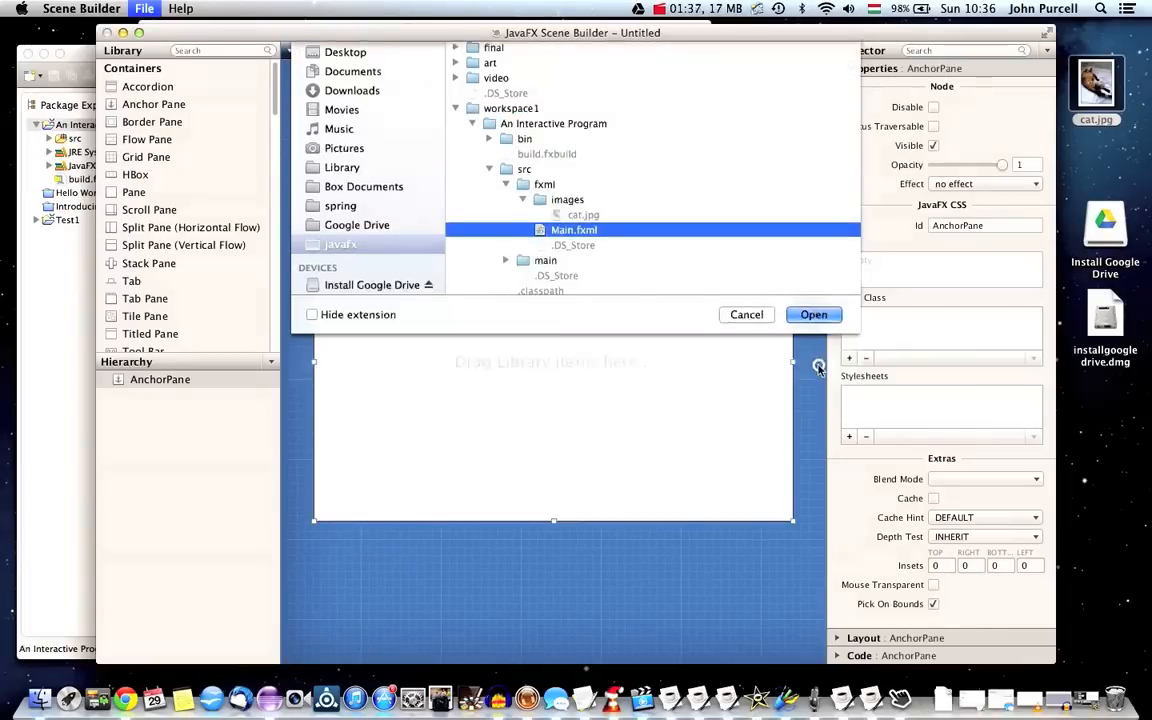
click(813, 314)
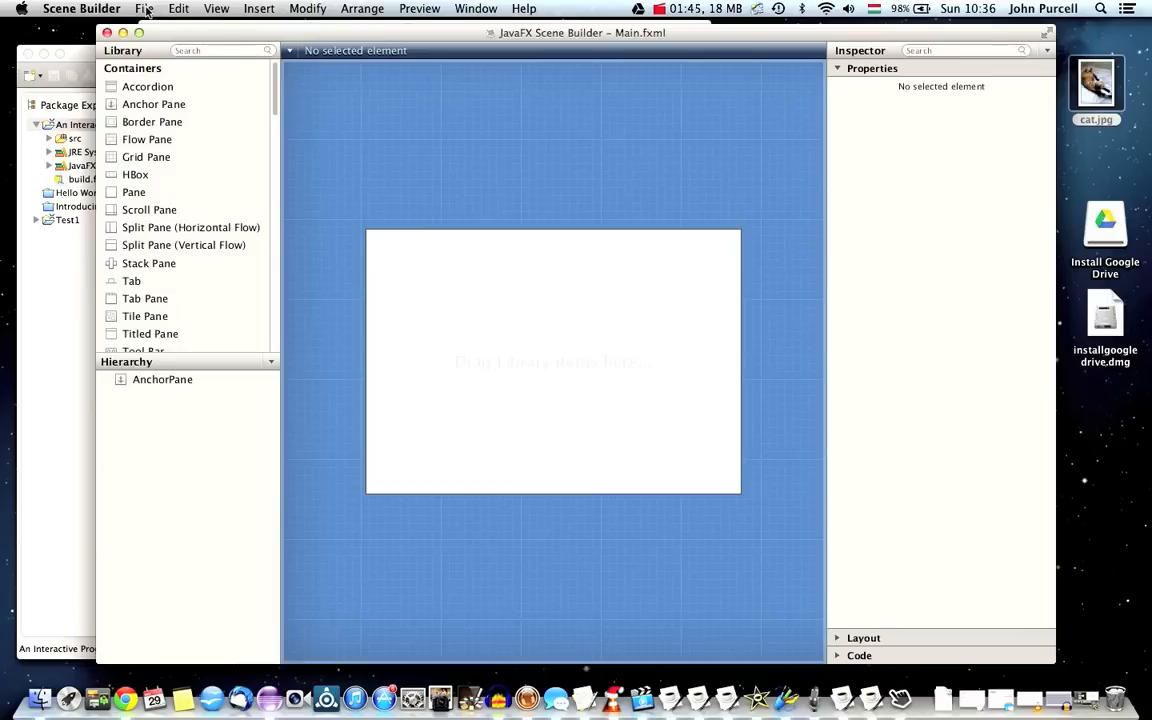
click(144, 8)
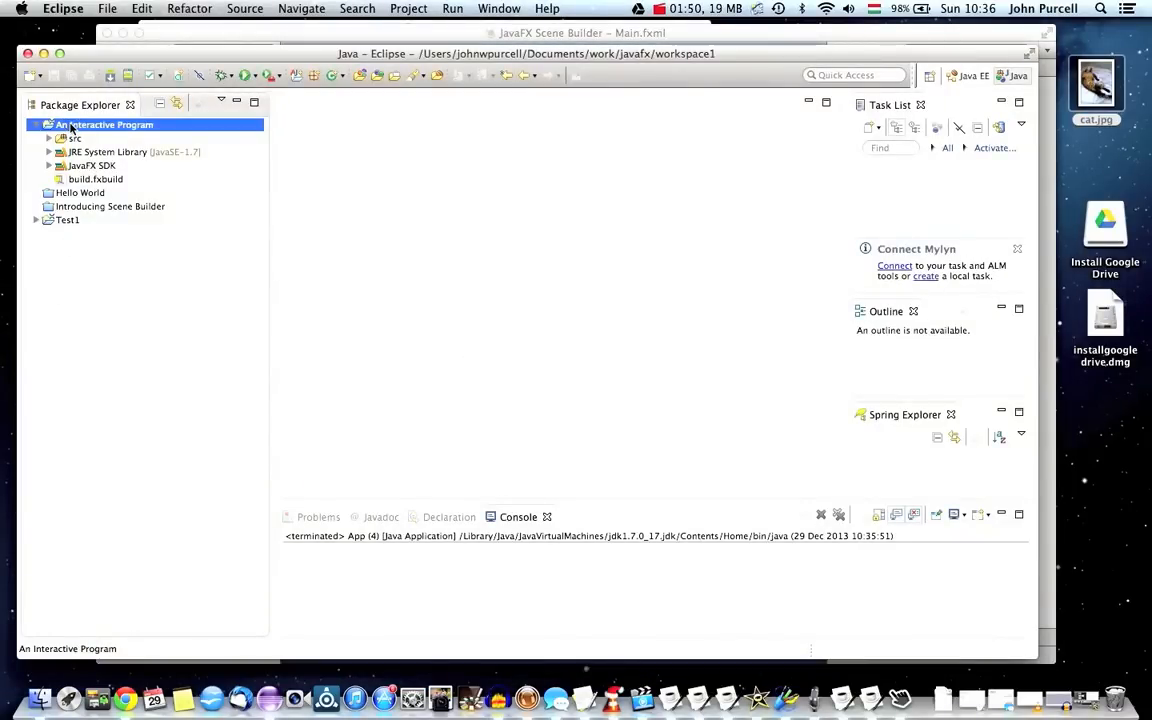
right_click(70, 125)
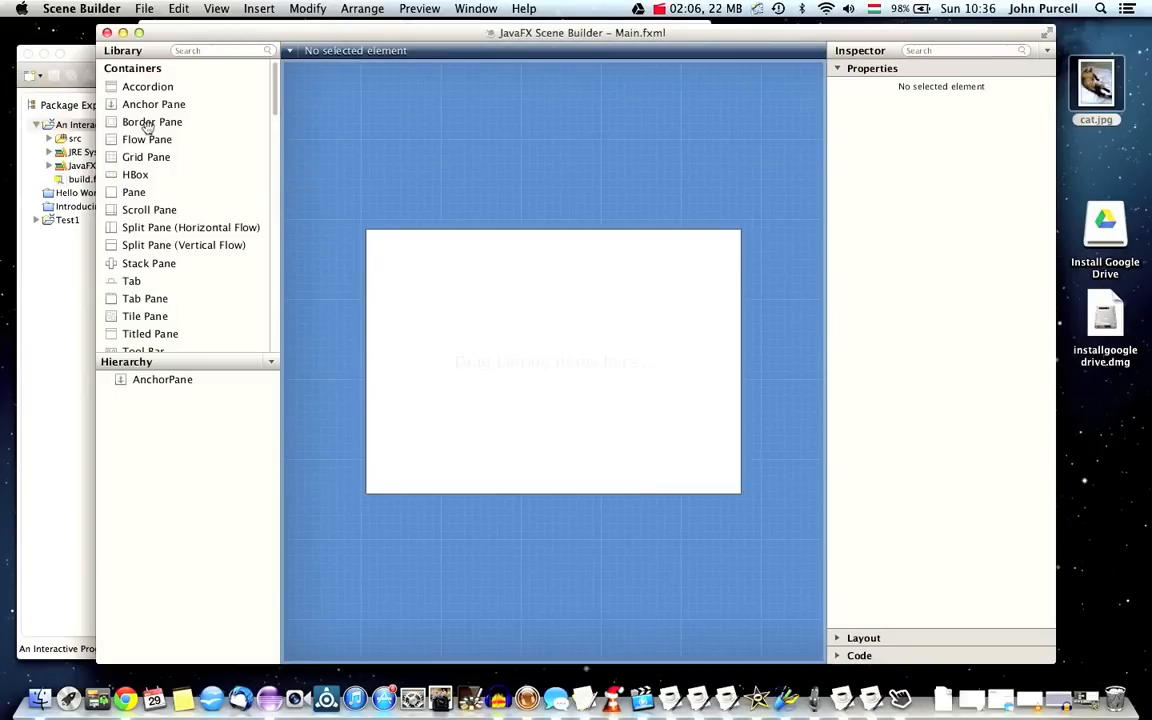
mouse_move(152, 121)
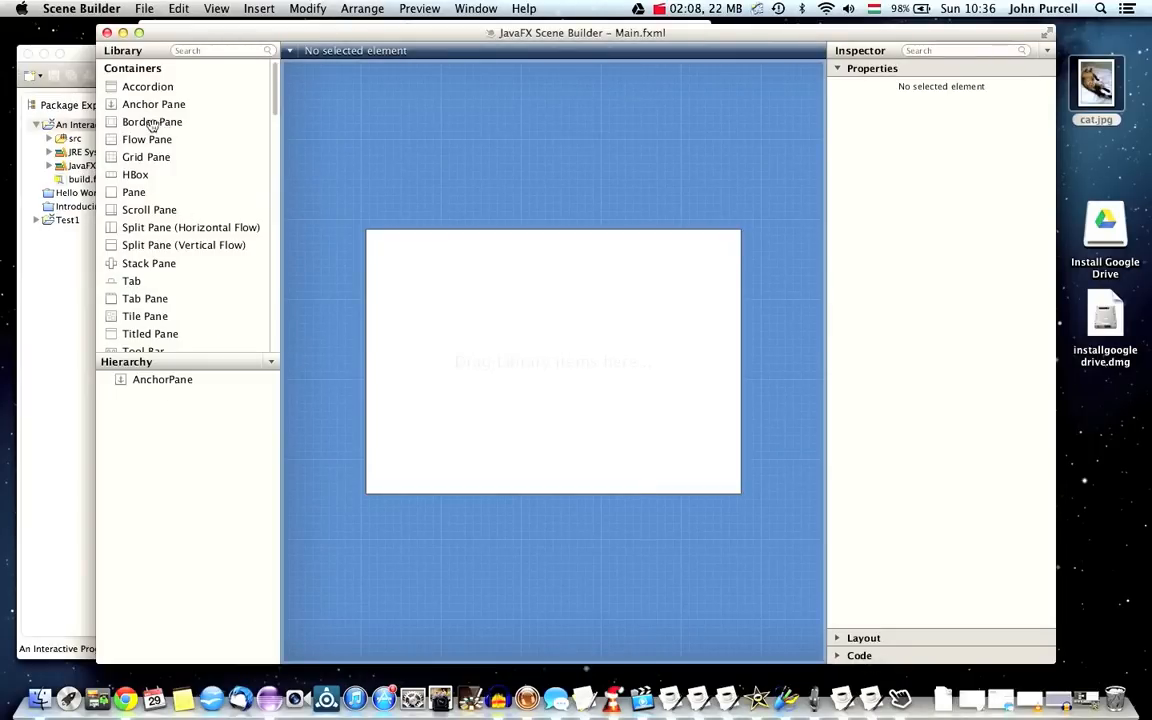
Add a BorderPane inside the AnchorPane and stretch it to fill the layout.
click(151, 121)
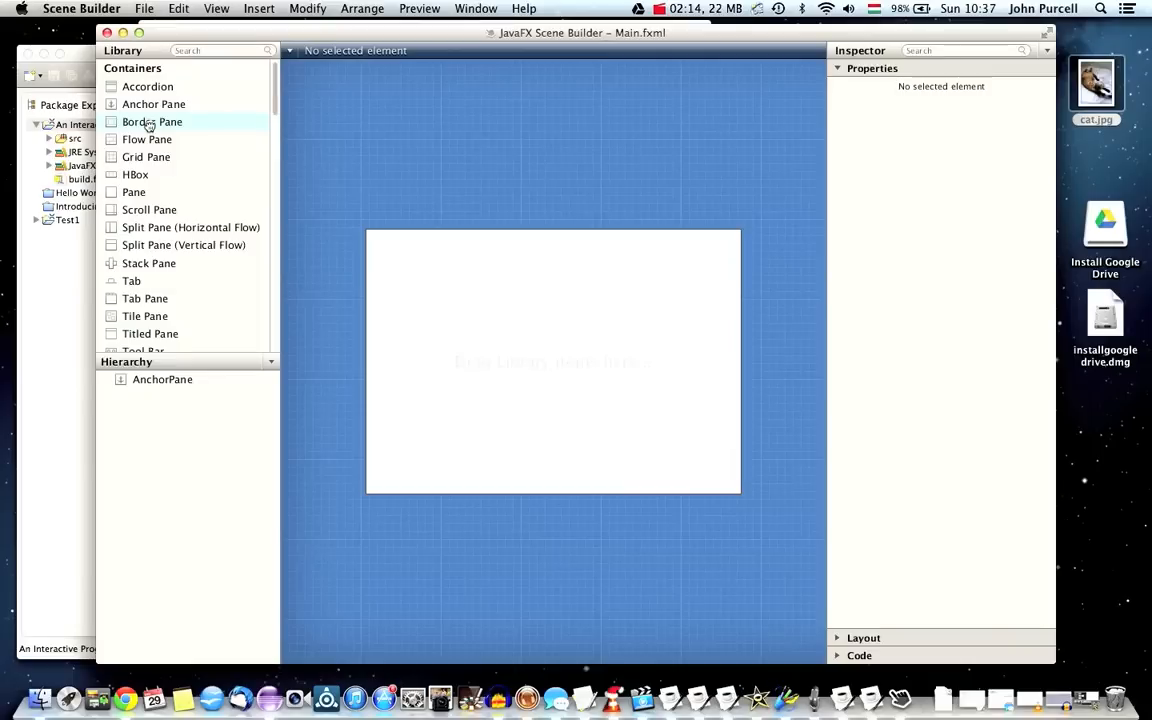
drag(152, 121, 481, 275)
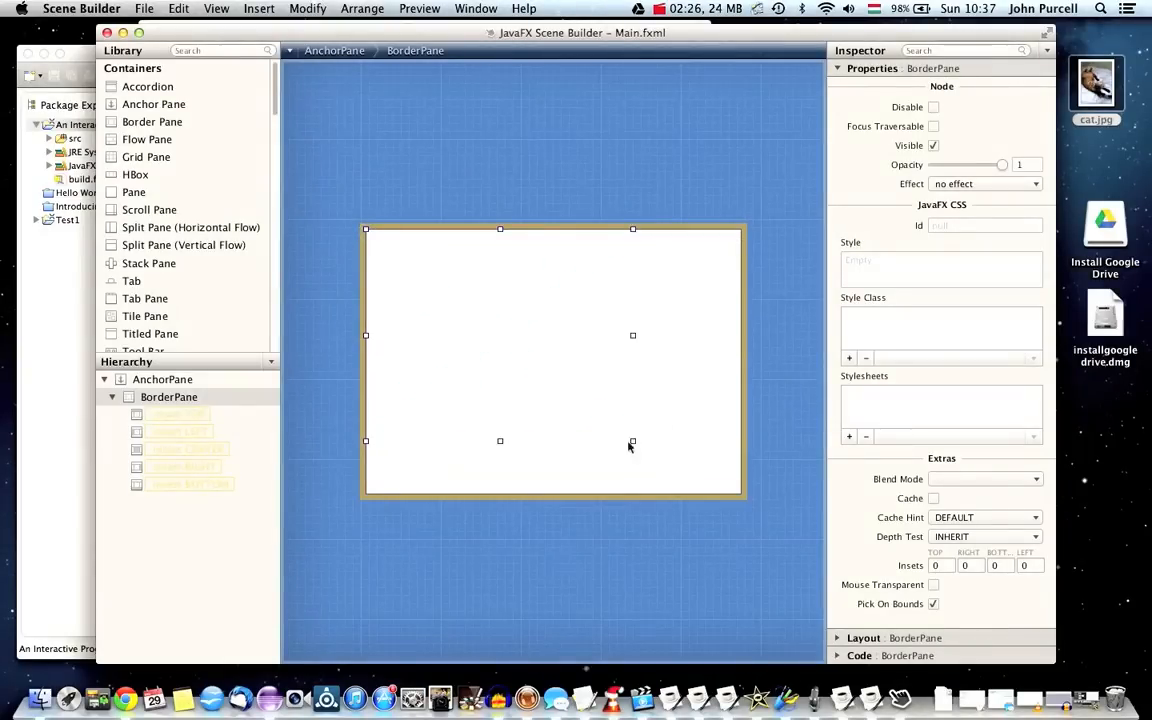
drag(632, 441, 737, 484)
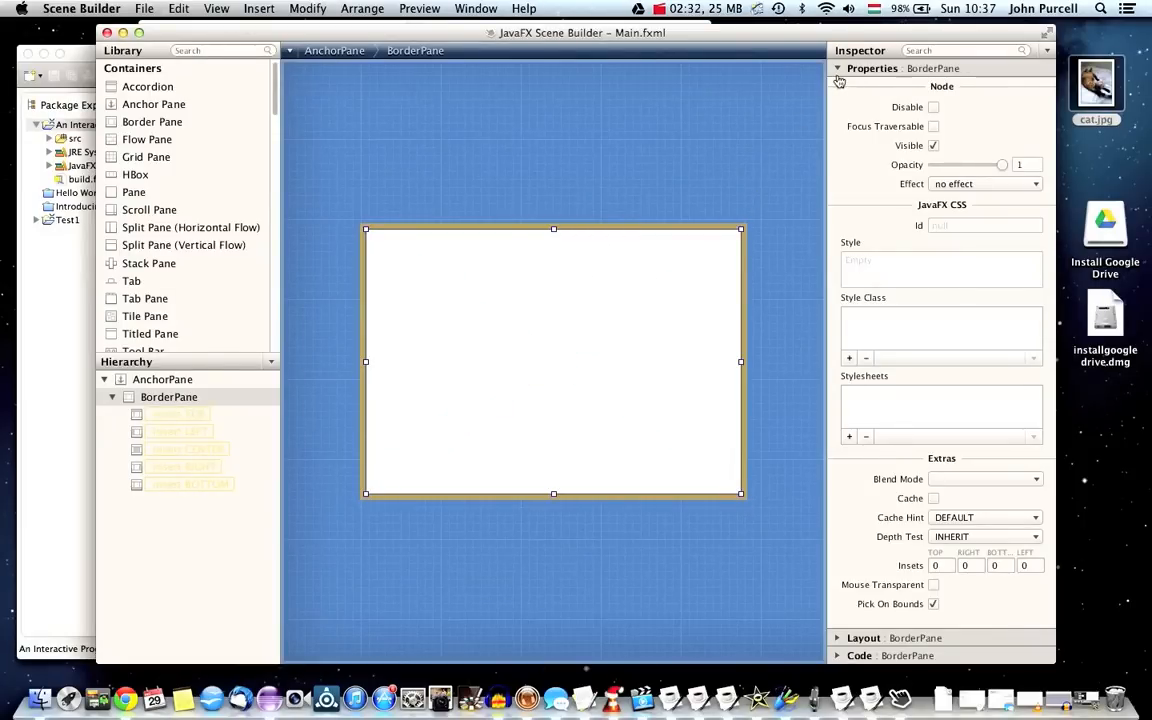
Anchor the BorderPane's top, right, bottom and left edges at 0 in Layout.
click(839, 68)
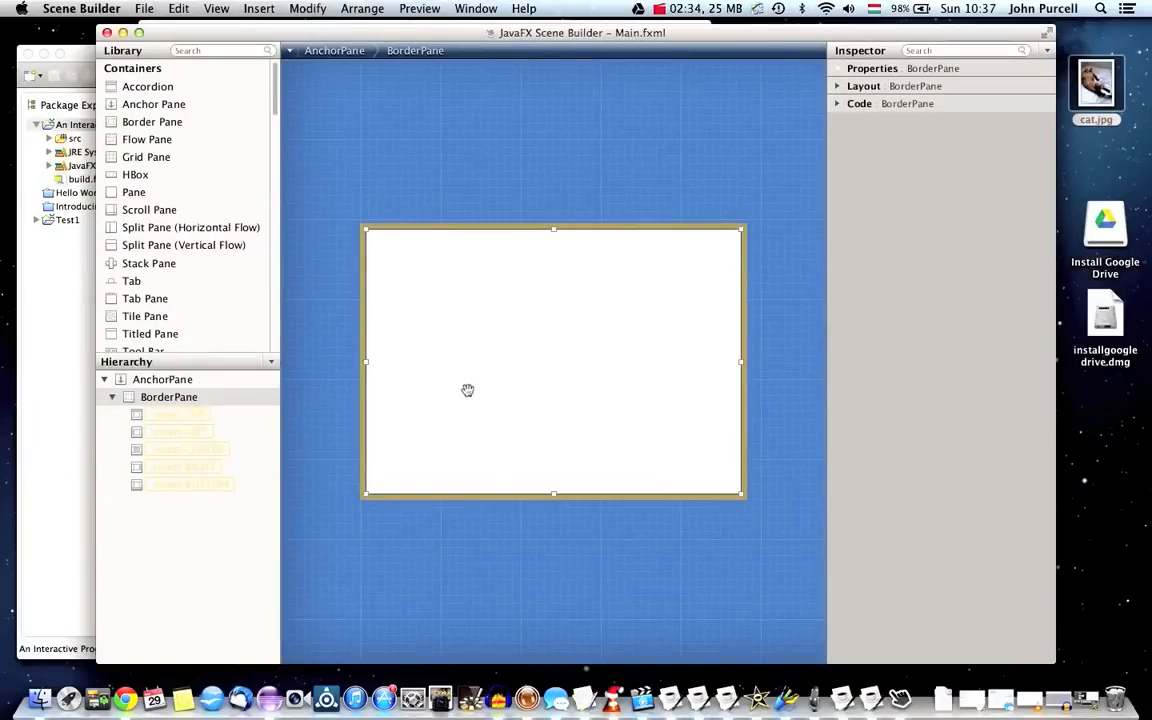
click(841, 68)
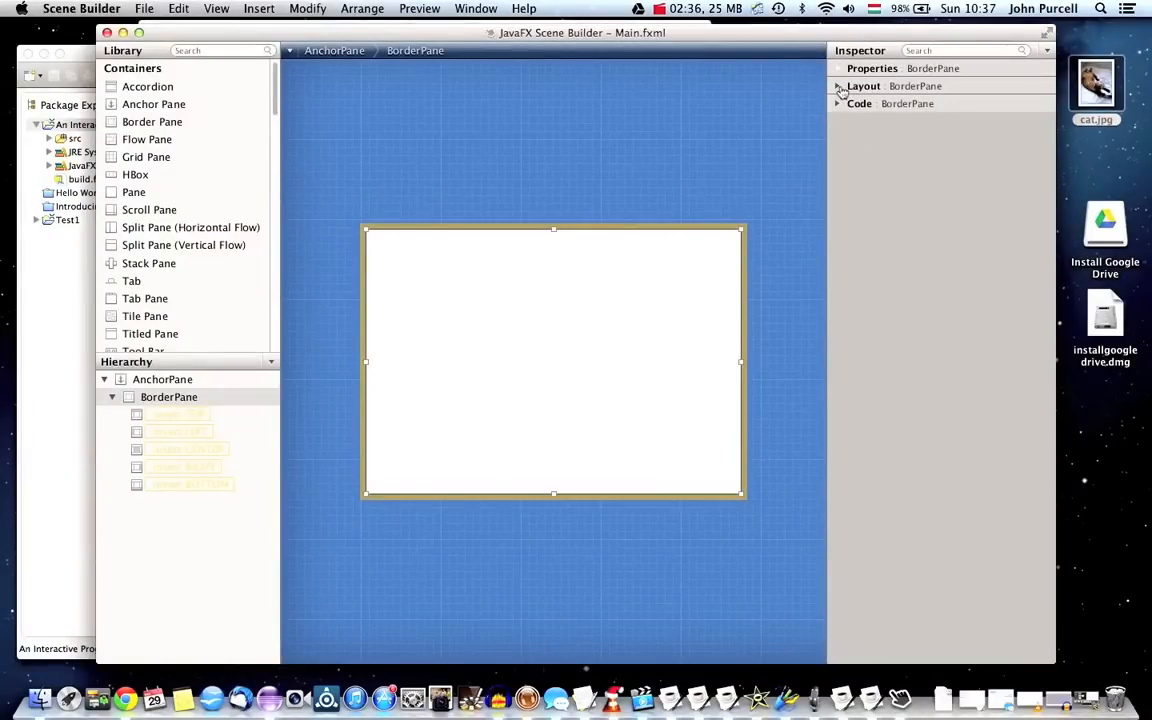
click(843, 86)
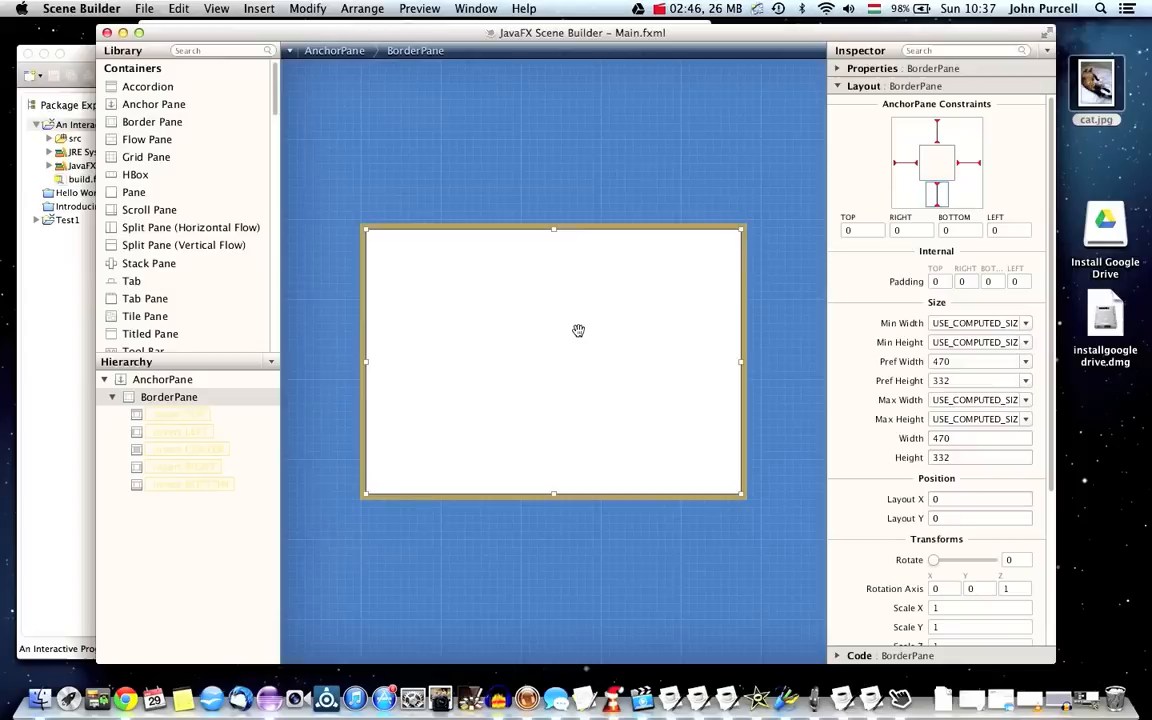
mouse_move(910, 145)
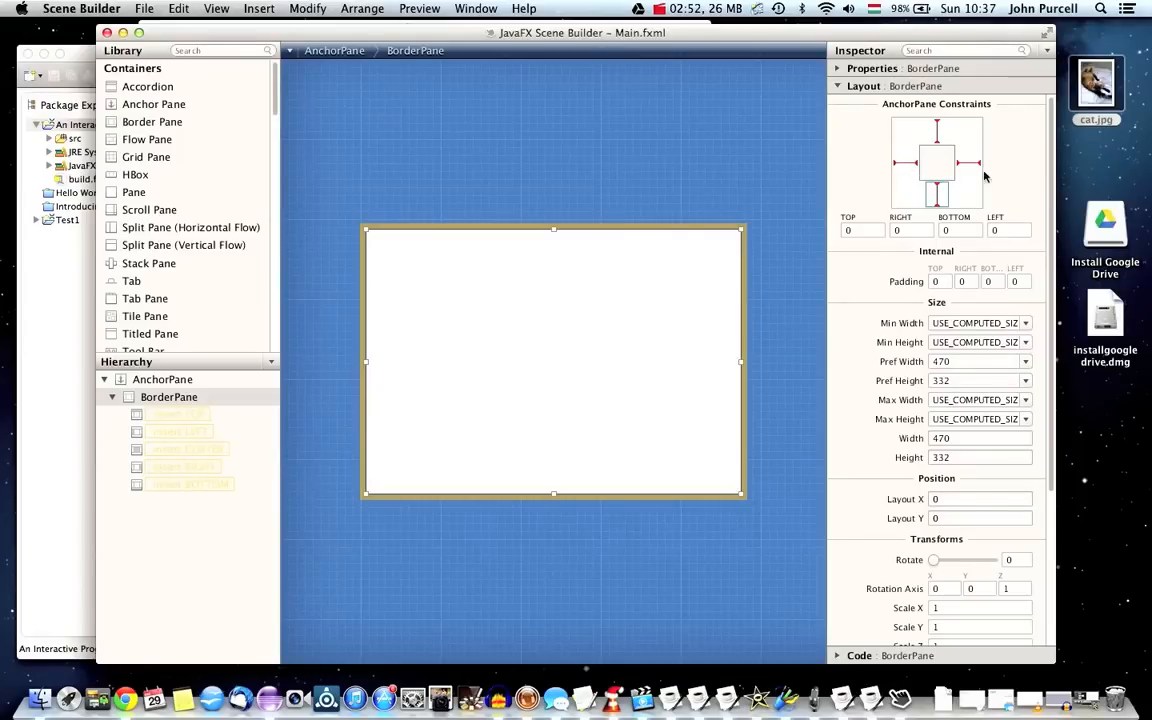
click(862, 230)
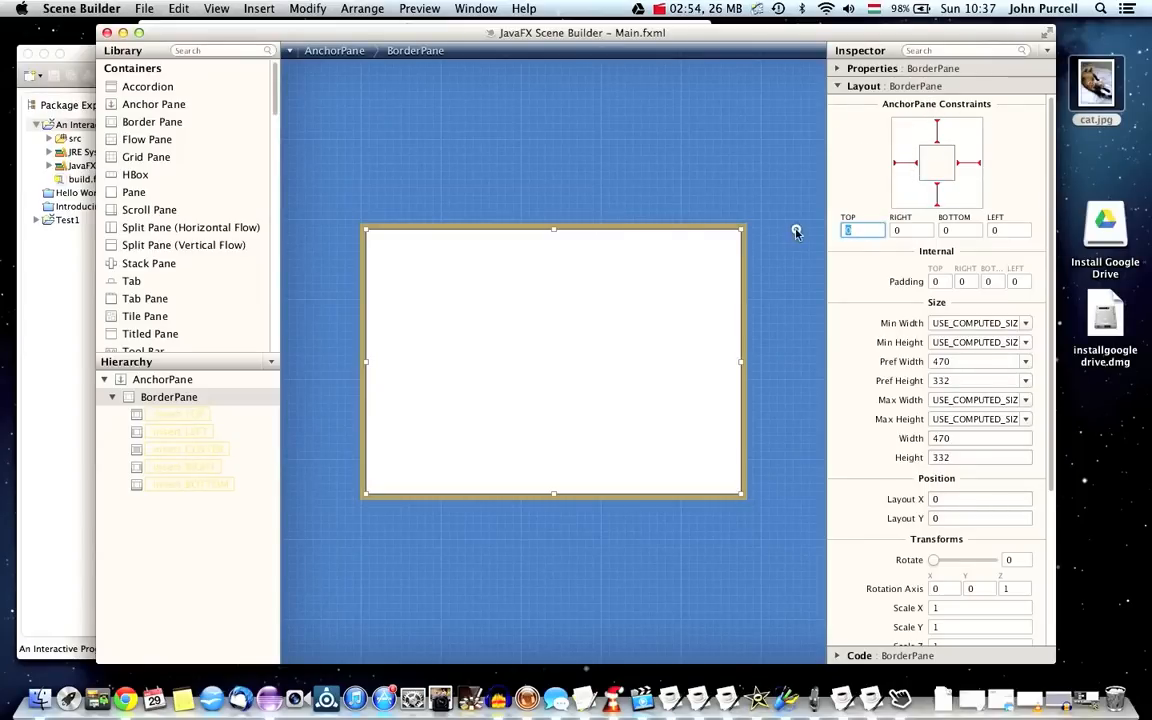
click(911, 230)
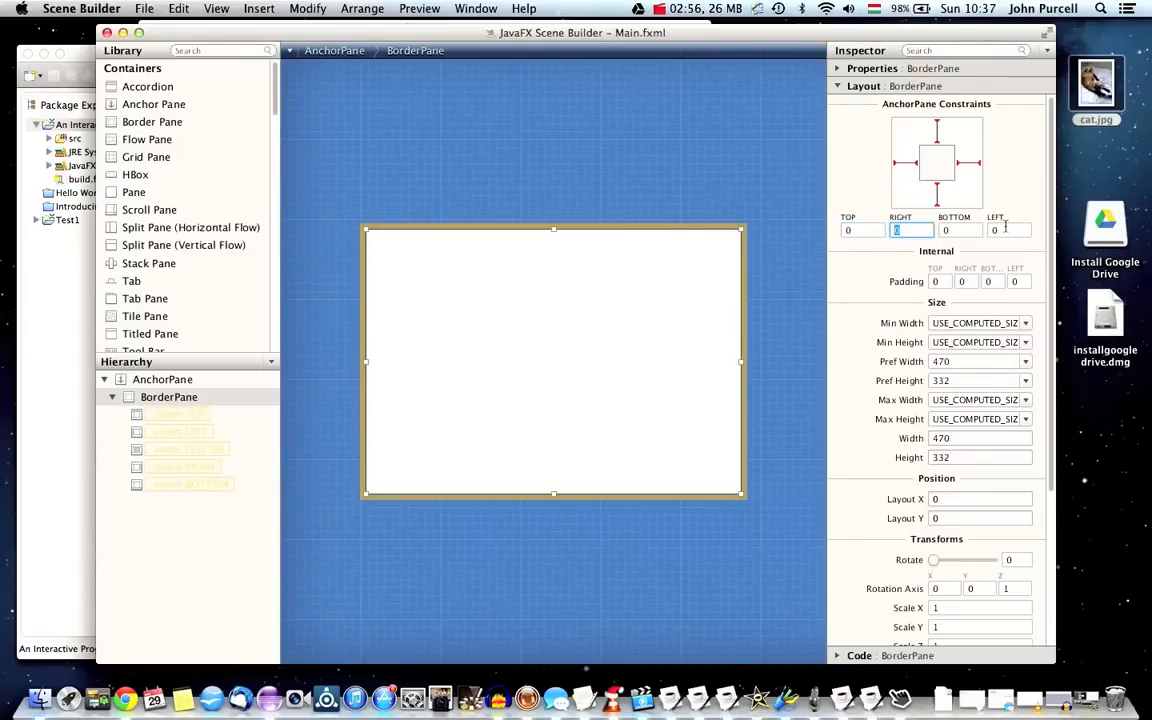
click(1009, 230)
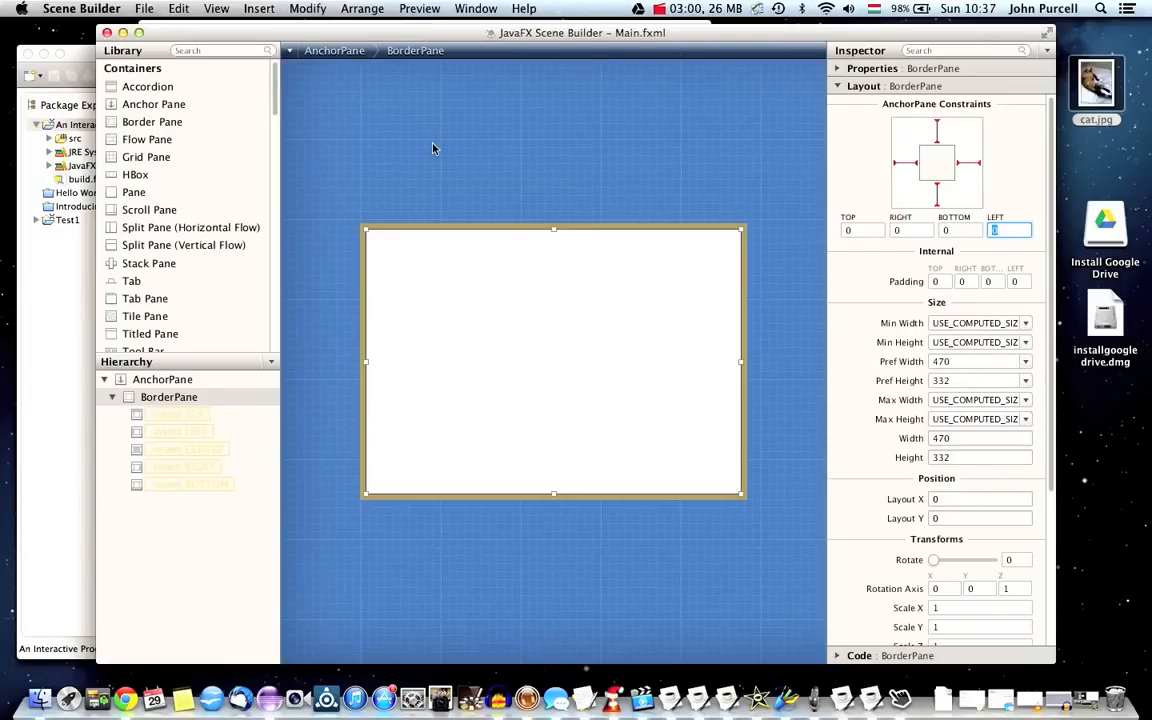
mouse_move(637, 320)
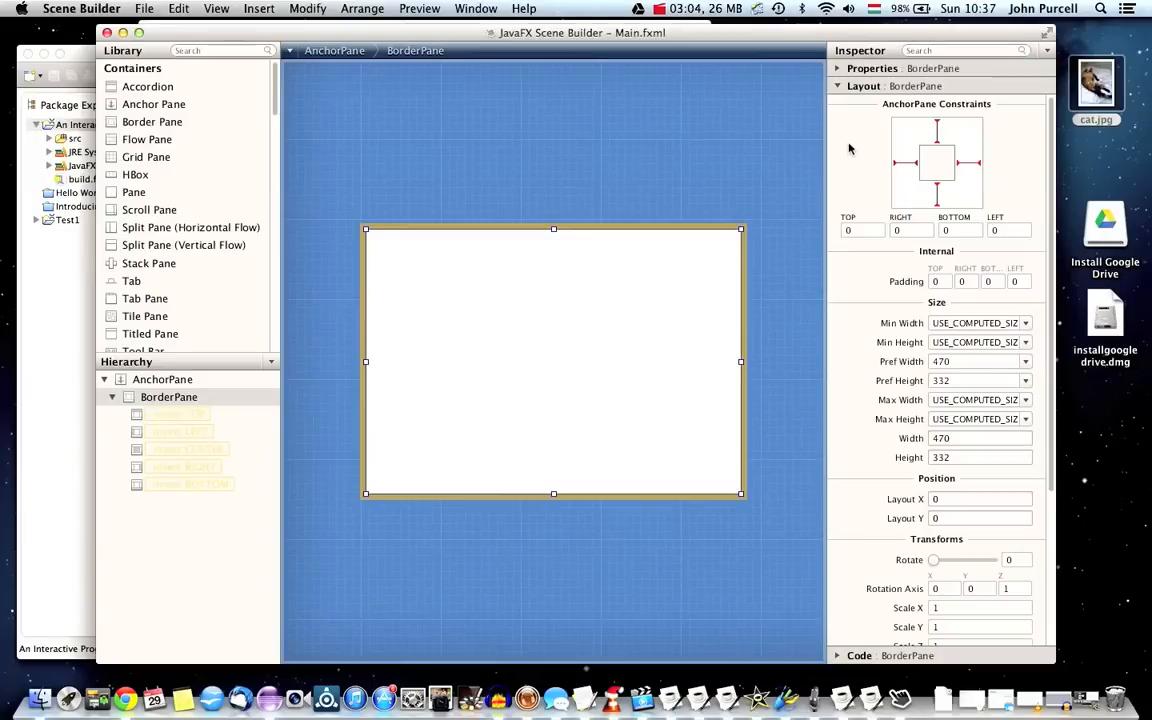
scroll(down, 3)
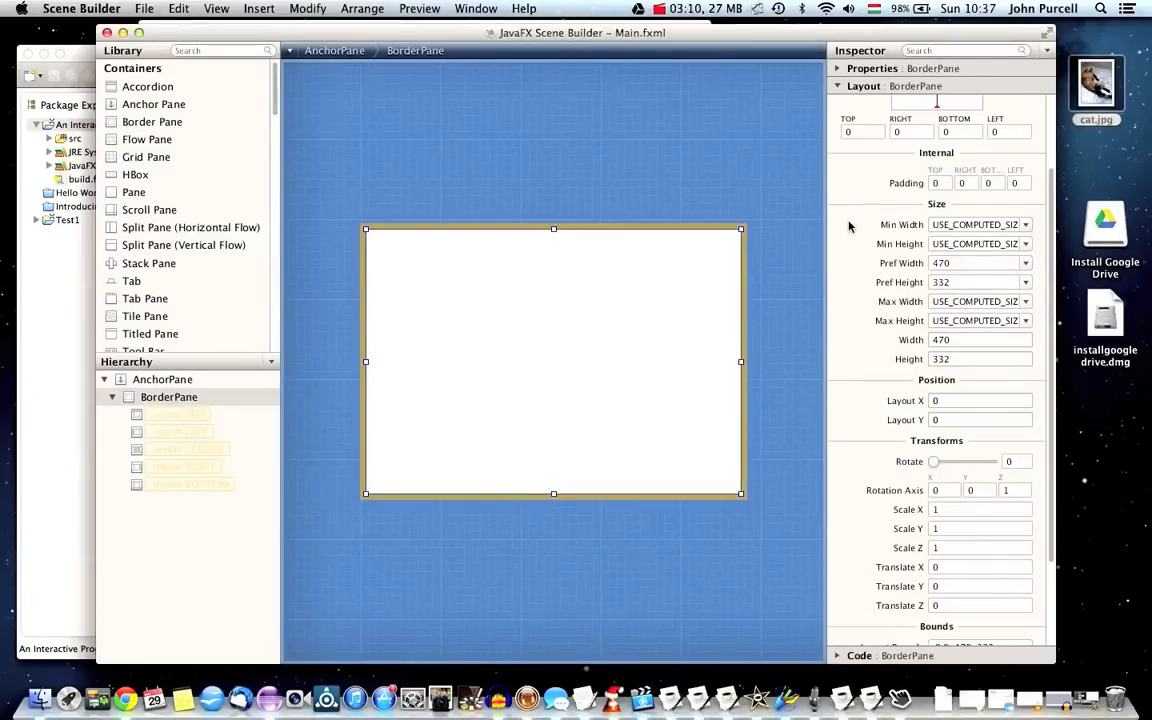
mouse_move(560, 248)
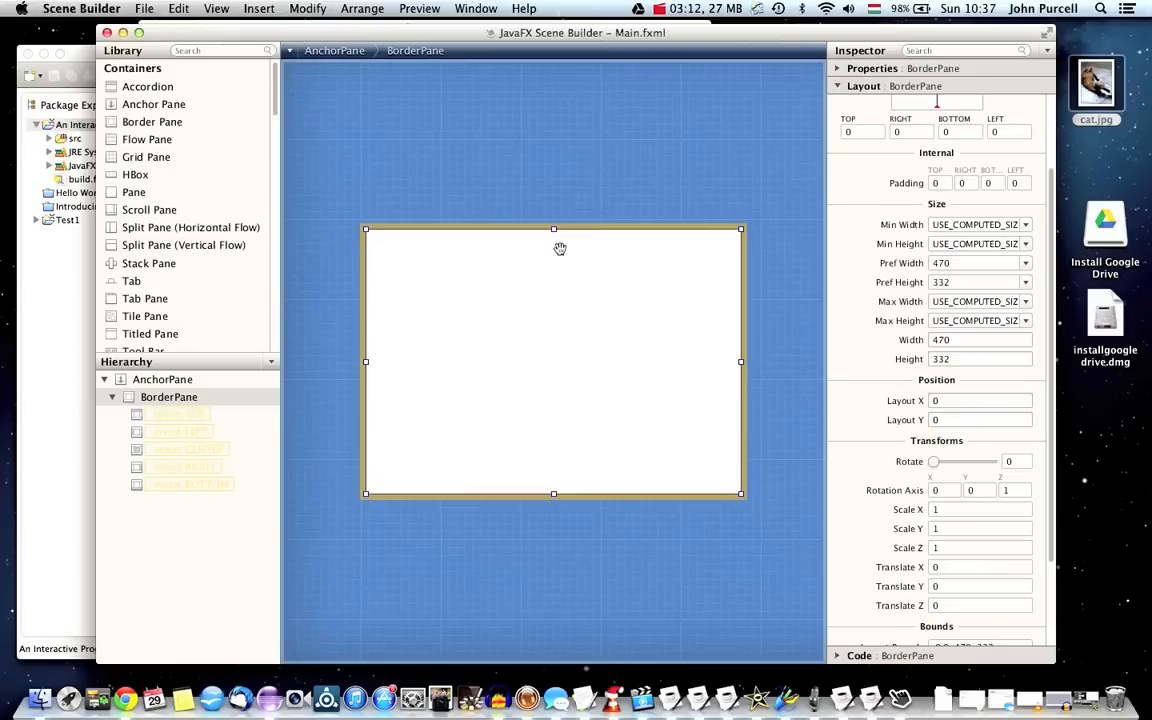
mouse_move(612, 387)
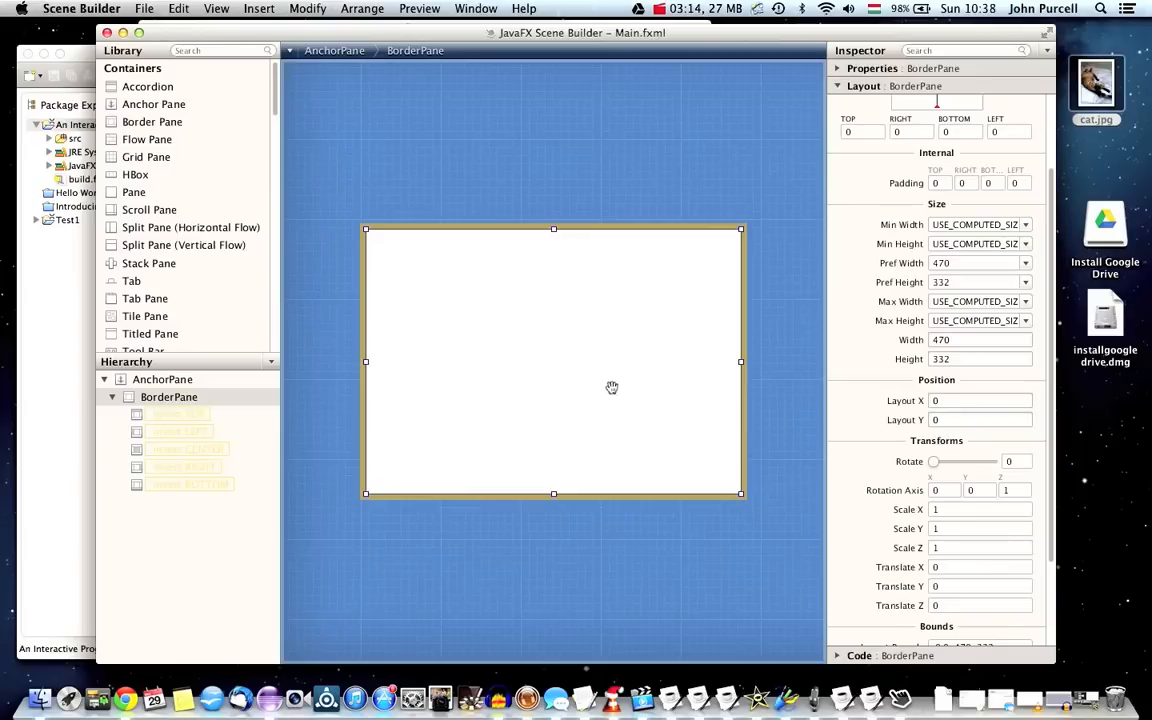
mouse_move(543, 482)
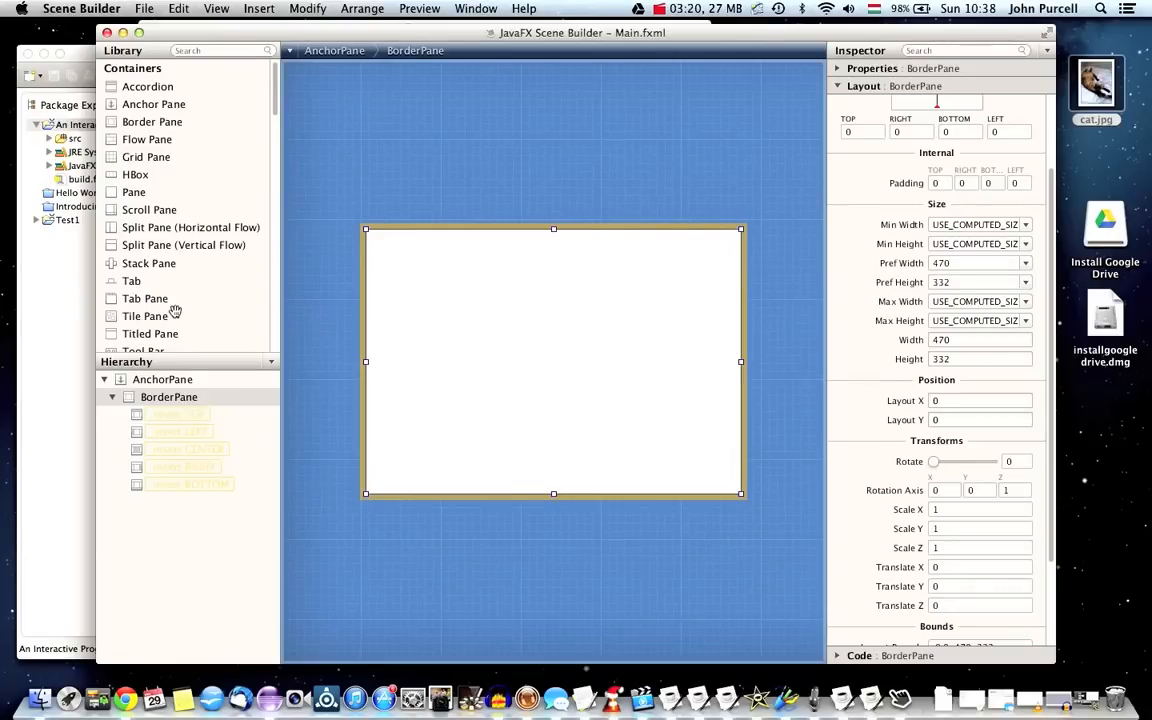
scroll(down, 3)
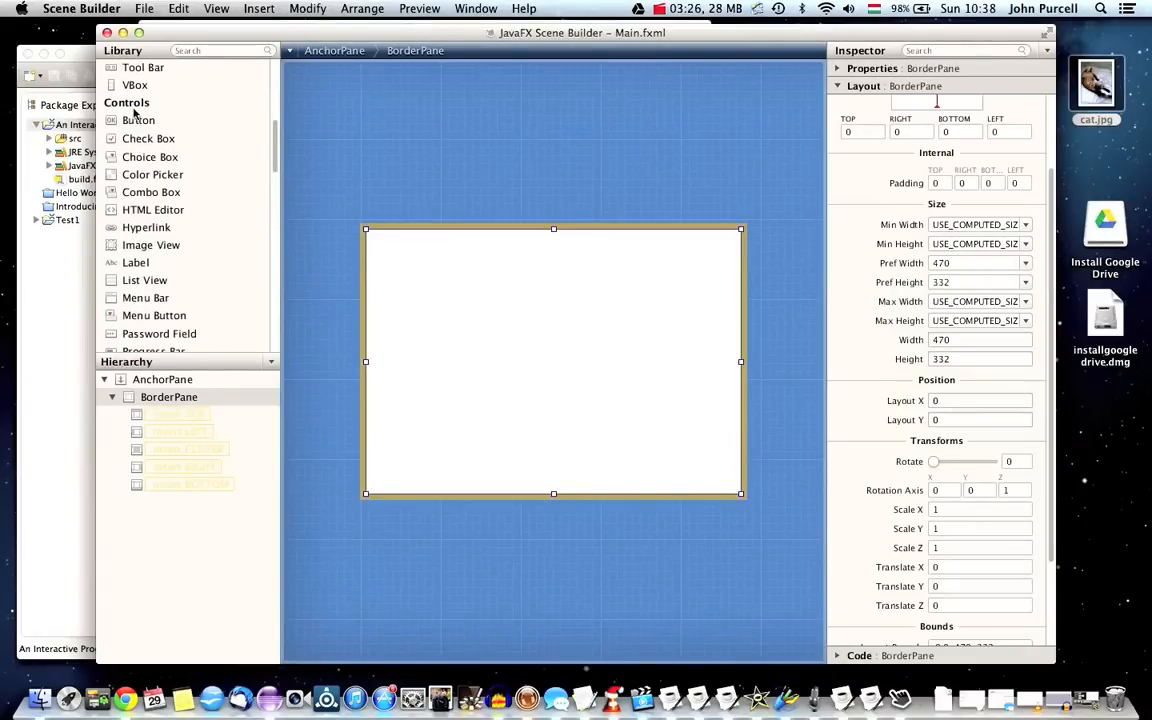
scroll(down, 3)
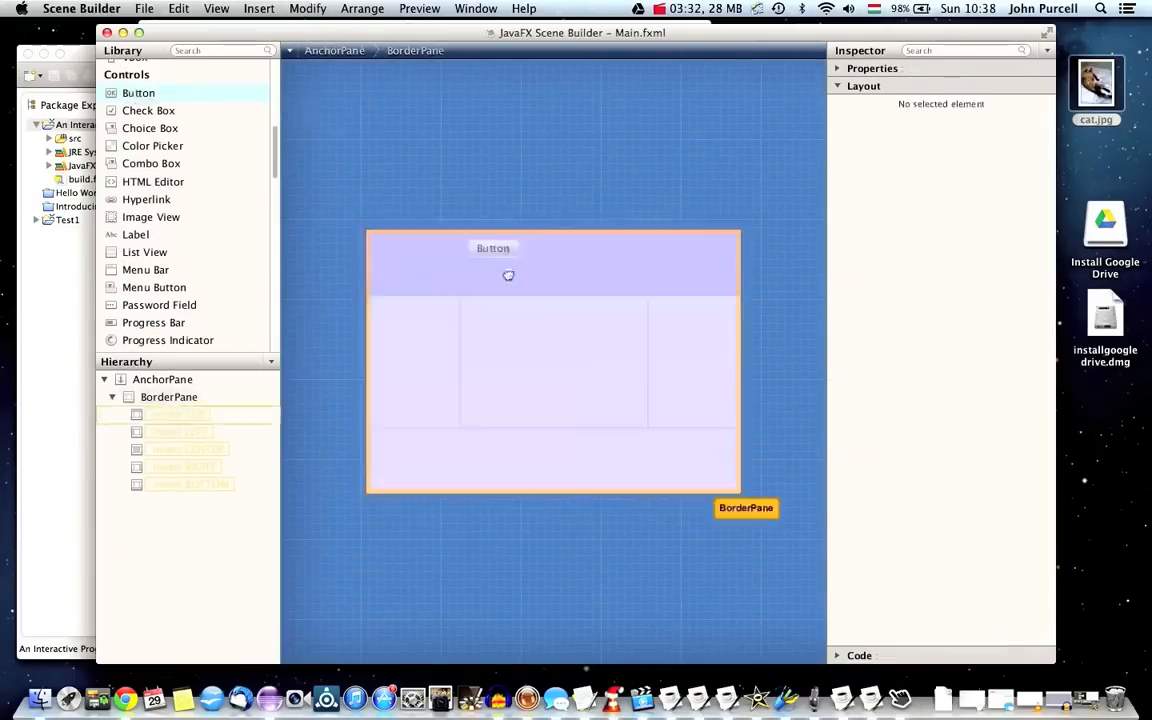
Drag a Button across the BorderPane regions and drop it into BOTTOM.
drag(493, 248, 573, 329)
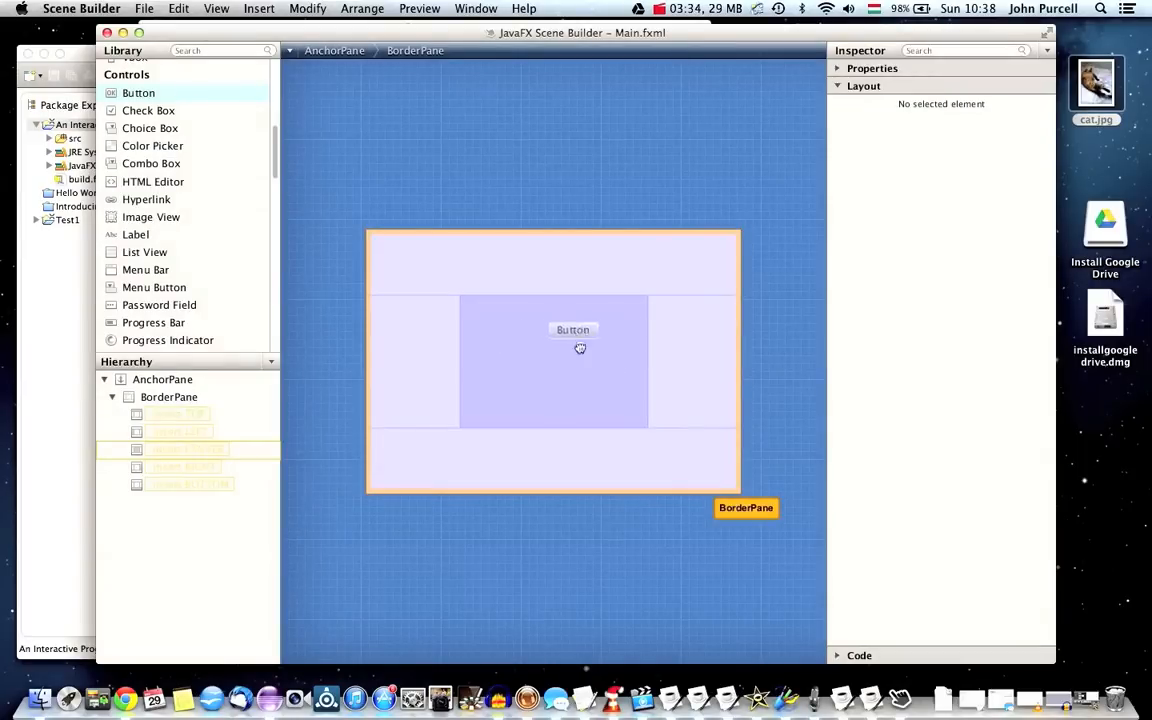
drag(573, 329, 638, 347)
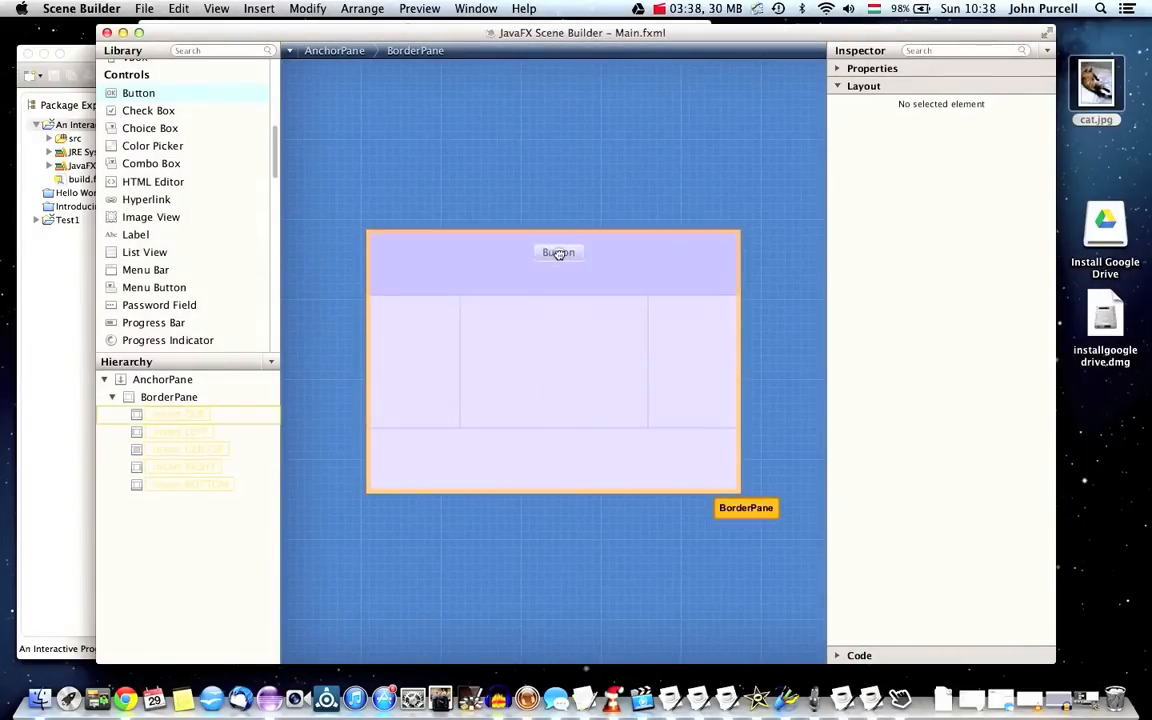
drag(558, 252, 545, 357)
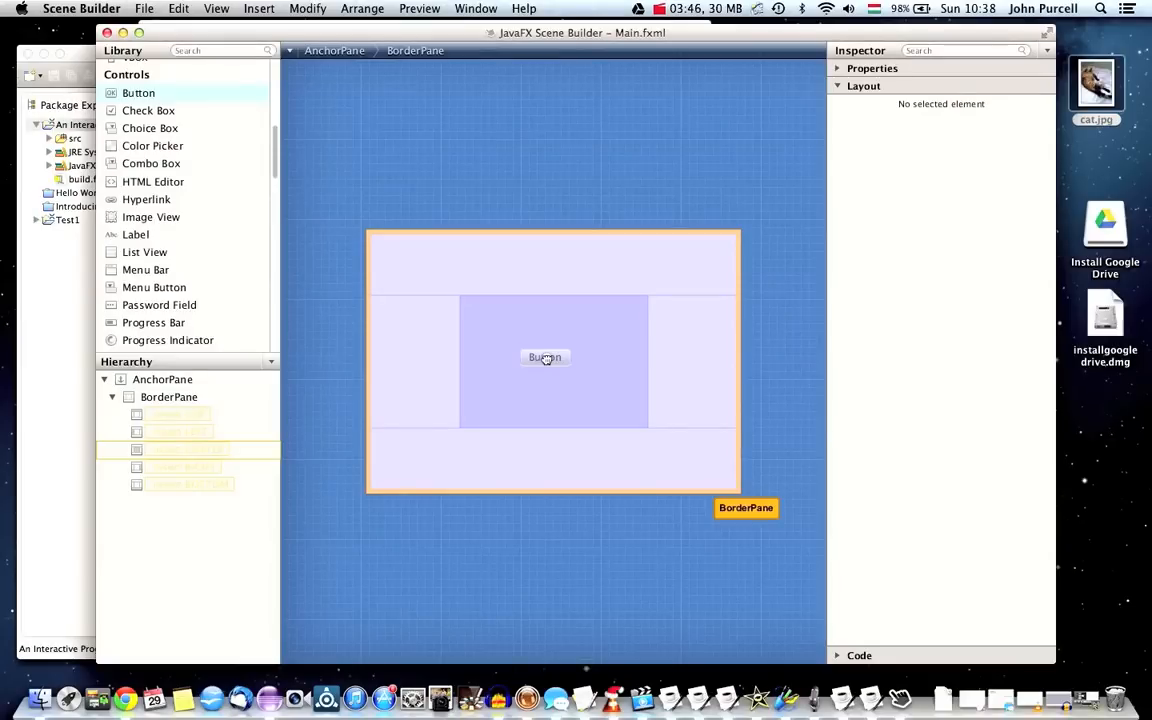
drag(545, 357, 547, 455)
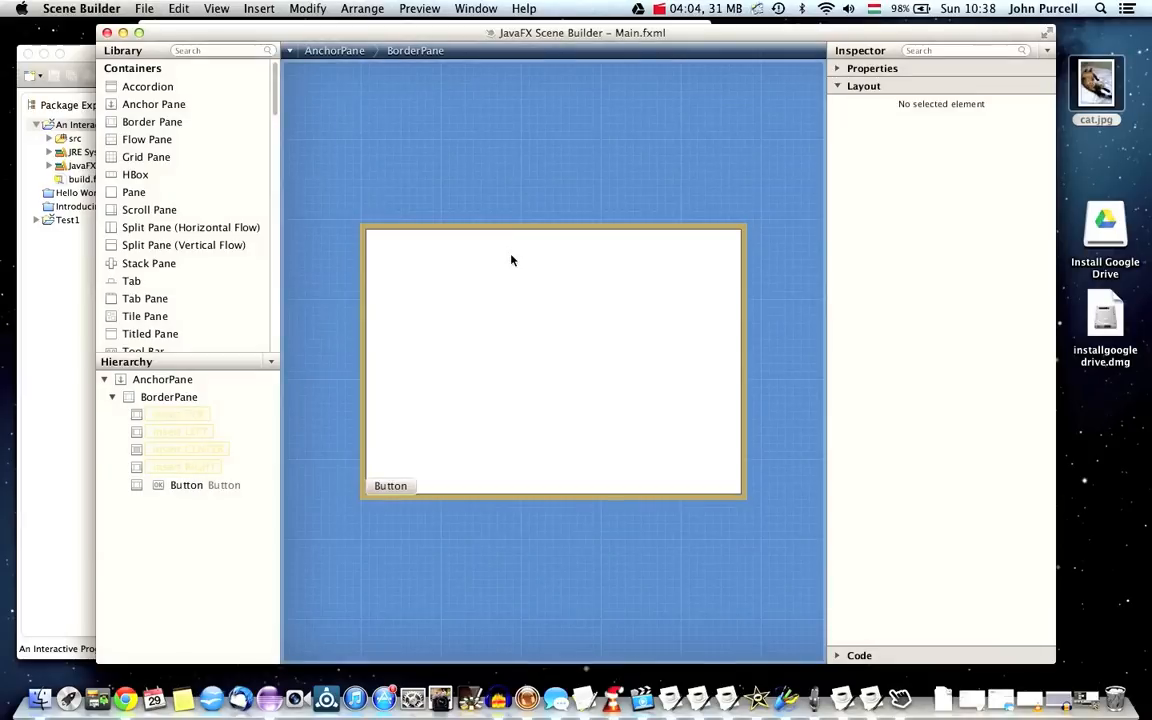
mouse_move(524, 393)
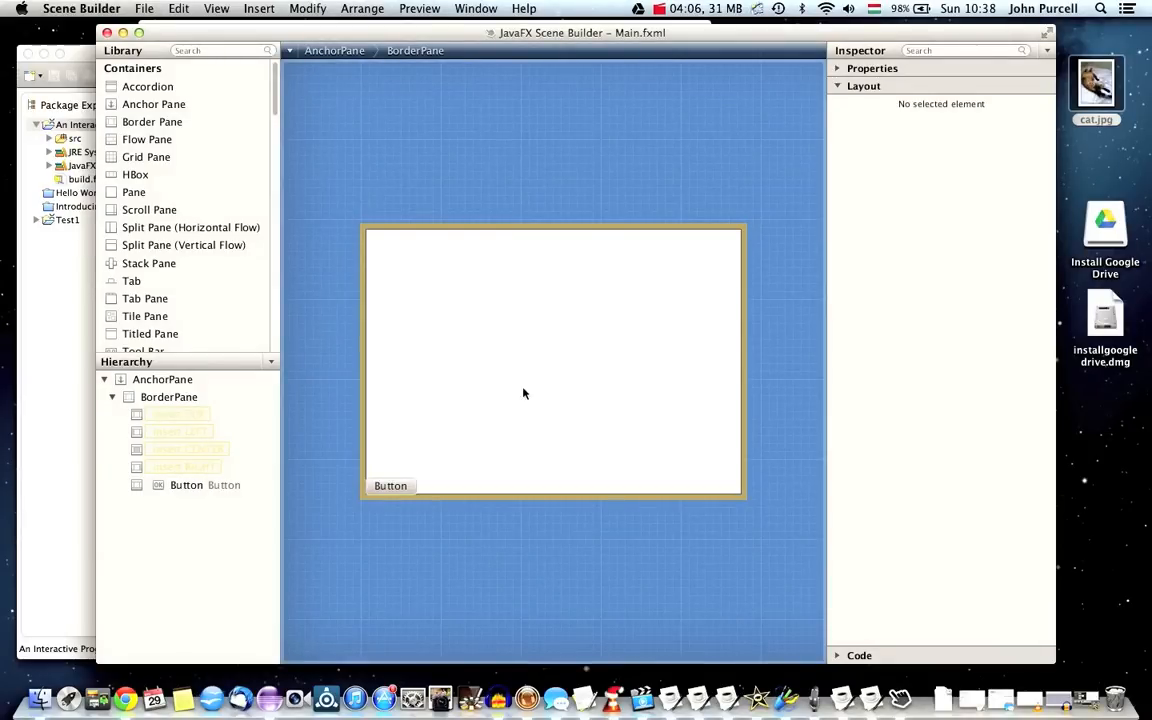
mouse_move(1037, 319)
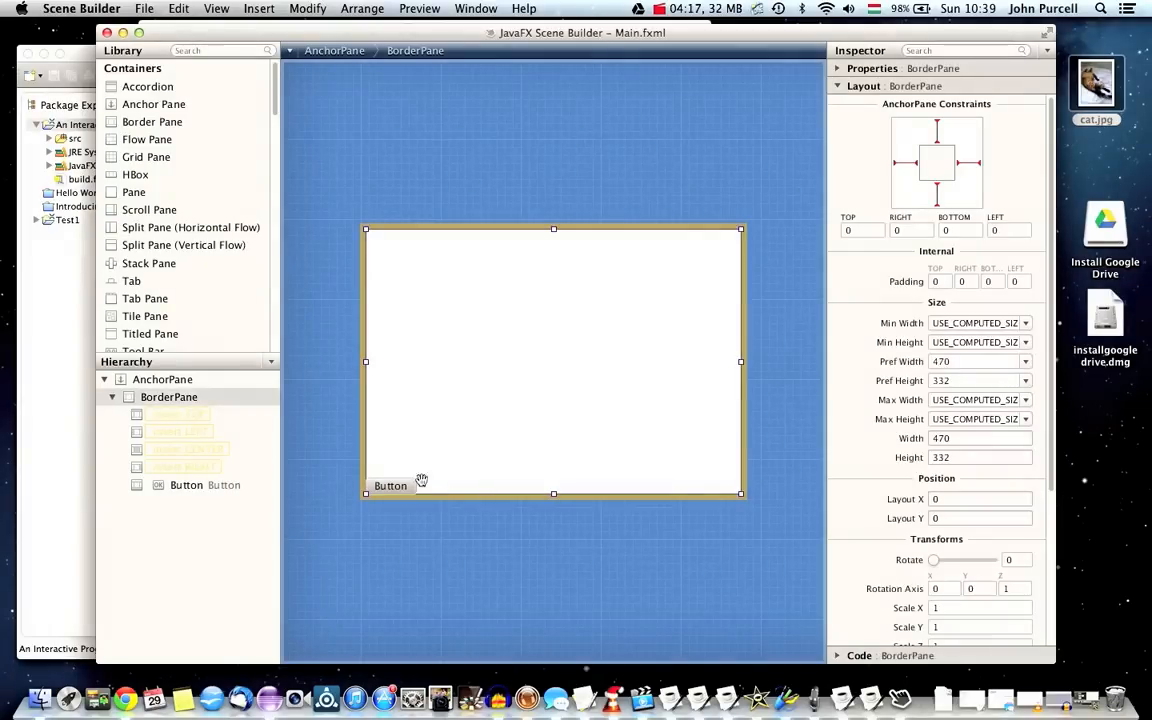
Select the bottom Button and set its Layout alignment to CENTER.
click(390, 485)
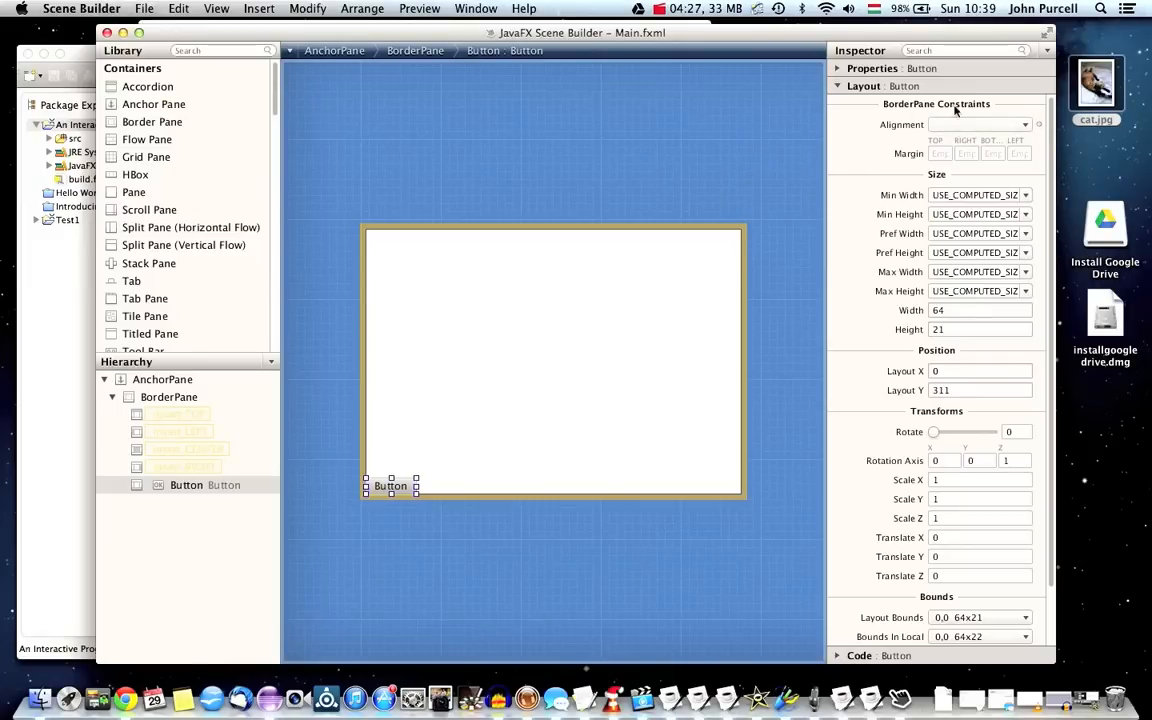
click(1024, 124)
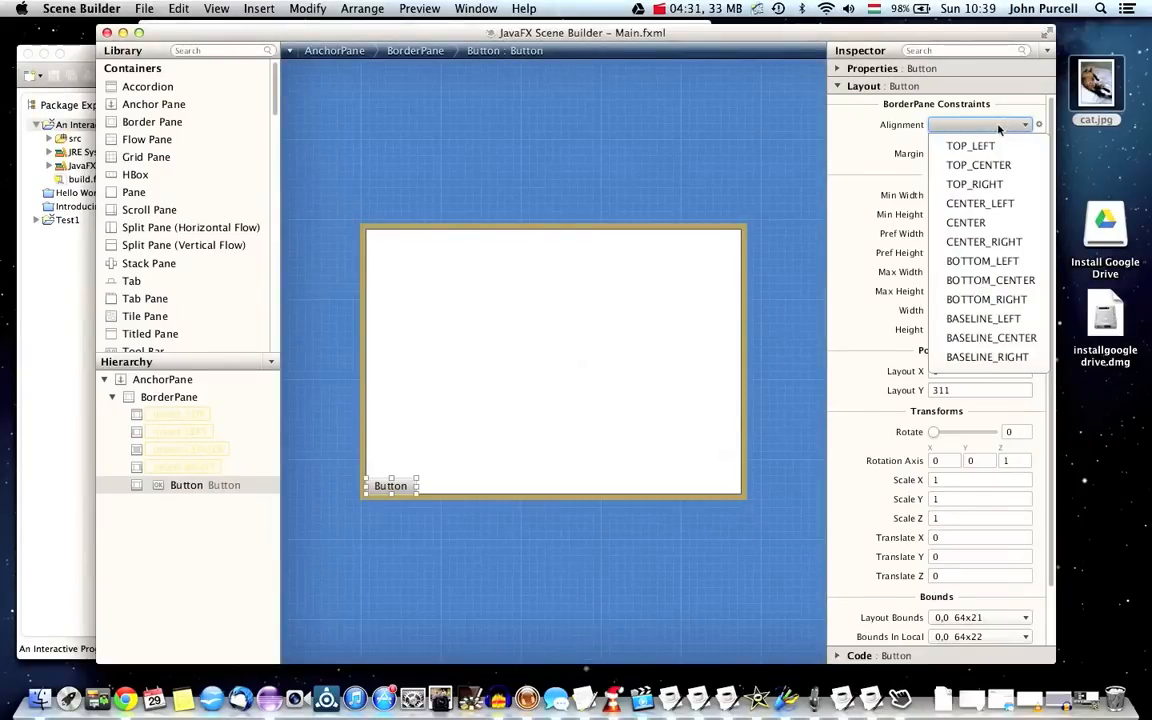
click(965, 222)
text(20)
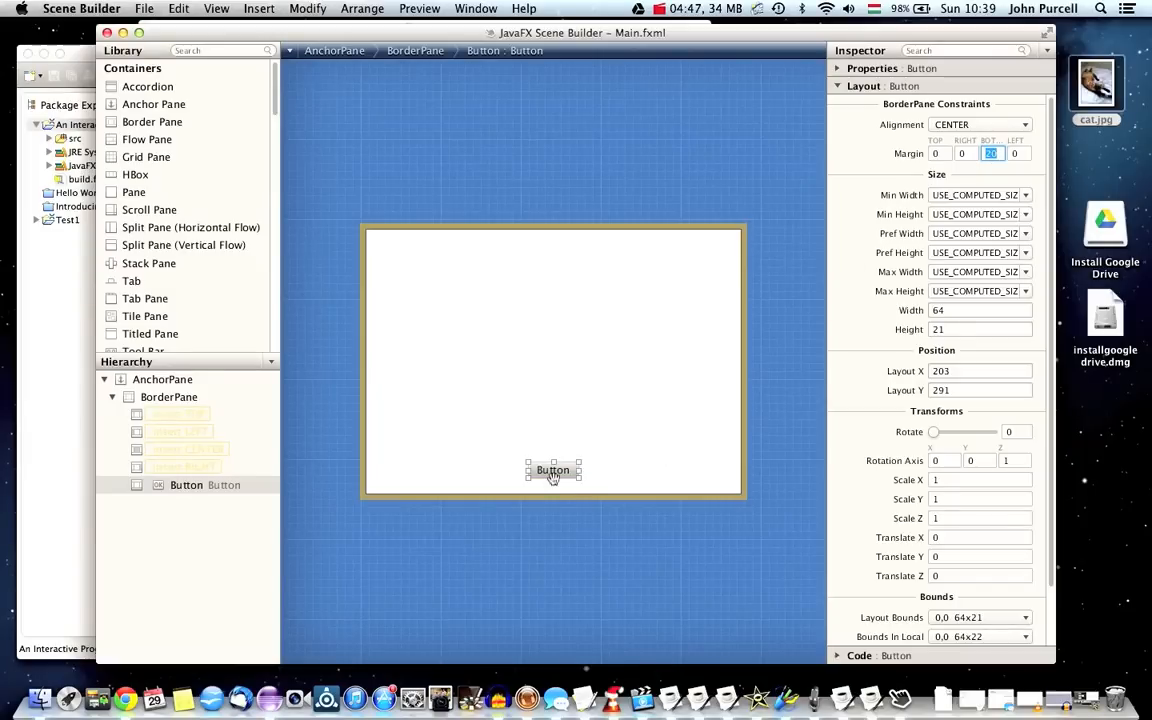
mouse_move(555, 403)
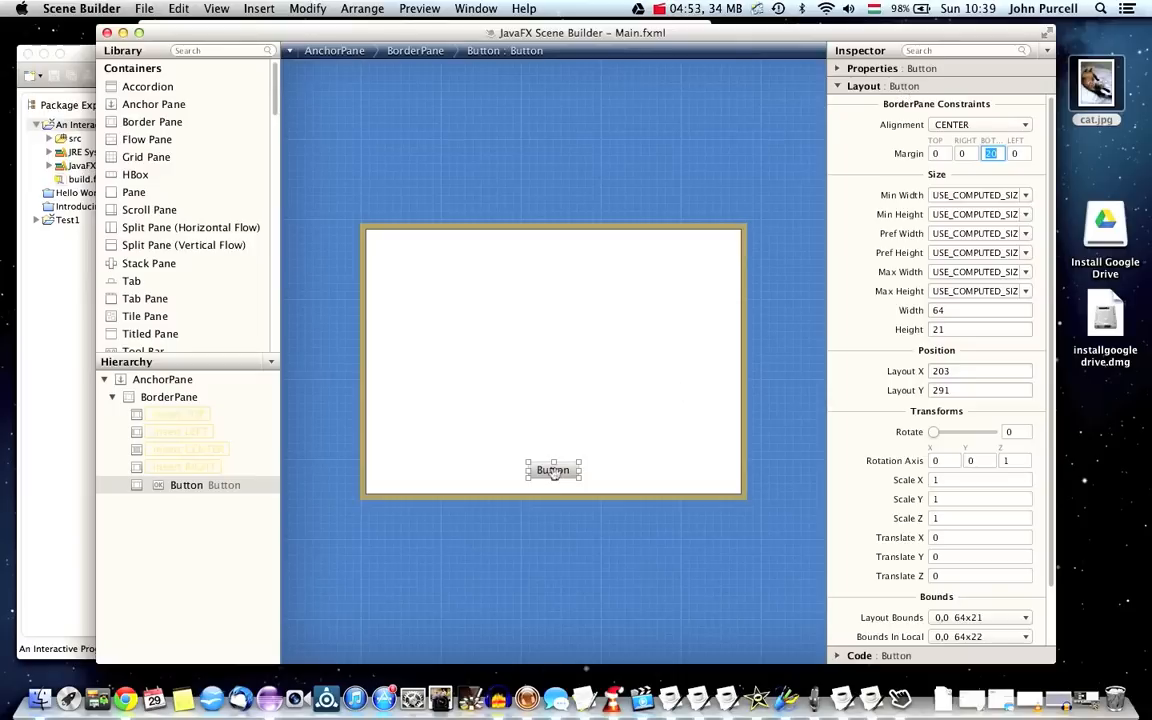
mouse_move(963, 105)
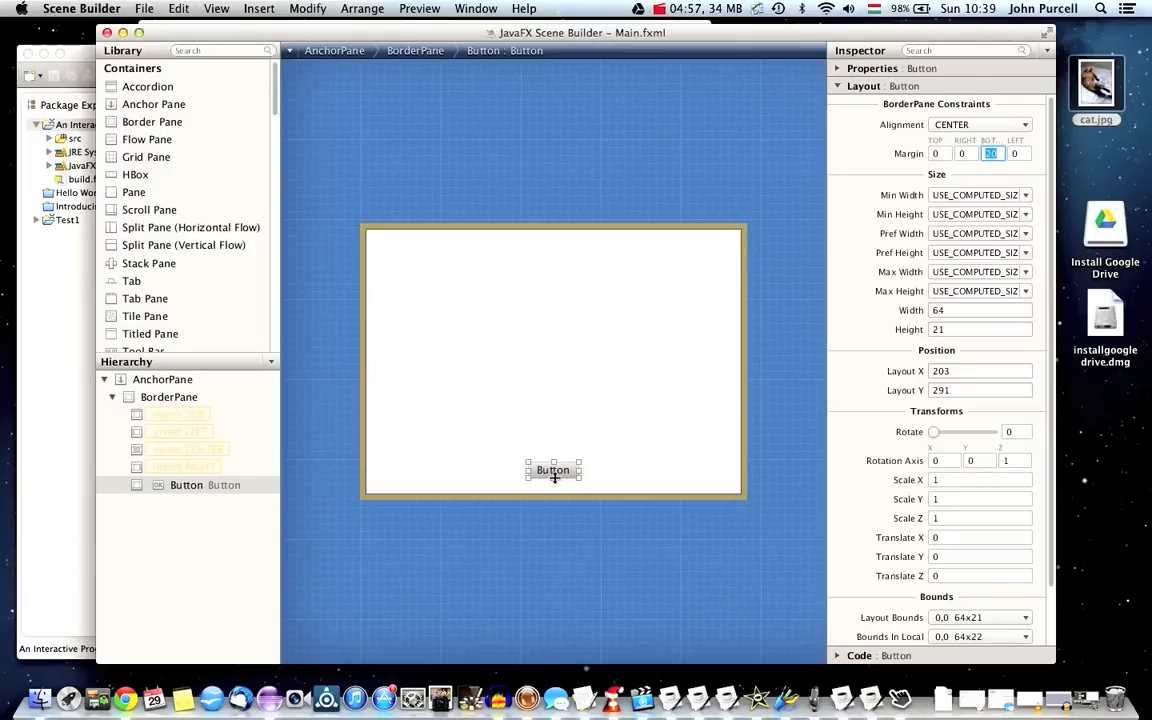
mouse_move(548, 365)
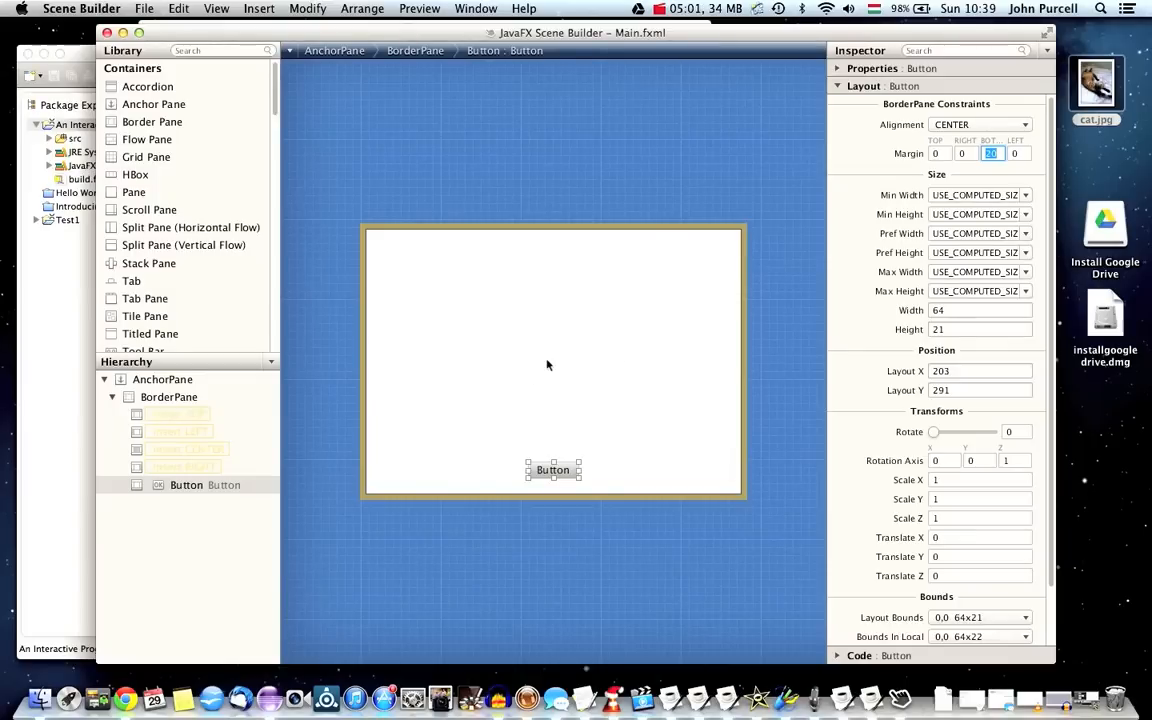
mouse_move(247, 227)
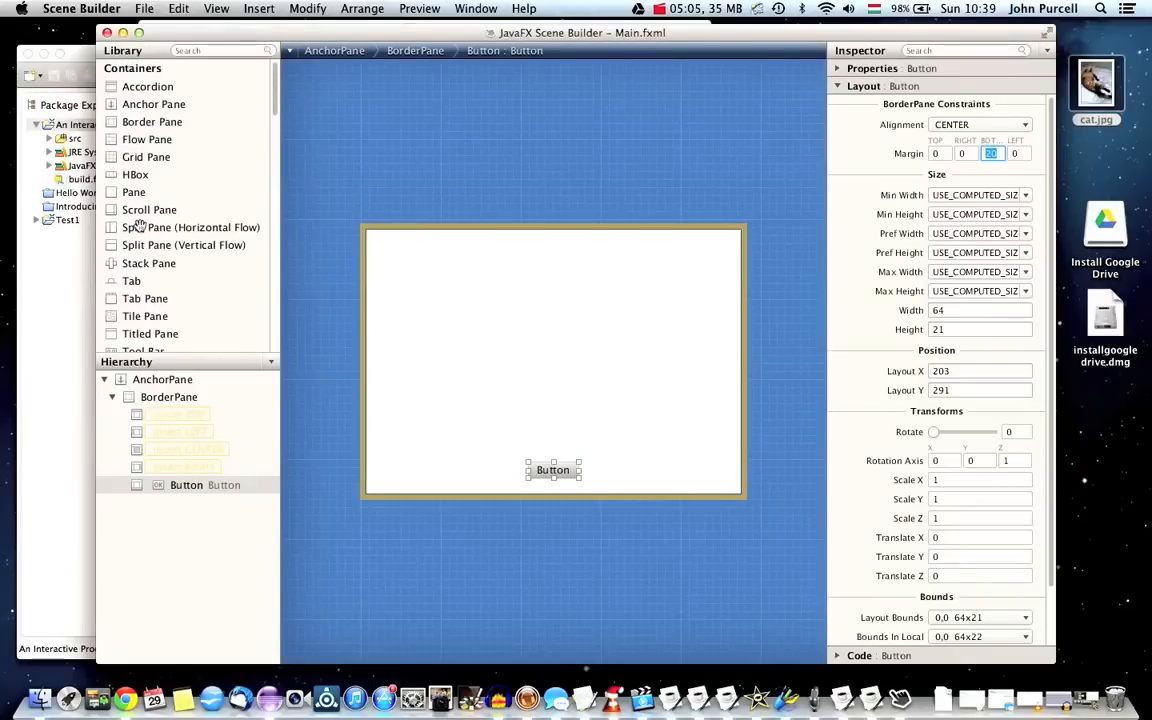
Place a Label in the BorderPane's center region and collapse its Layout section.
scroll(down, 3)
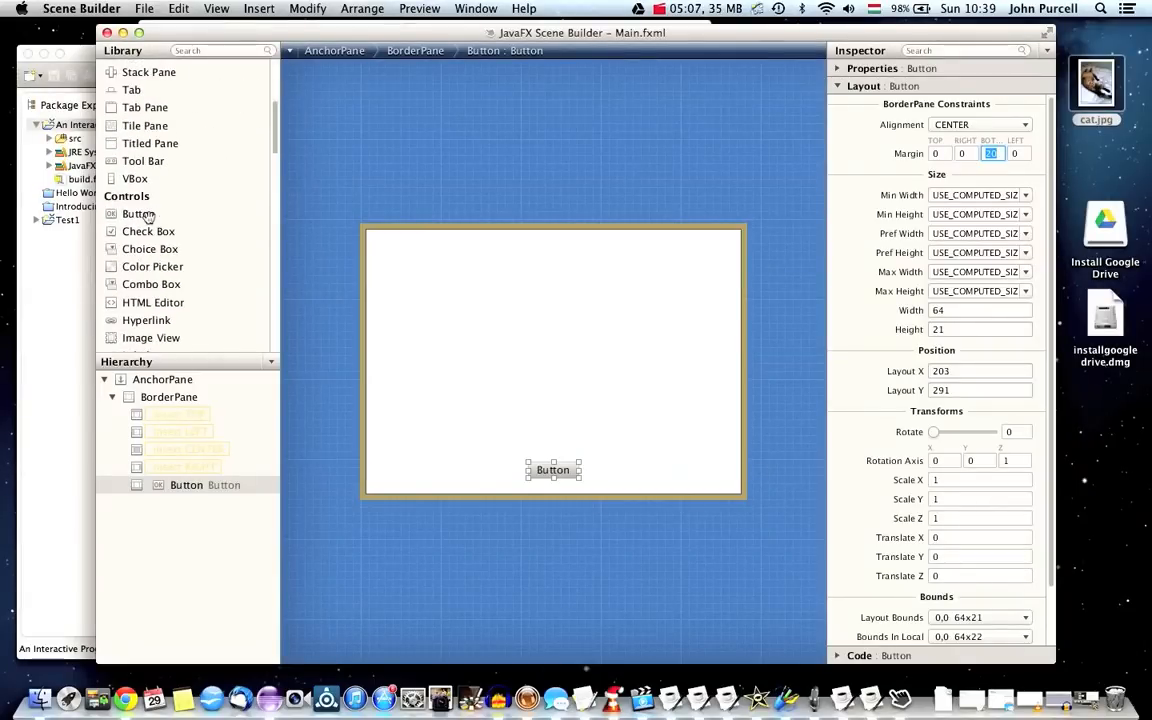
scroll(down, 3)
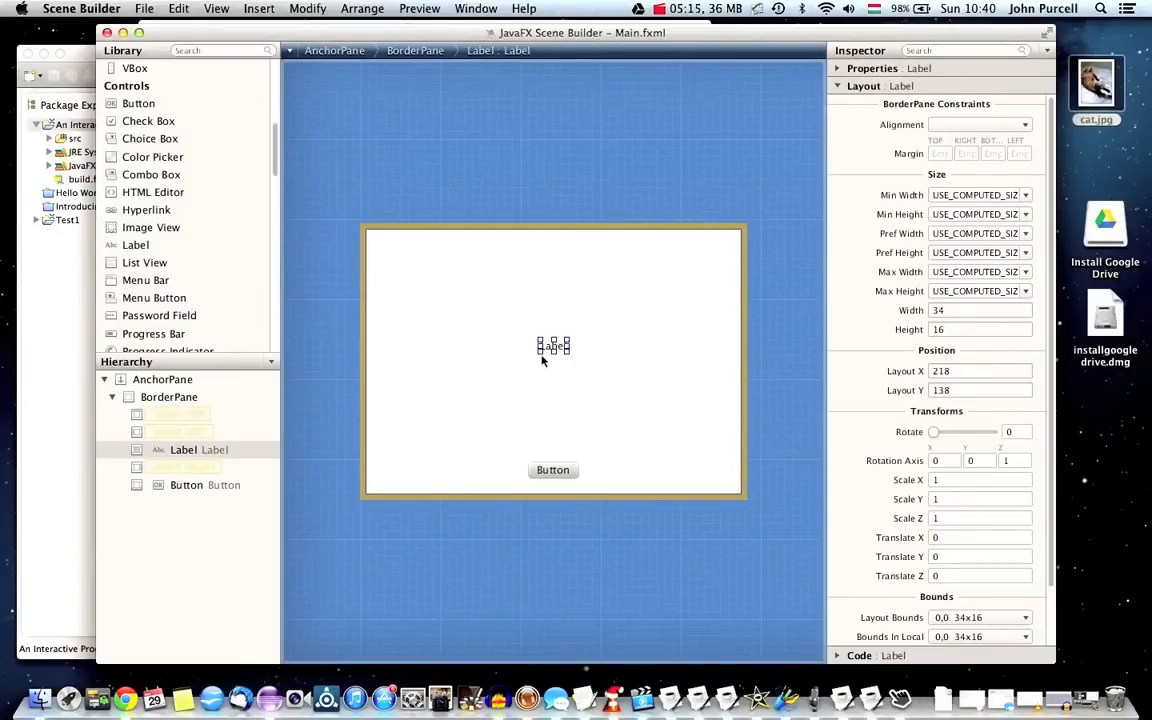
drag(553, 348, 495, 390)
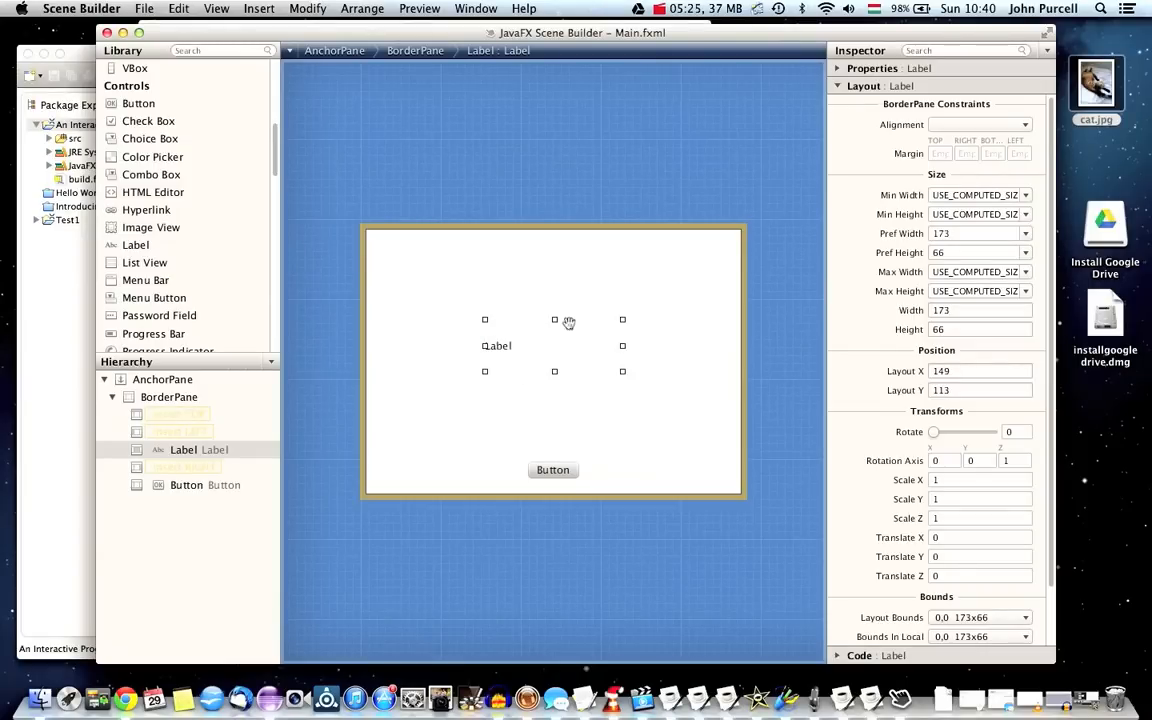
click(861, 85)
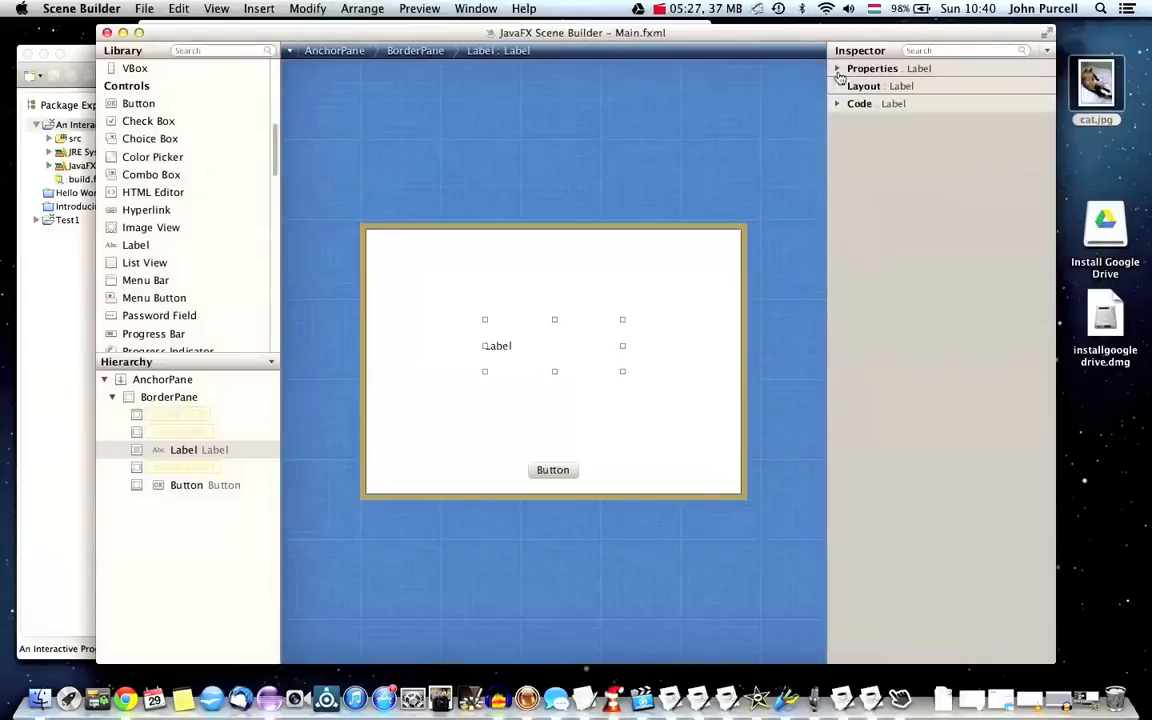
Expand the Label's Properties and clear its Text field.
click(839, 68)
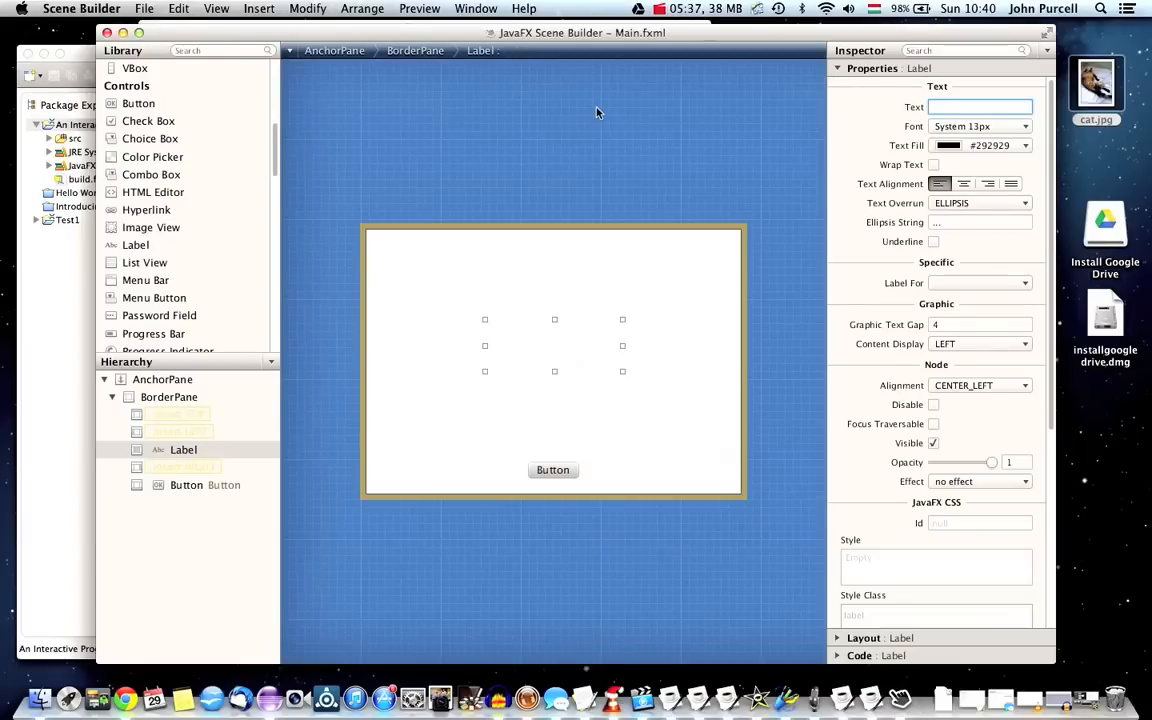
mouse_move(551, 345)
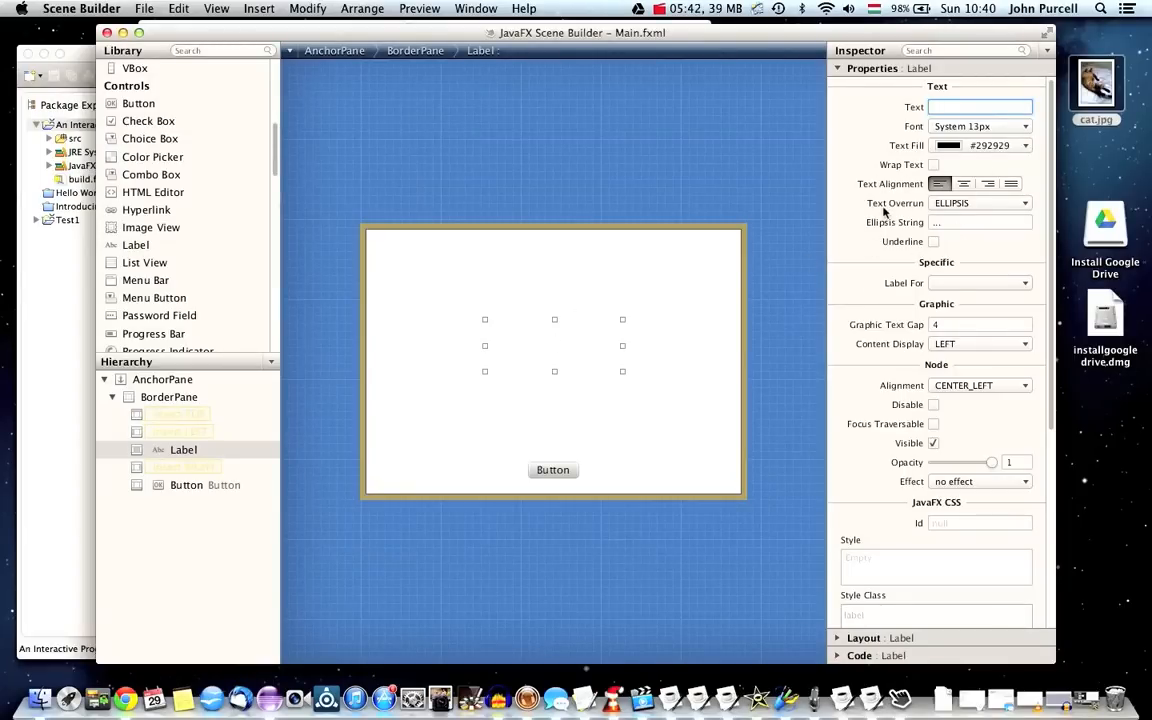
mouse_move(885, 208)
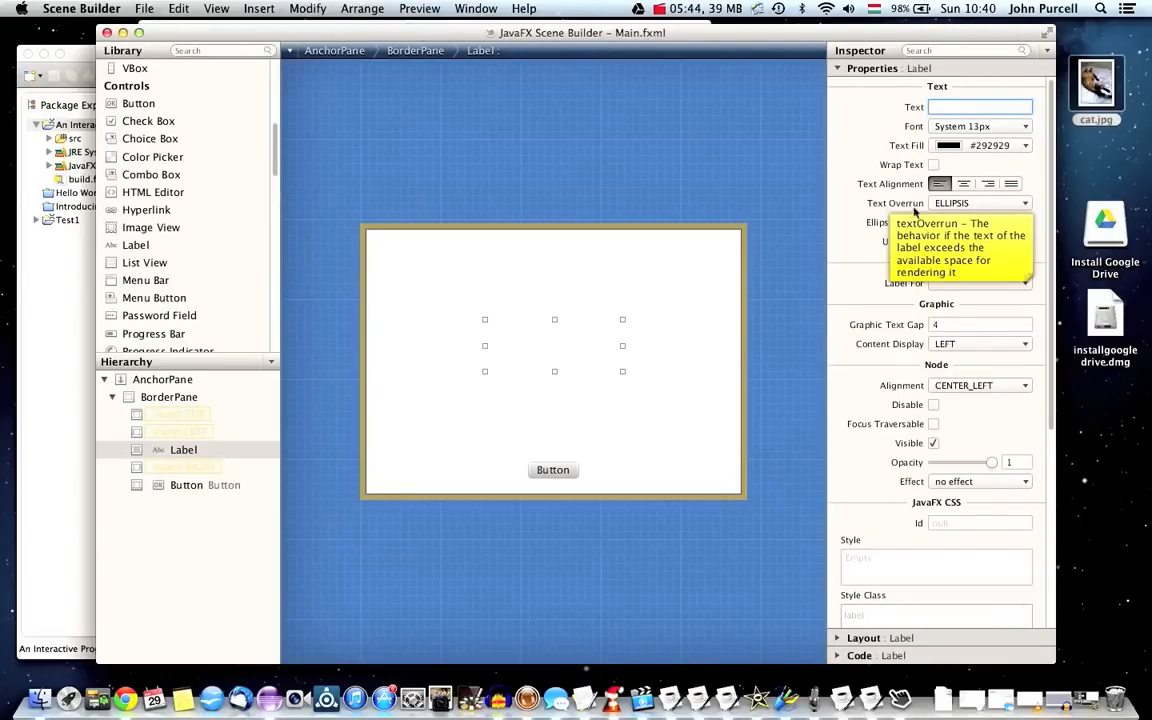
click(960, 183)
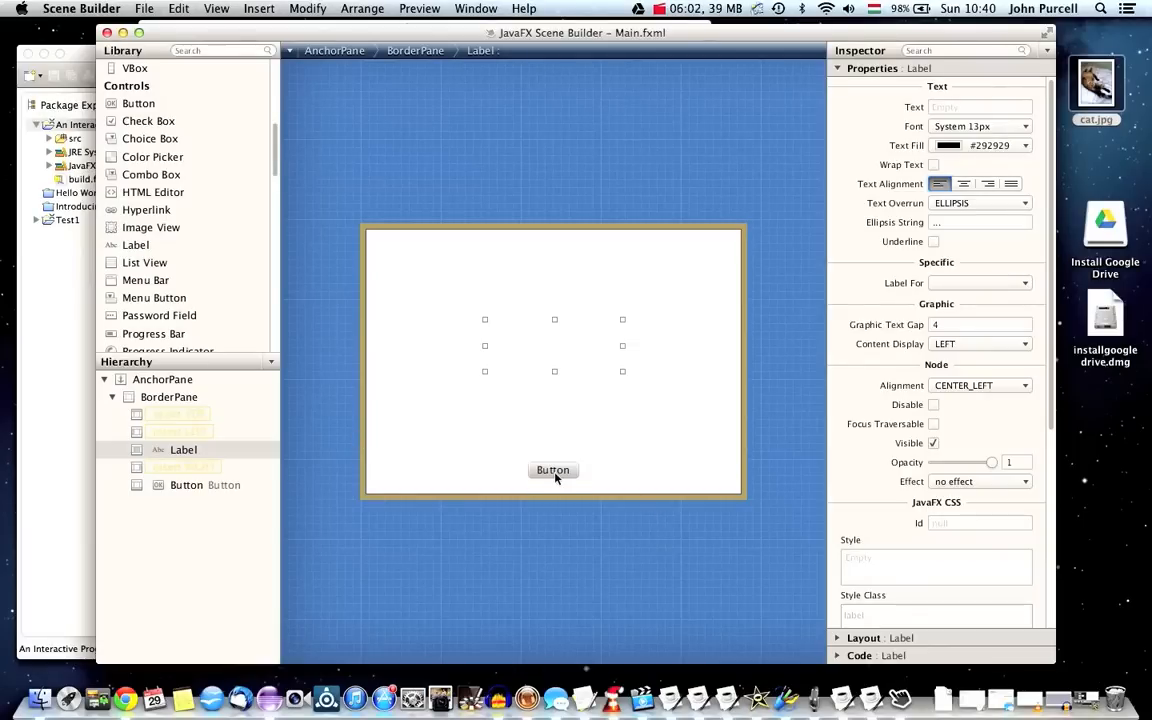
Set the bottom Button's Text to 'Click Me!' and save the Main.fxml layout.
click(553, 470)
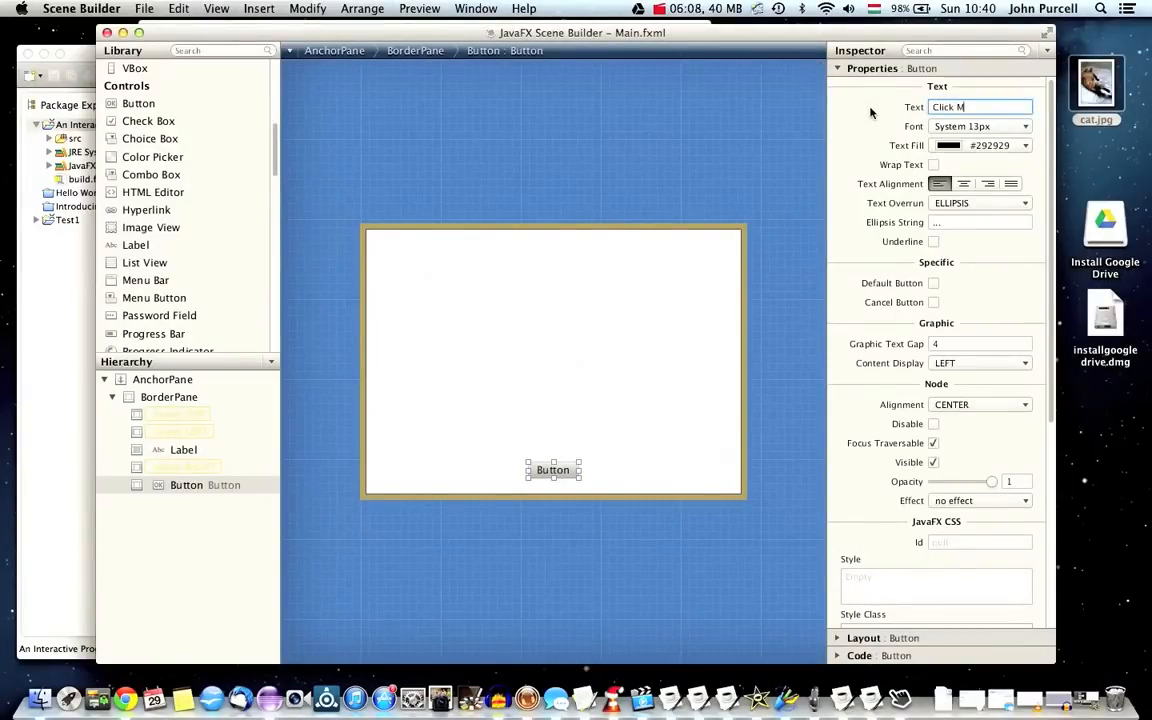
text(Click Me!)
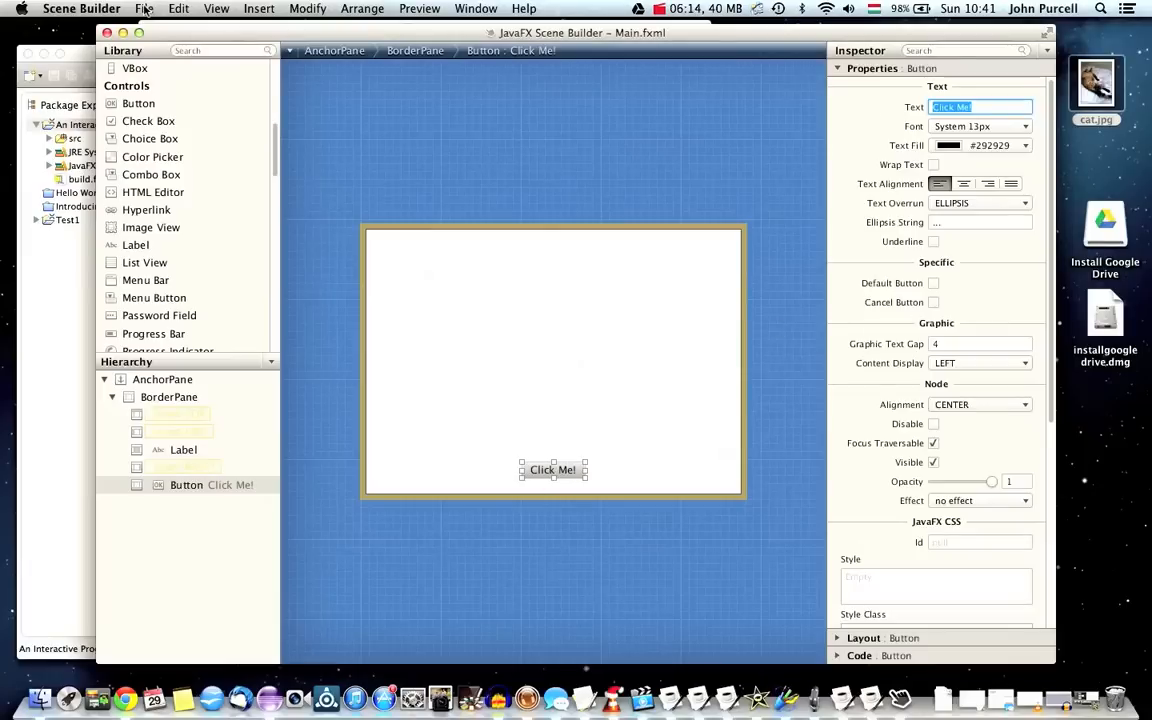
click(146, 8)
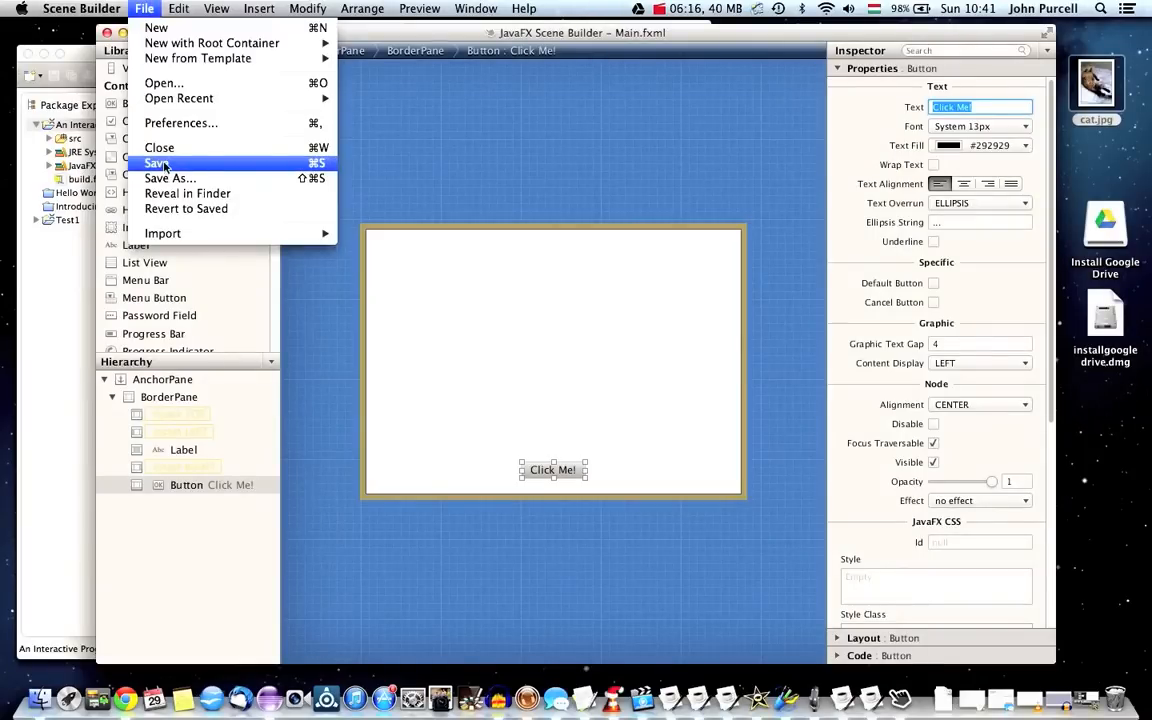
click(158, 163)
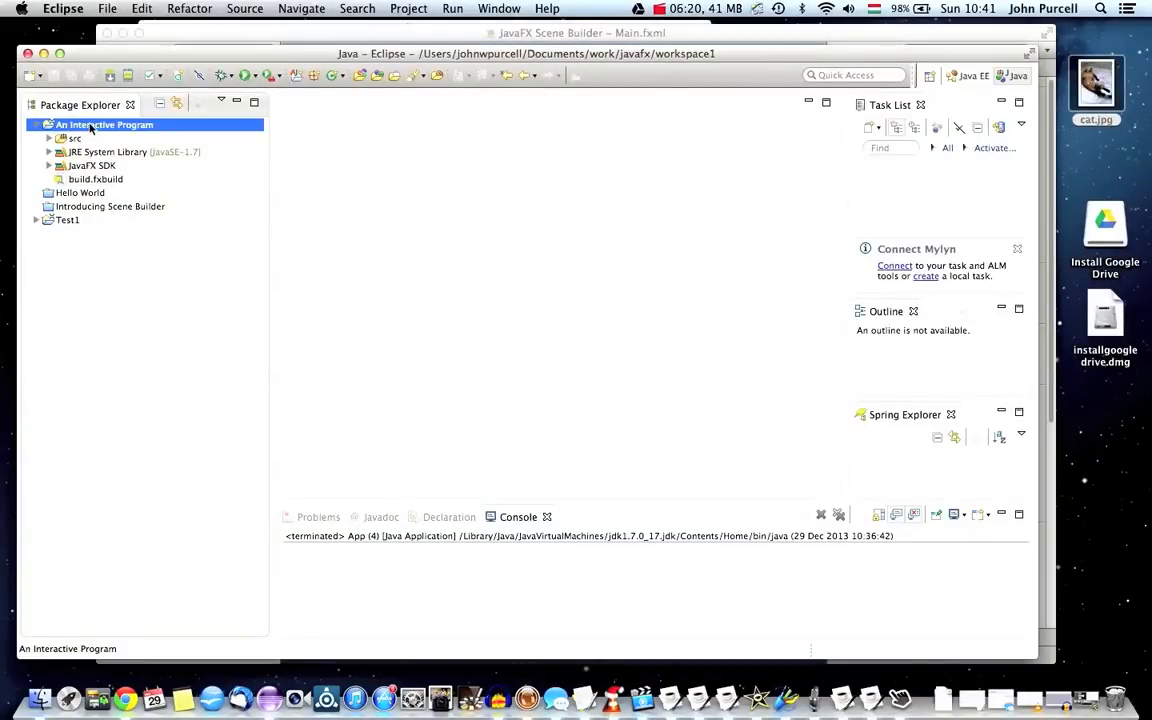
Refresh the An Interactive Program project from the Package Explorer.
right_click(92, 124)
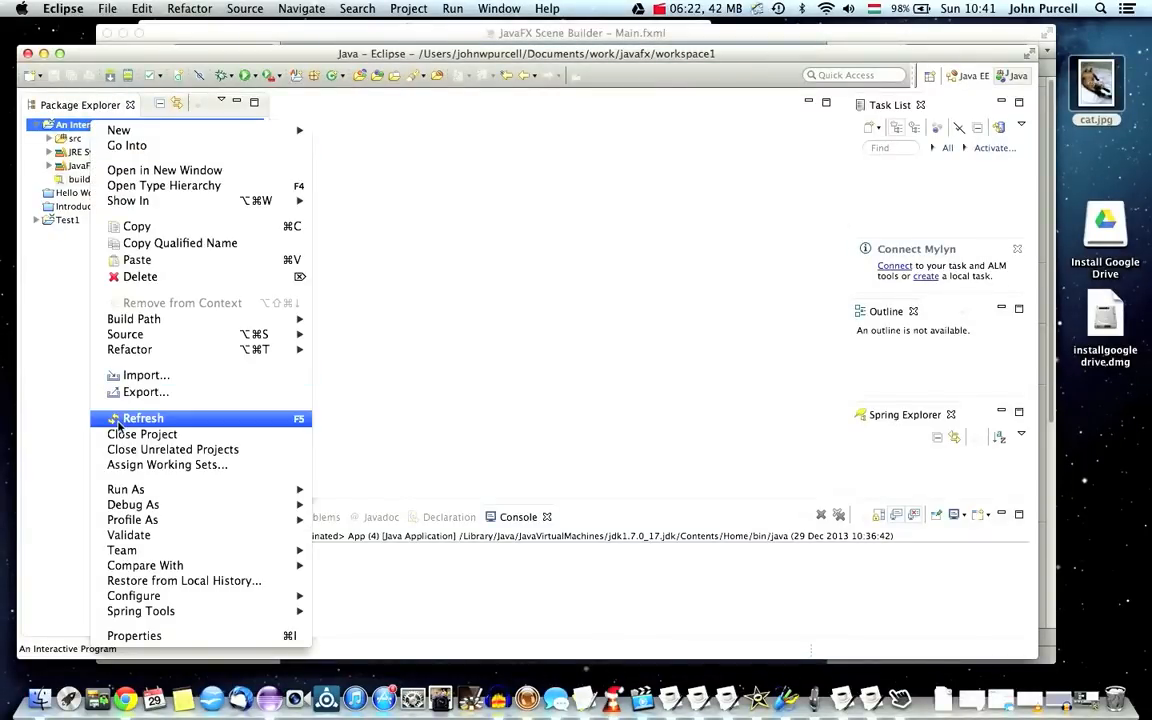
click(143, 418)
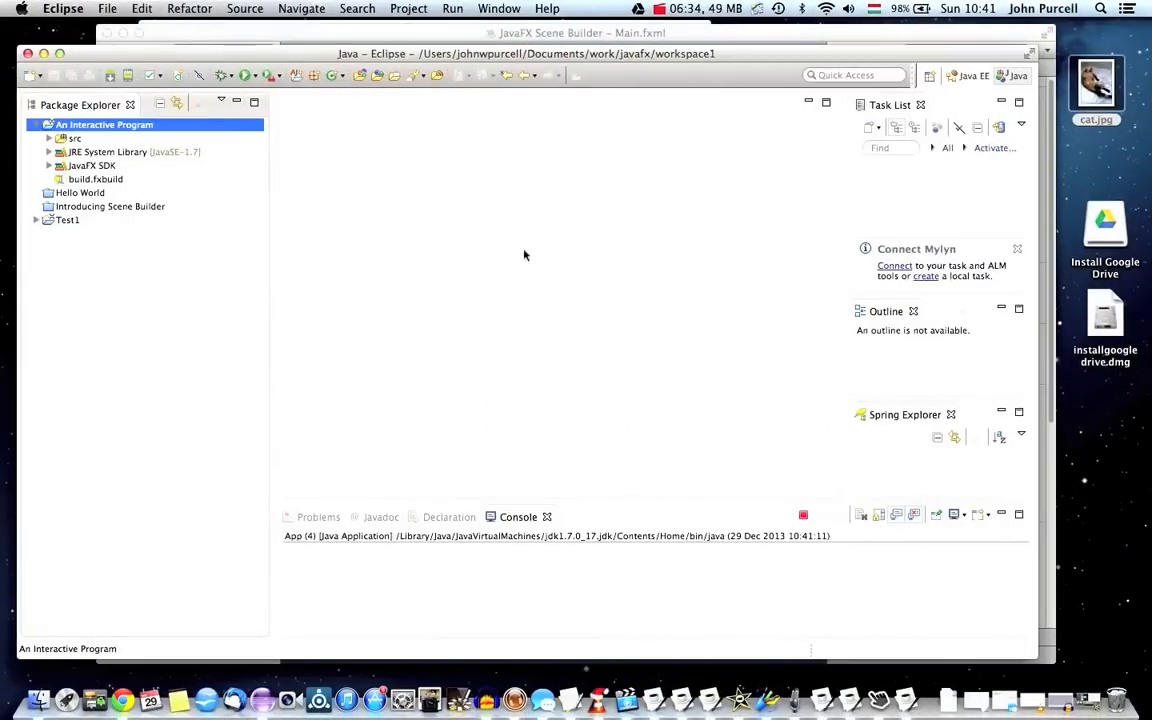
mouse_move(917, 708)
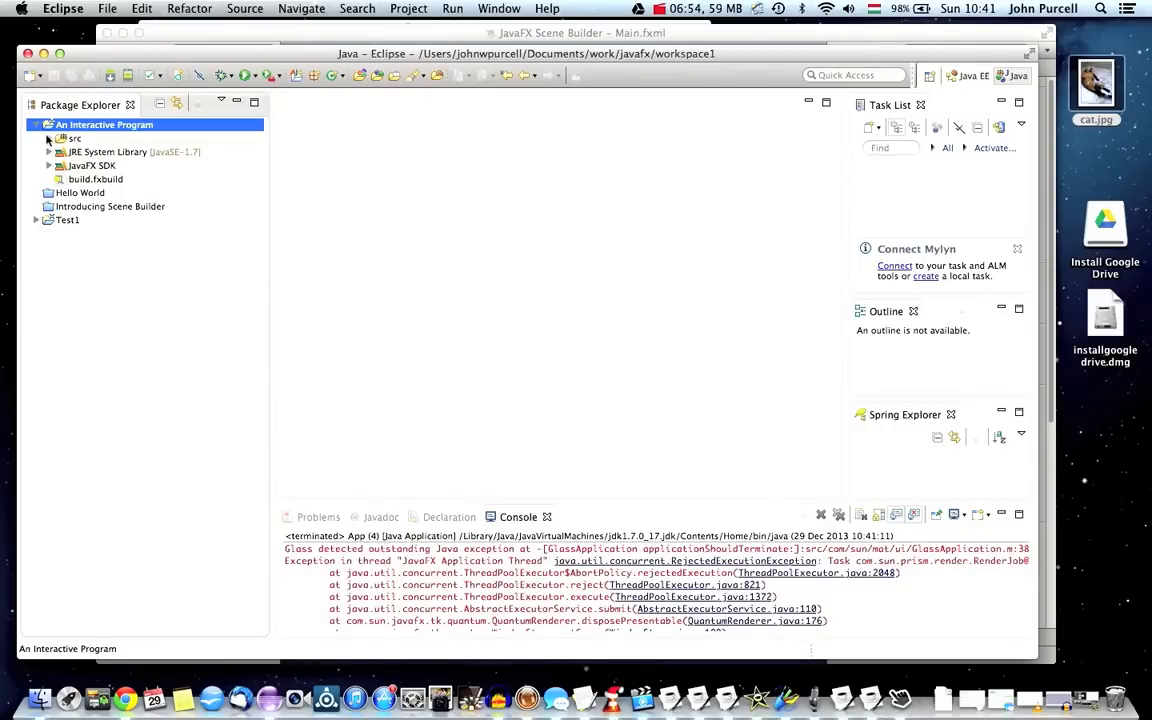
Expand the project's src folder.
click(49, 138)
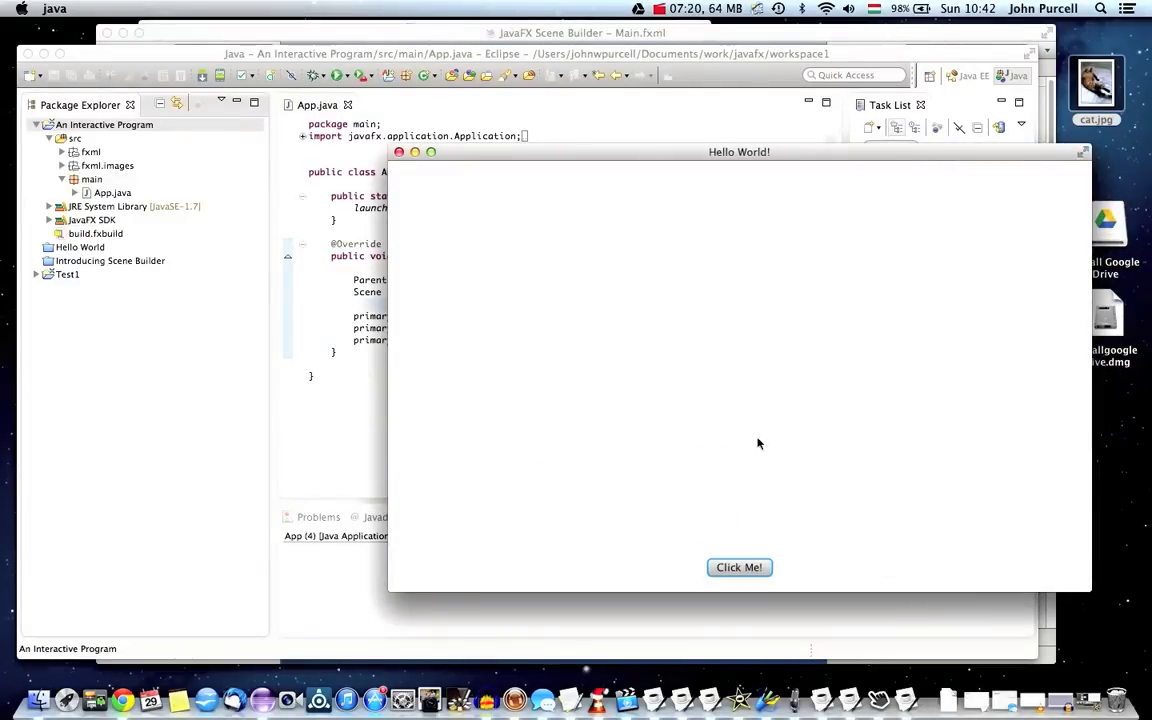
mouse_move(544, 181)
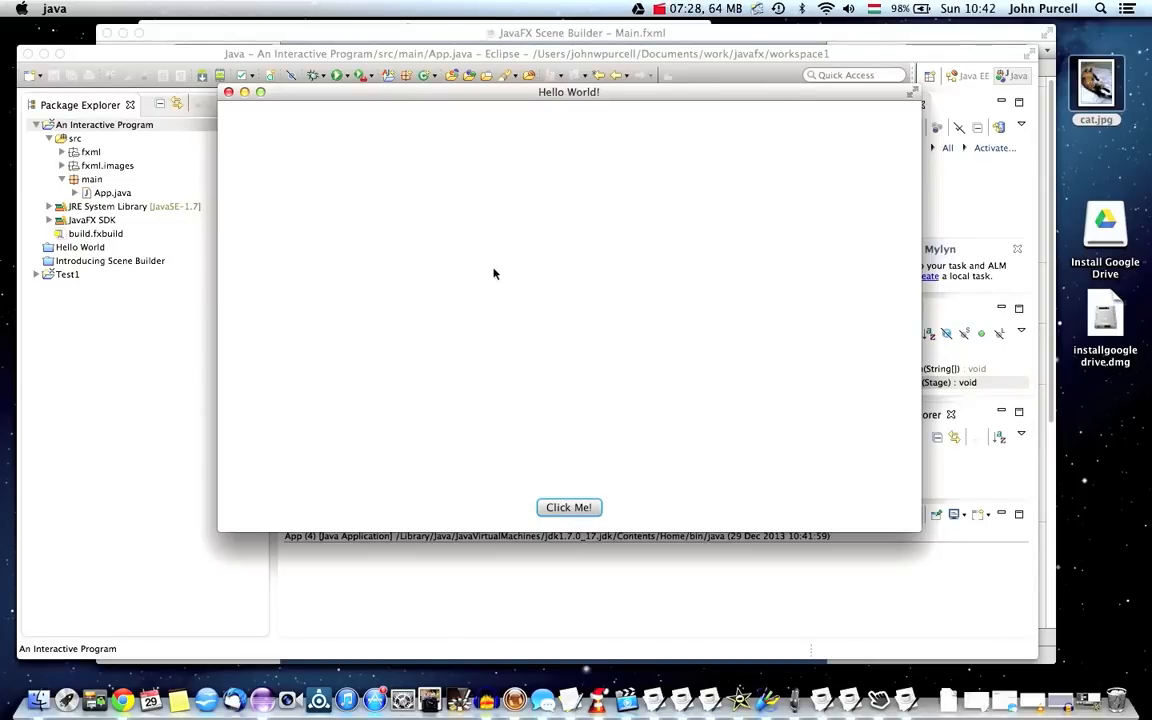
mouse_move(379, 321)
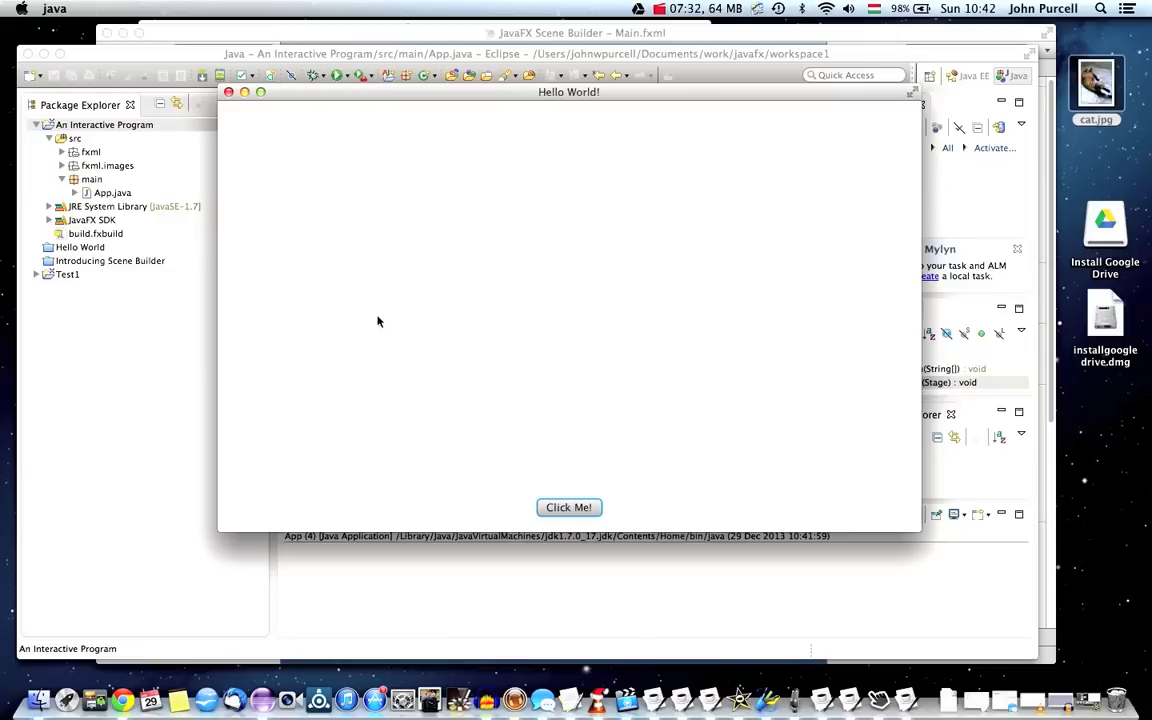
mouse_move(594, 306)
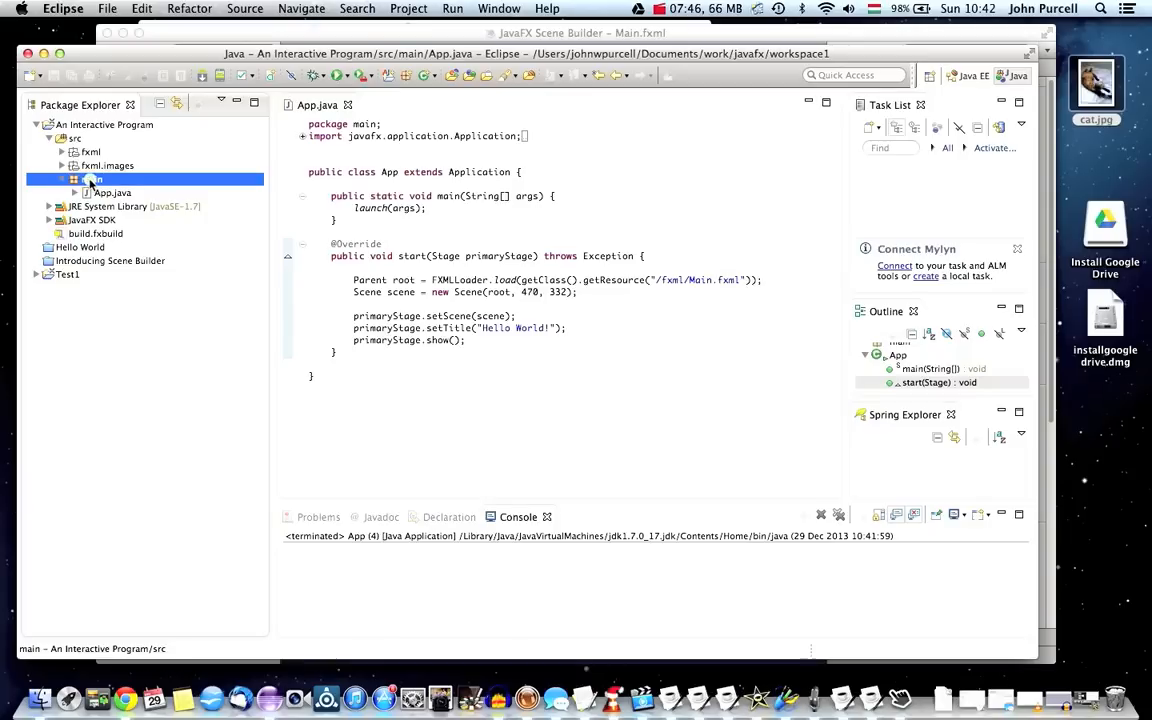
Create a new Java class named MainController in the main package.
right_click(95, 179)
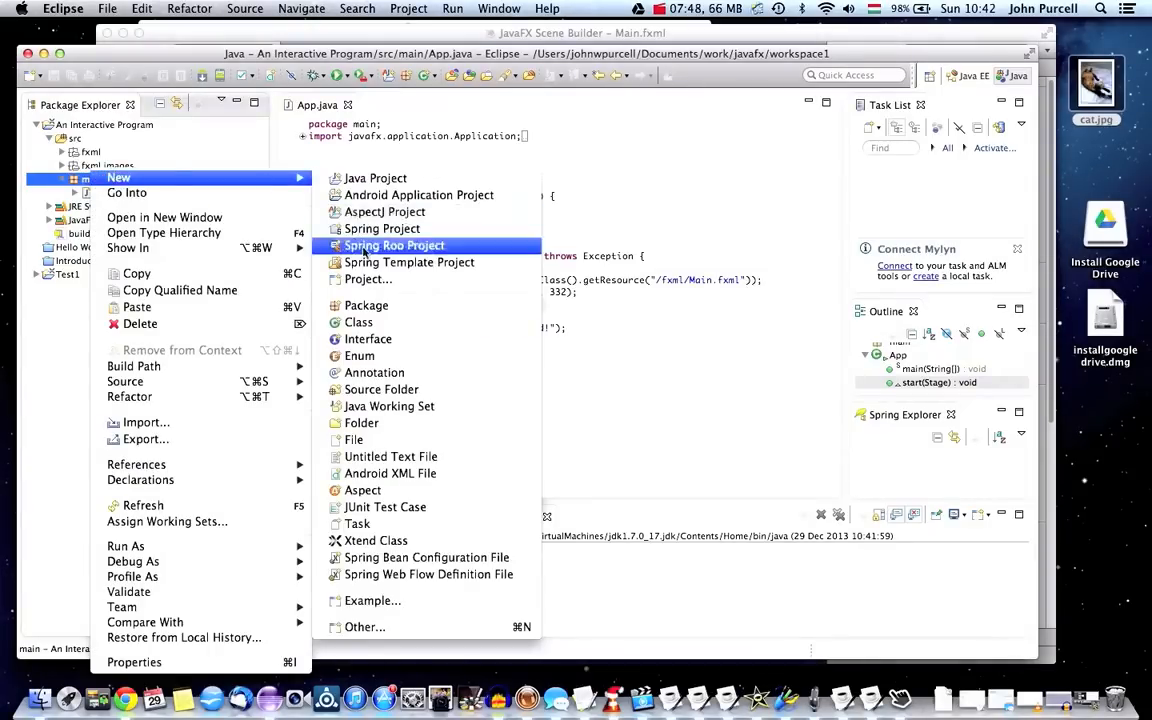
click(358, 322)
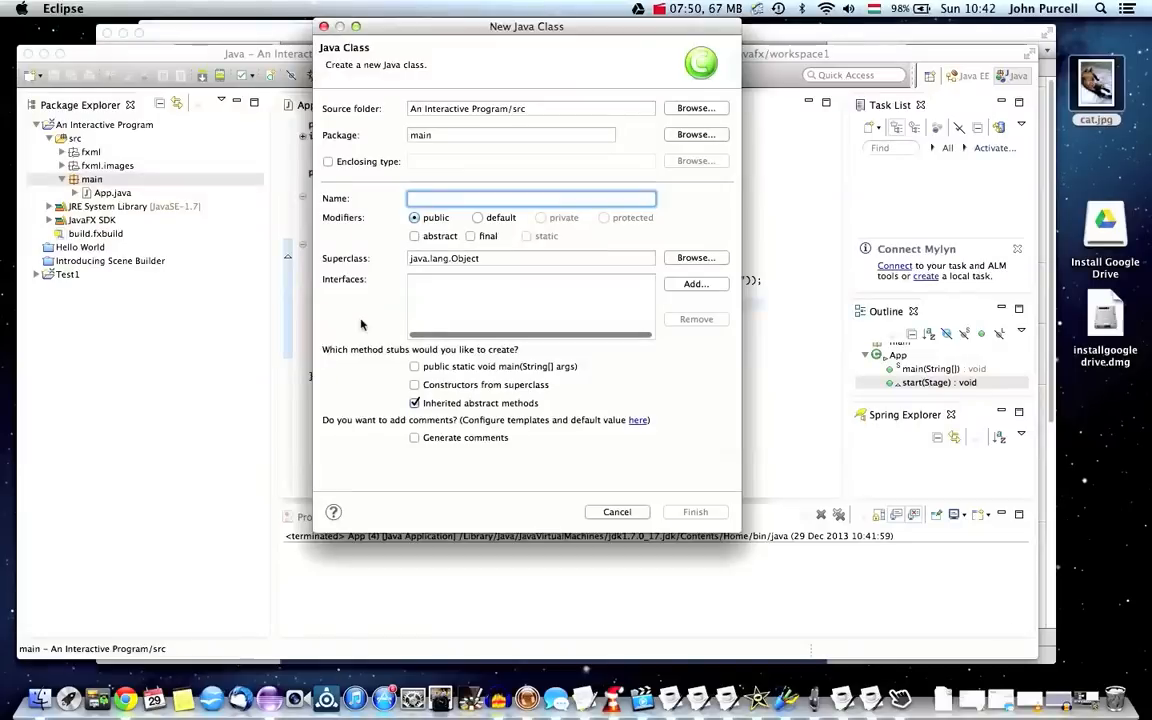
text(MainC)
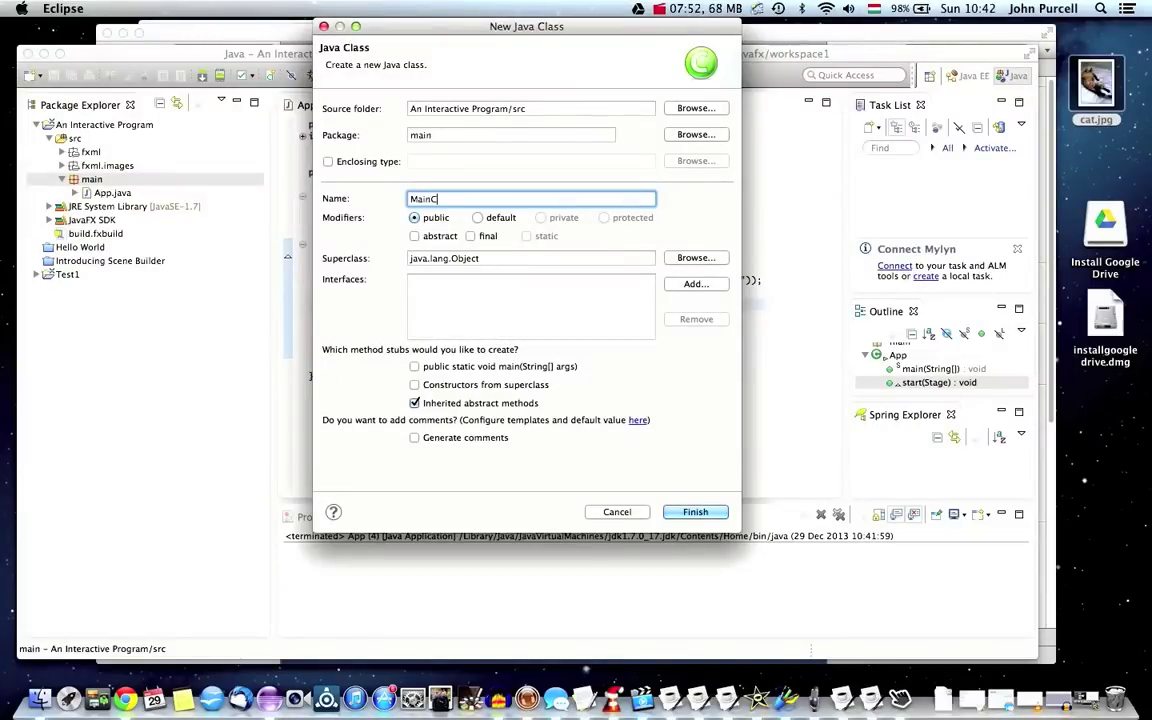
text(ontrol)
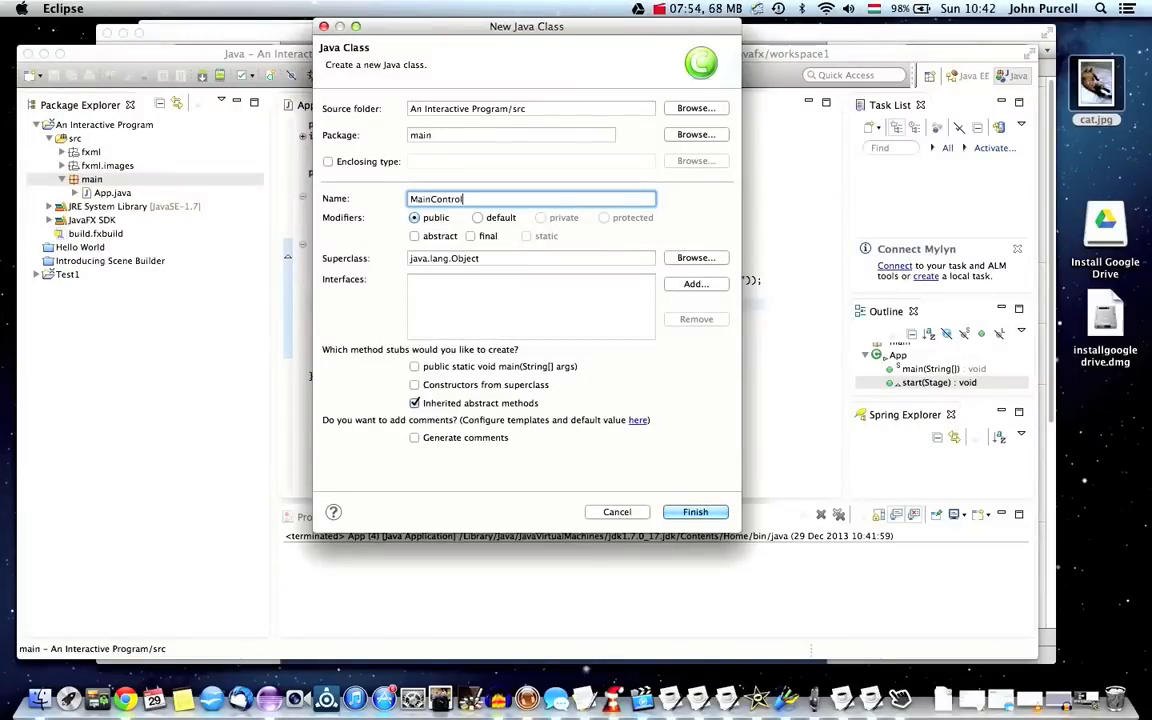
text(ler)
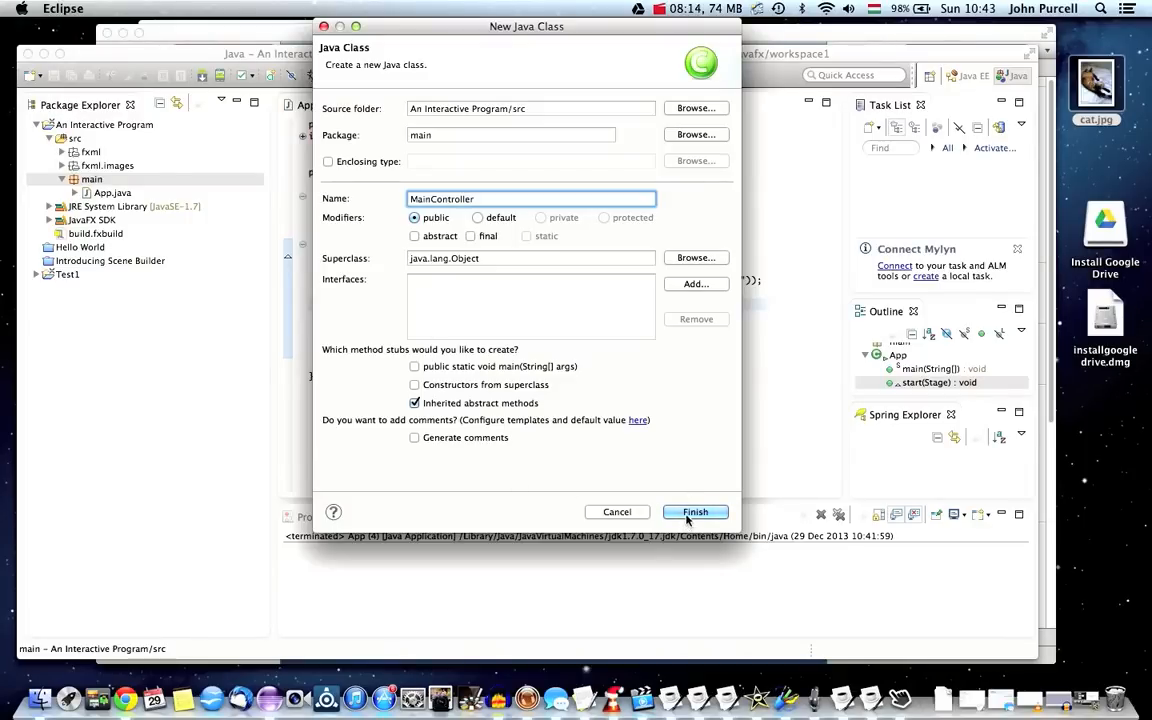
click(695, 512)
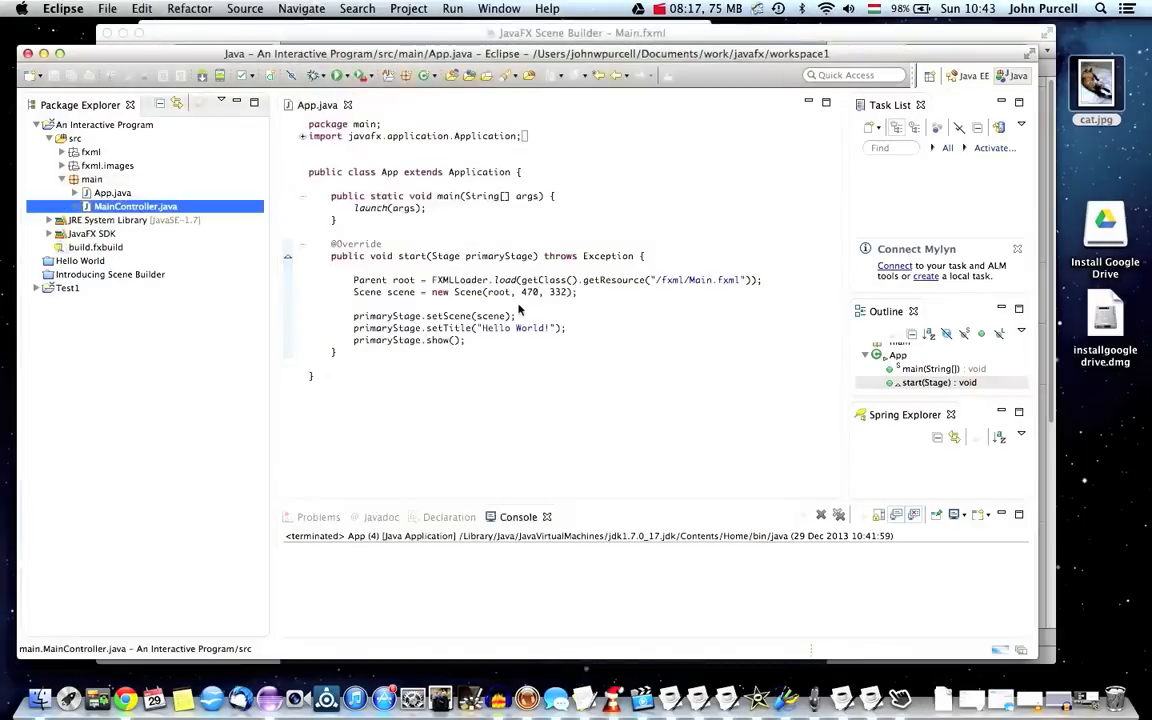
Make MainController implement Initializable and add the missing initialize method stub.
double_click(135, 206)
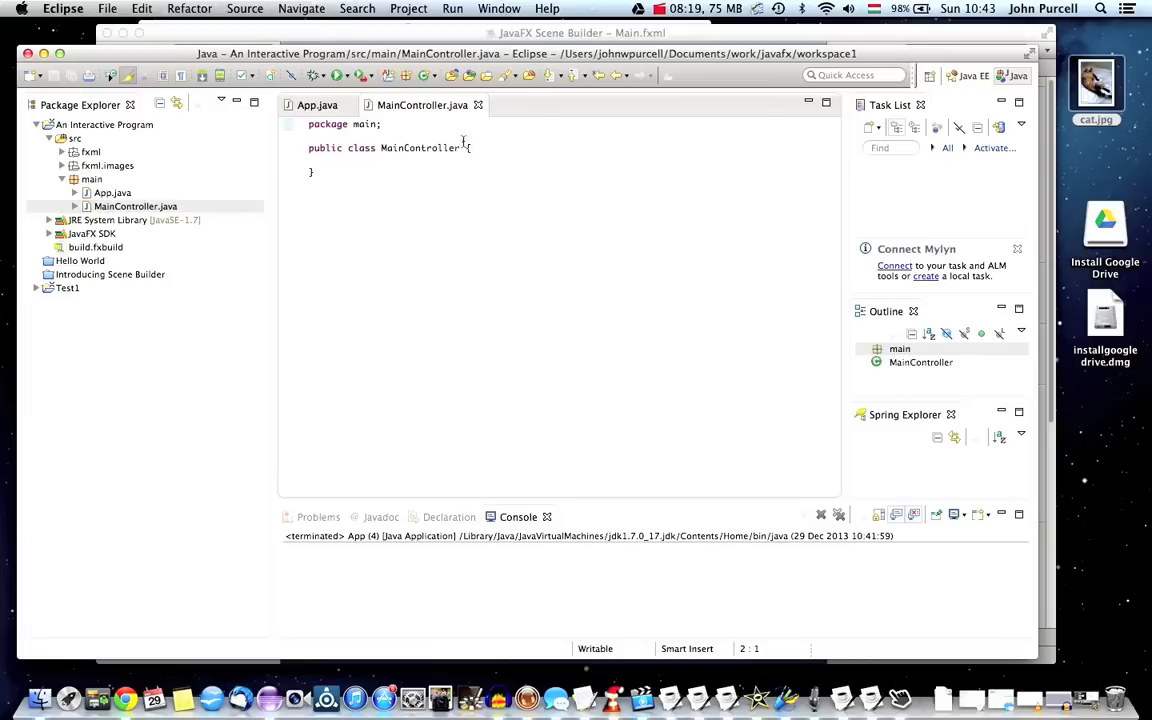
text(implement)
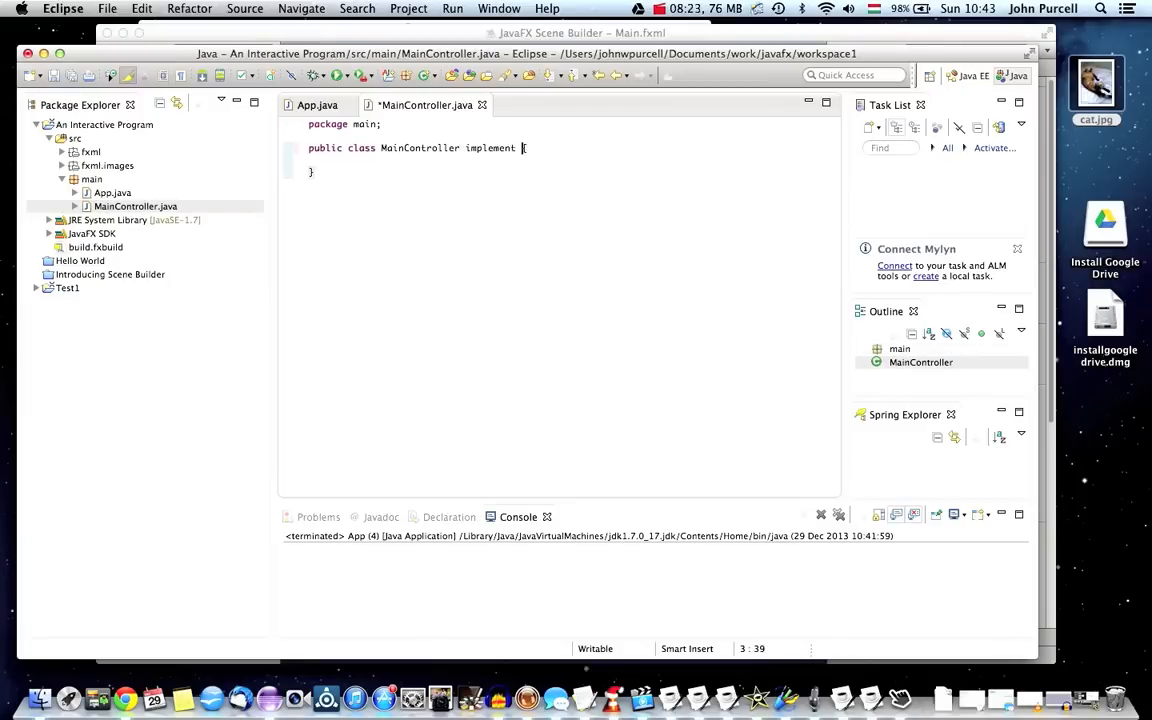
text(Initiali)
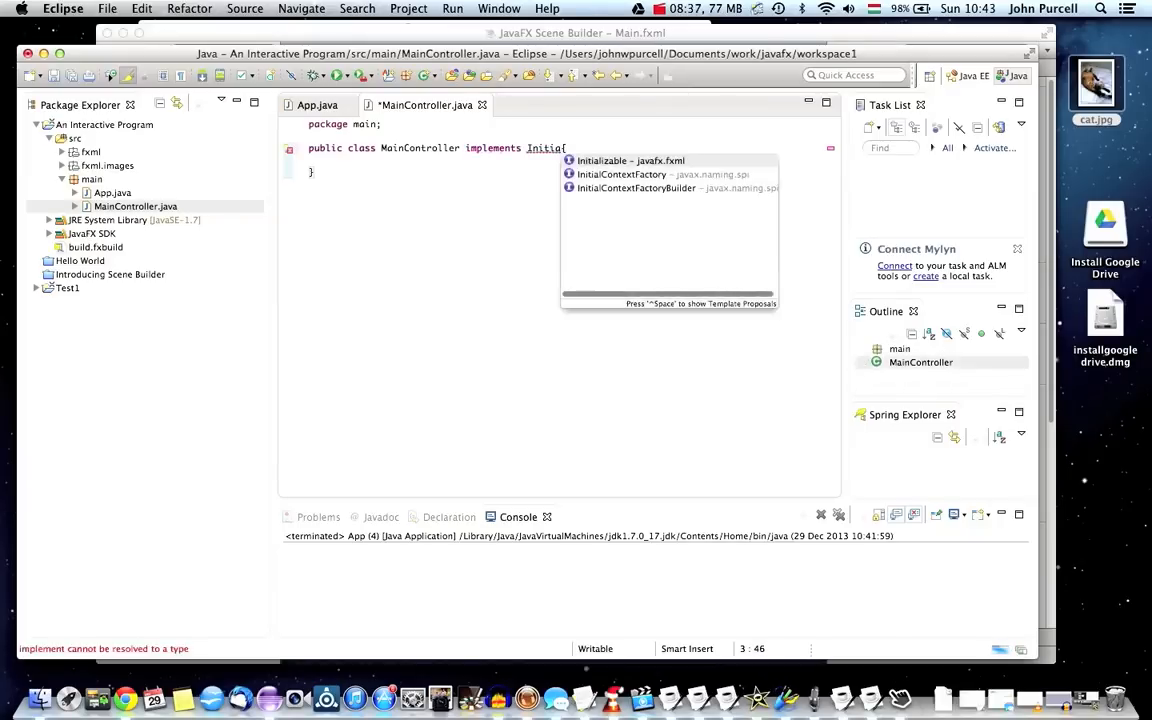
click(625, 160)
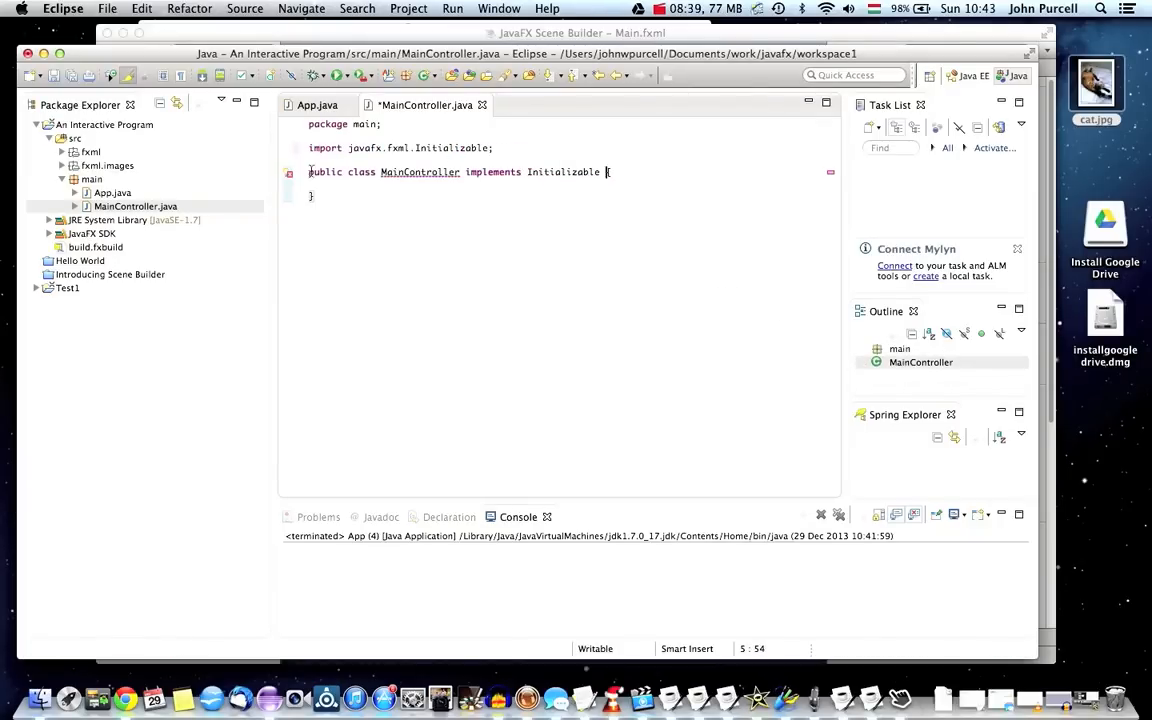
click(420, 171)
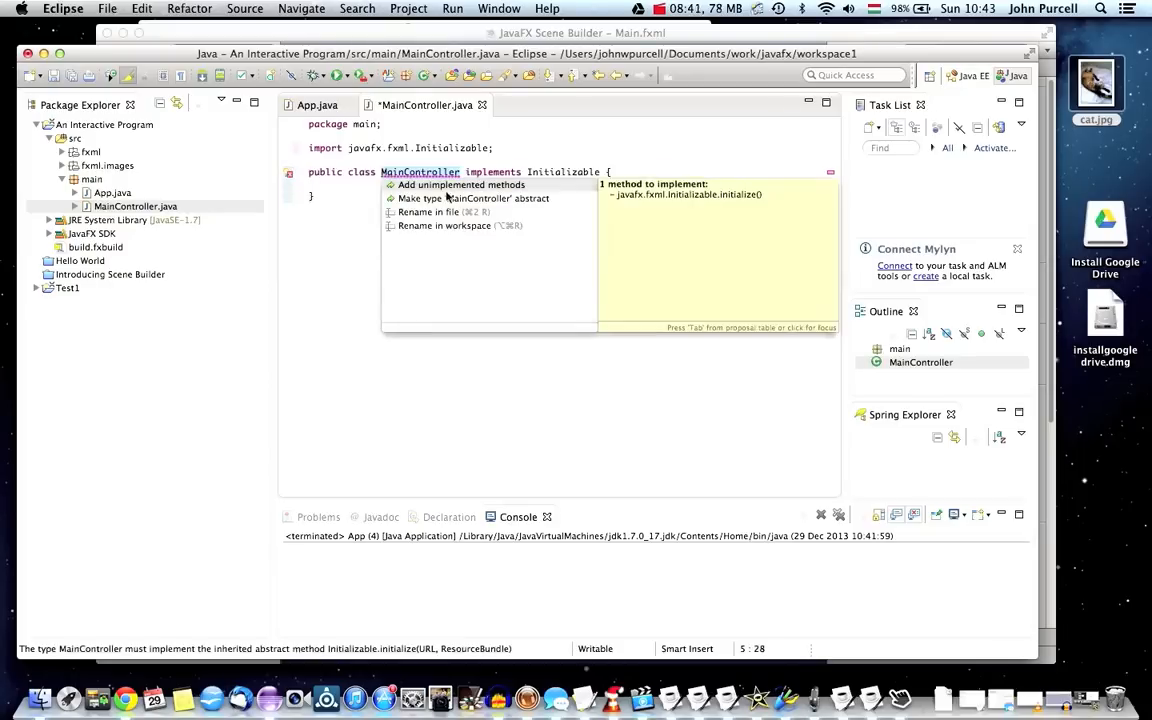
click(462, 184)
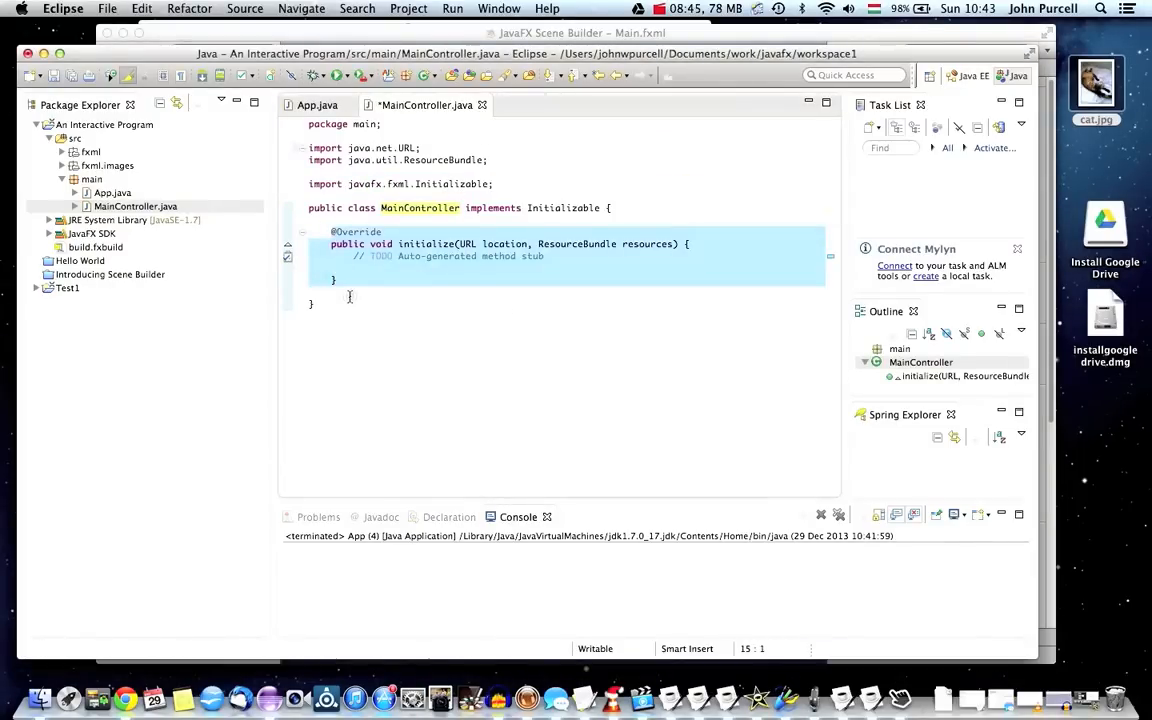
mouse_move(344, 293)
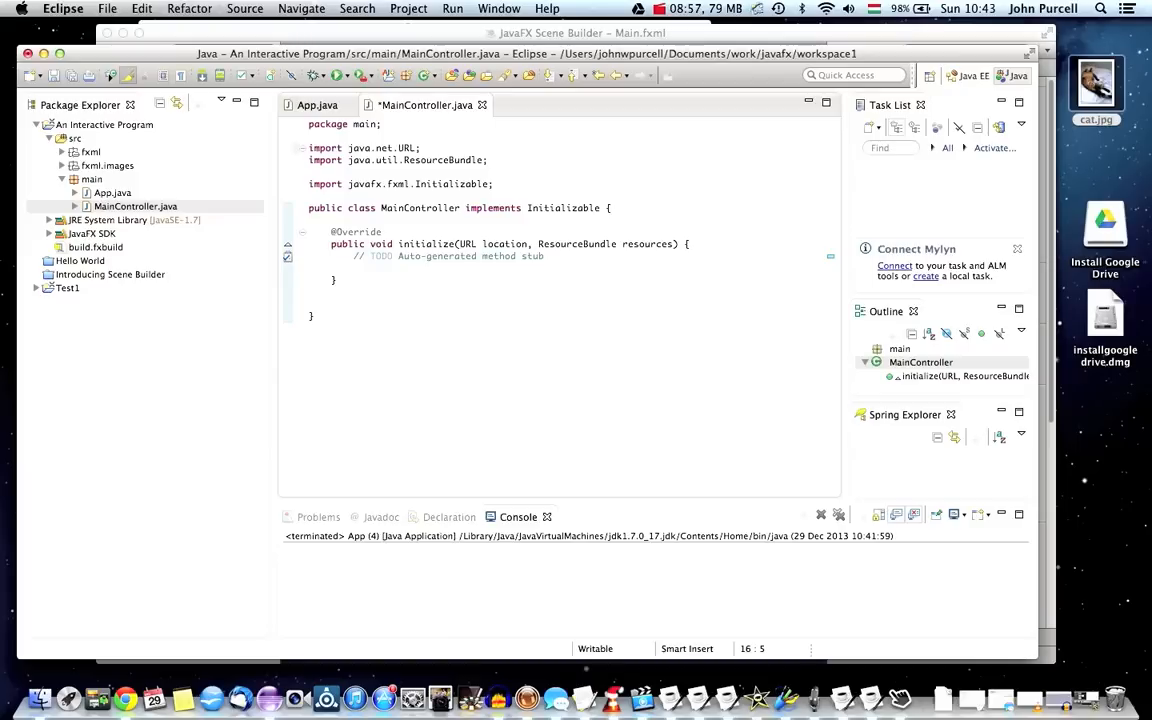
Add a showGreeting(ActionEvent event) method, importing javafx.event.ActionEvent.
text(public void)
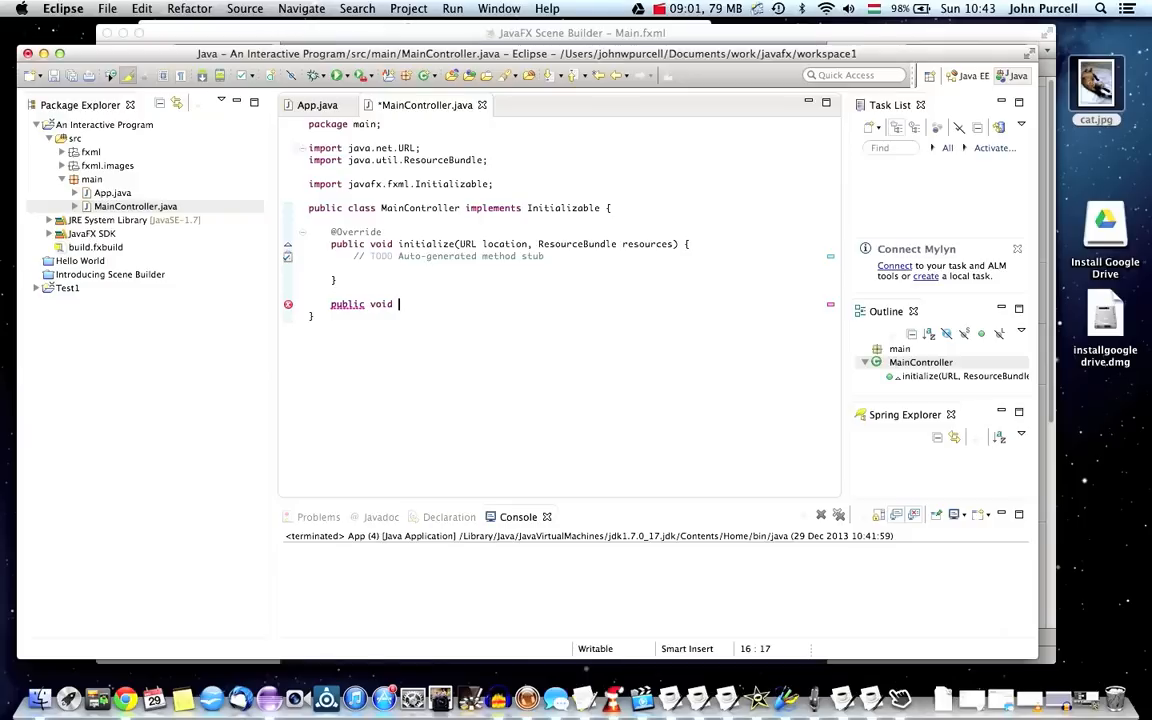
text(showG)
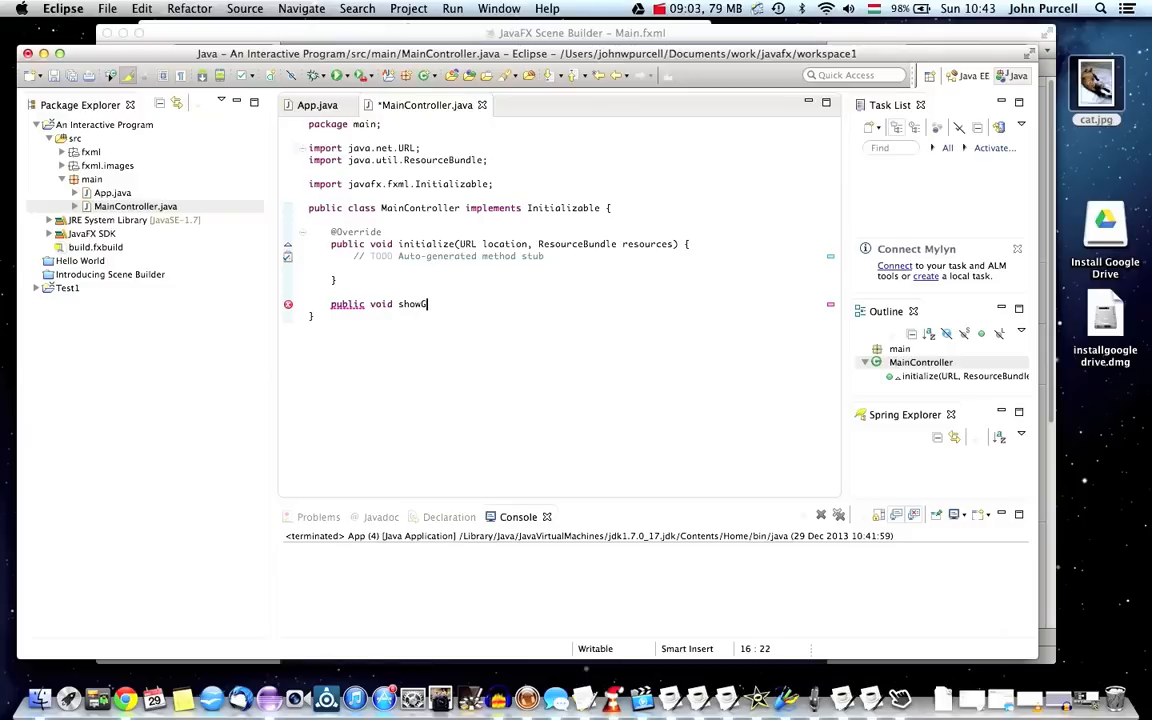
text(reeting())
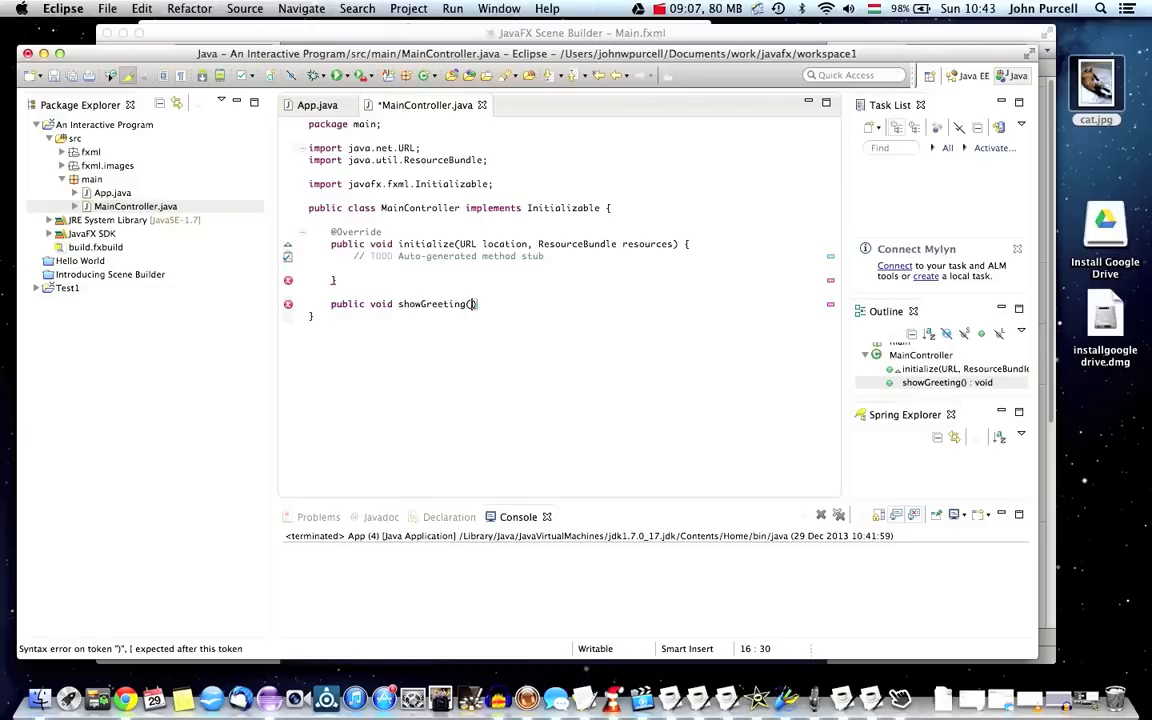
text(ActionE)
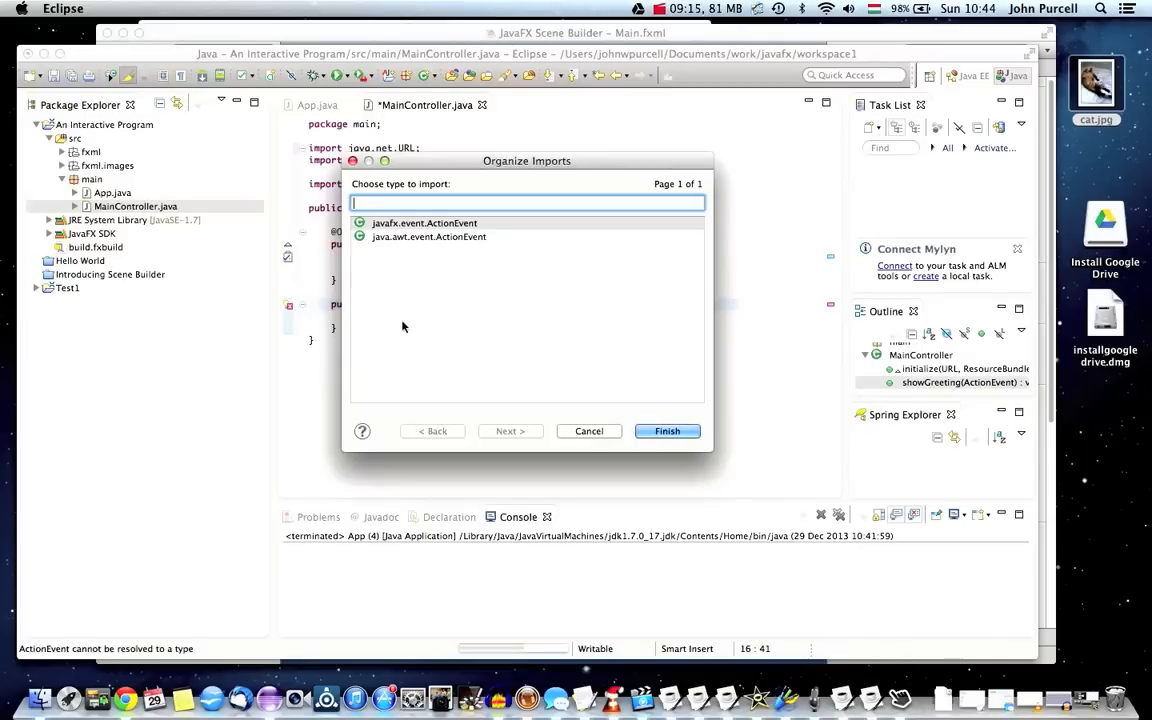
mouse_move(403, 302)
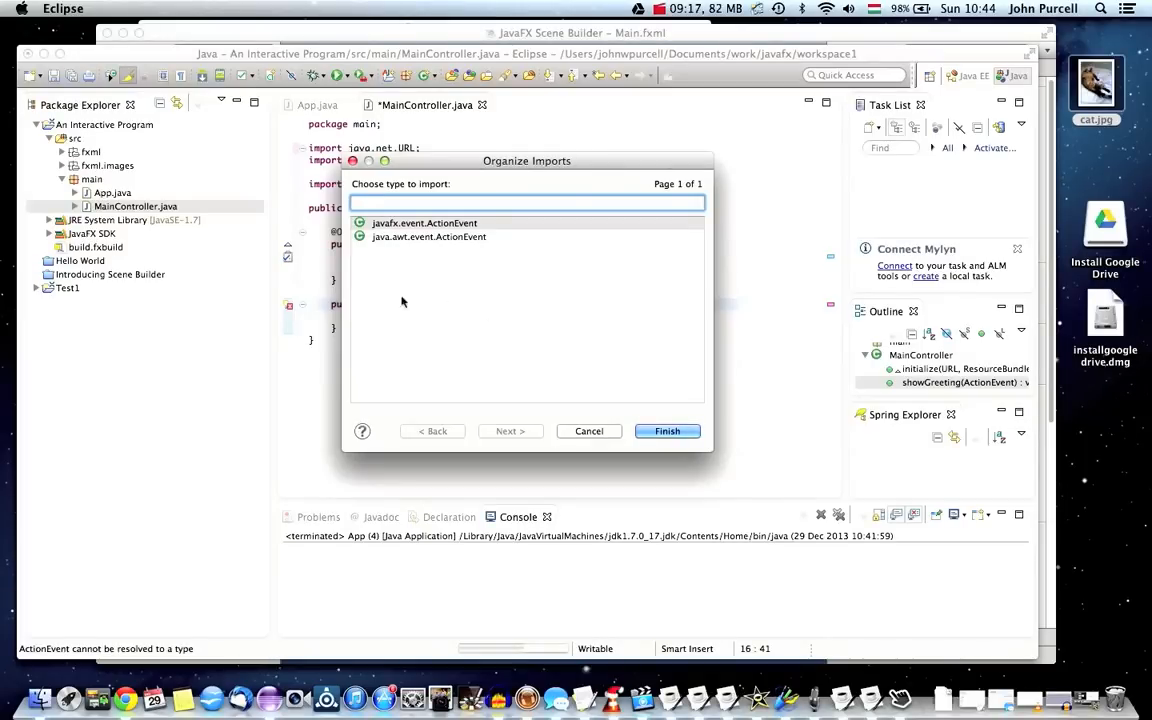
click(425, 223)
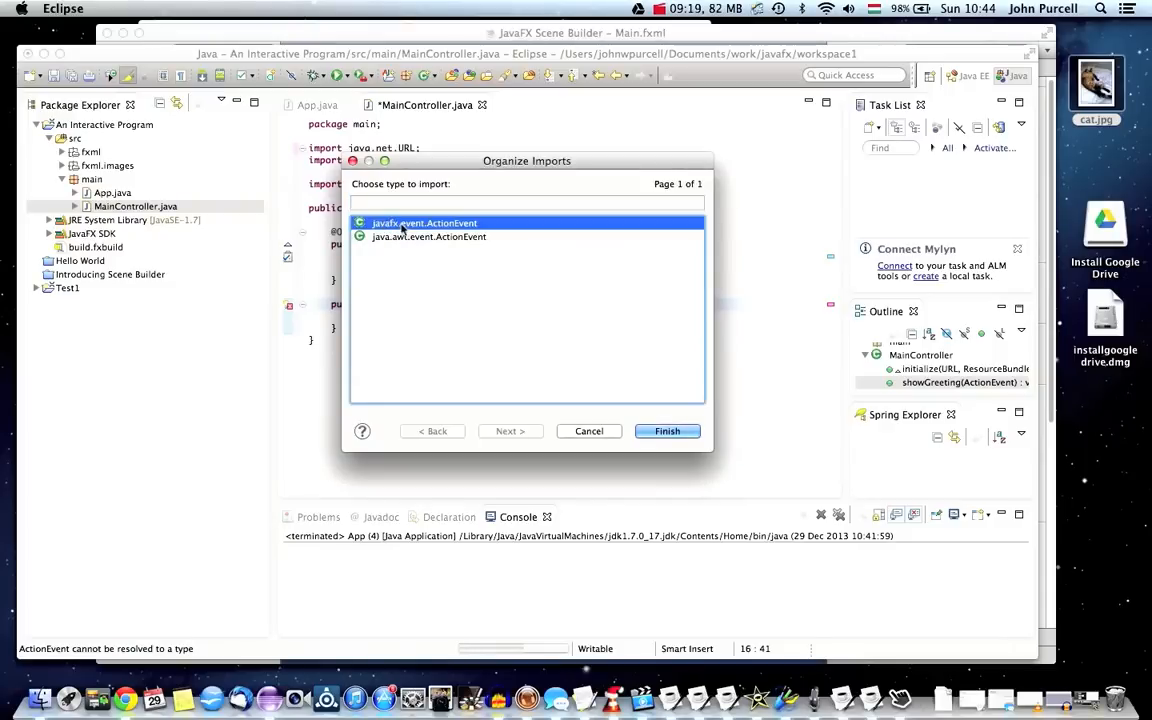
mouse_move(622, 407)
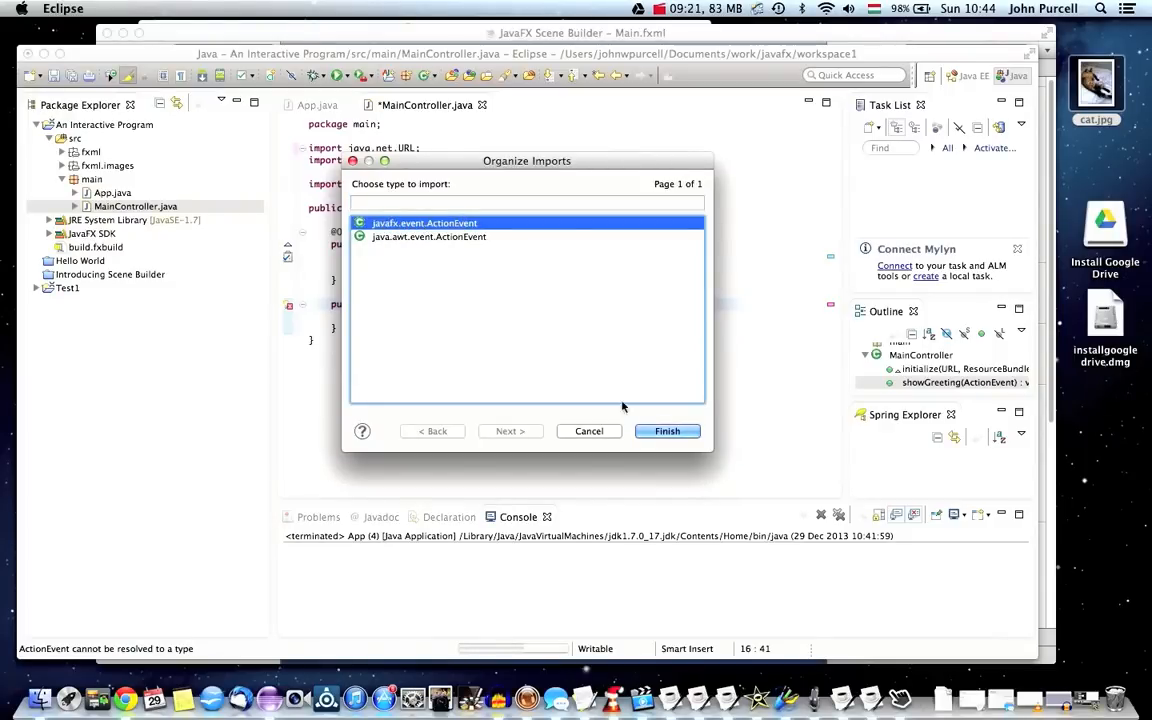
click(667, 431)
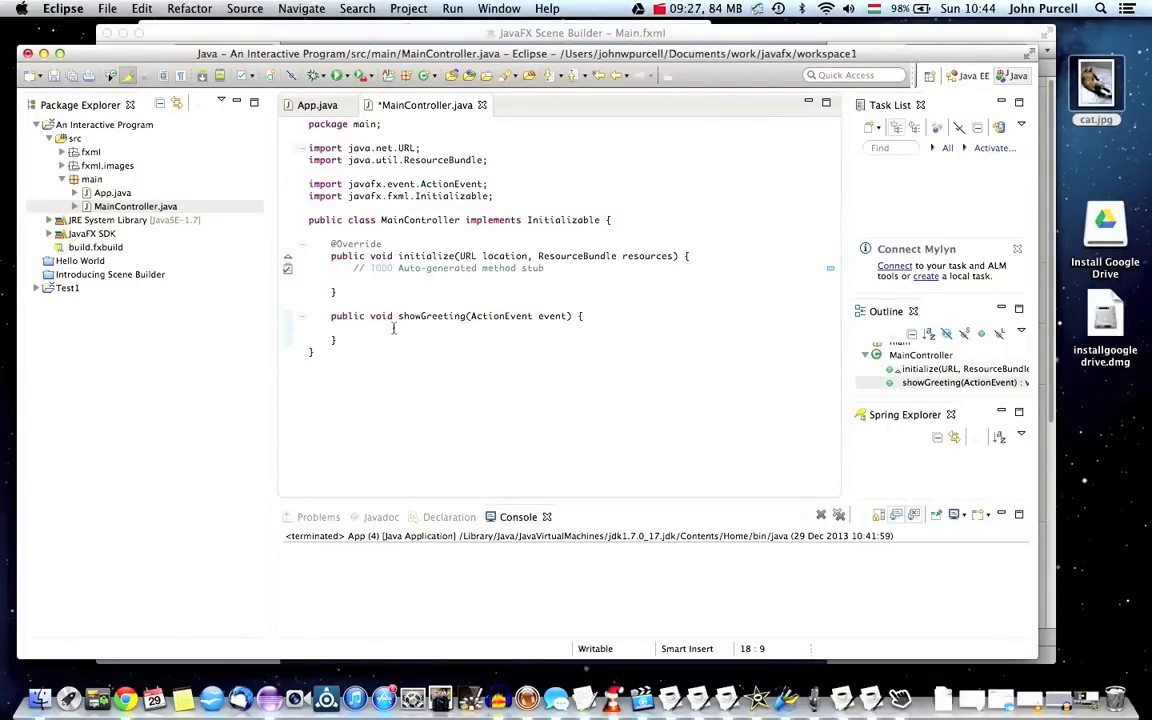
Make showGreeting print "Hello World!" using sysout, and save MainController.
text(sysout)
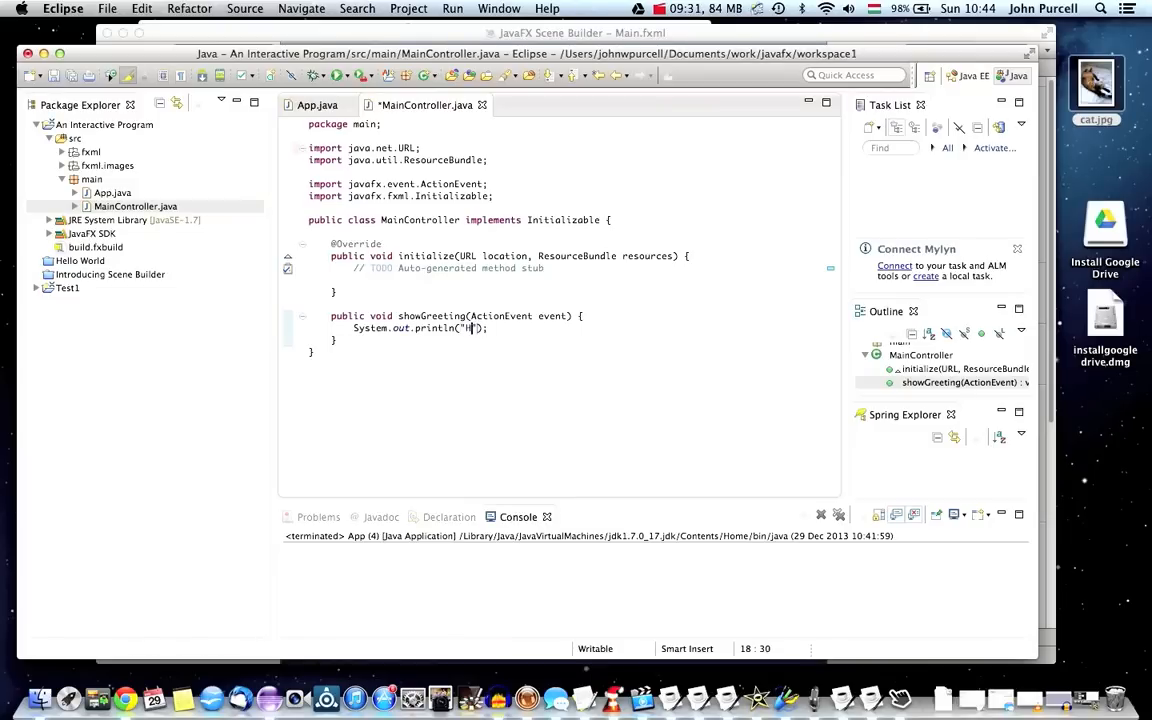
text(ello)
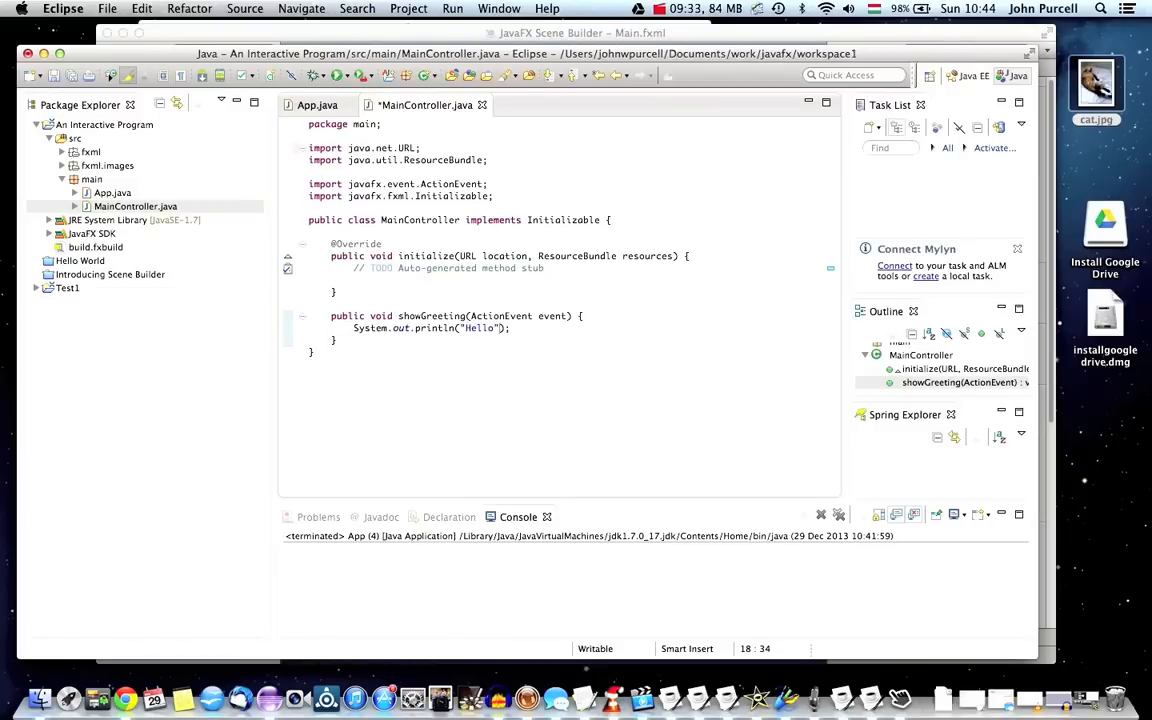
text(World)
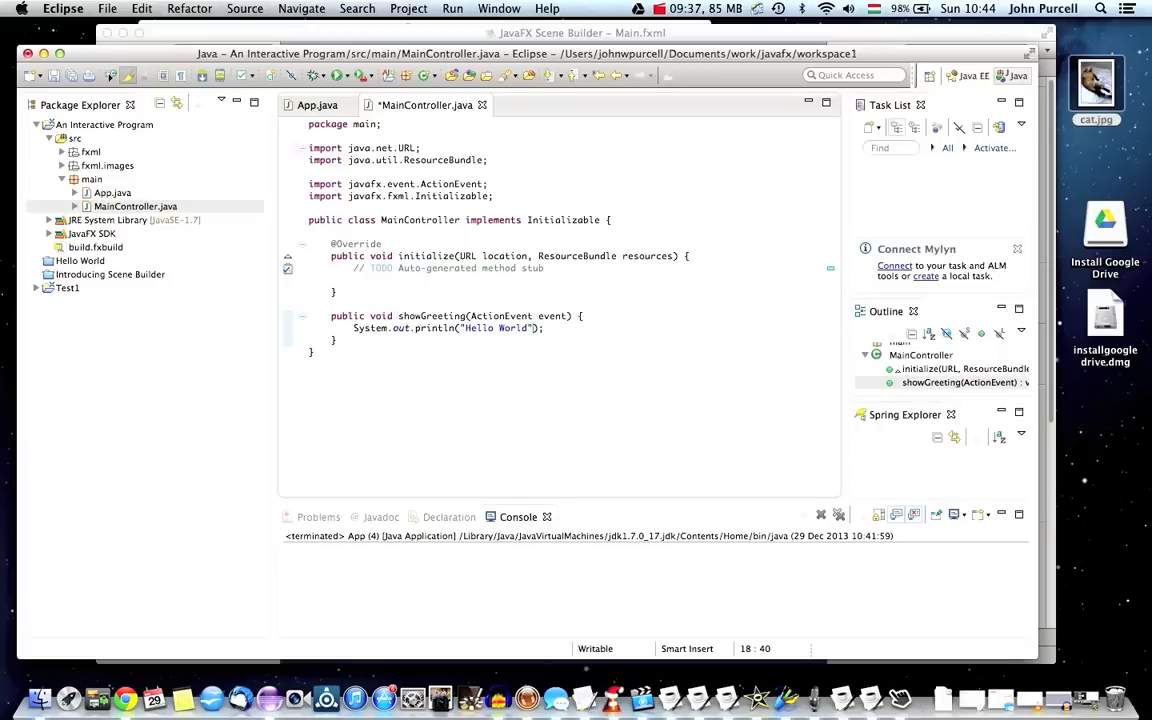
text(!)
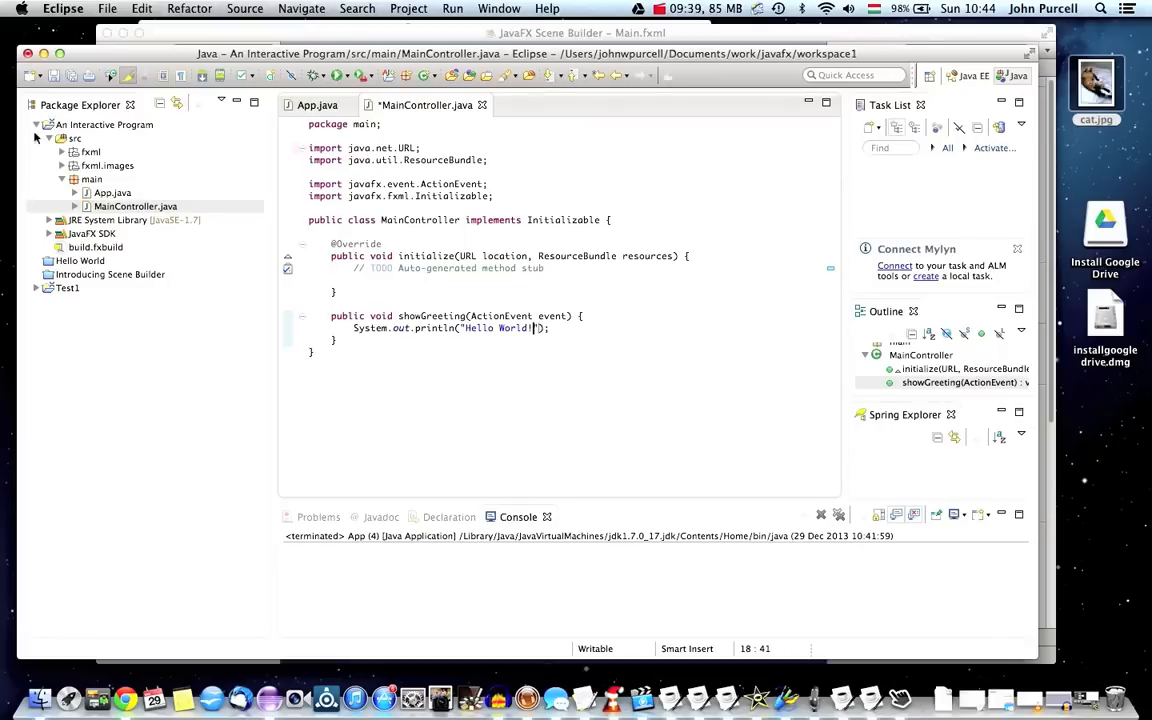
key(cmd+s)
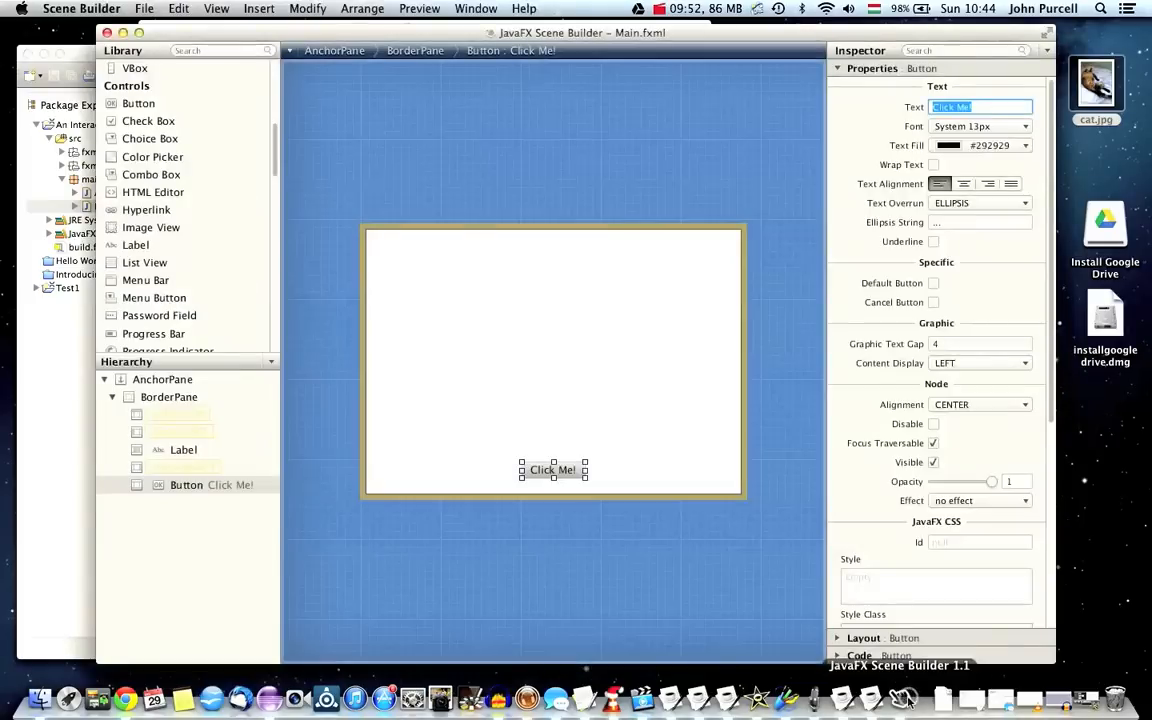
mouse_move(404, 328)
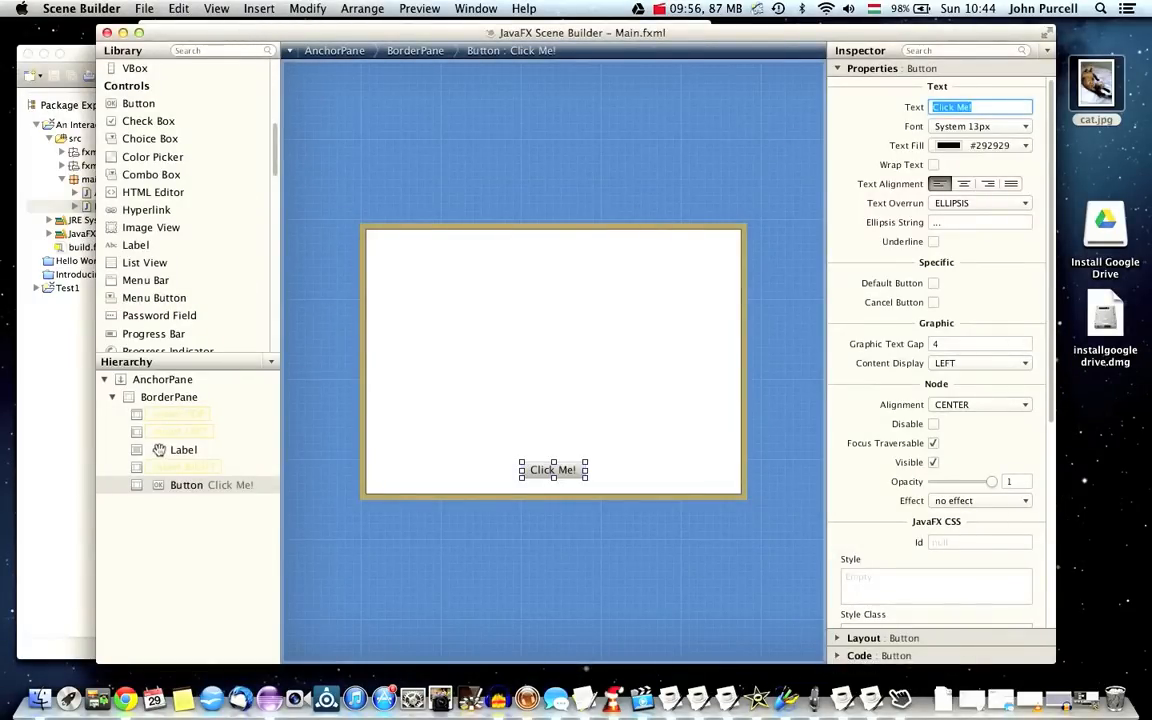
In the Inspector's Code section, set AnchorPane's Controller class to MainController, then save Main.fxml.
click(162, 379)
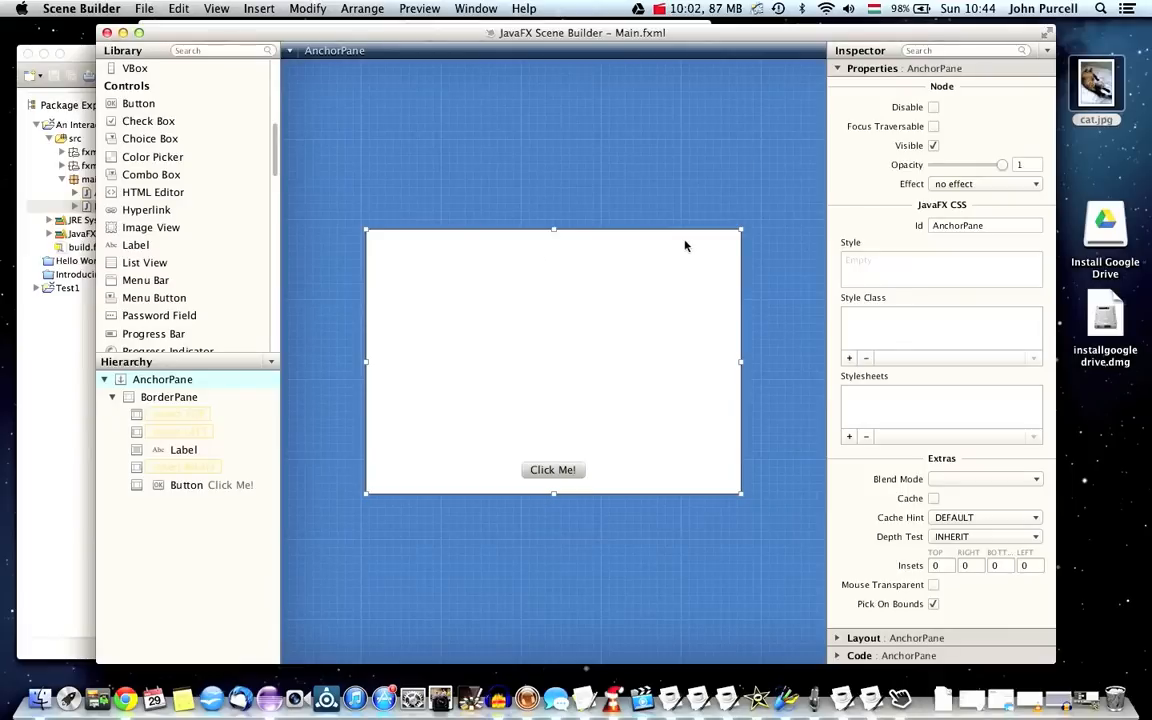
click(872, 68)
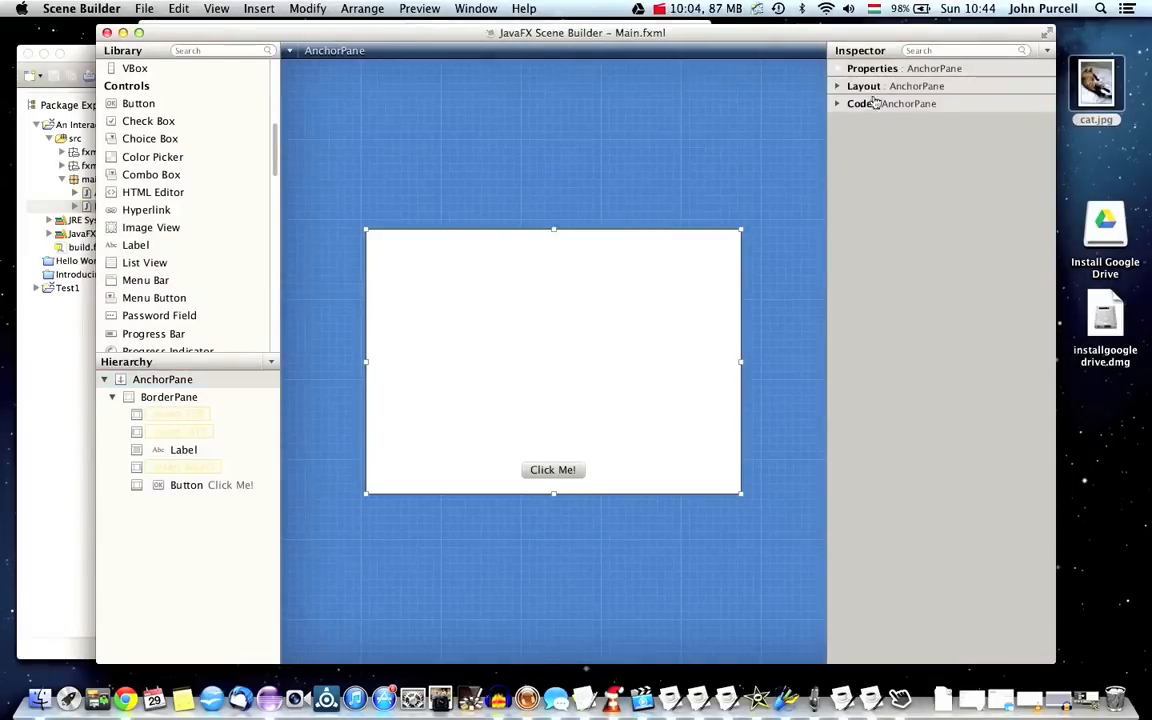
click(841, 103)
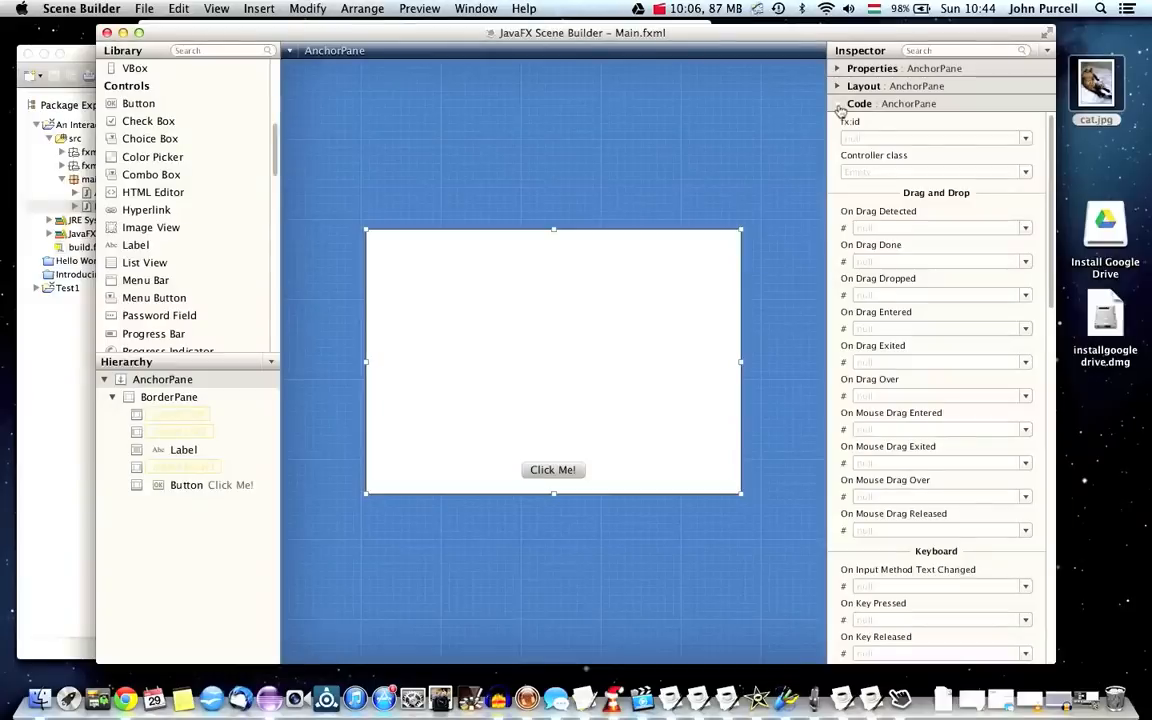
click(930, 171)
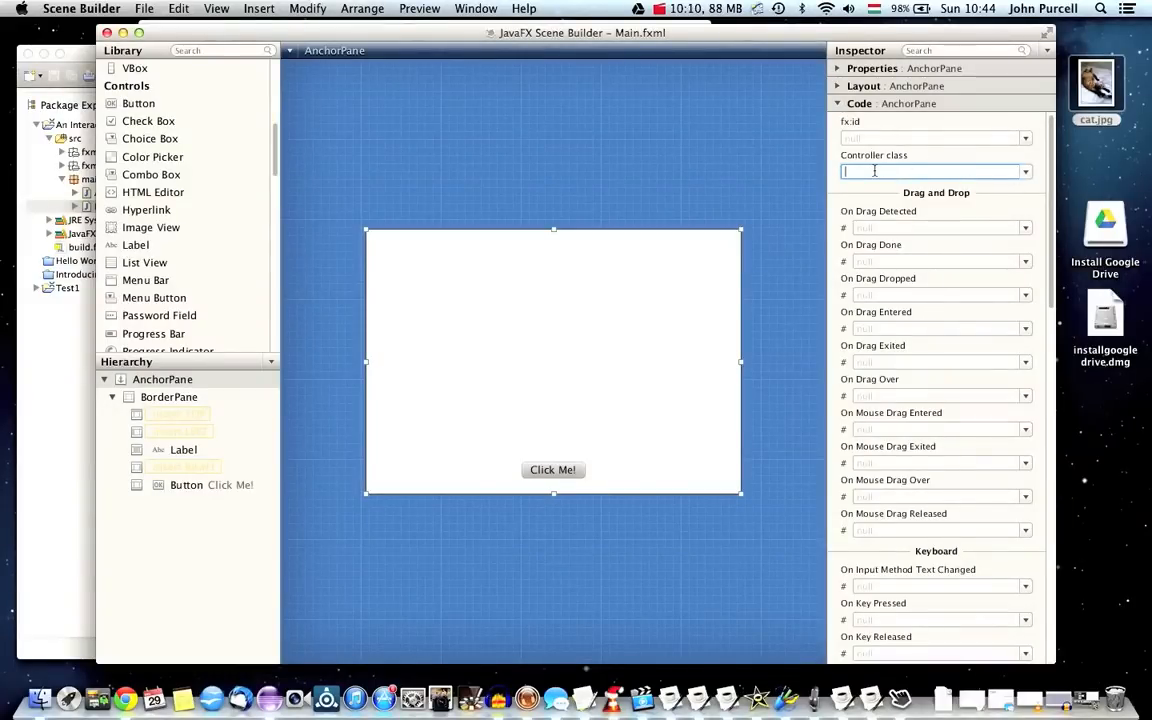
click(1024, 171)
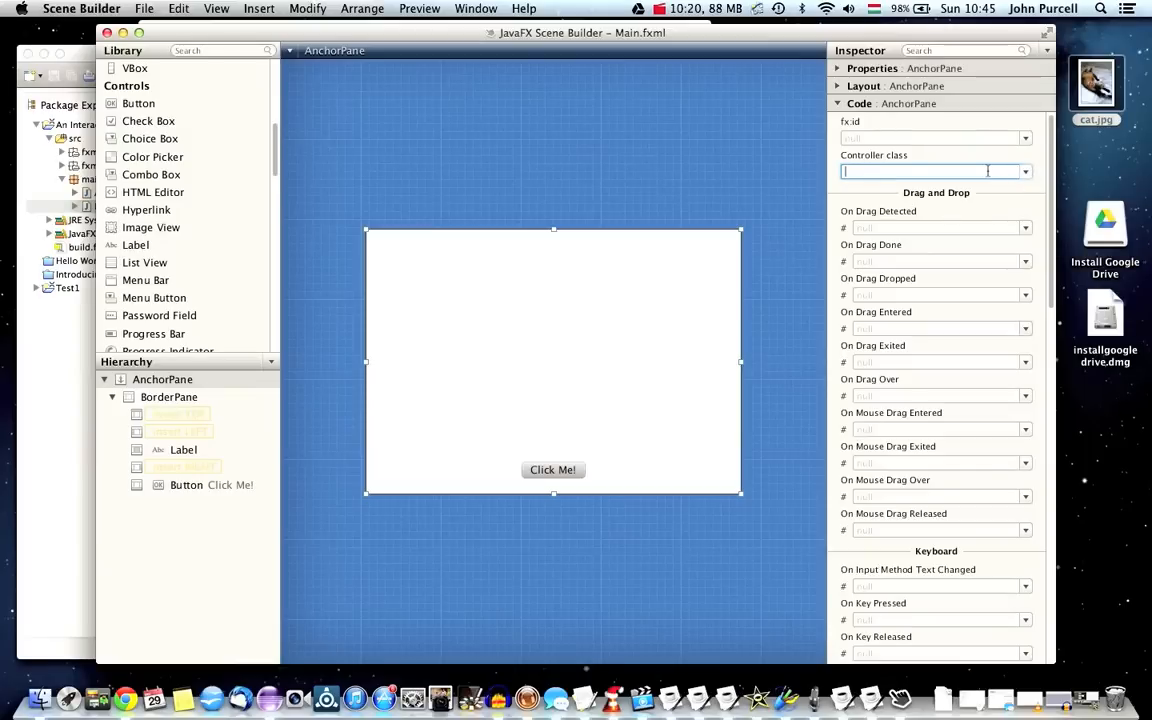
text(MainController)
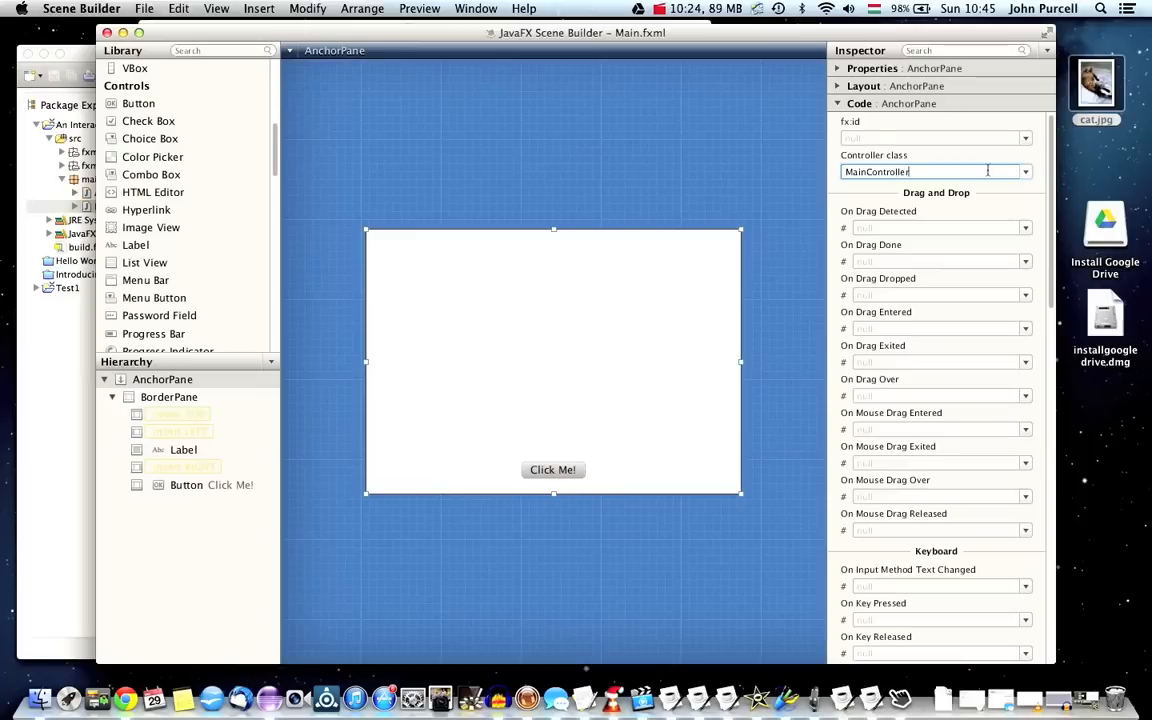
click(146, 8)
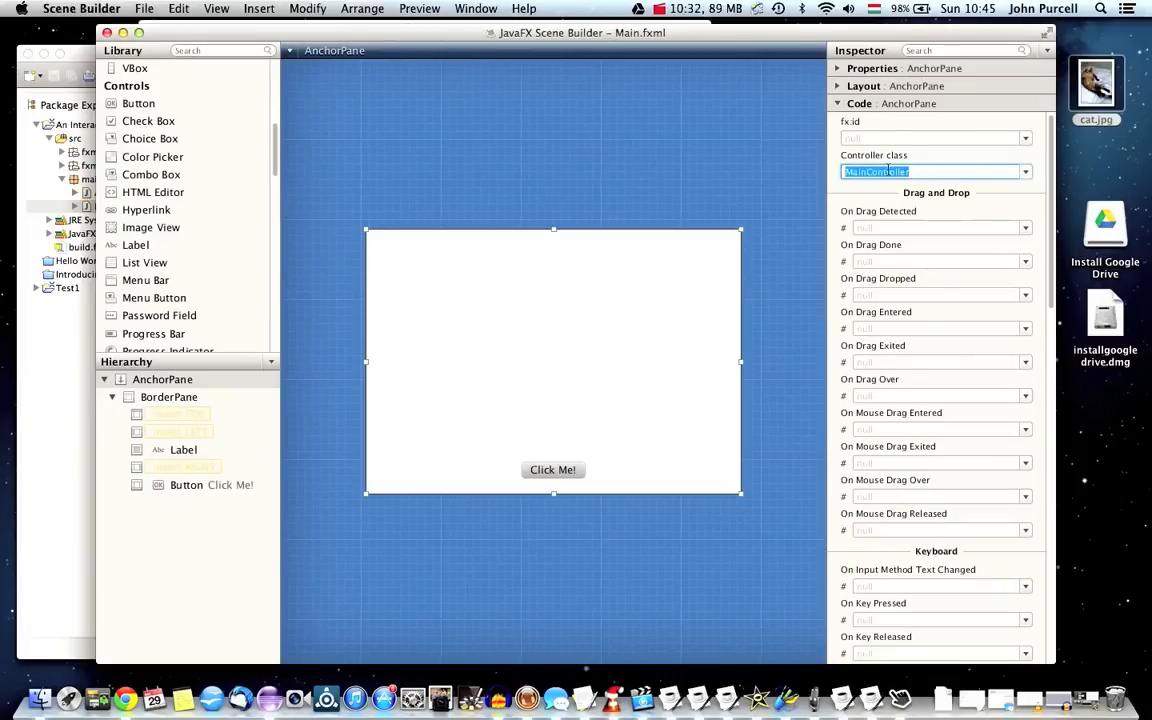
click(145, 7)
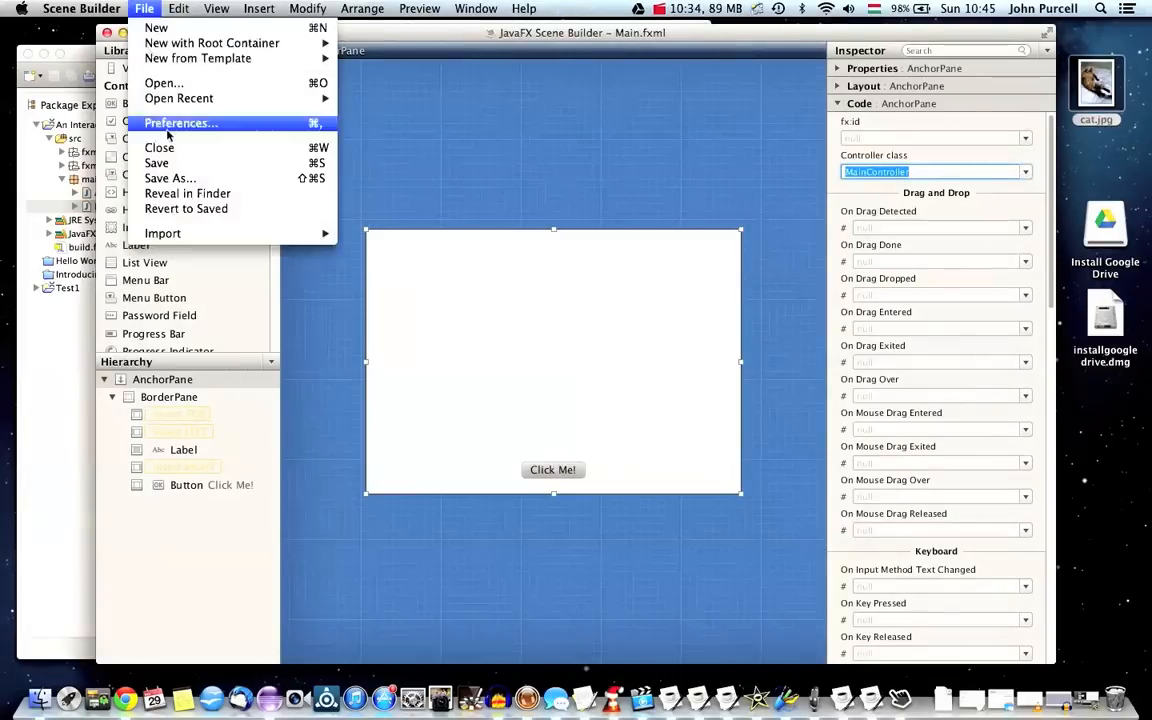
click(156, 163)
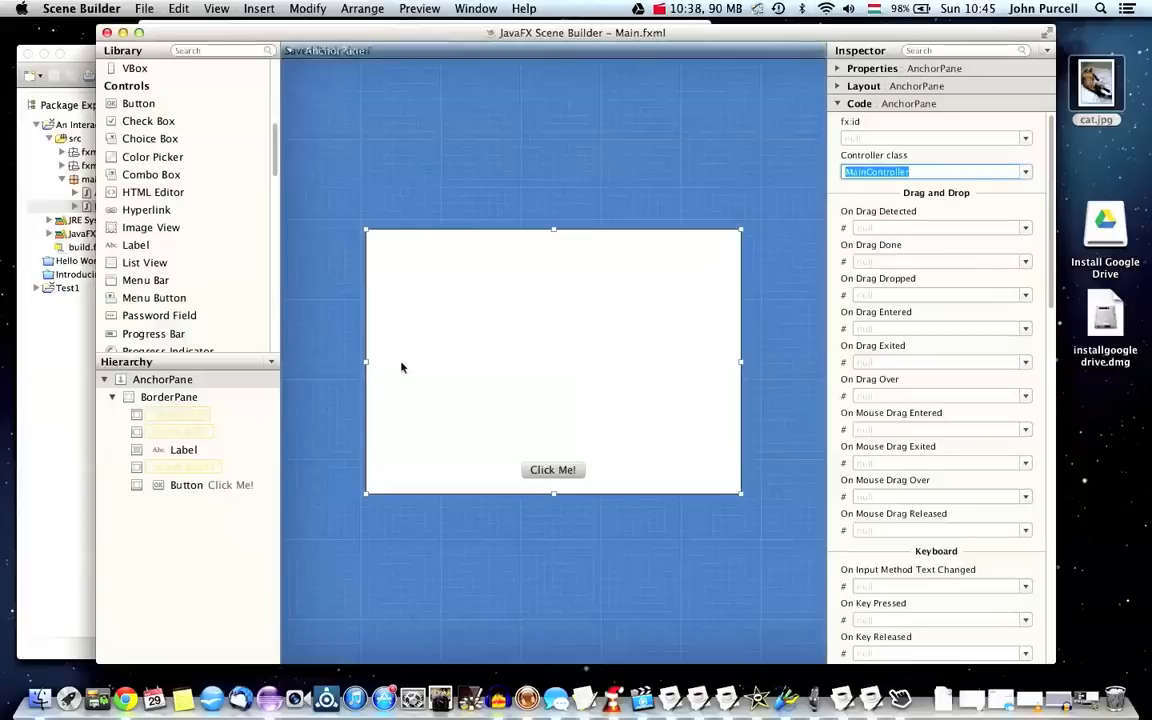
Set the Click Me! button's On Action handler to showGreeting.
click(552, 470)
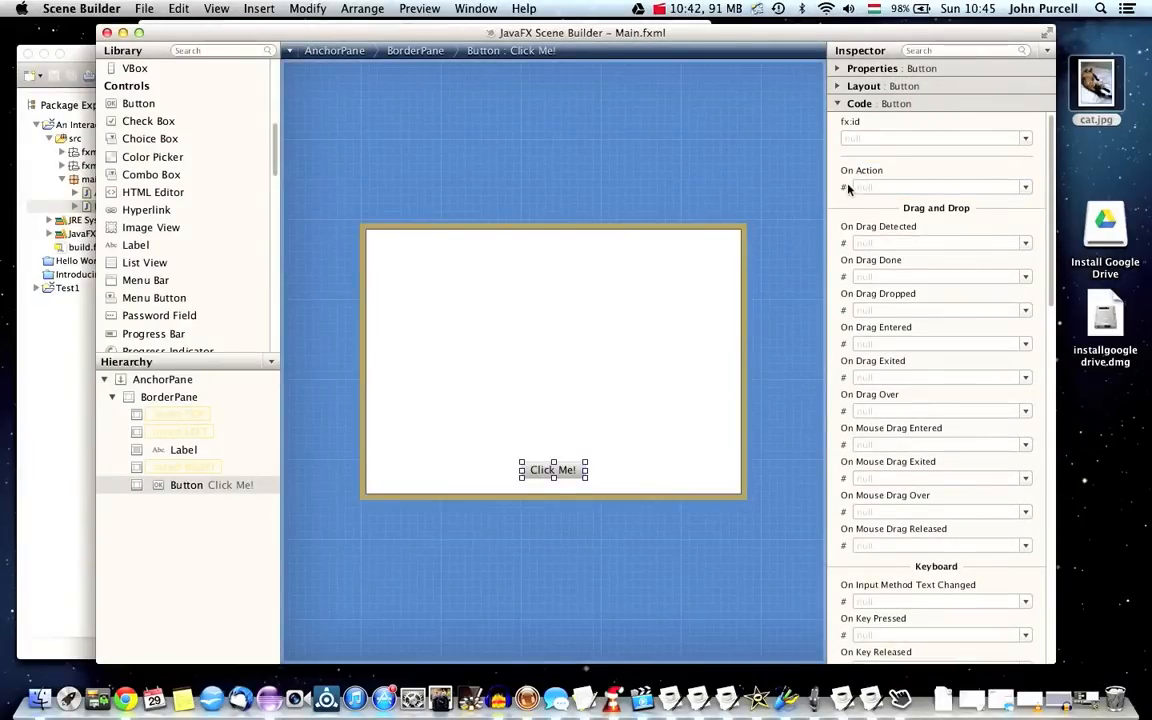
mouse_move(985, 183)
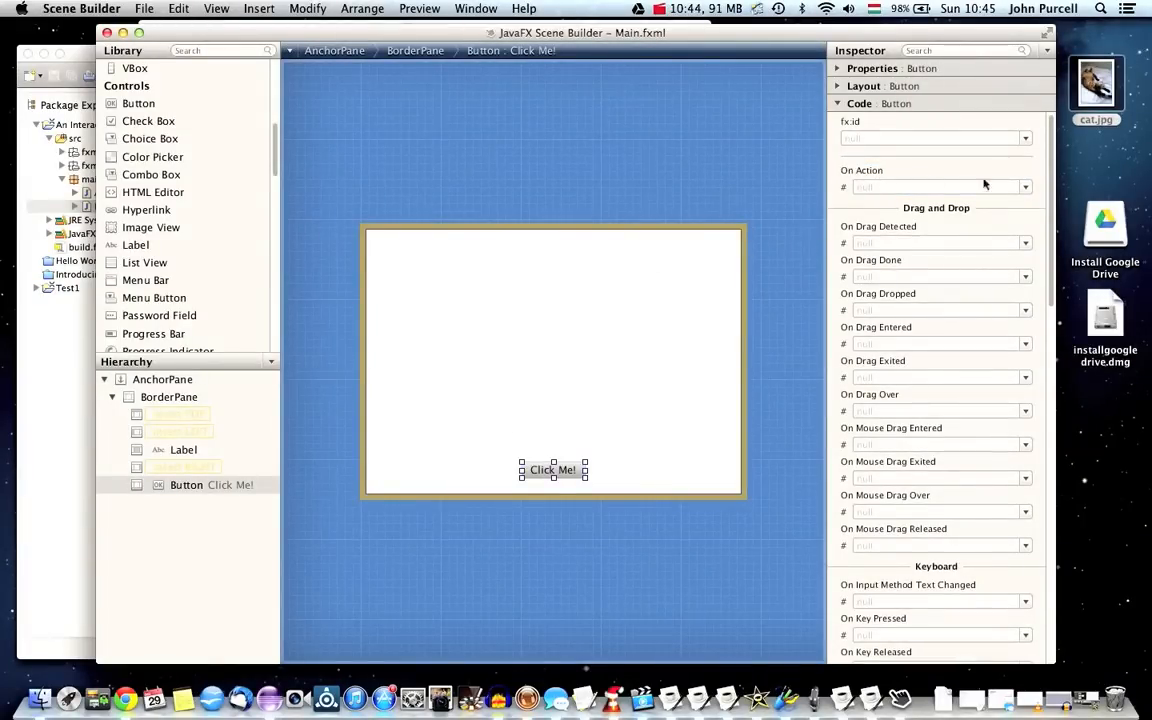
click(935, 187)
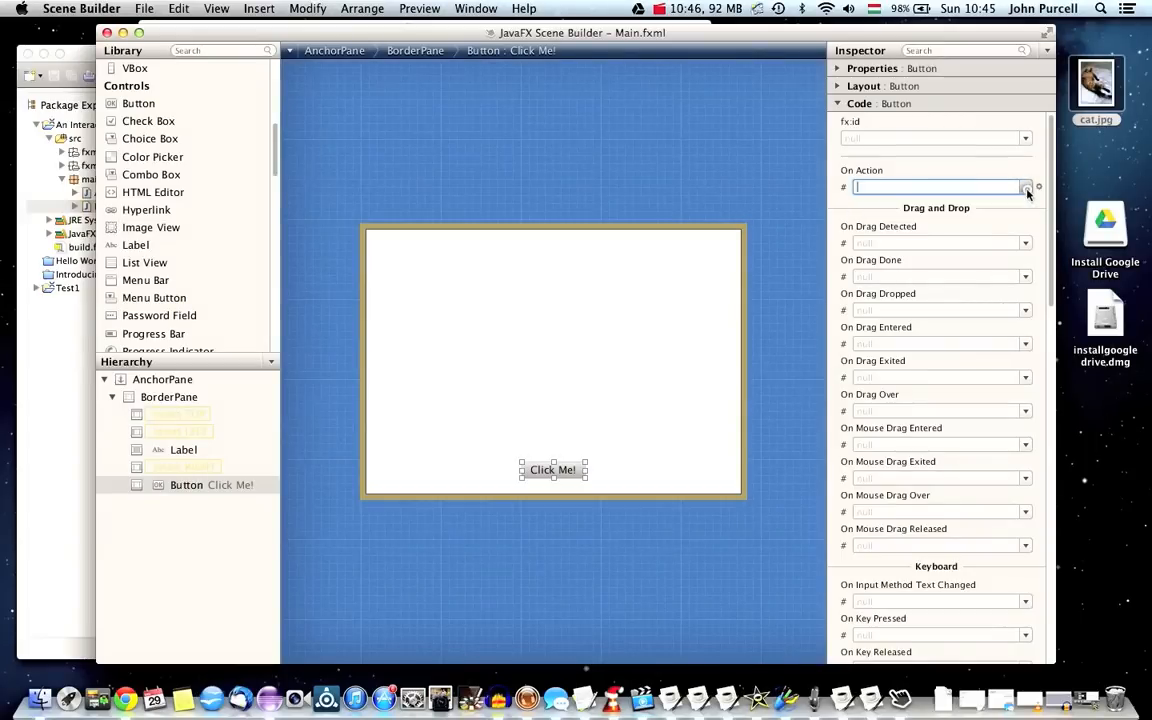
click(1026, 188)
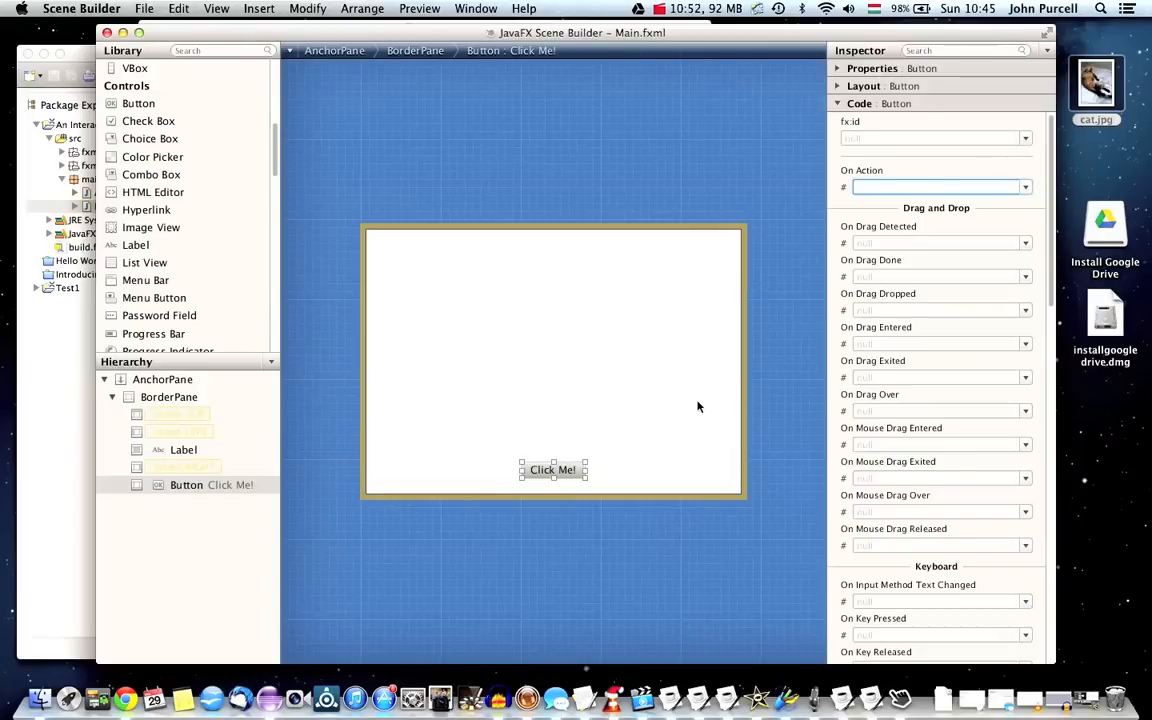
text(showGreeting)
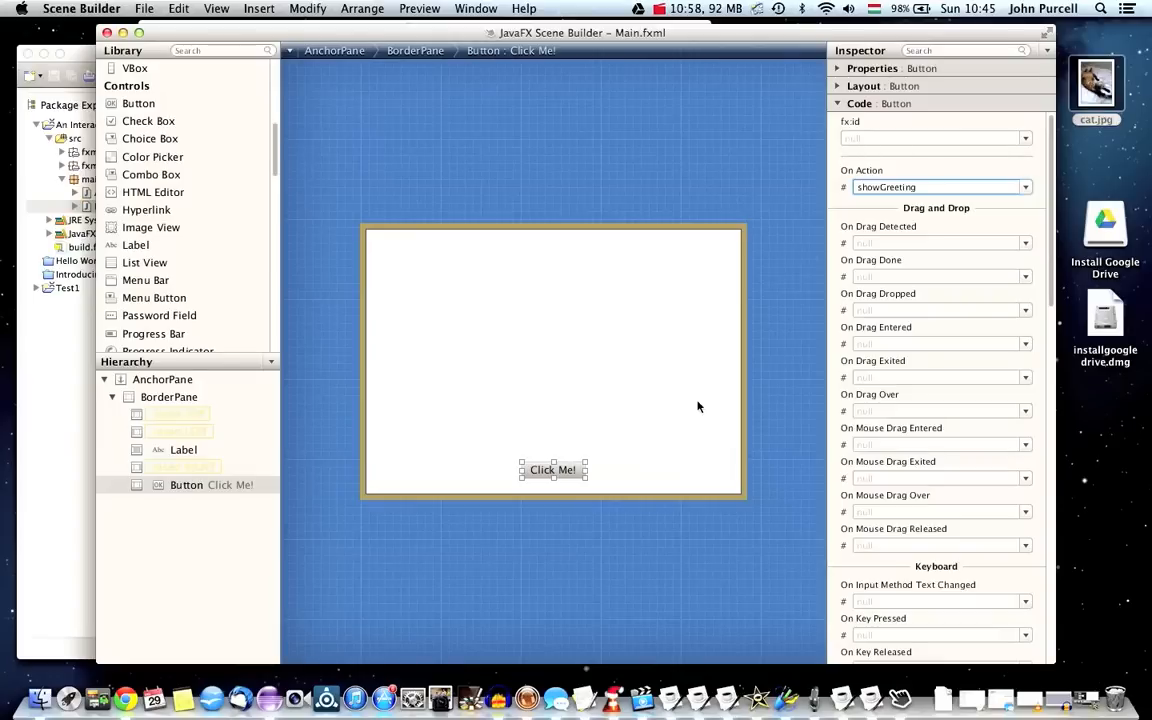
click(930, 187)
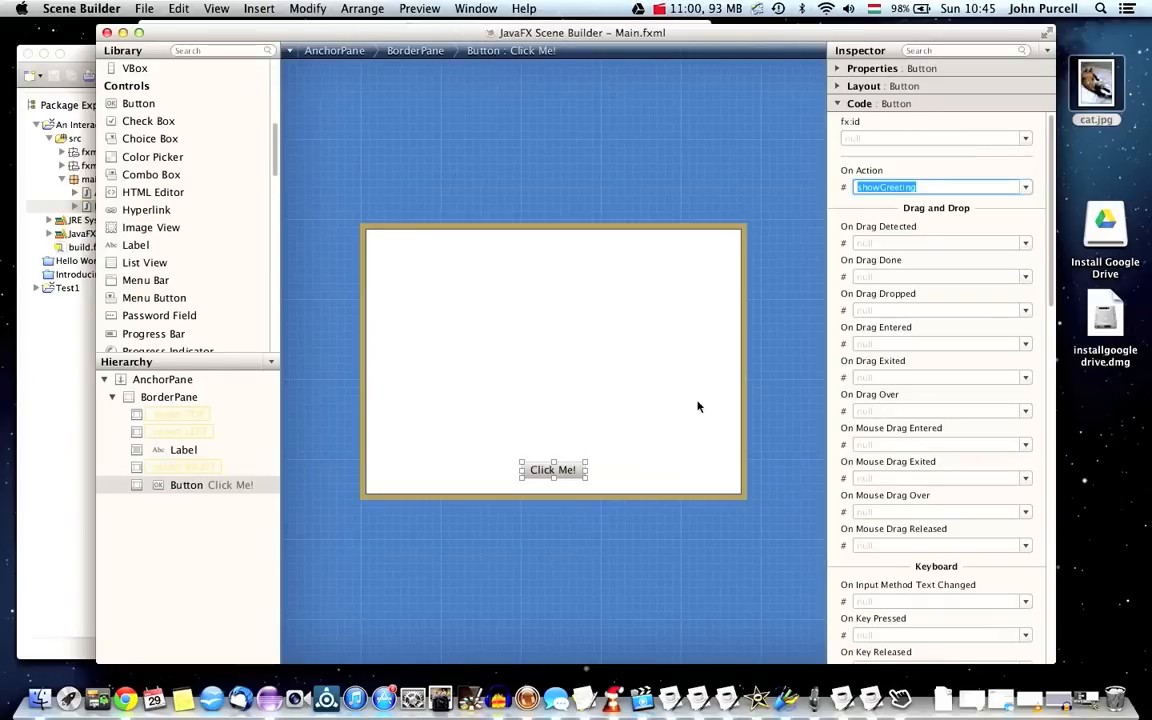
click(147, 8)
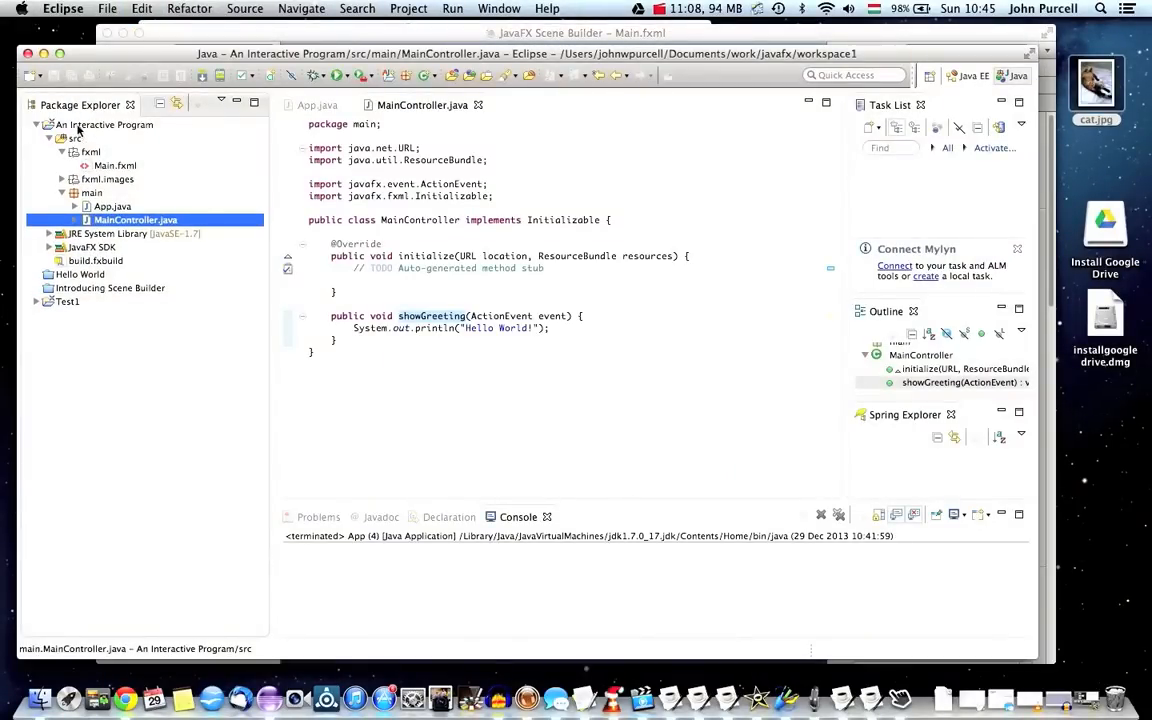
right_click(100, 125)
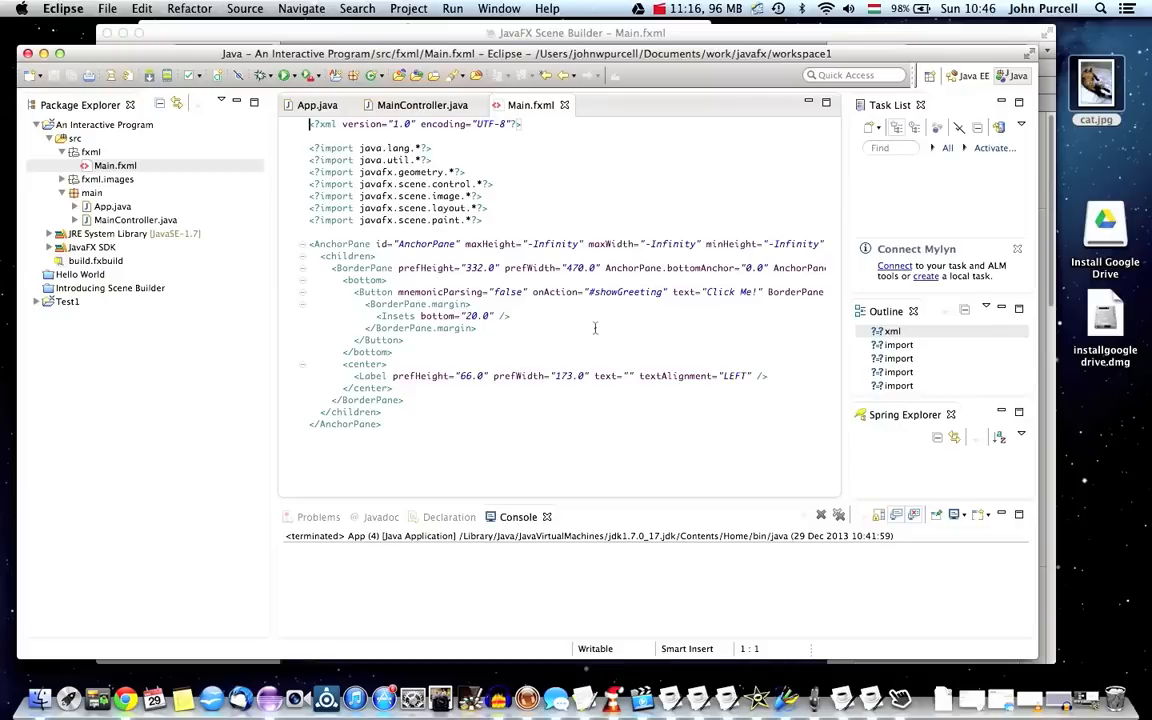
scroll(right, 3)
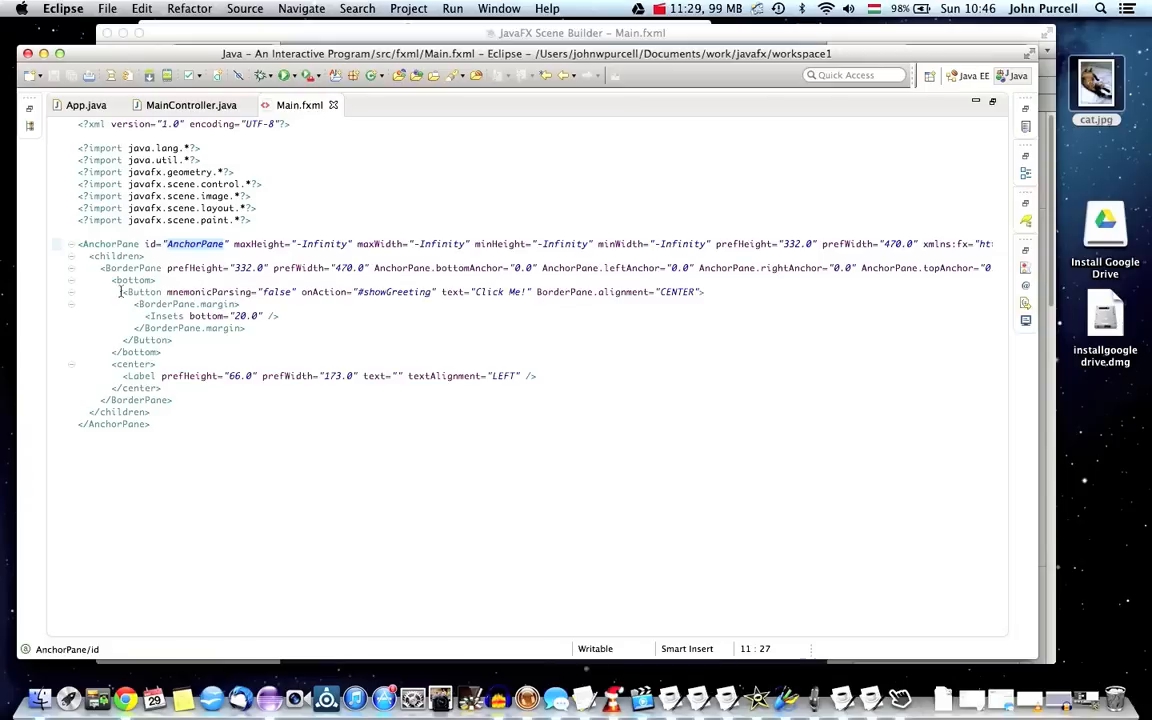
drag(123, 291, 173, 339)
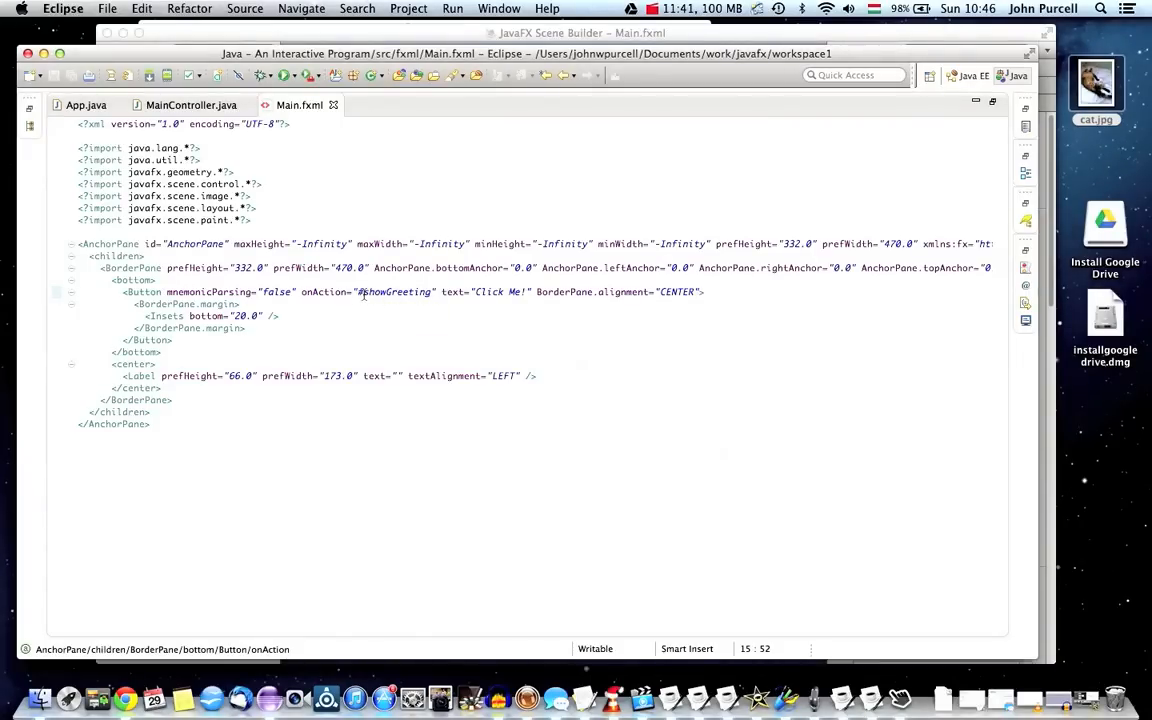
mouse_move(395, 291)
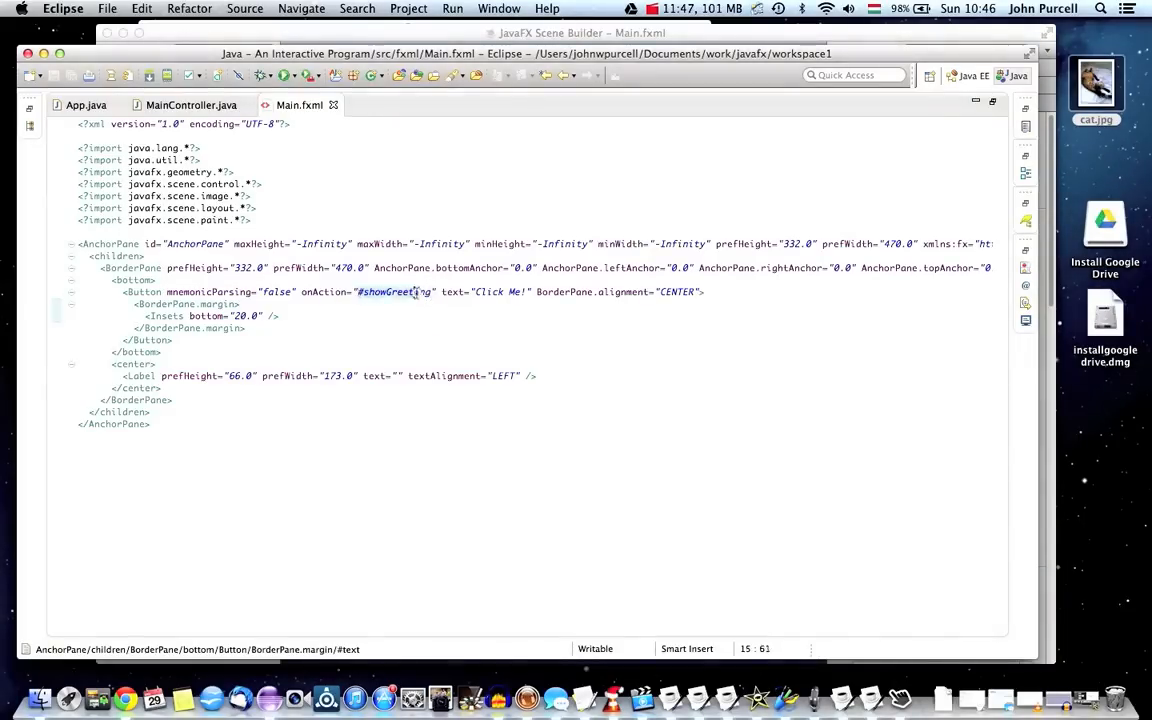
mouse_move(395, 291)
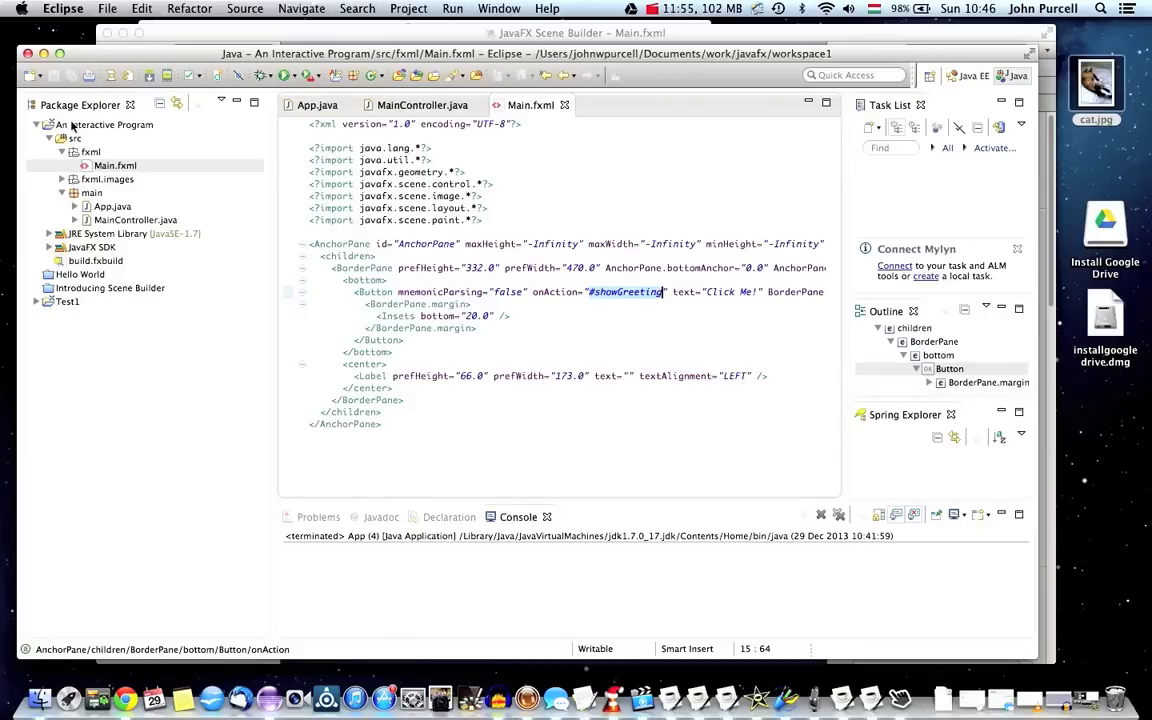
Select the An Interactive Program project, then switch over to Scene Builder.
click(105, 125)
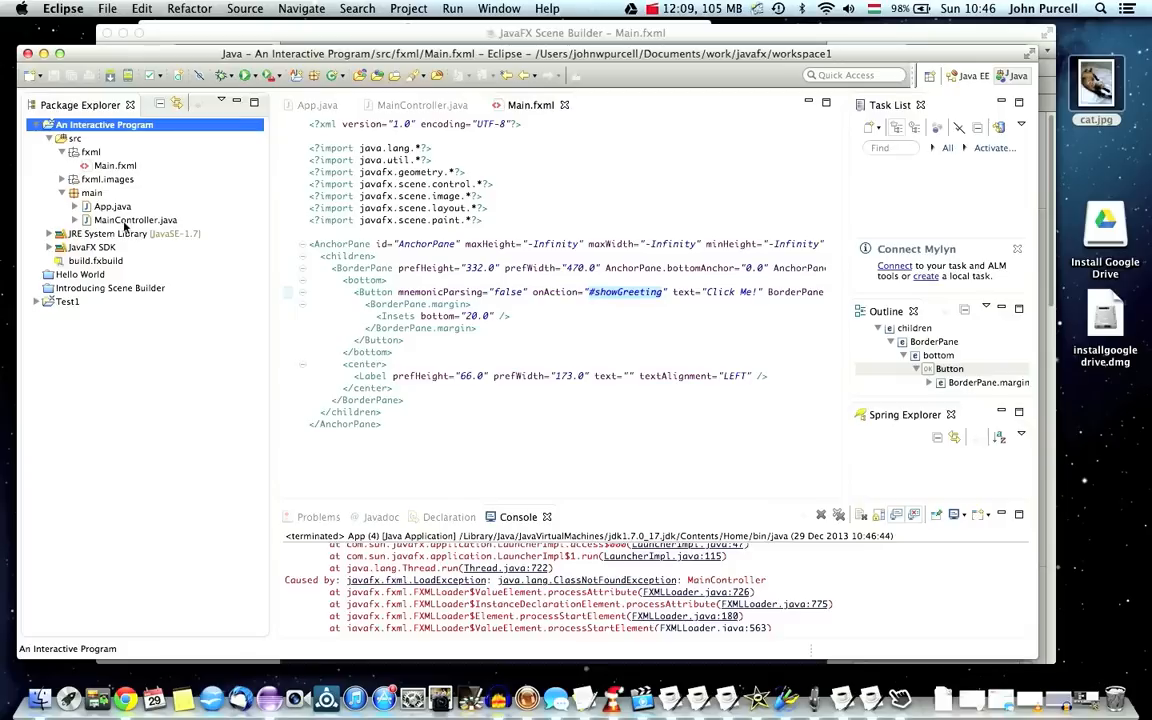
click(91, 192)
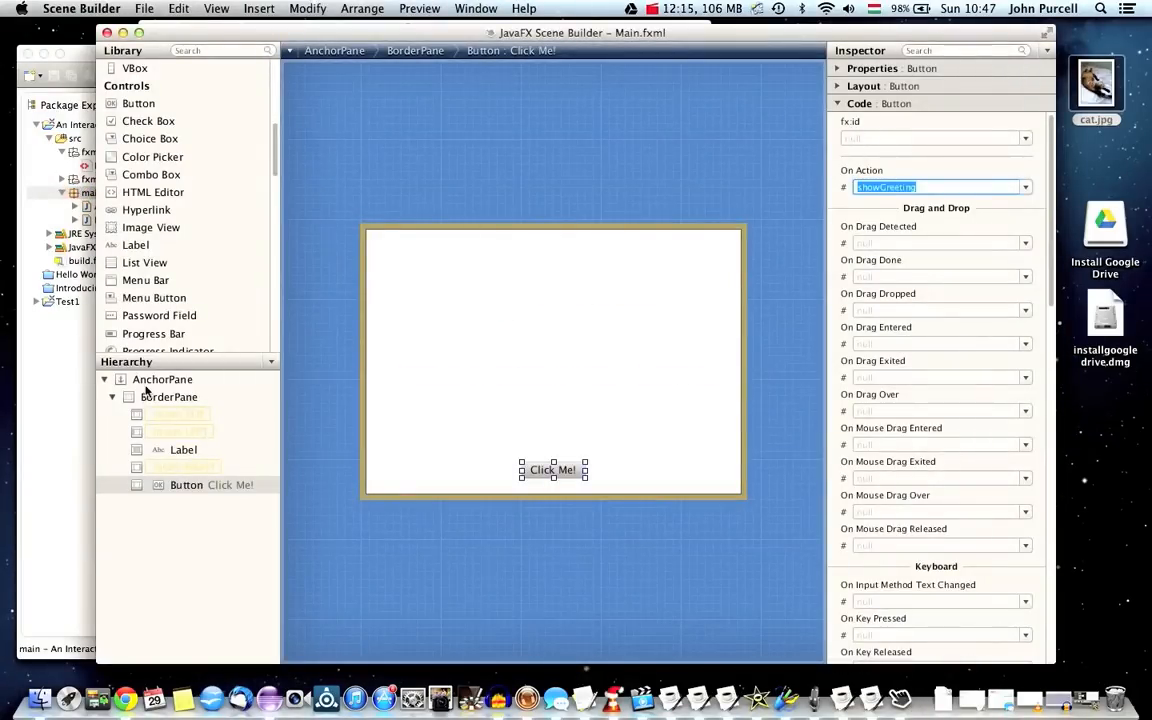
Enter the fully qualified main.MainController as the root AnchorPane's Controller class.
click(162, 379)
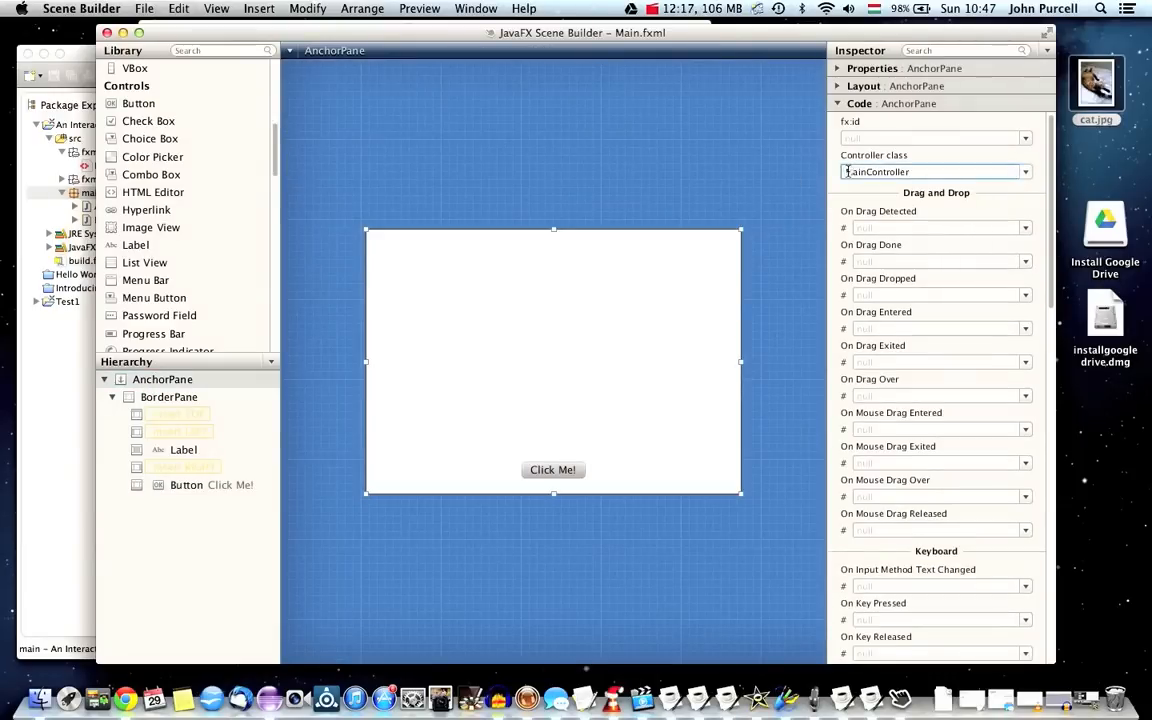
text(main.MainController)
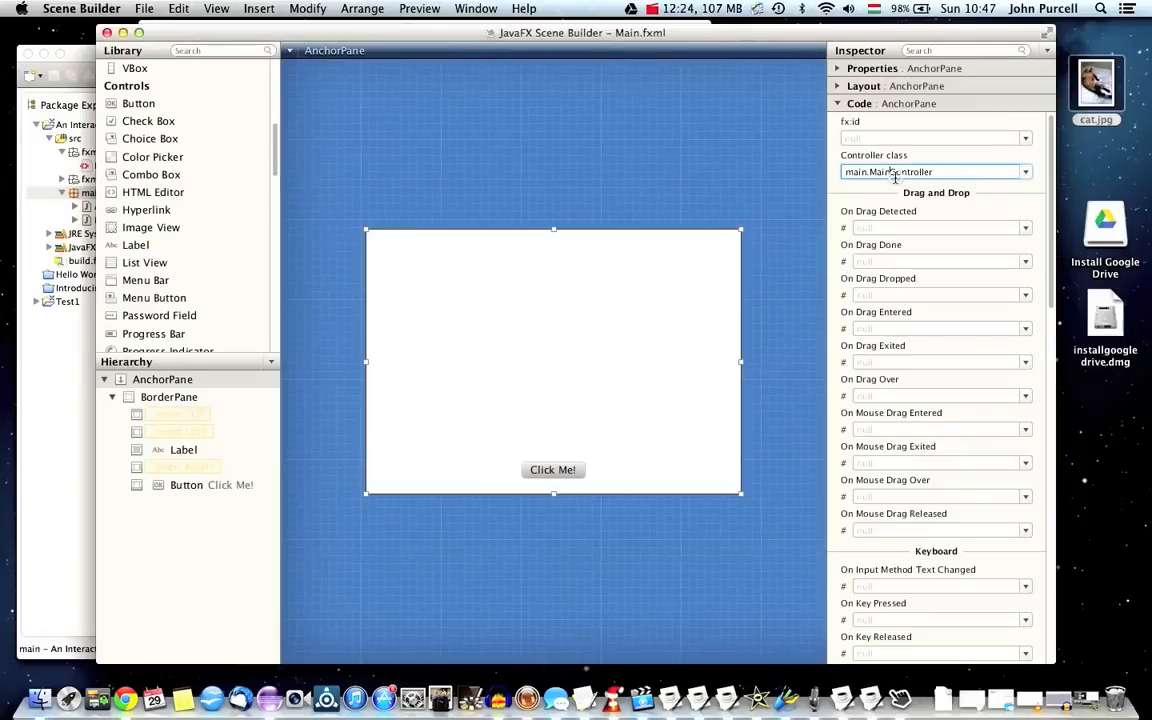
triple_click(888, 171)
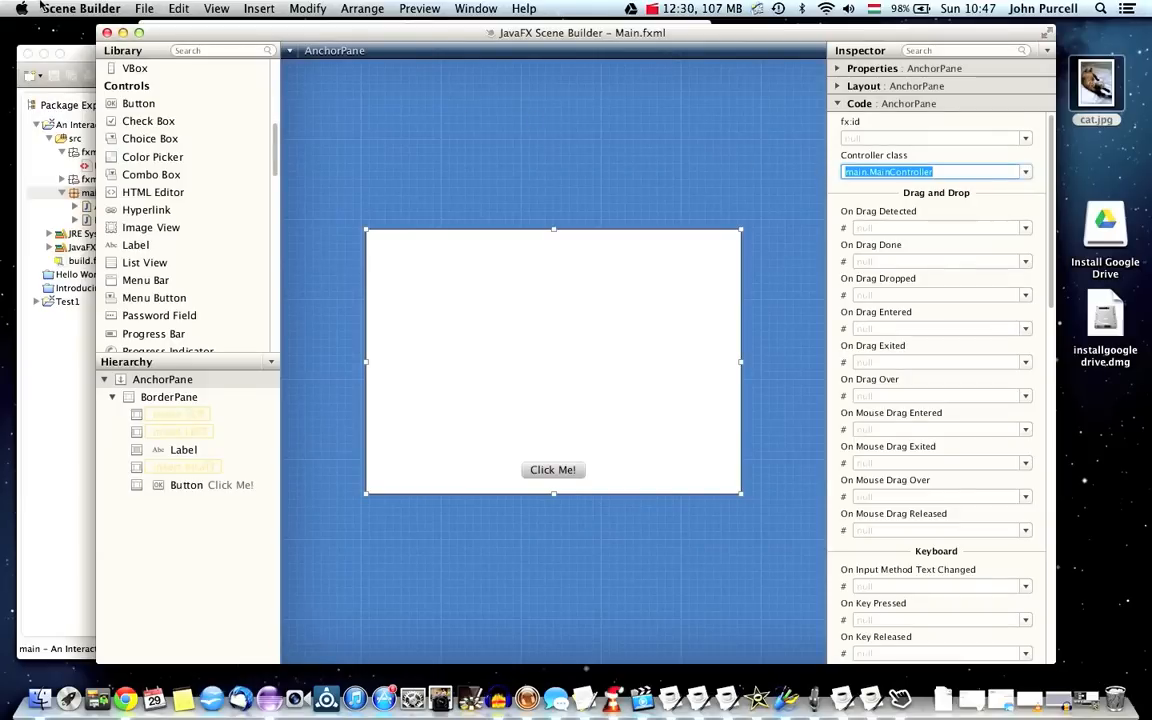
click(143, 8)
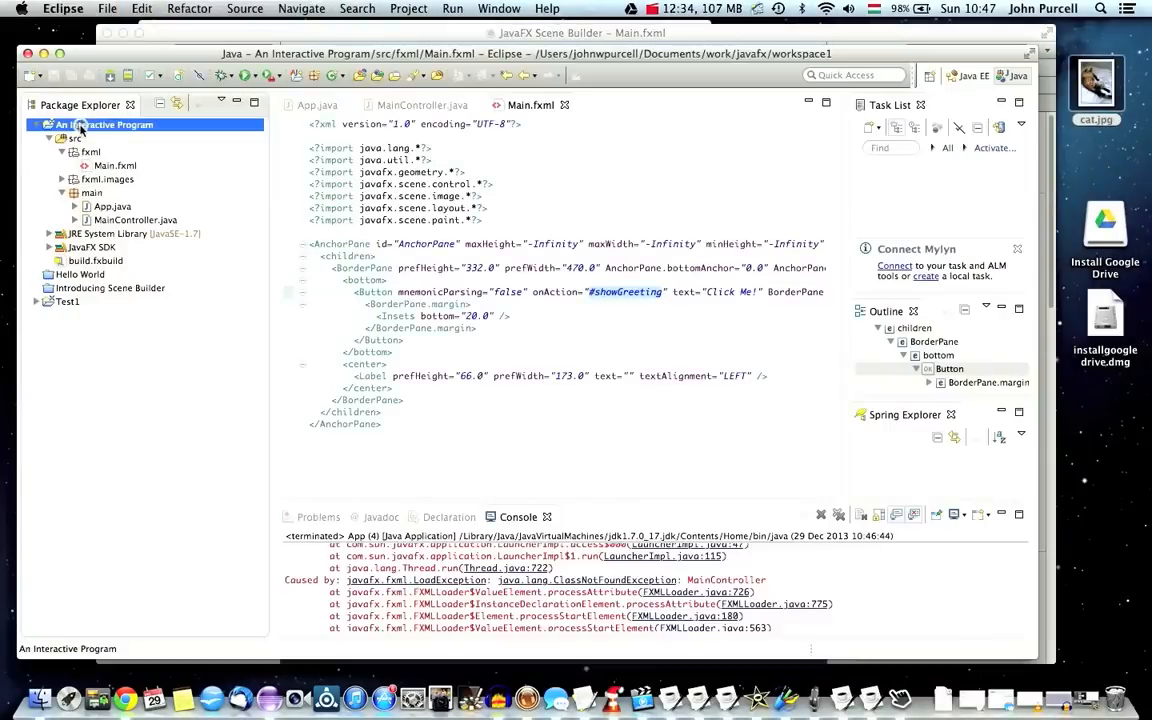
Refresh the project, press Click Me! three times to print Hello World!, then close the app.
right_click(95, 124)
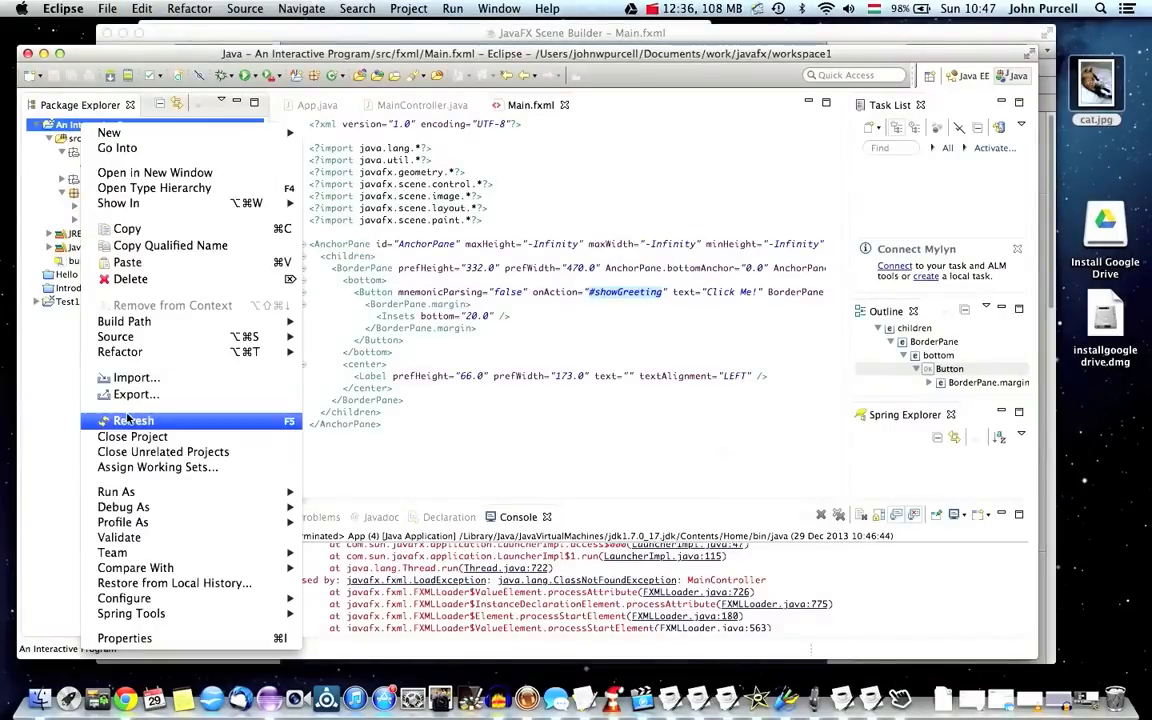
click(132, 420)
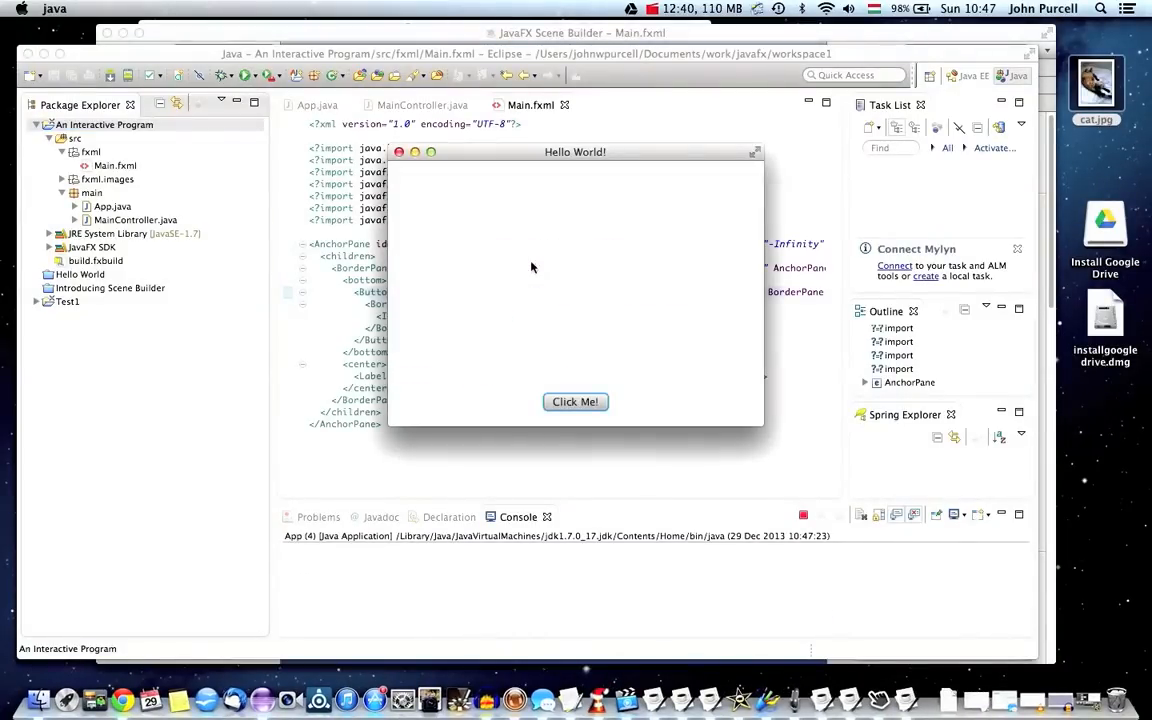
click(575, 402)
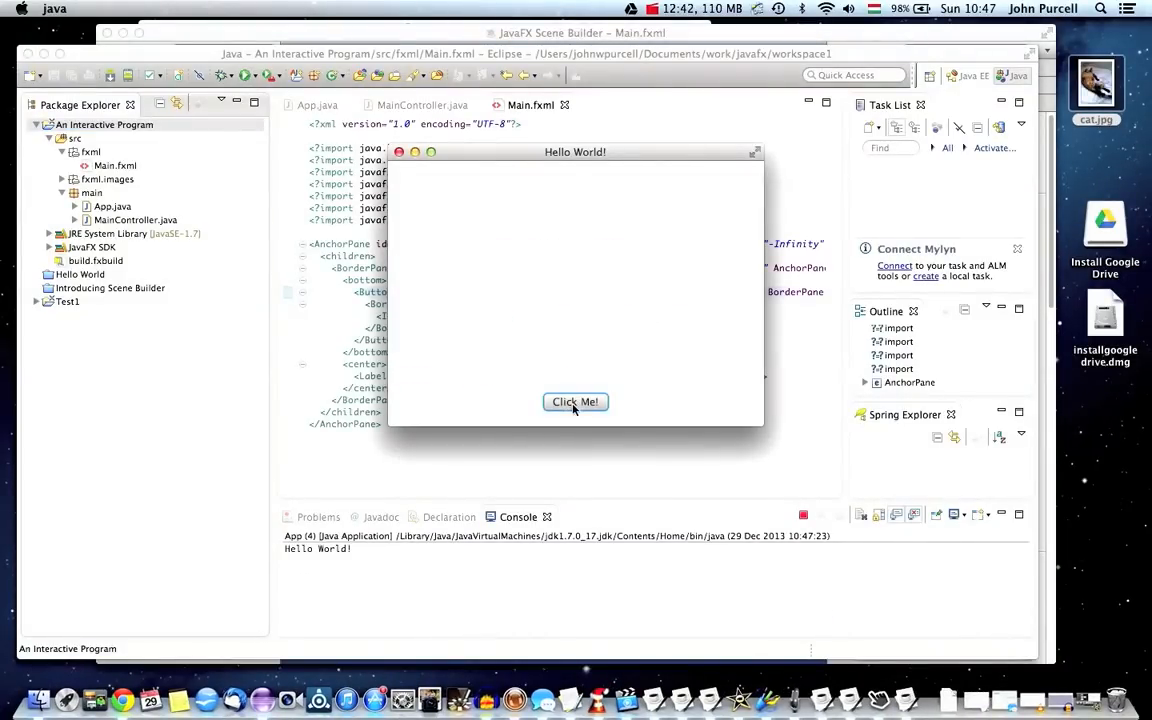
click(575, 402)
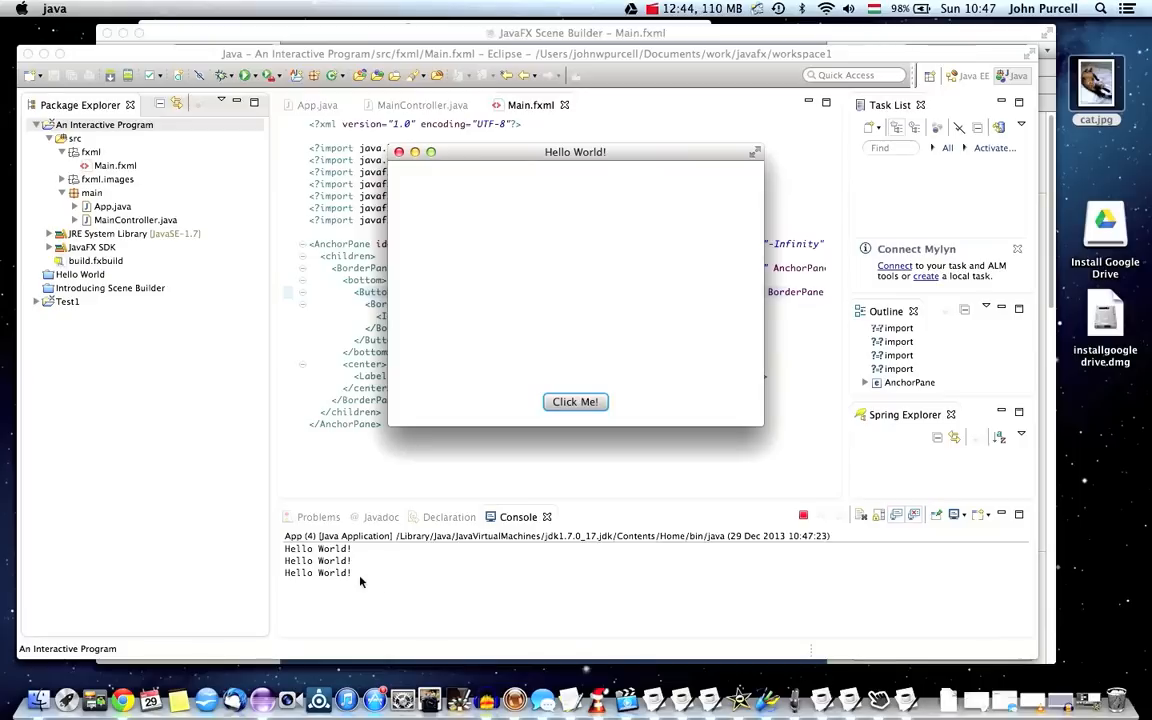
click(575, 402)
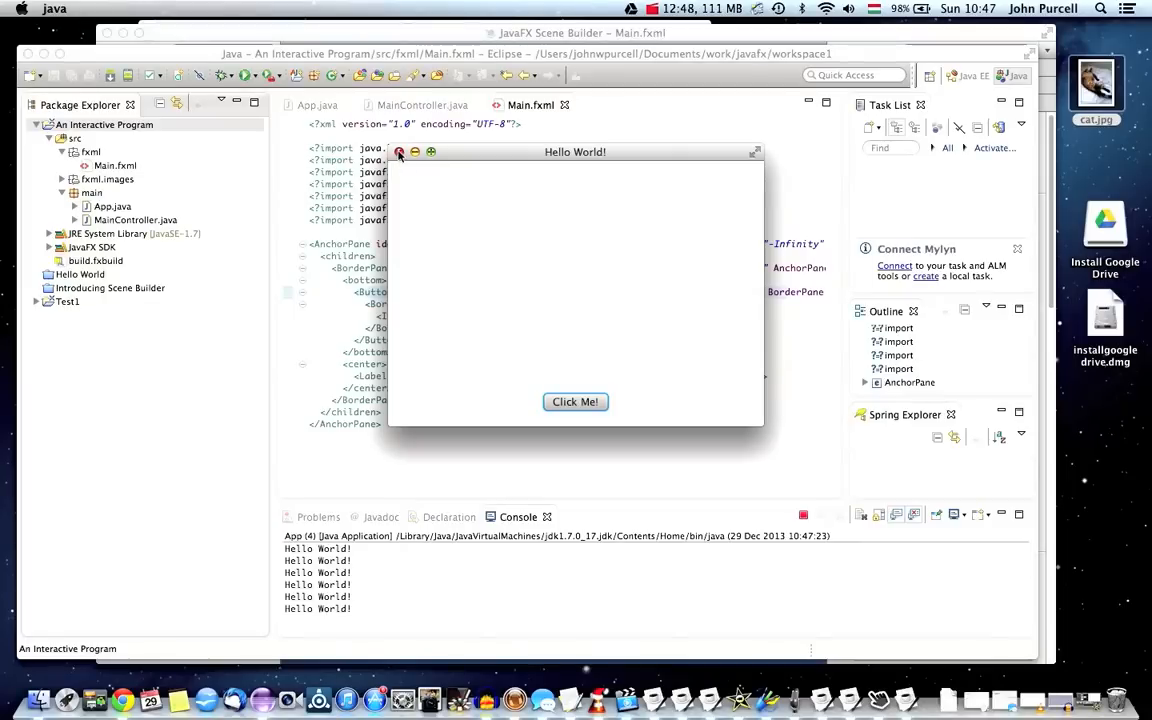
click(400, 151)
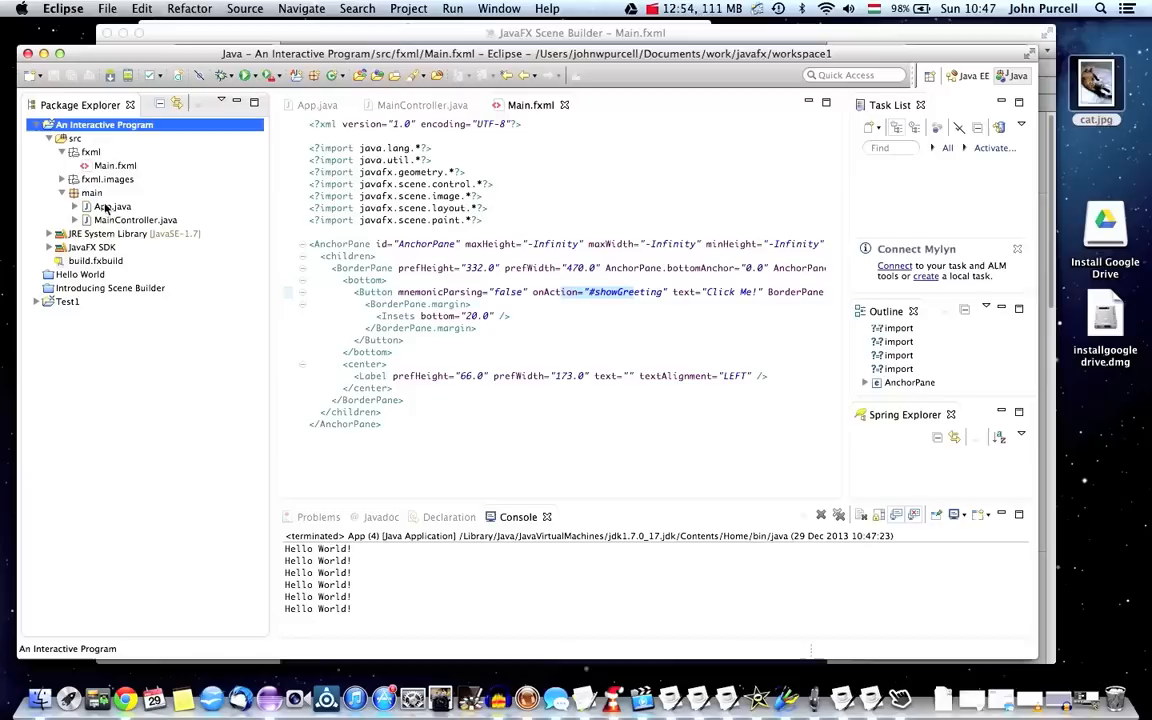
mouse_move(758, 566)
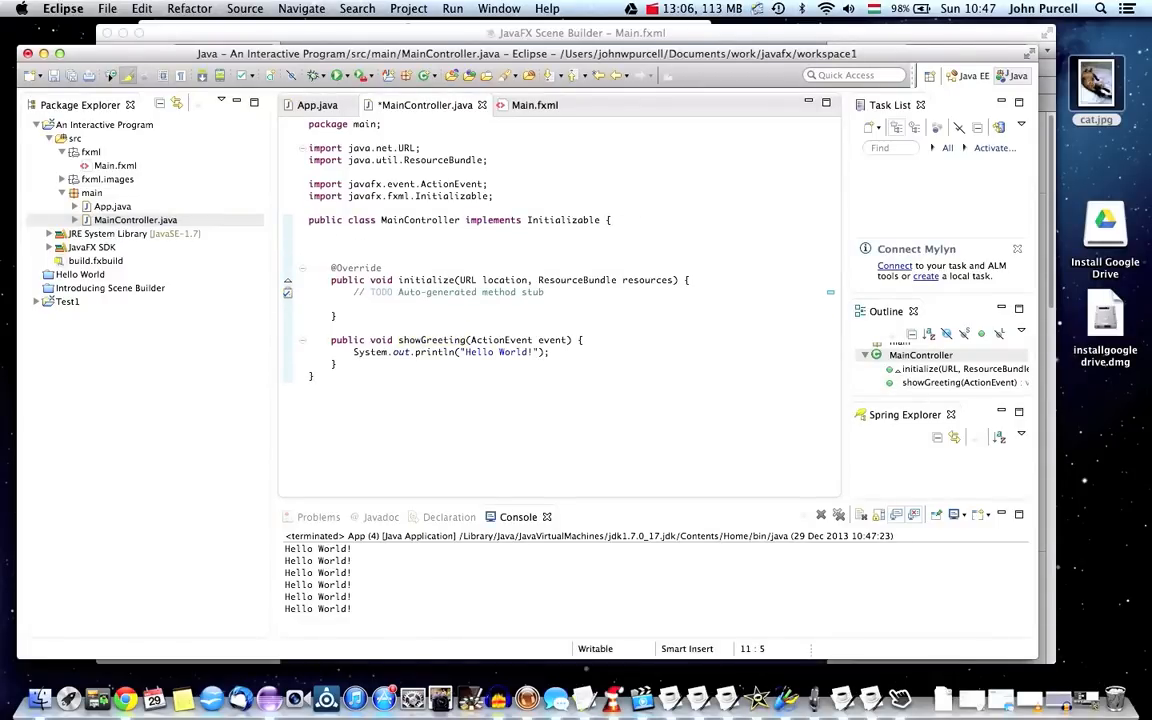
Declare a private Label greetingLabel field and import javafx.scene.control.Label.
text(p)
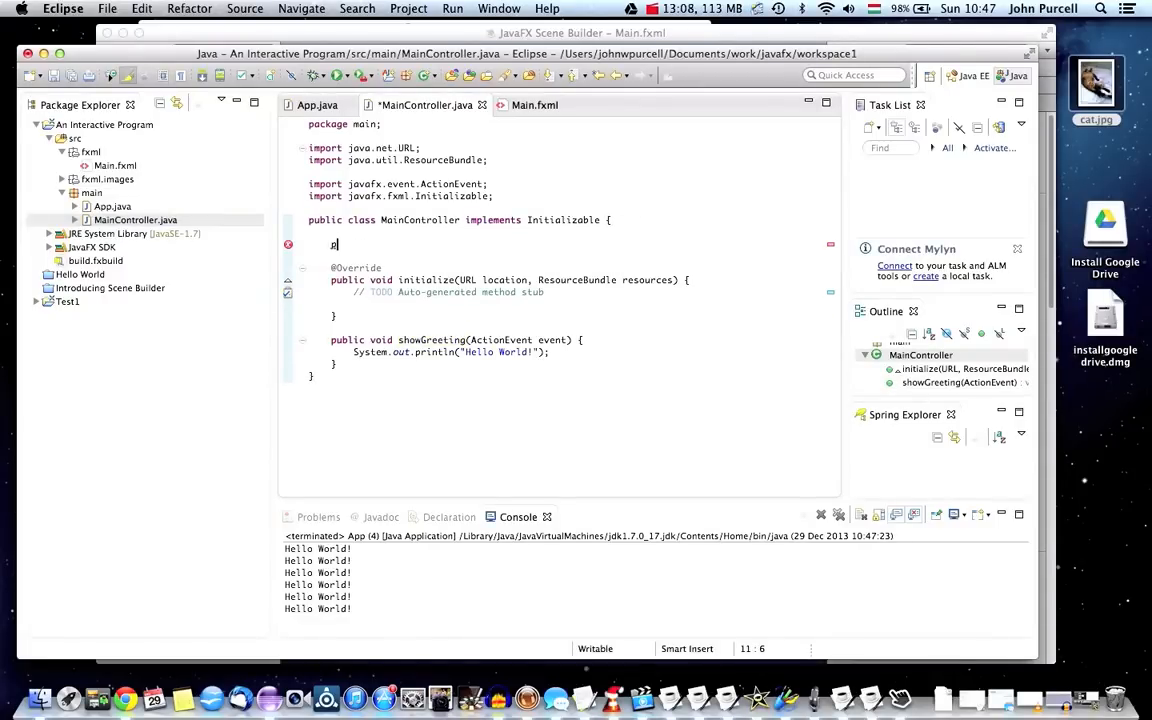
text(rivate Lab)
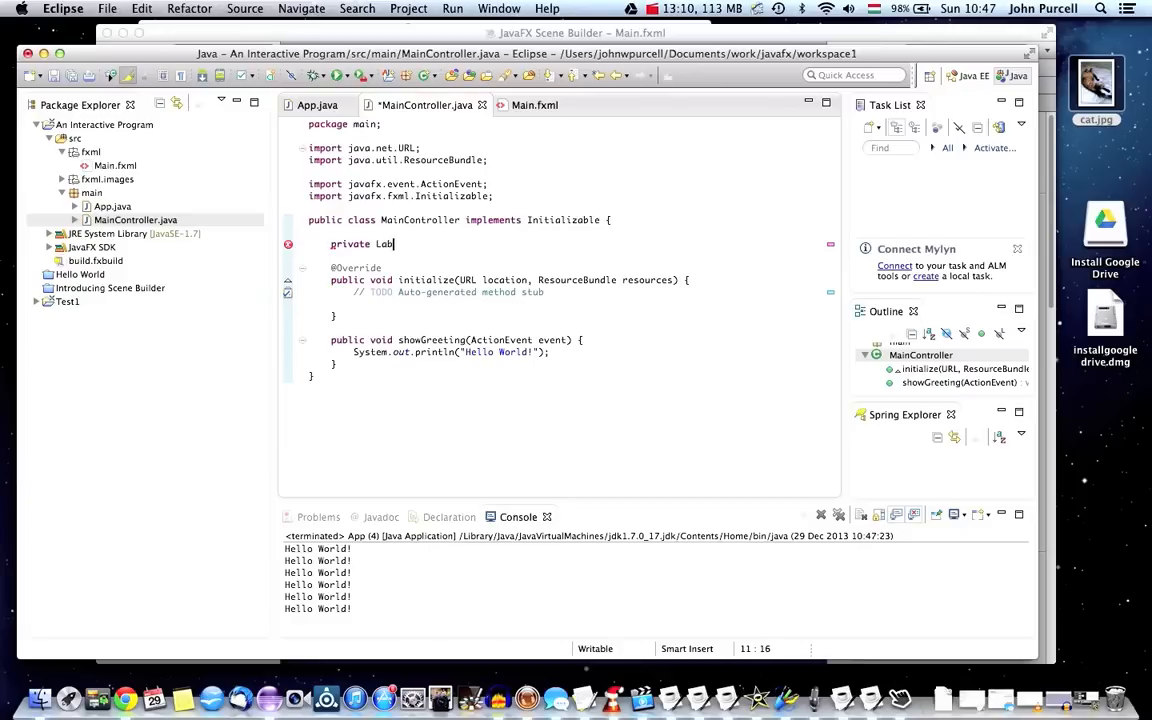
text(el)
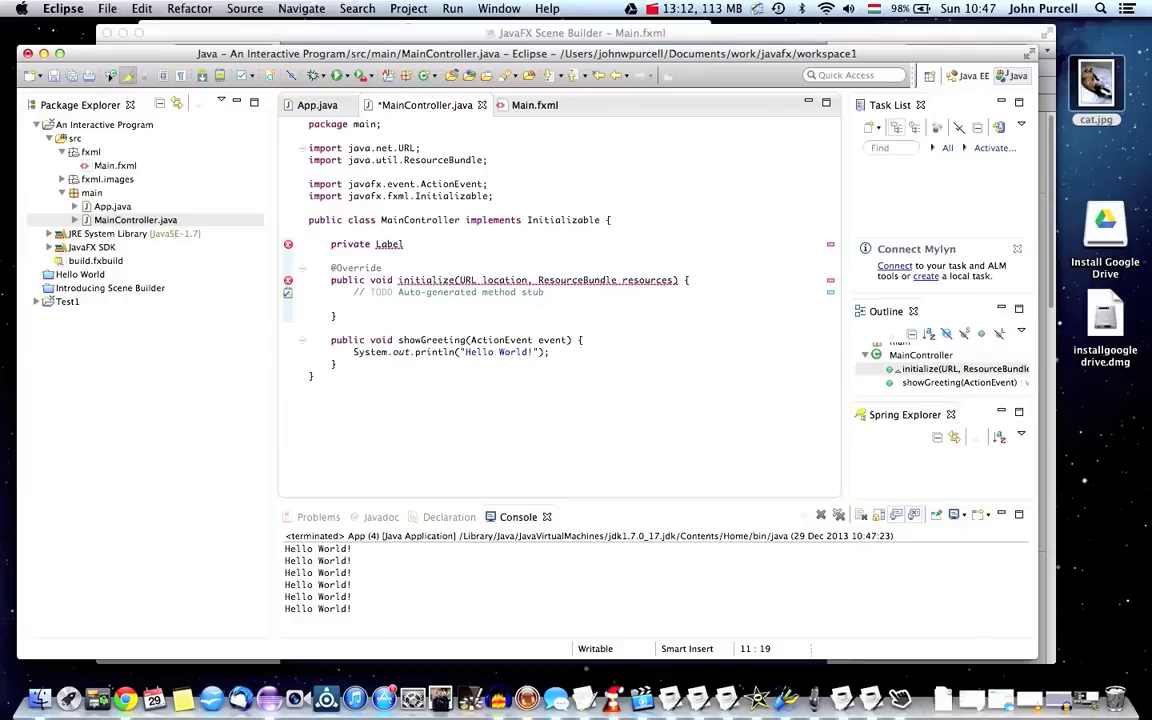
text(gerr)
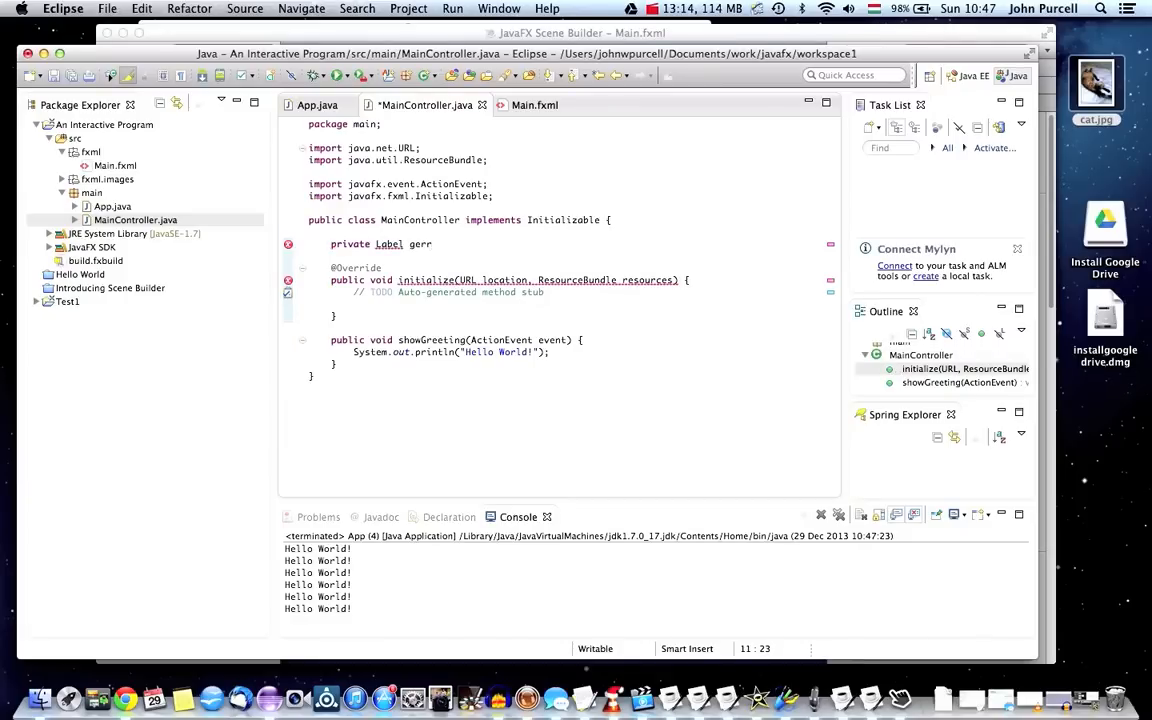
text(greetin)
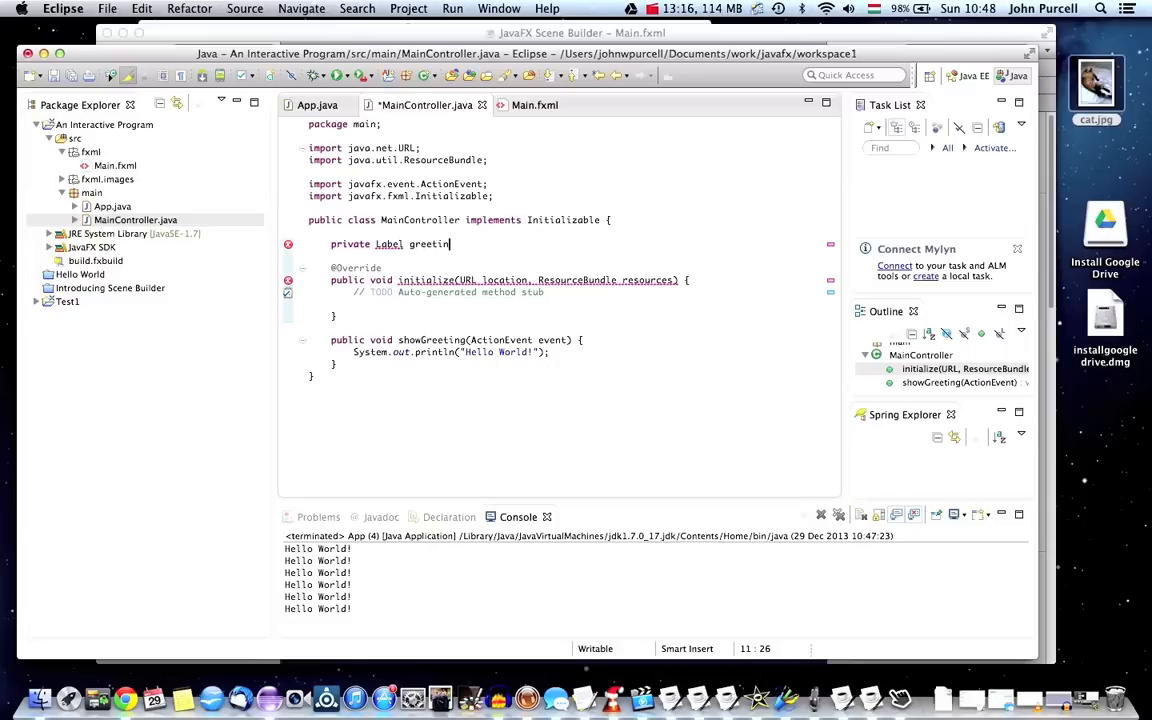
text(gLable)
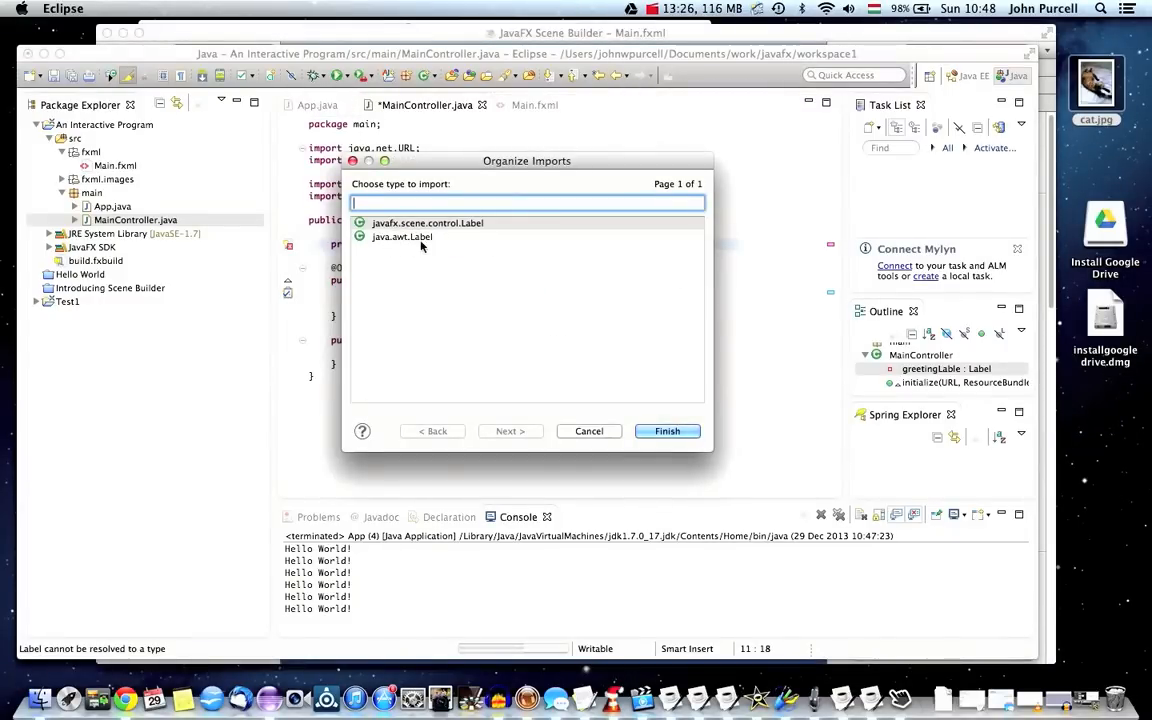
click(424, 222)
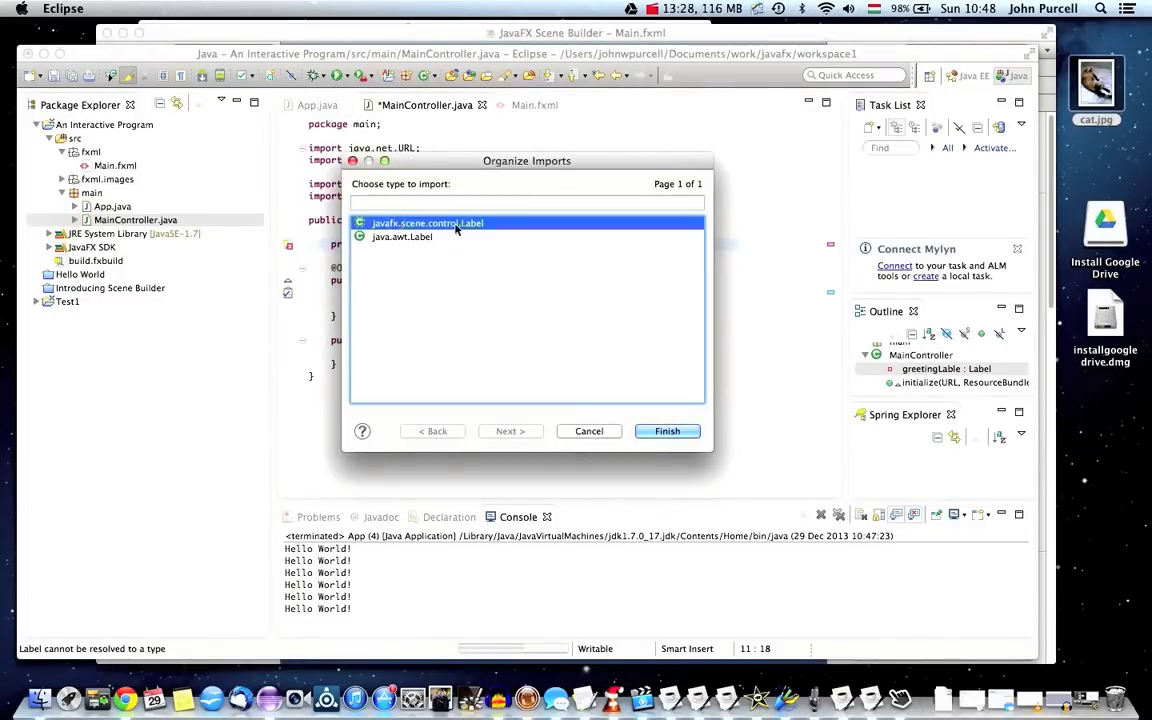
click(667, 431)
text(@)
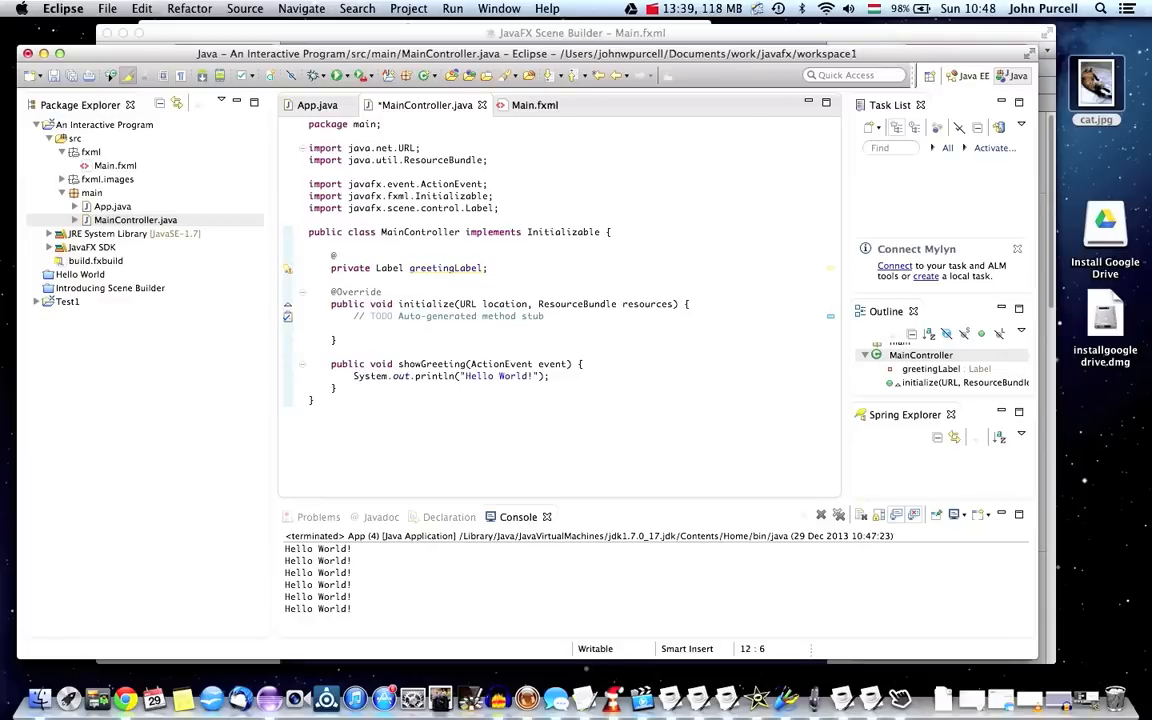
text(FXML)
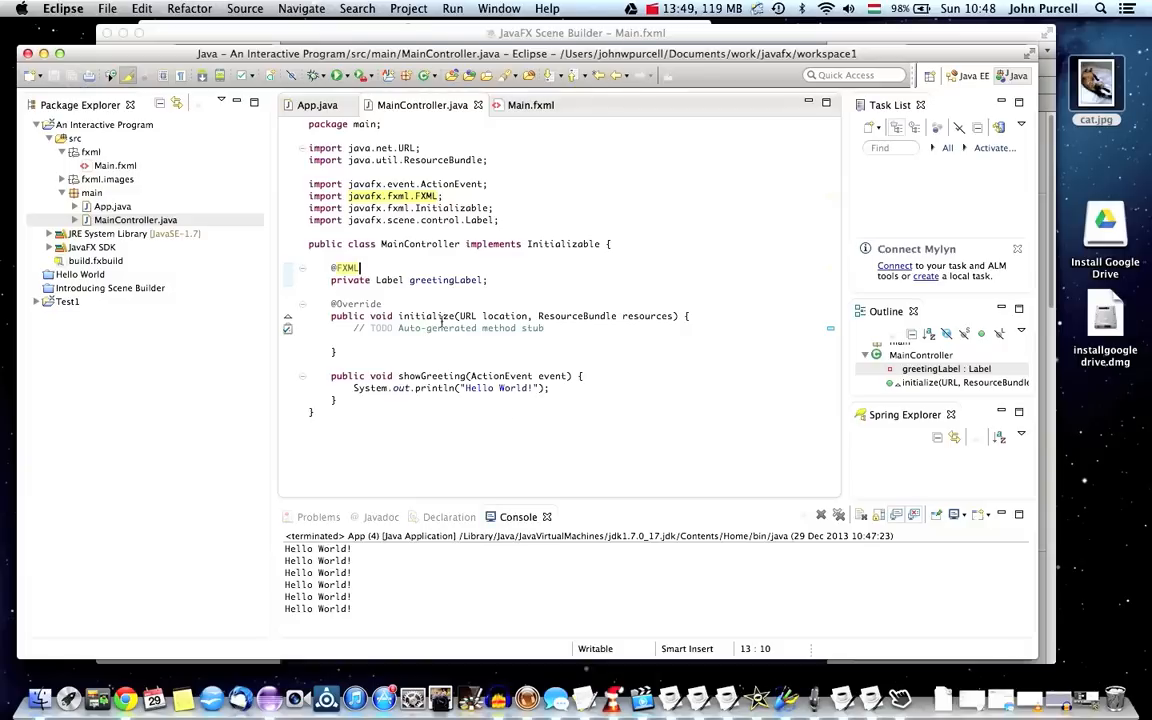
mouse_move(448, 280)
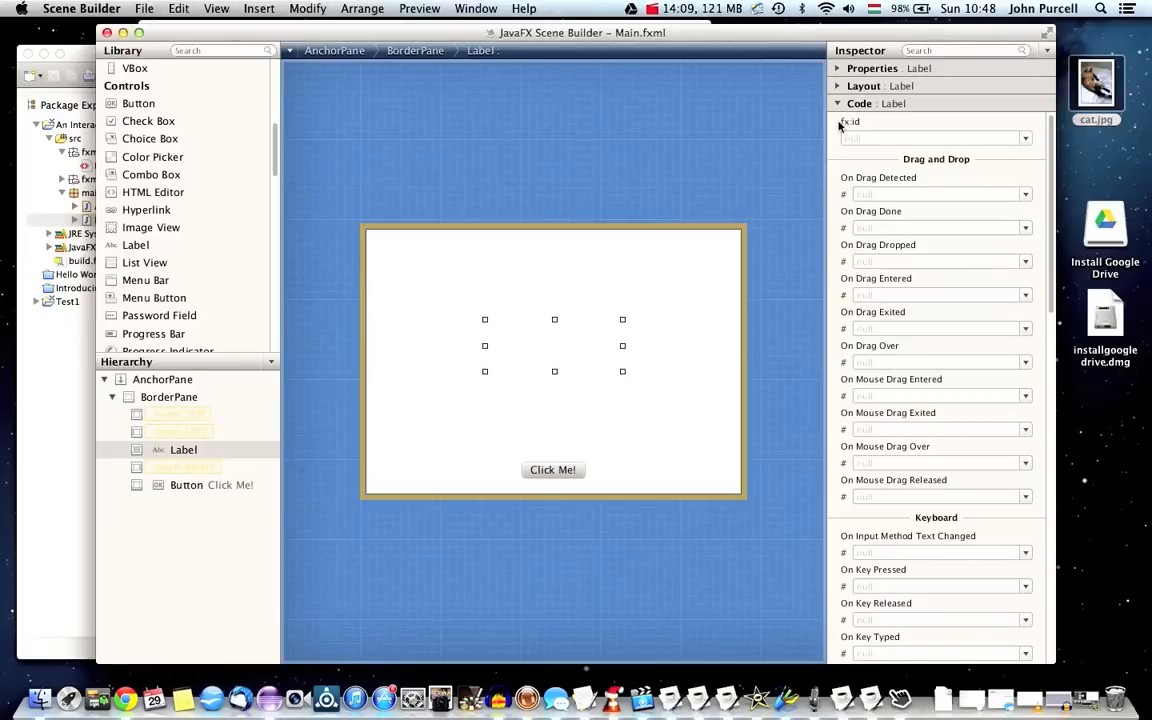
Enter greetingLabel as the centre Label's fx:id in the Inspector's Code section.
click(935, 138)
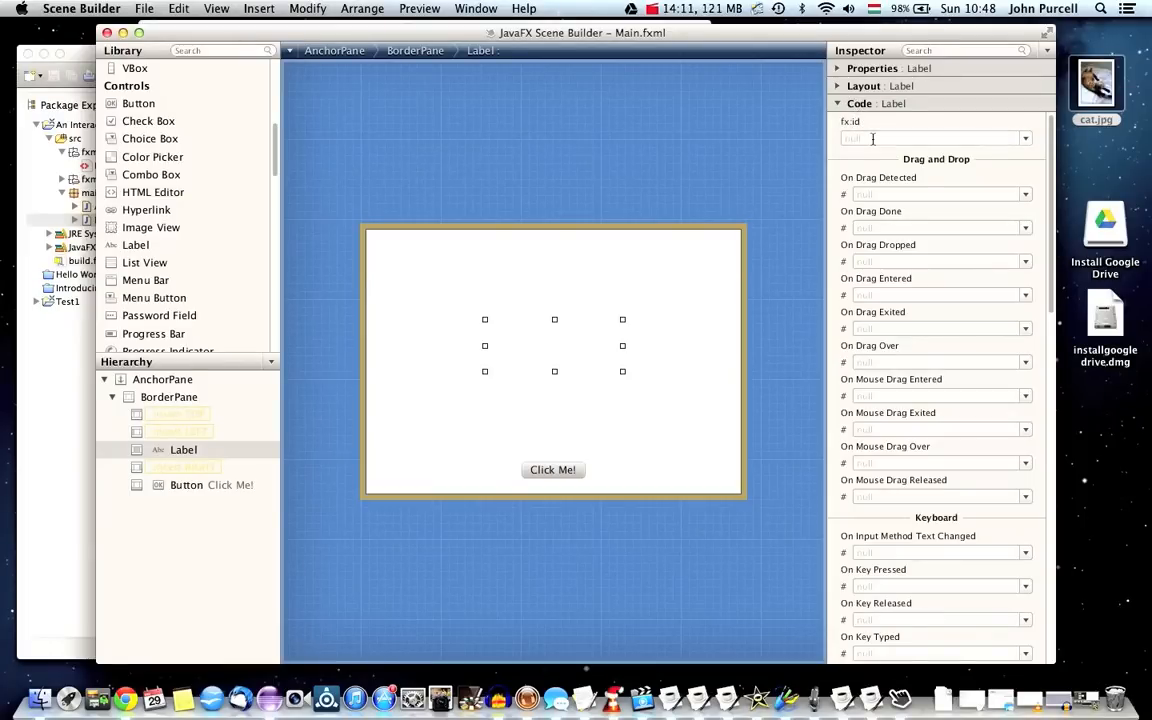
text(greetingLabel)
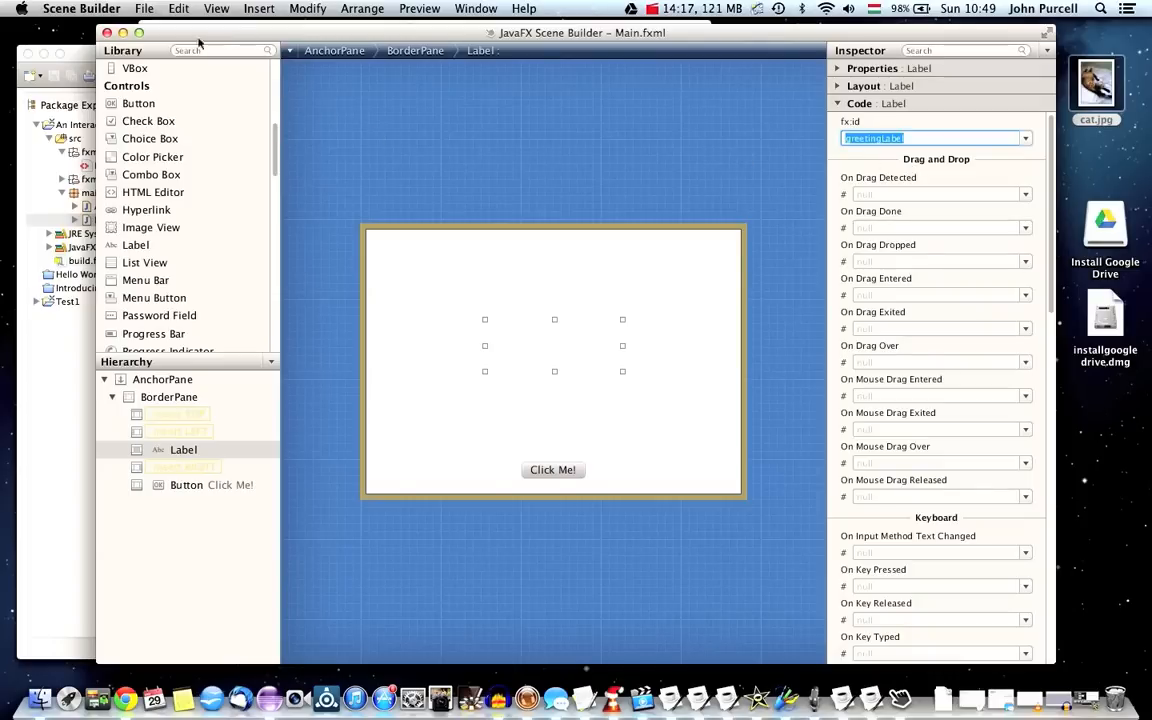
click(145, 8)
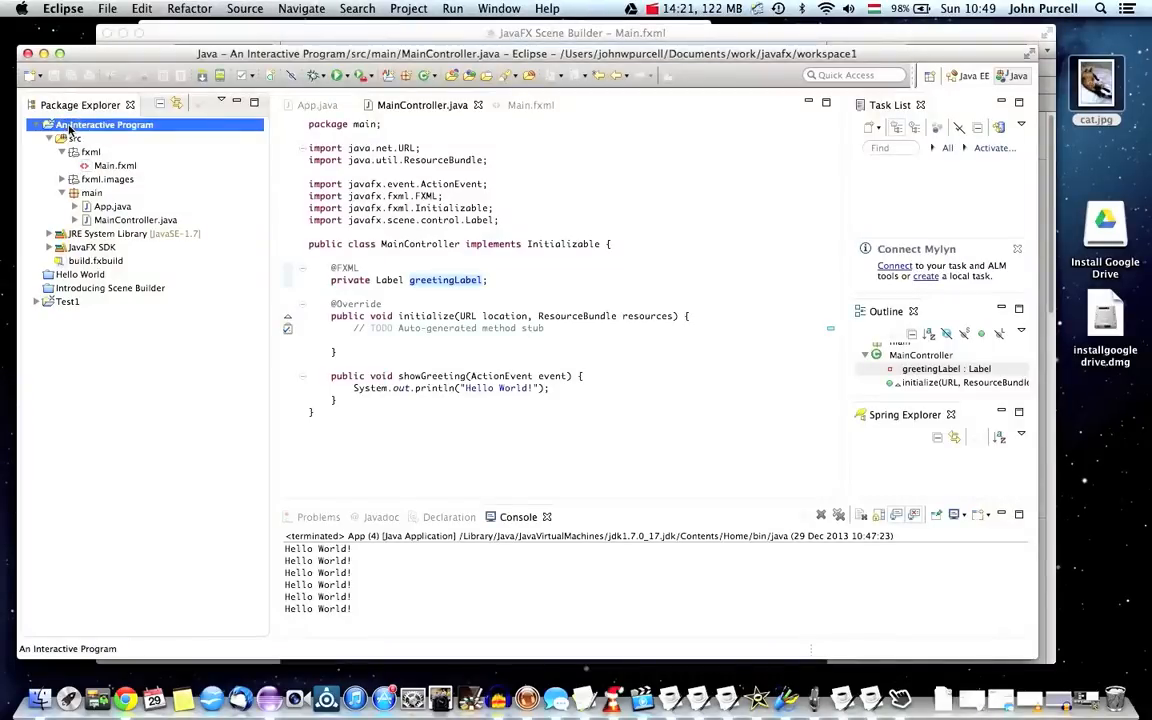
Refresh the project, confirm the label's fx:id greetingLabel in Main.fxml, and reopen MainController.java.
right_click(105, 124)
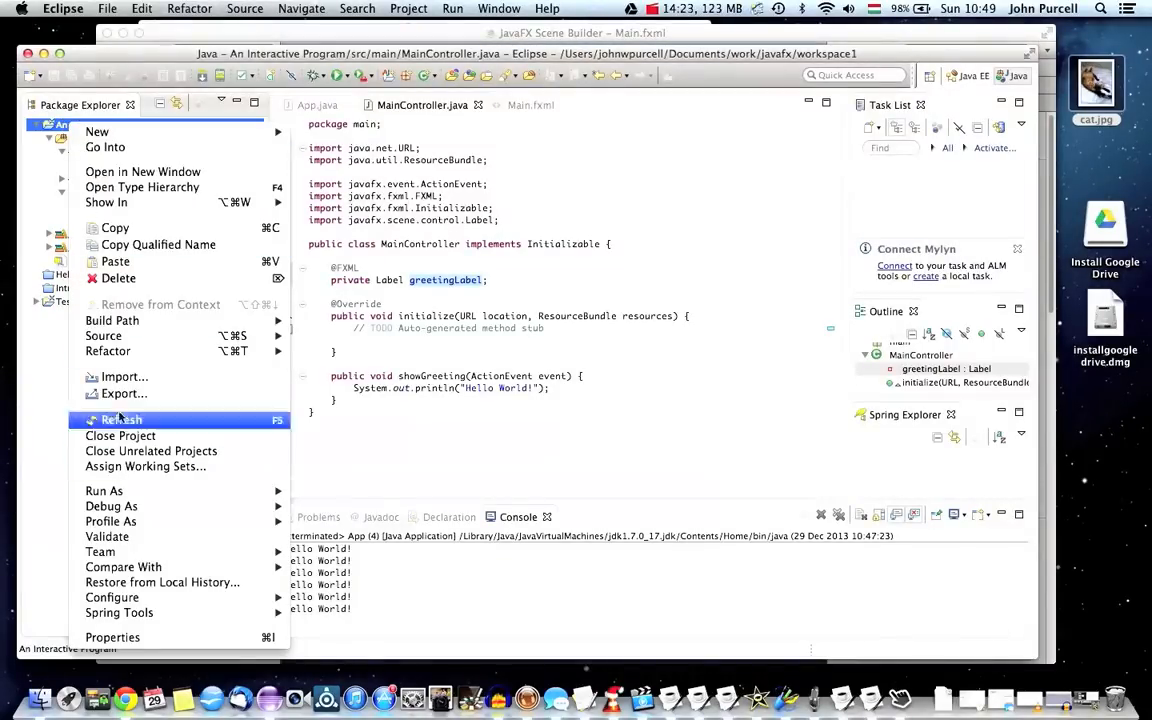
mouse_move(120, 376)
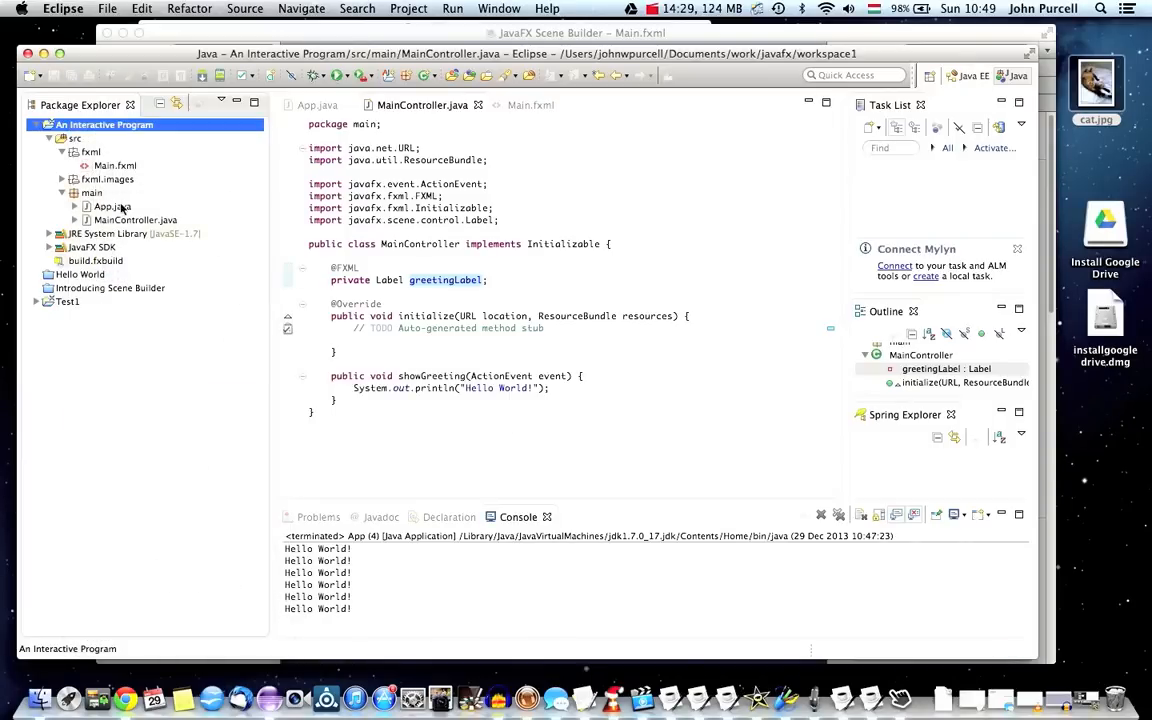
click(108, 165)
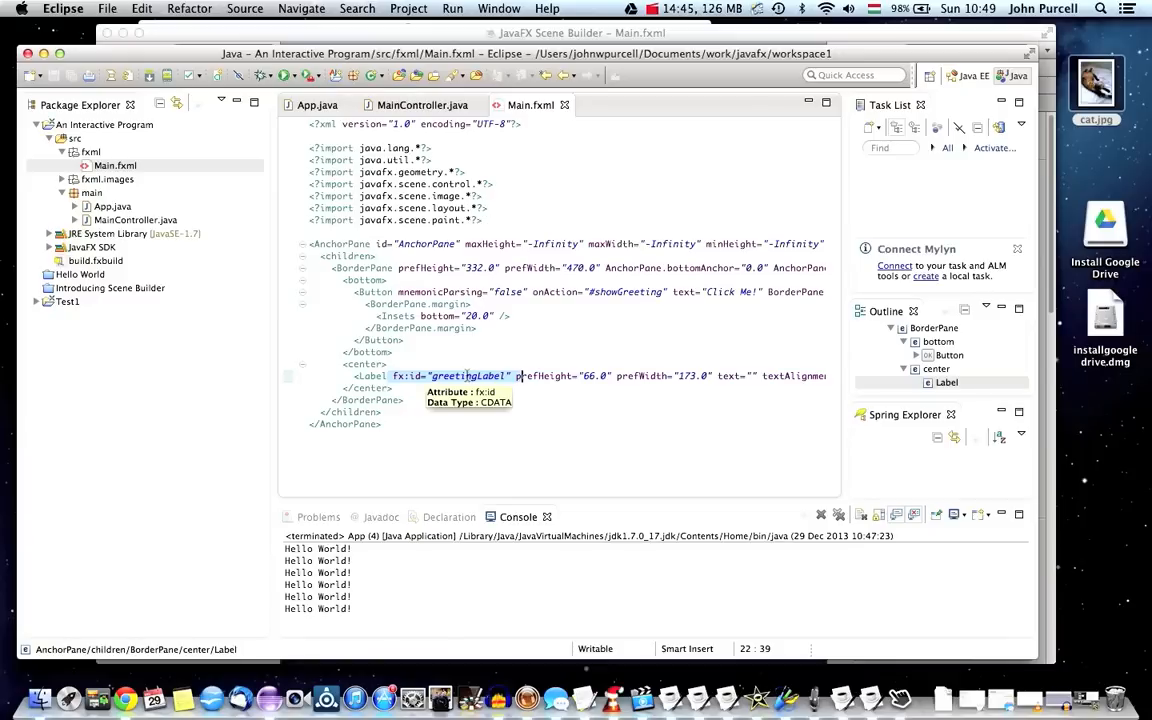
click(453, 376)
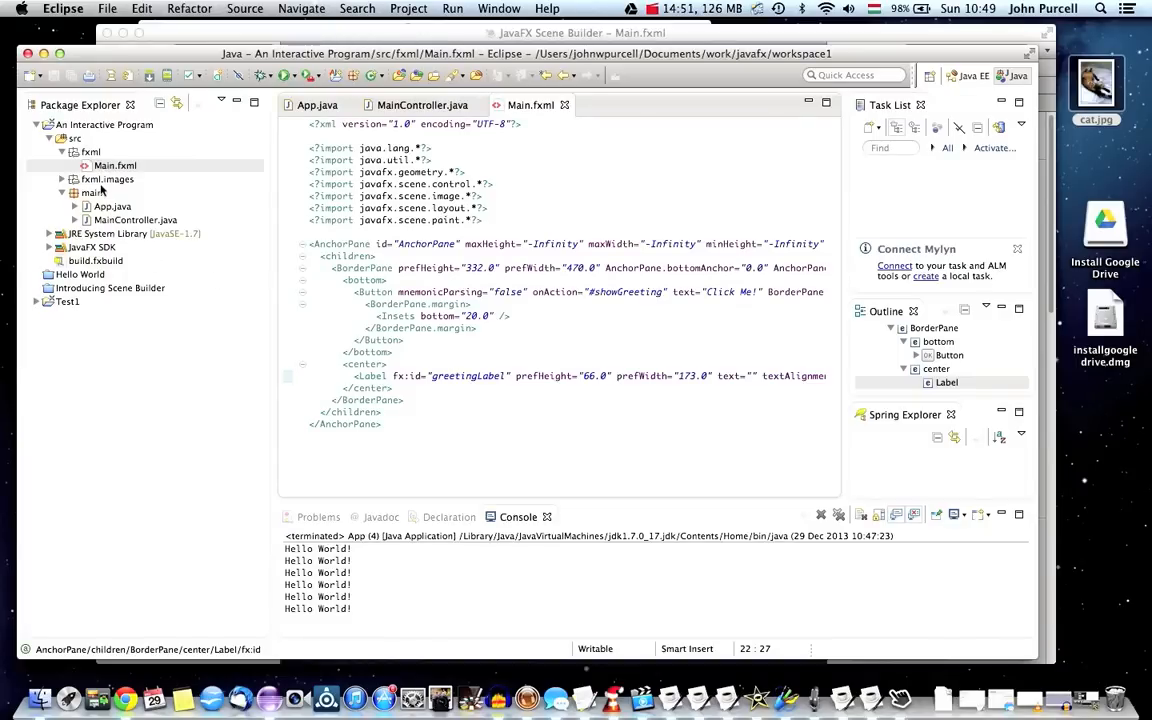
click(130, 219)
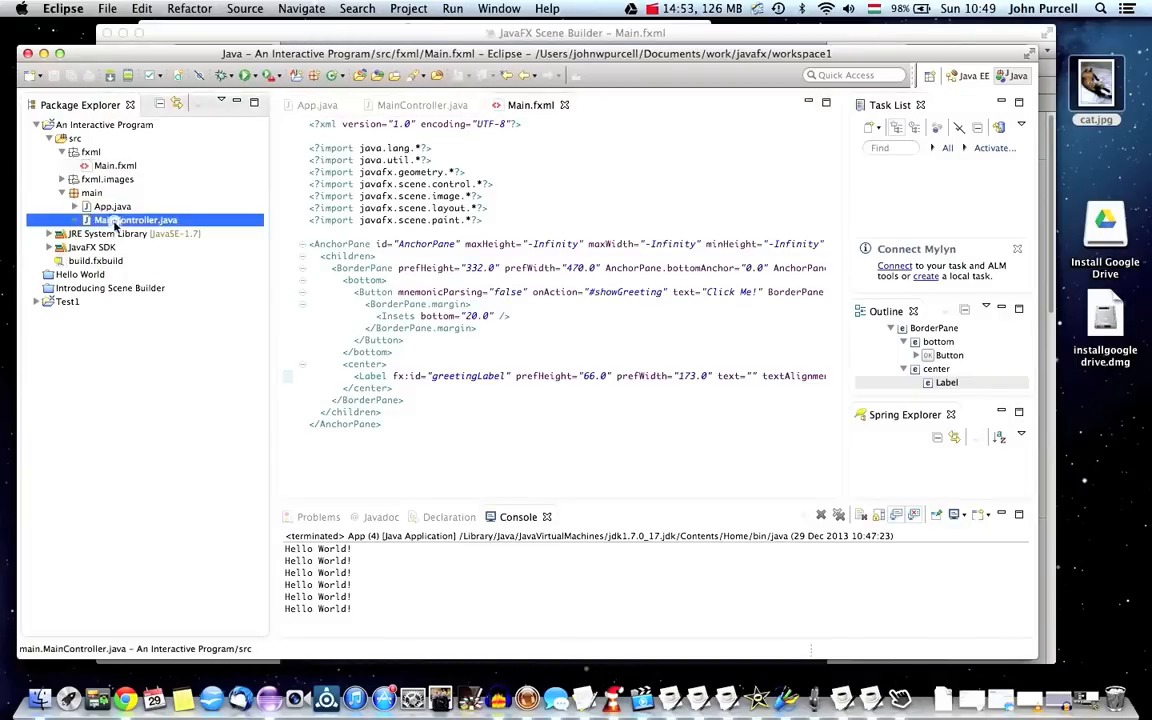
click(418, 105)
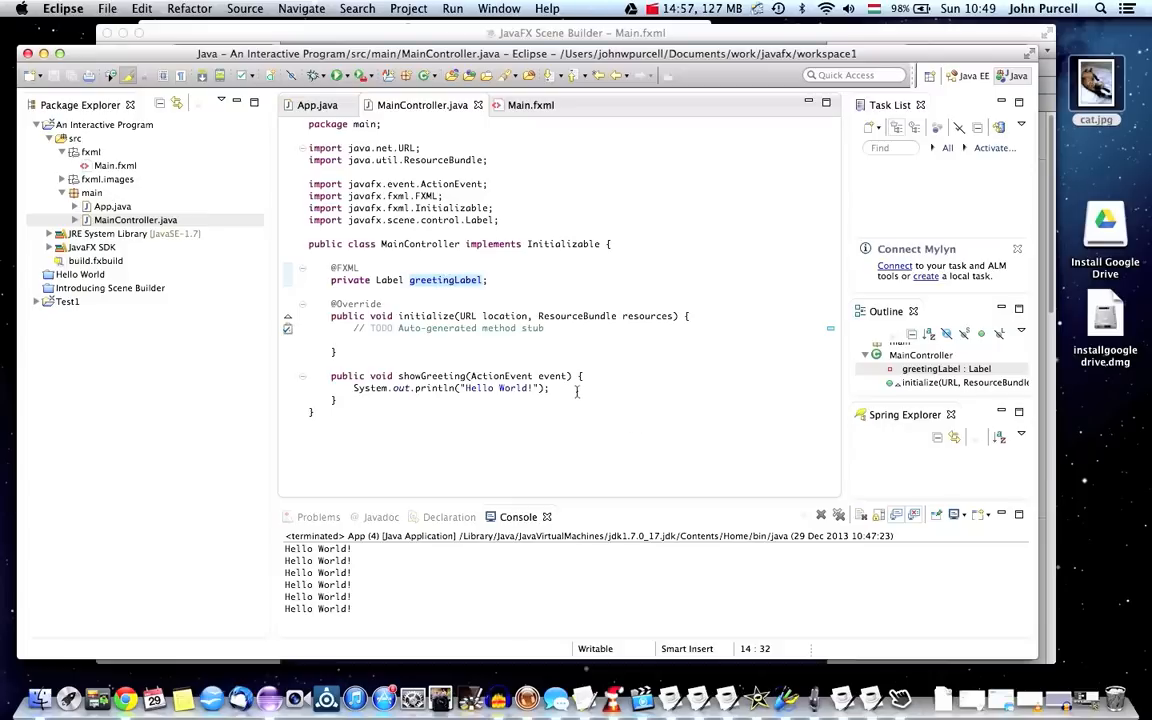
Add System.out.println(greetingLabel) to showGreeting, save, run, and press Click Me!
text(sys)
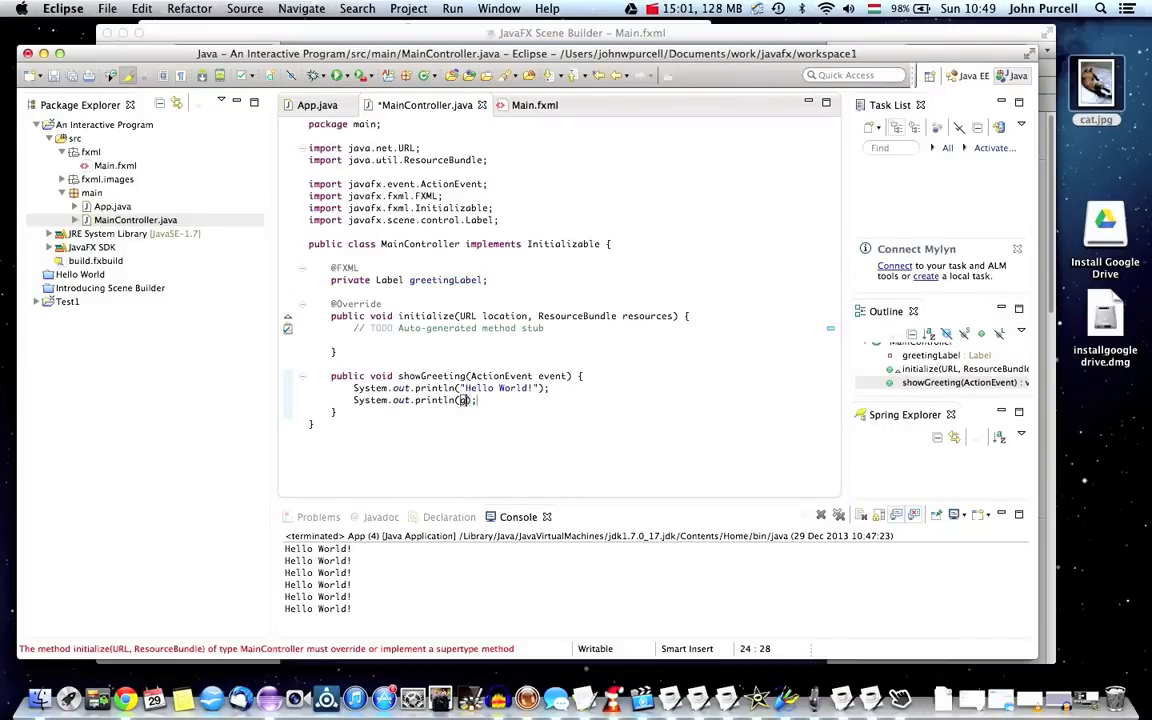
text(greetingLabel)
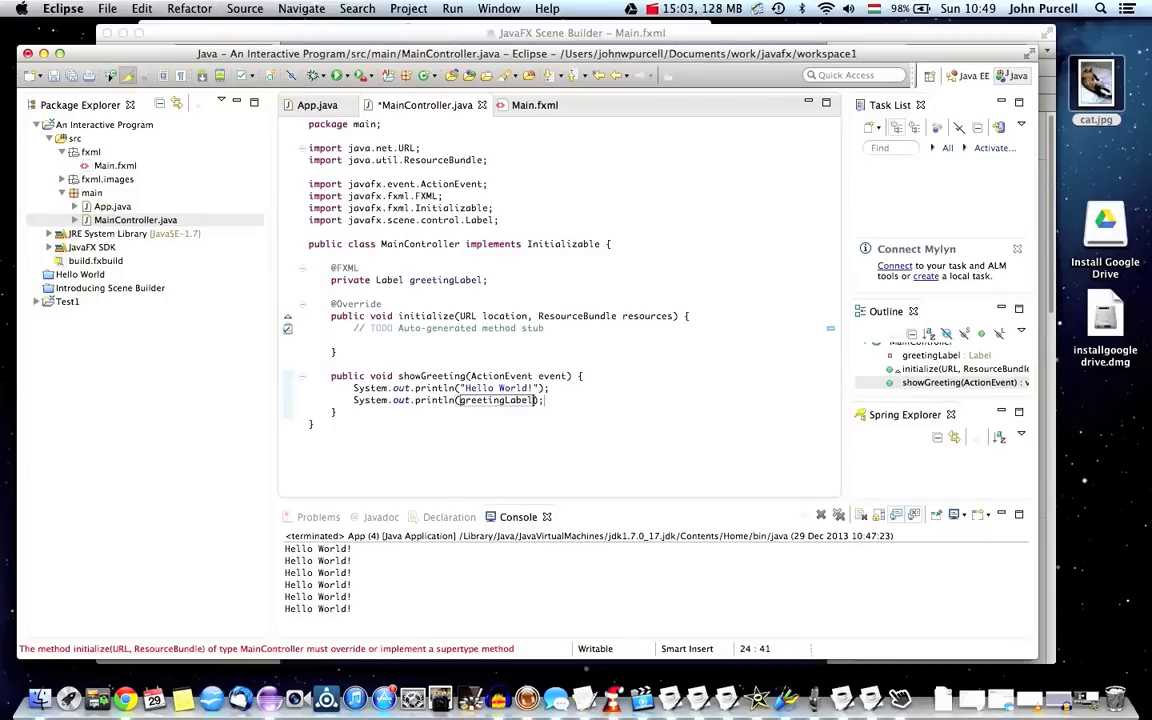
key(cmd+s)
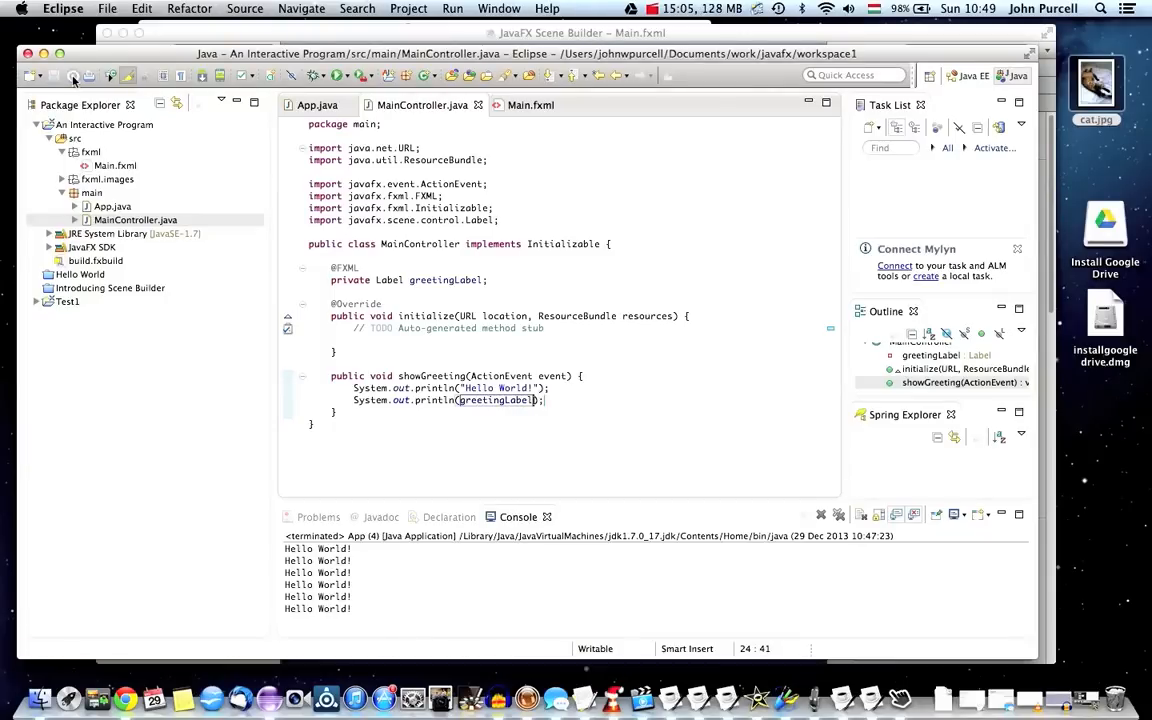
click(100, 124)
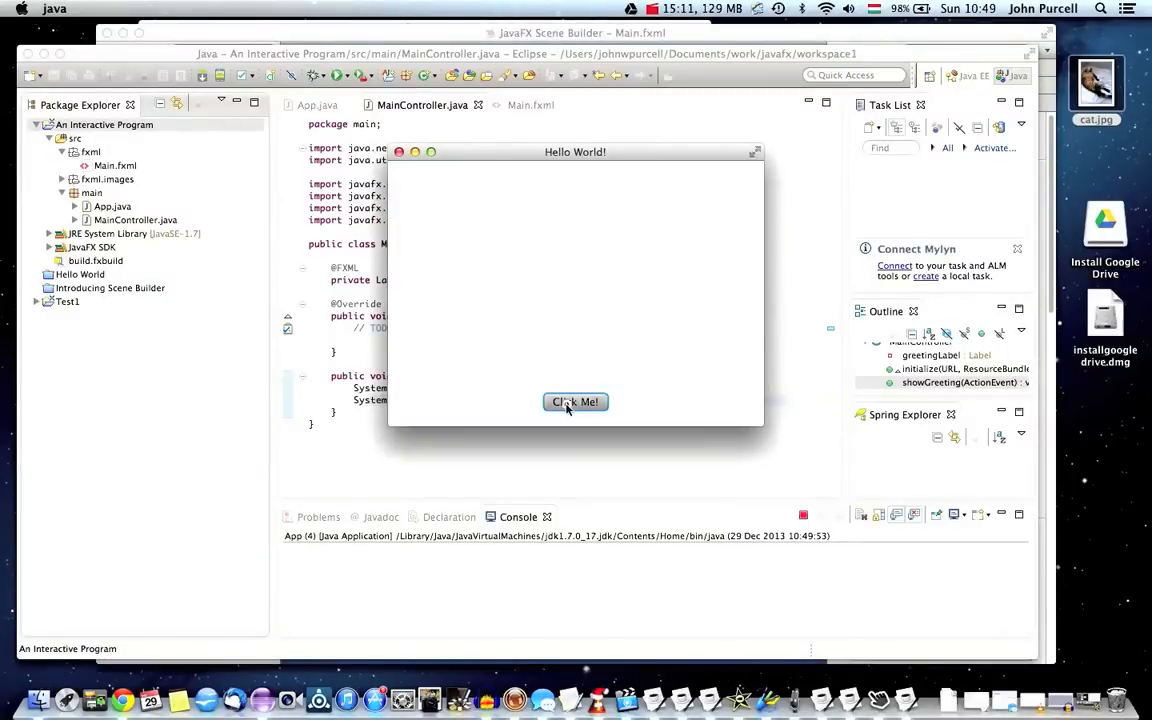
click(575, 402)
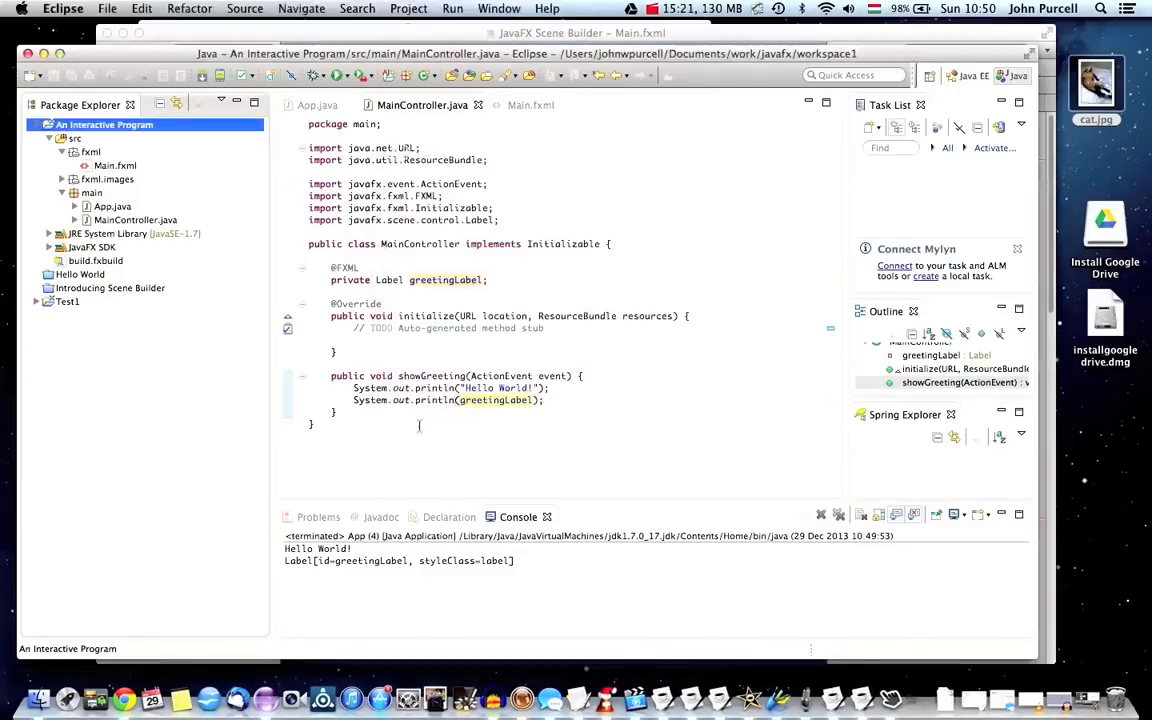
Replace both println lines with greetingLabel.setText("Hello World!") and relaunch the app.
drag(353, 388, 545, 400)
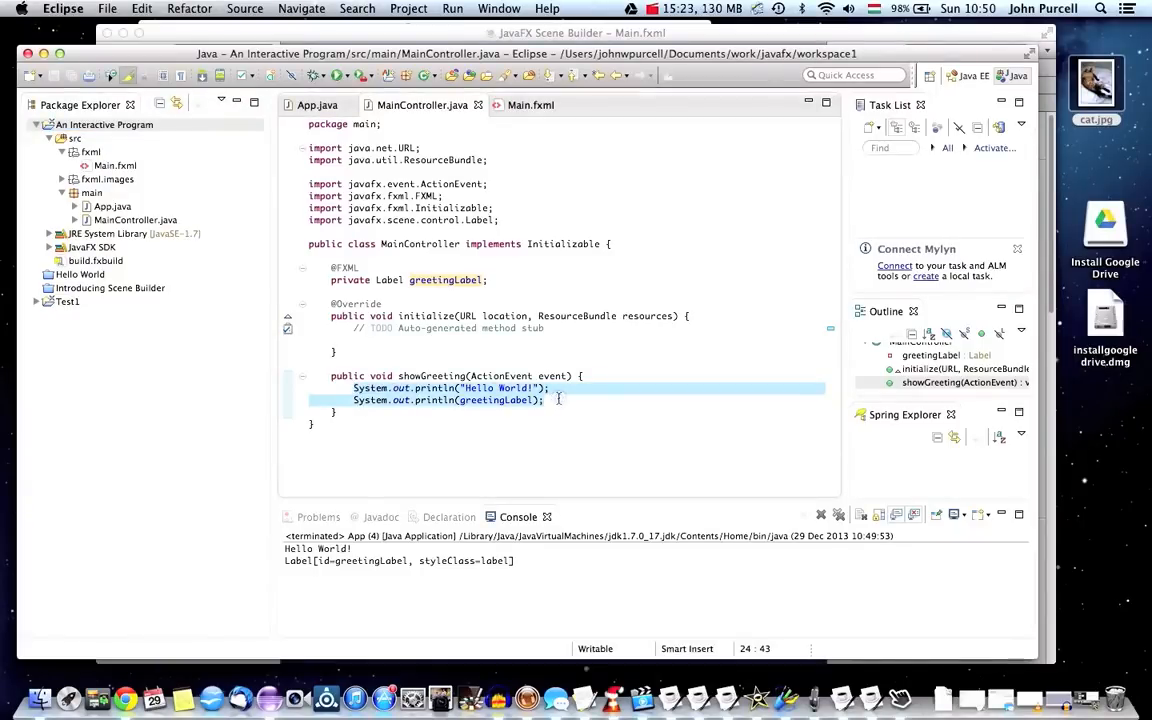
text(greeting)
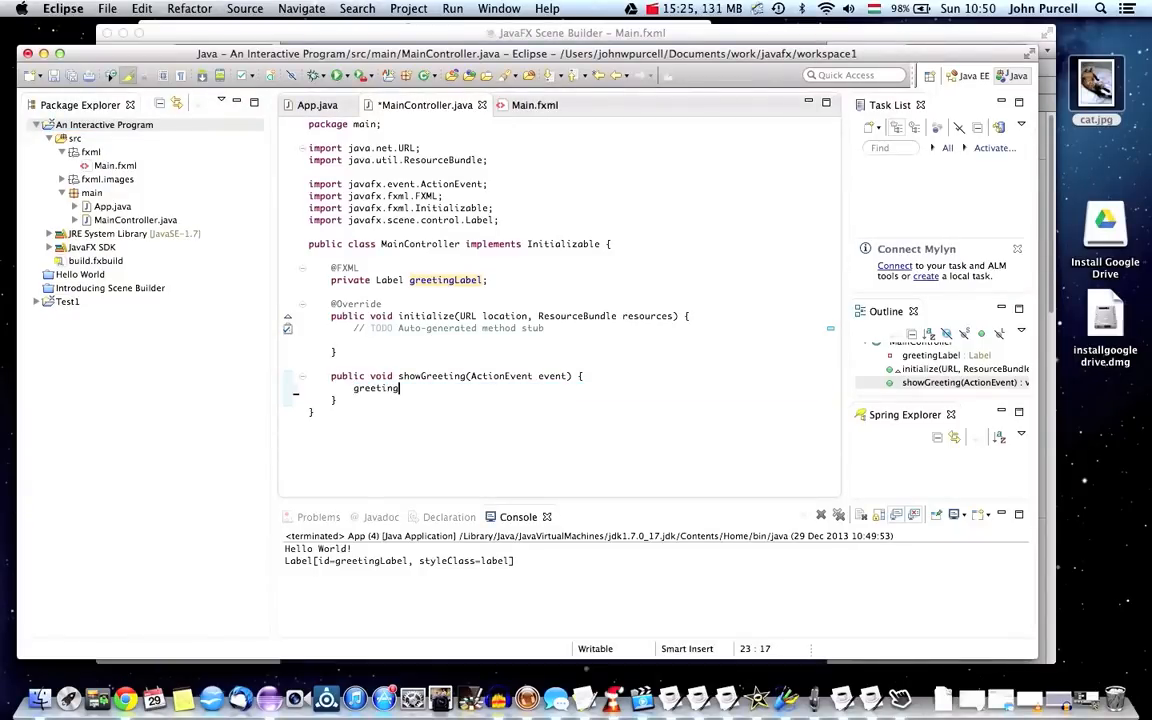
text(Lable.set)
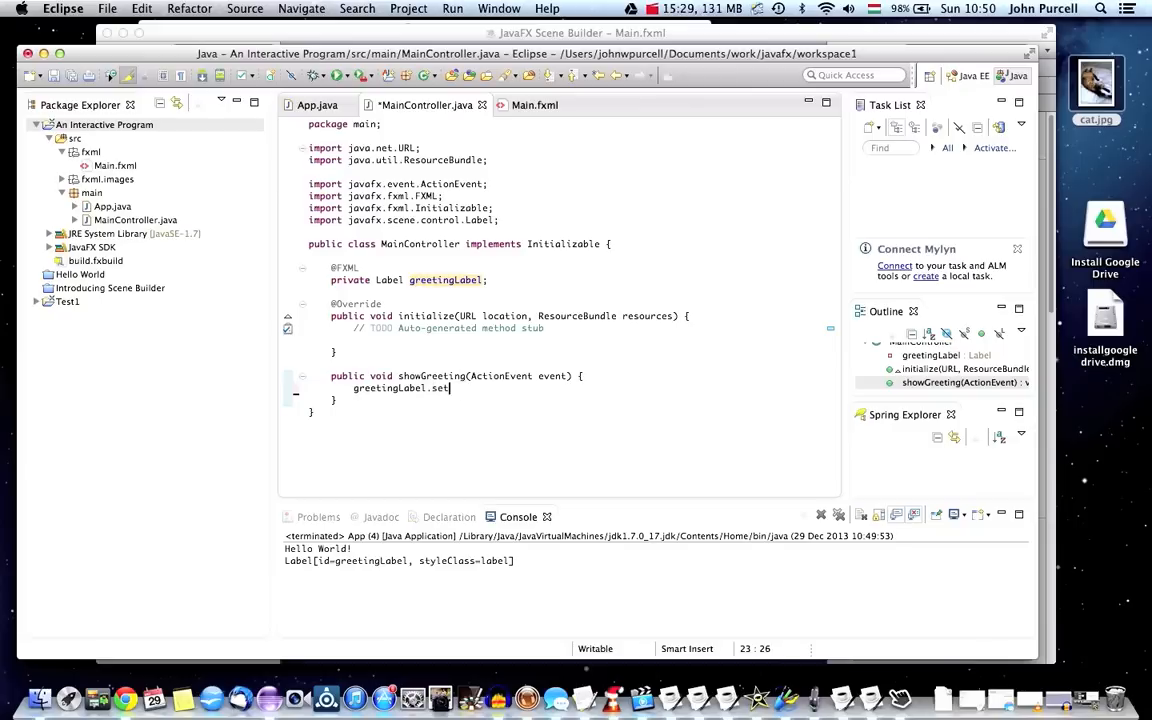
text(T)
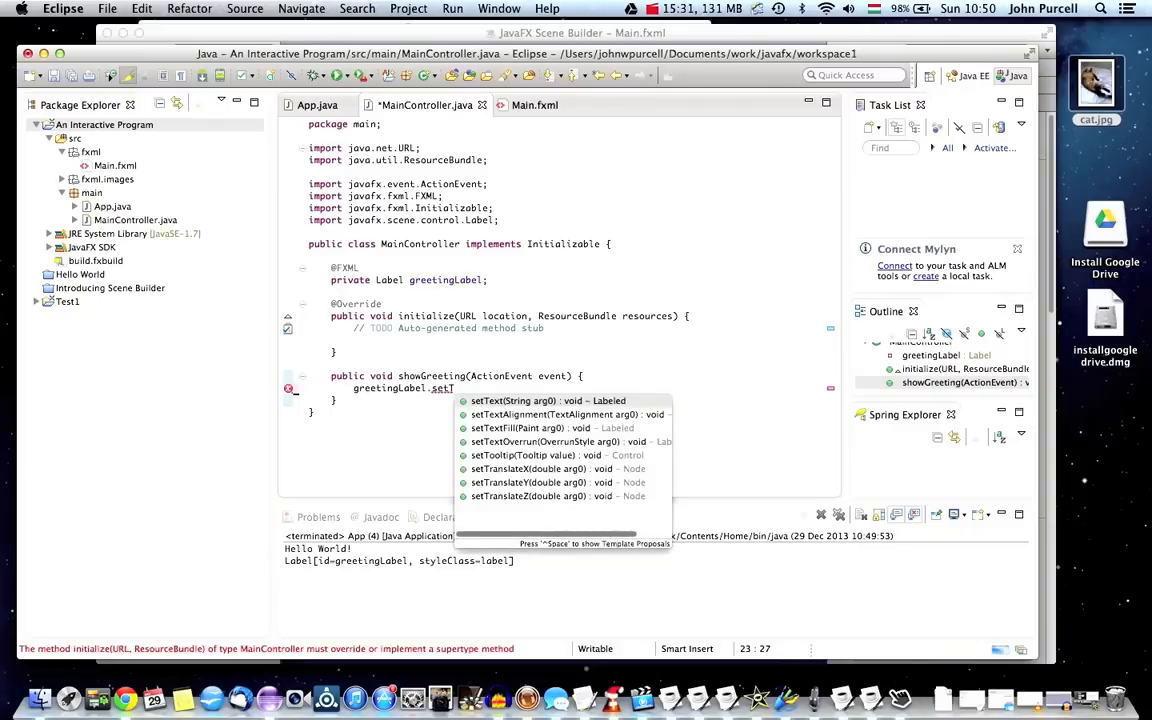
click(546, 400)
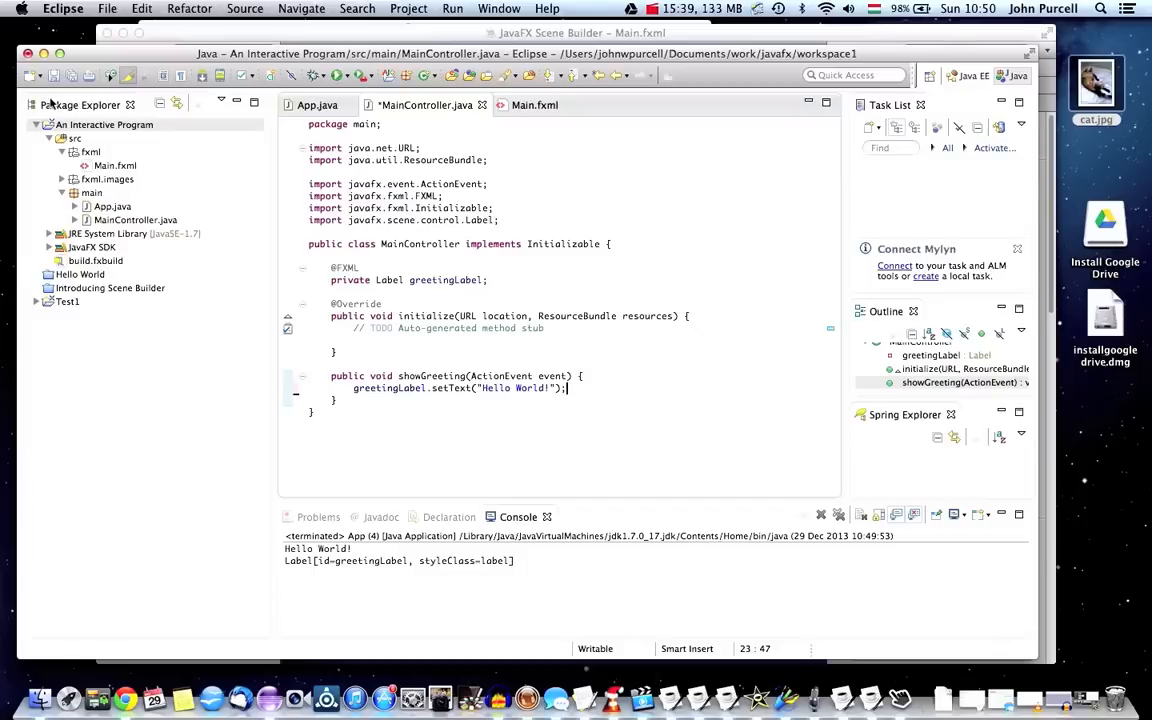
click(96, 124)
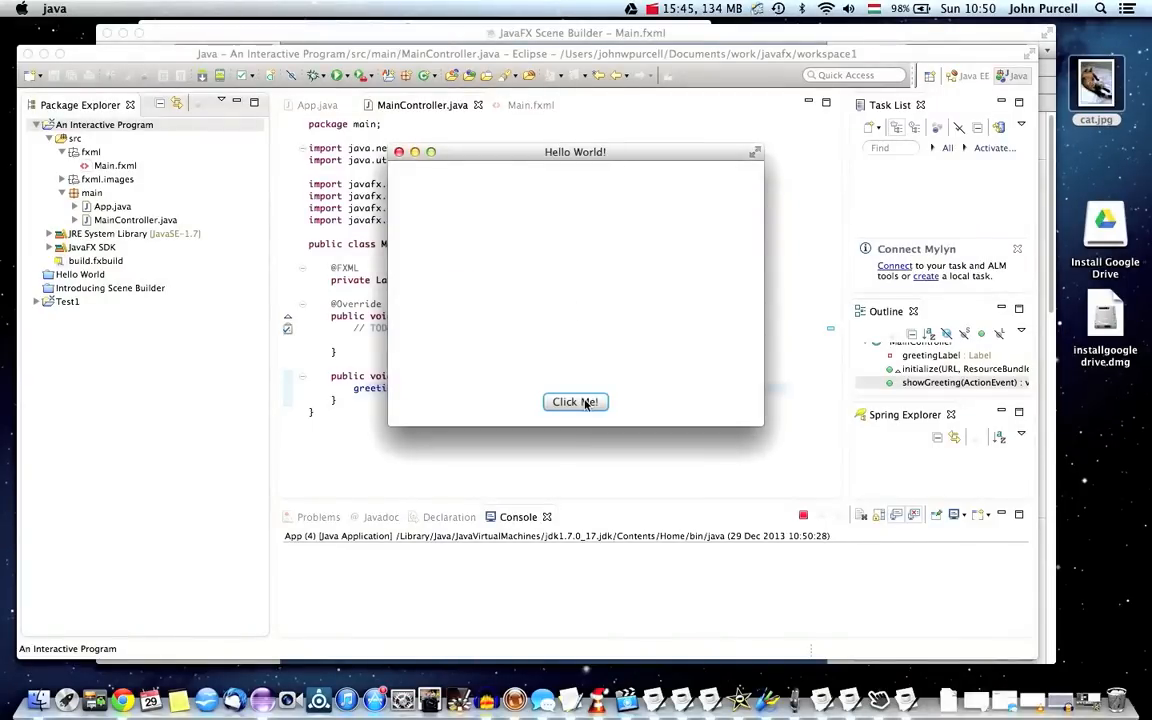
Press Click Me! to show Hello World! in the label, then close the app window.
click(575, 402)
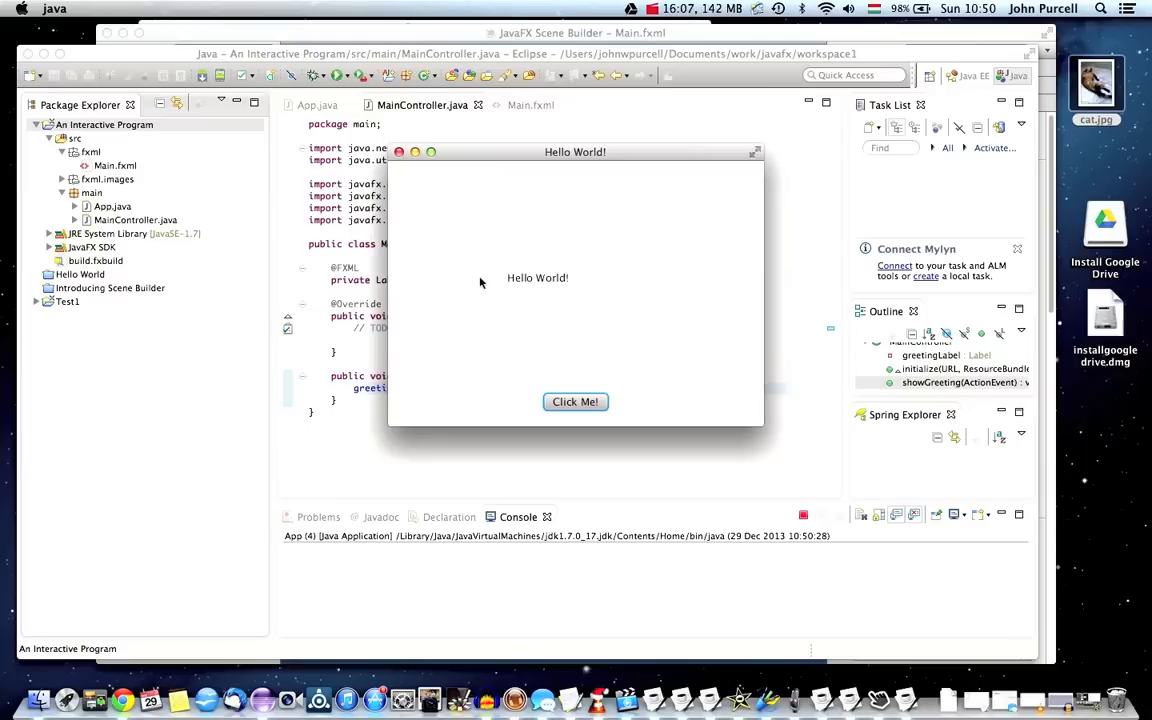
mouse_move(465, 207)
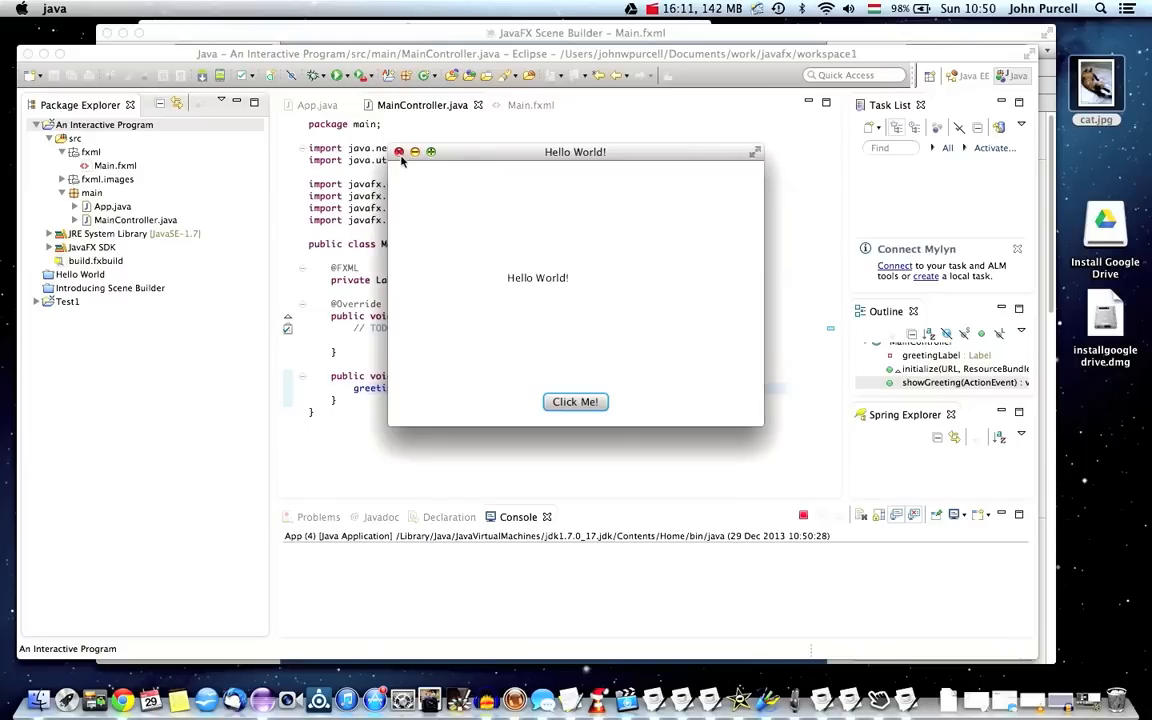
click(400, 151)
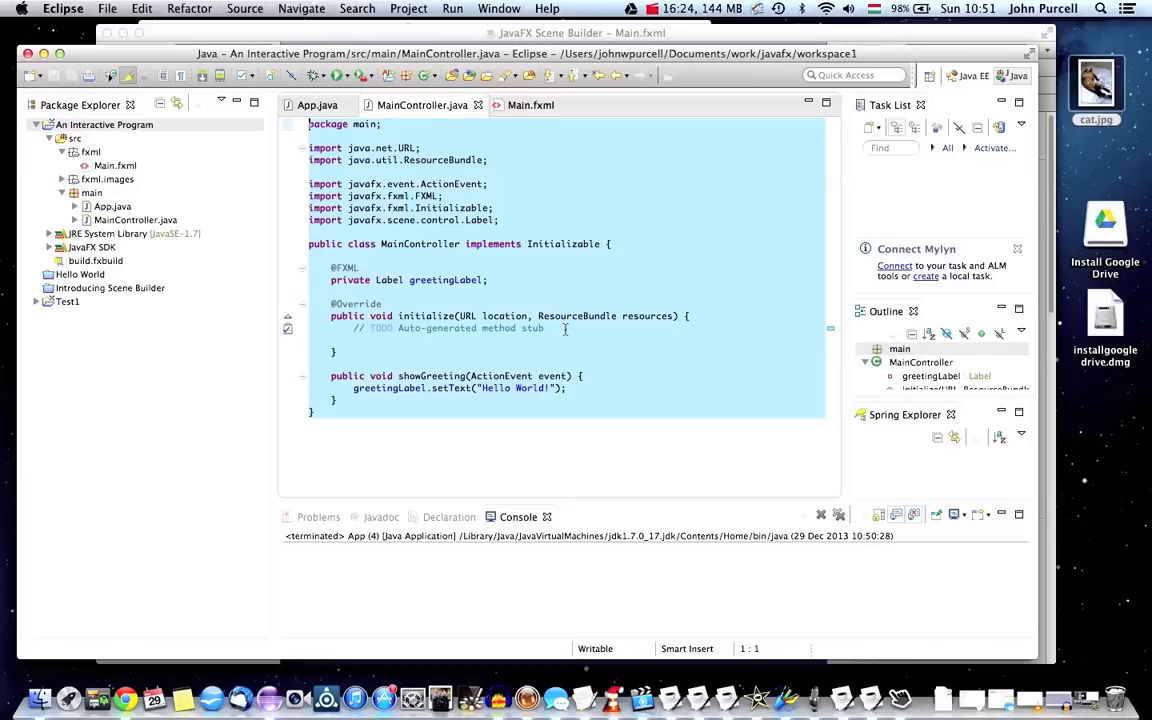
mouse_move(382, 446)
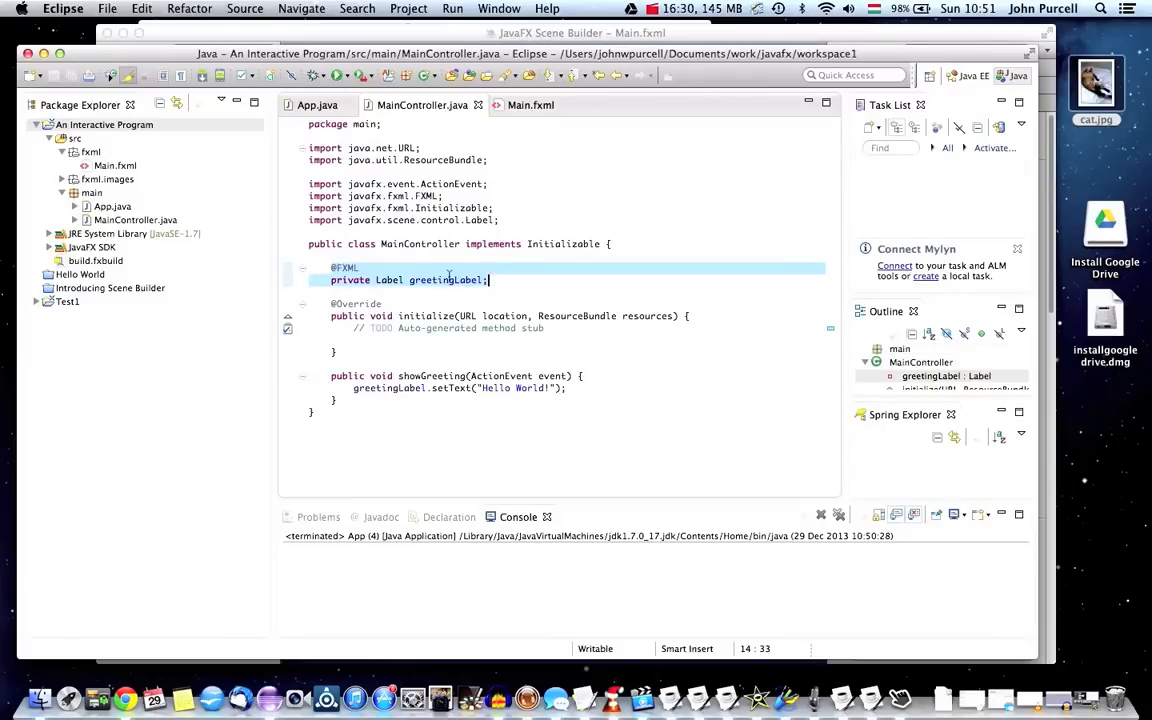
mouse_move(447, 279)
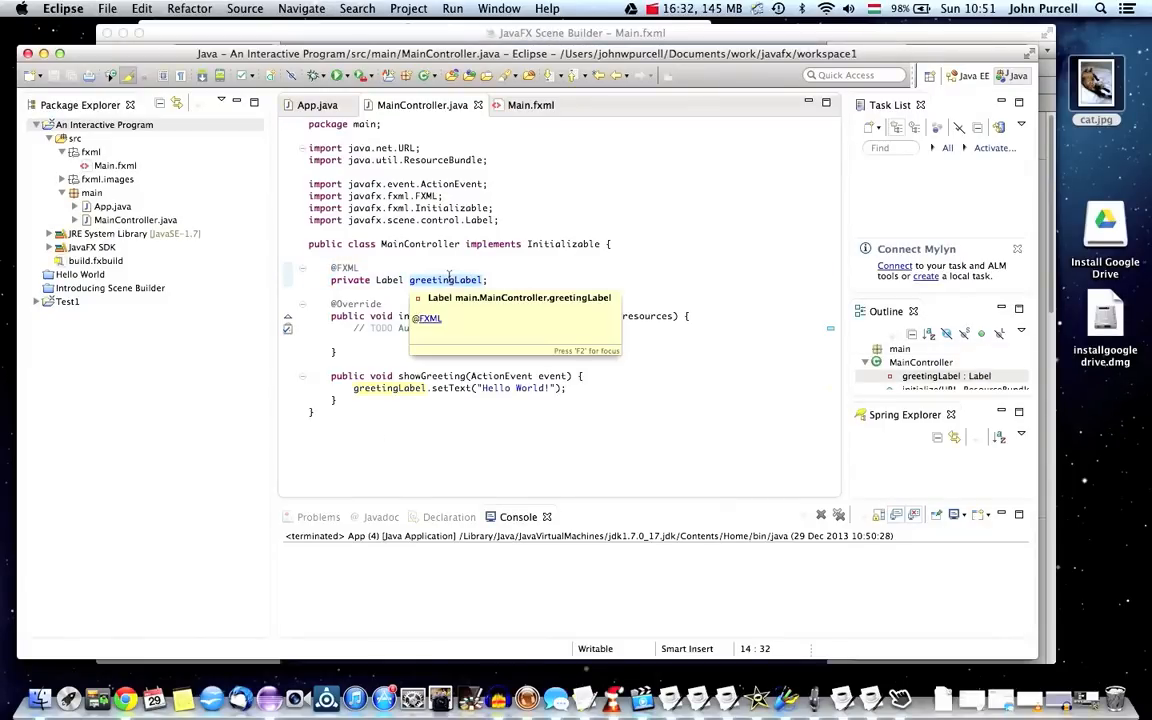
click(338, 449)
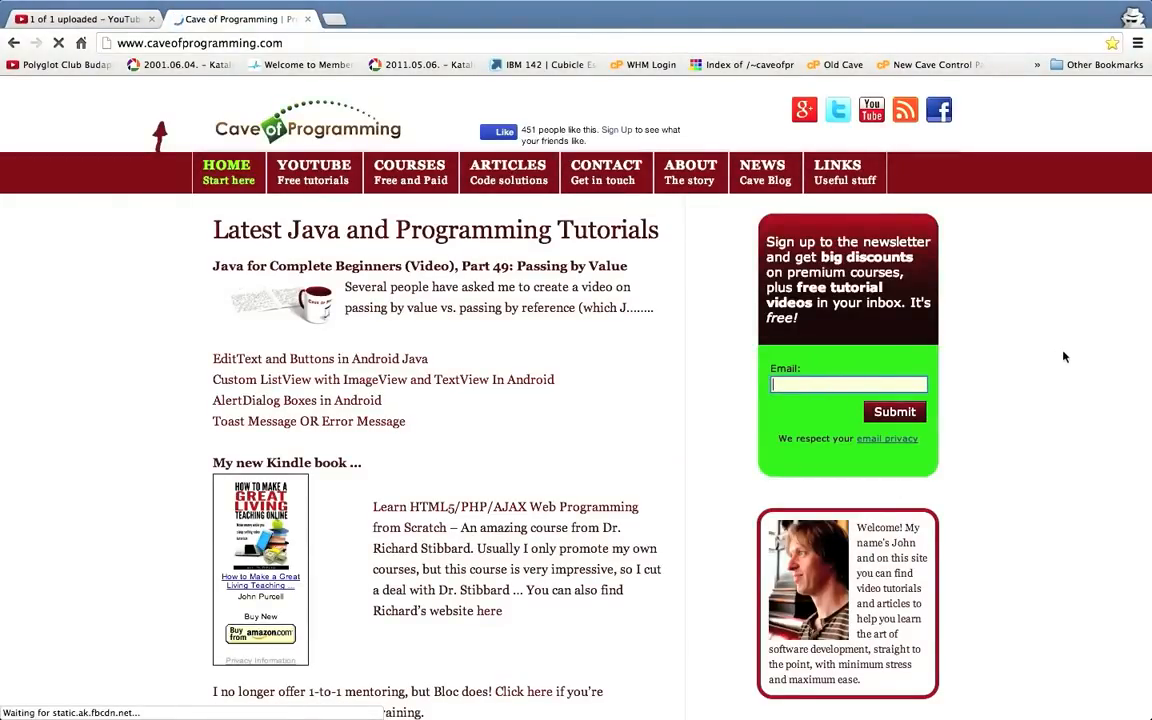
Scroll the Cave of Programming homepage down to the latest Java tutorials.
scroll(down, 3)
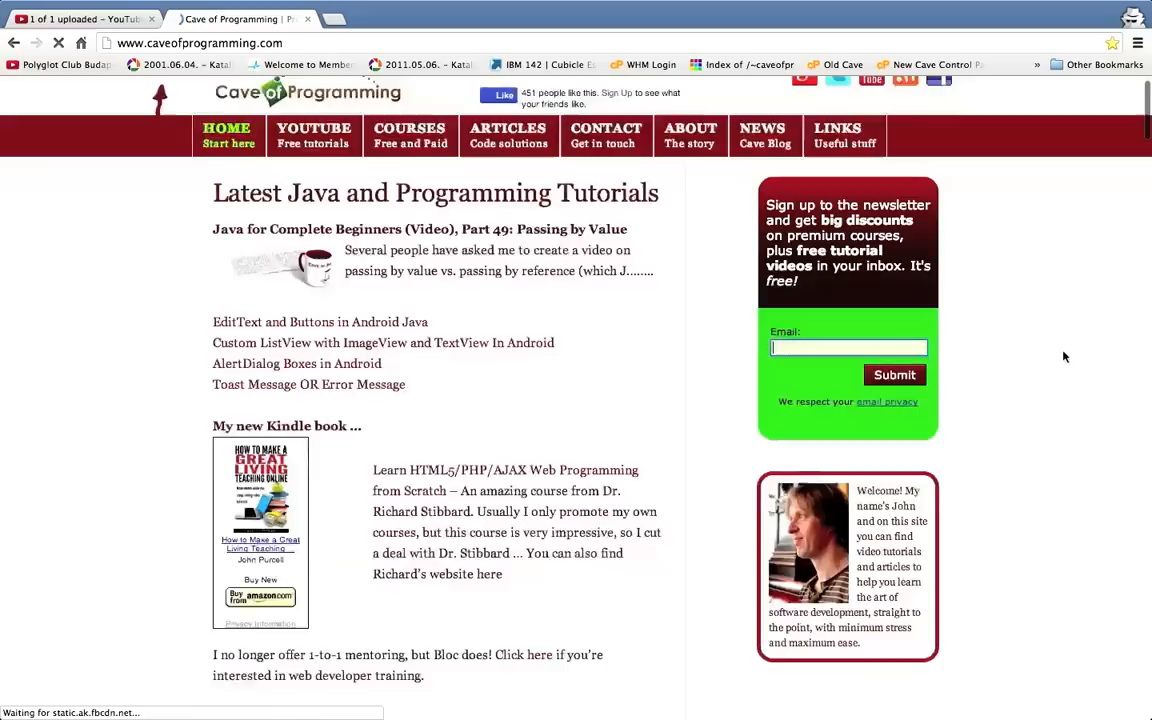
scroll(down, 3)
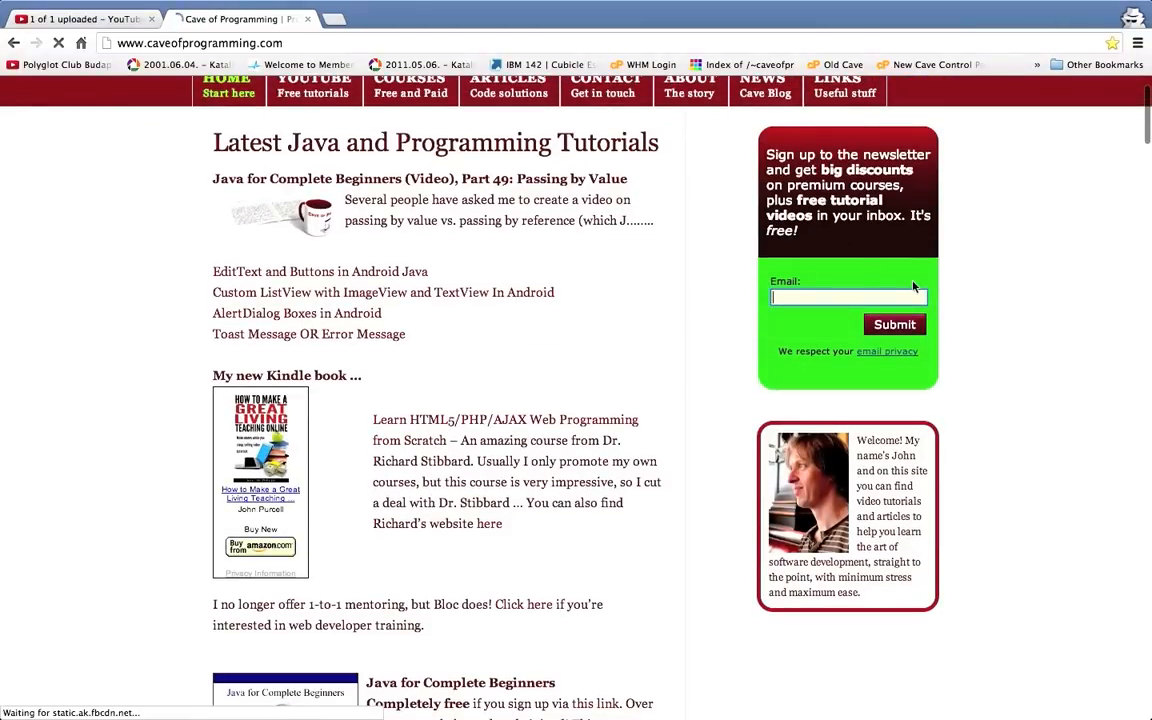